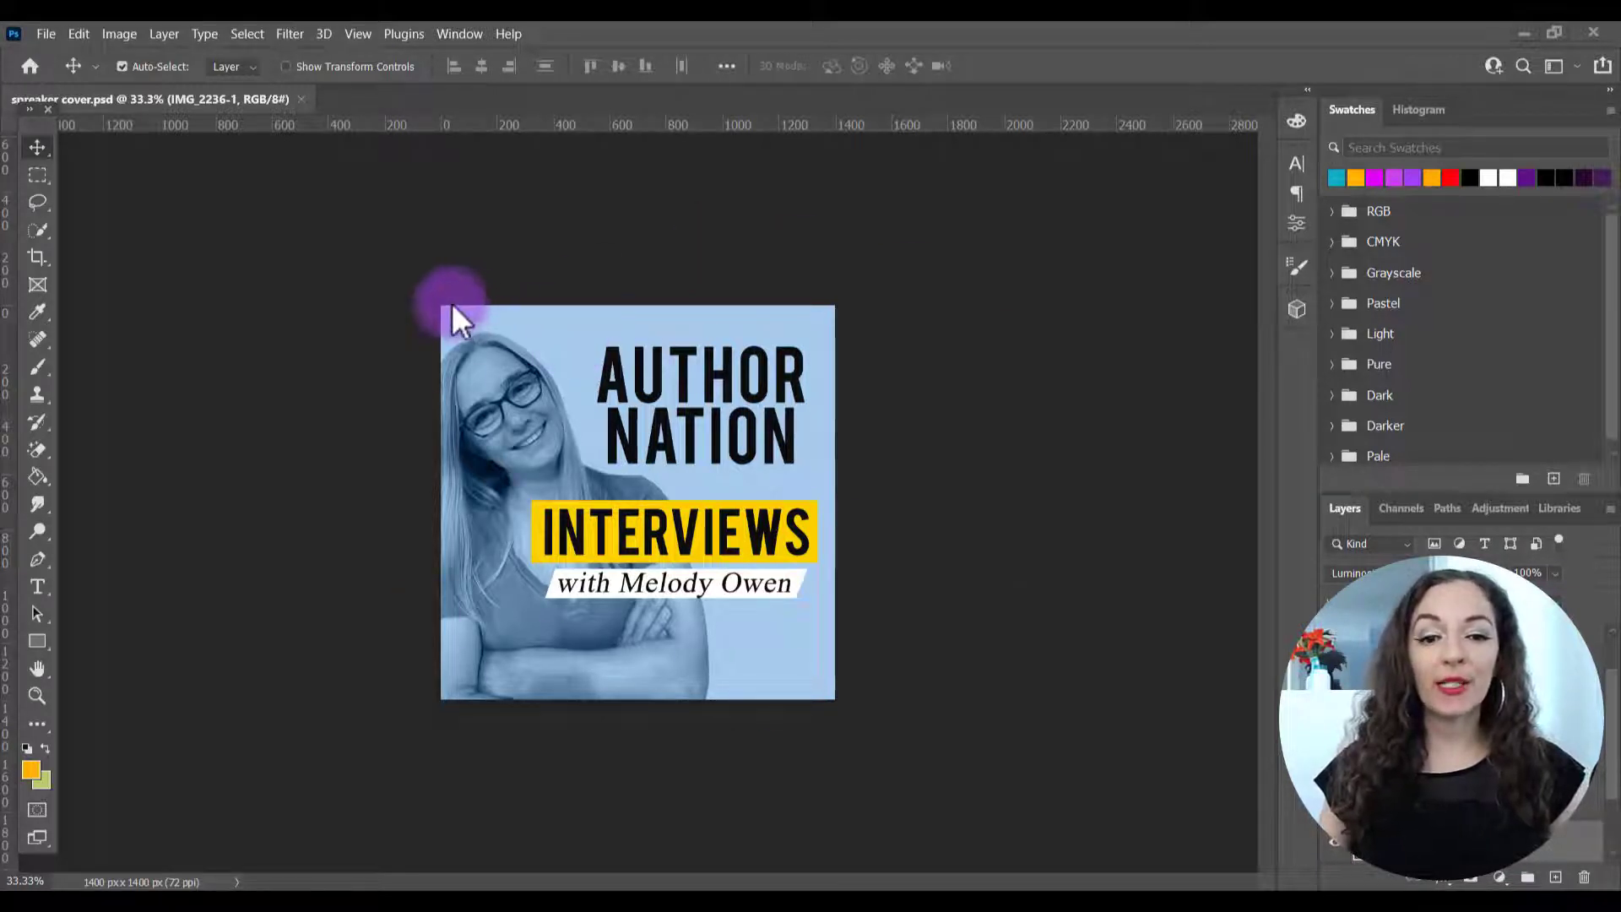
mouse_move(76, 67)
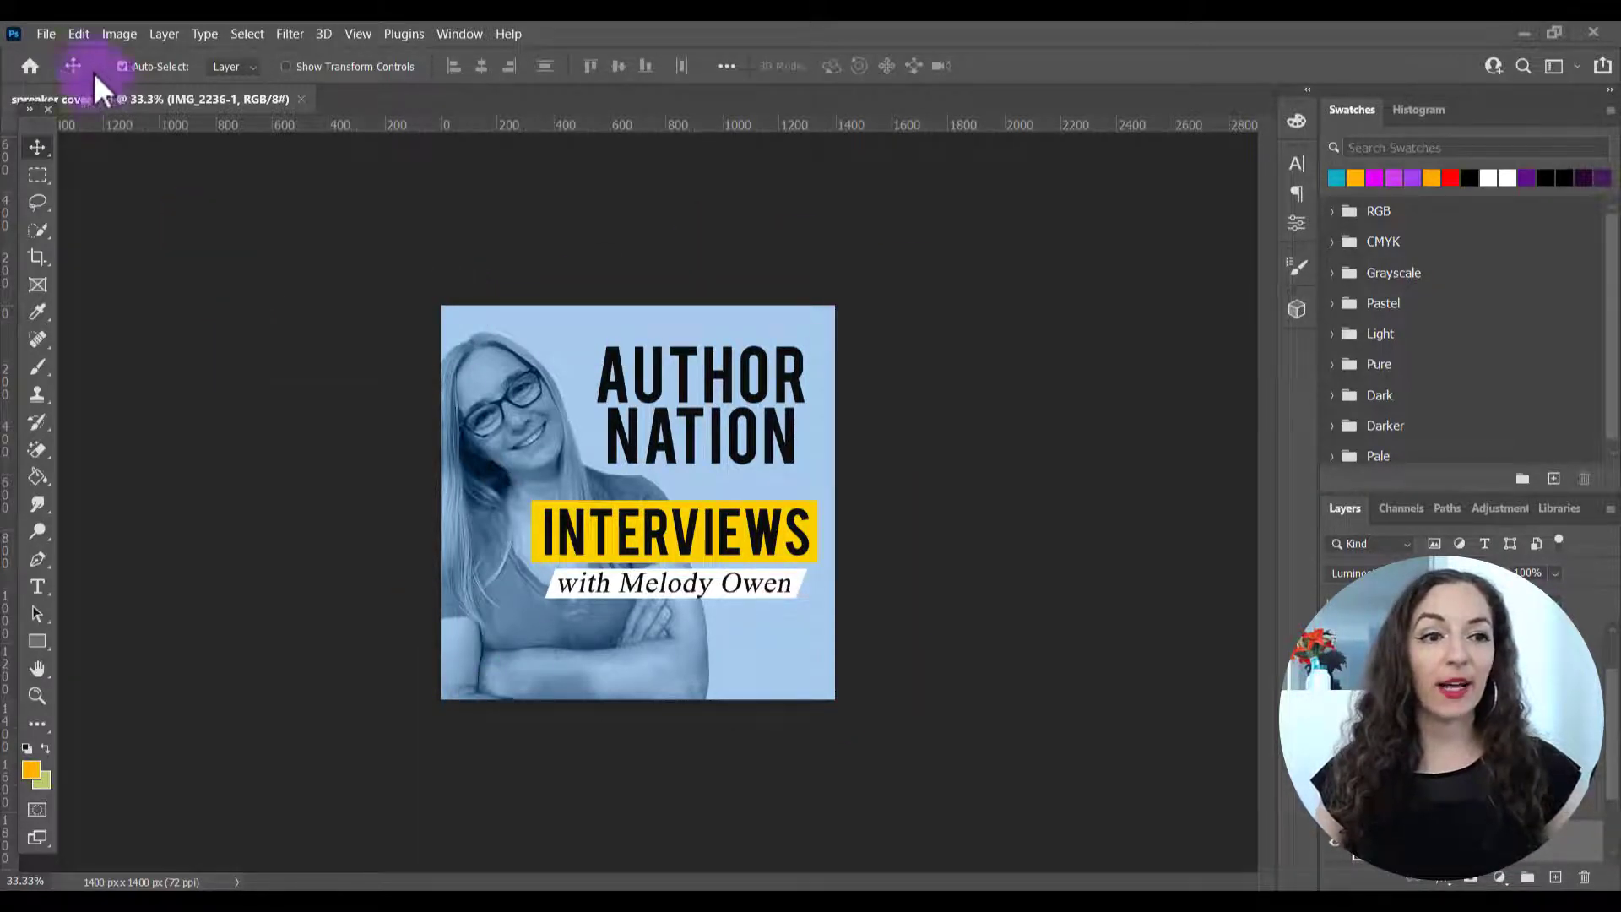
- Create a new 1400 × 1400 px document at 72 ppi via File > New
left_click(46, 33)
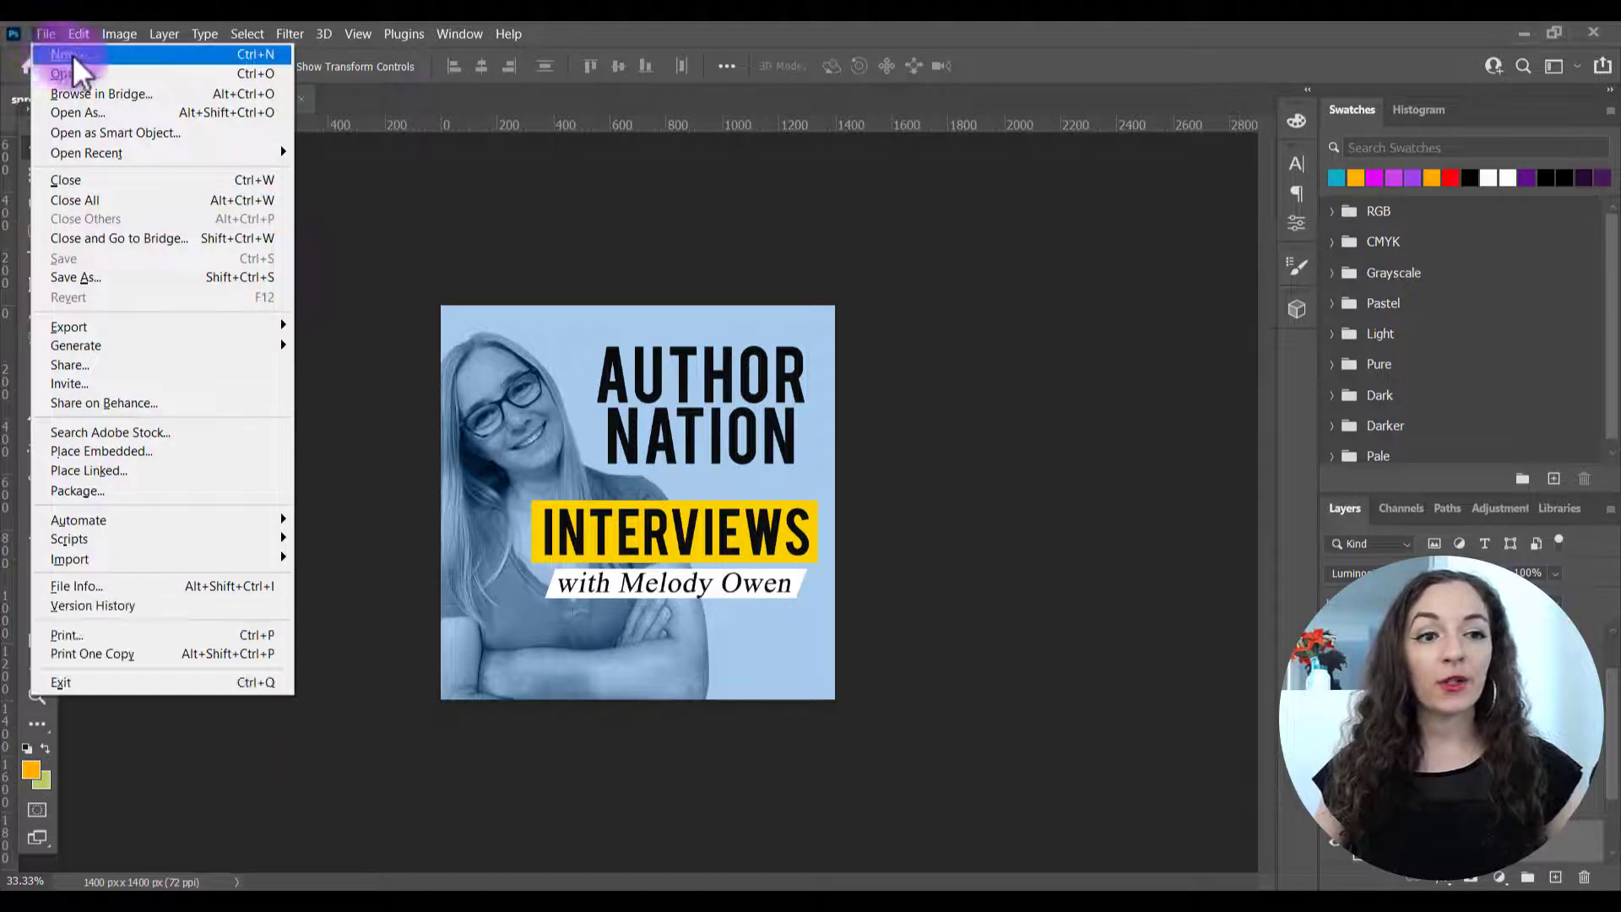
left_click(52, 34)
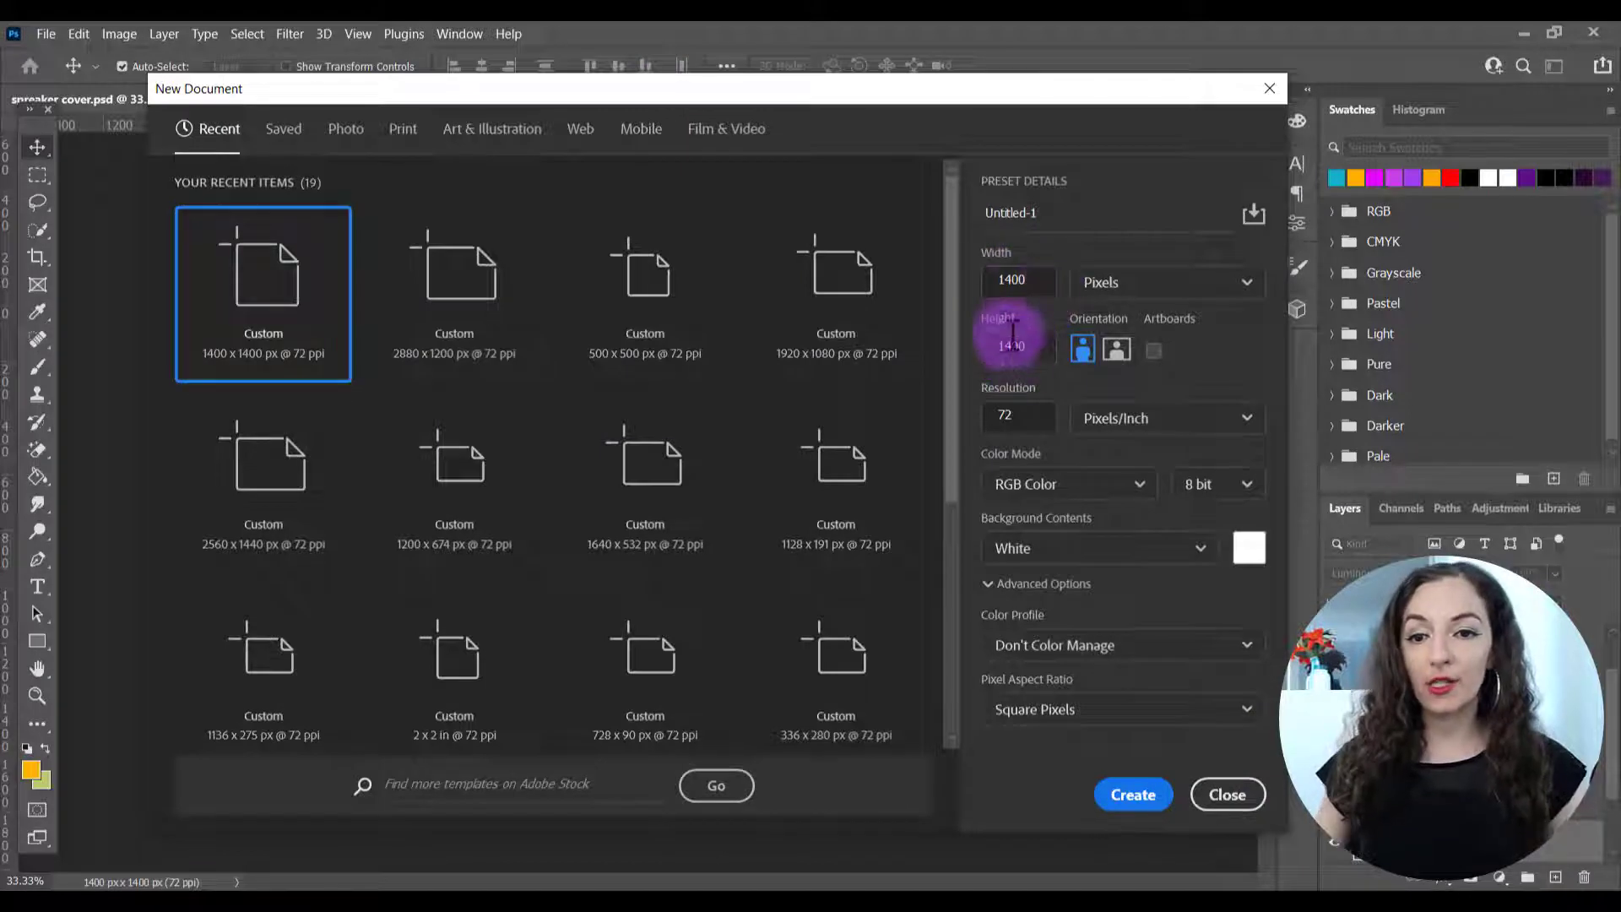
left_click(1018, 282)
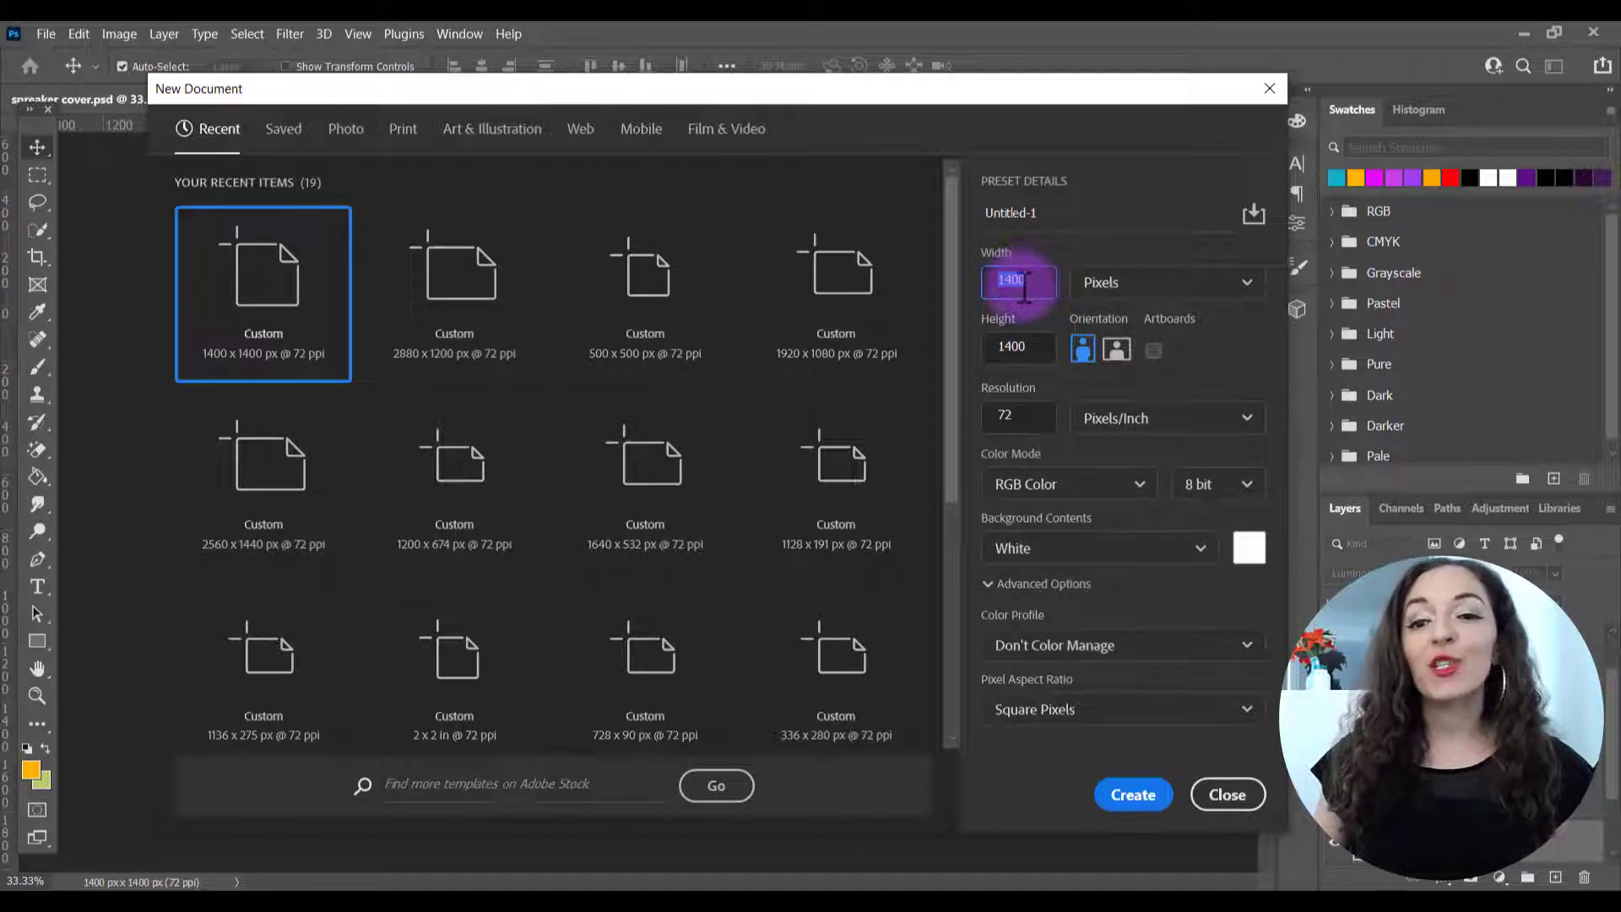
left_click(1018, 346)
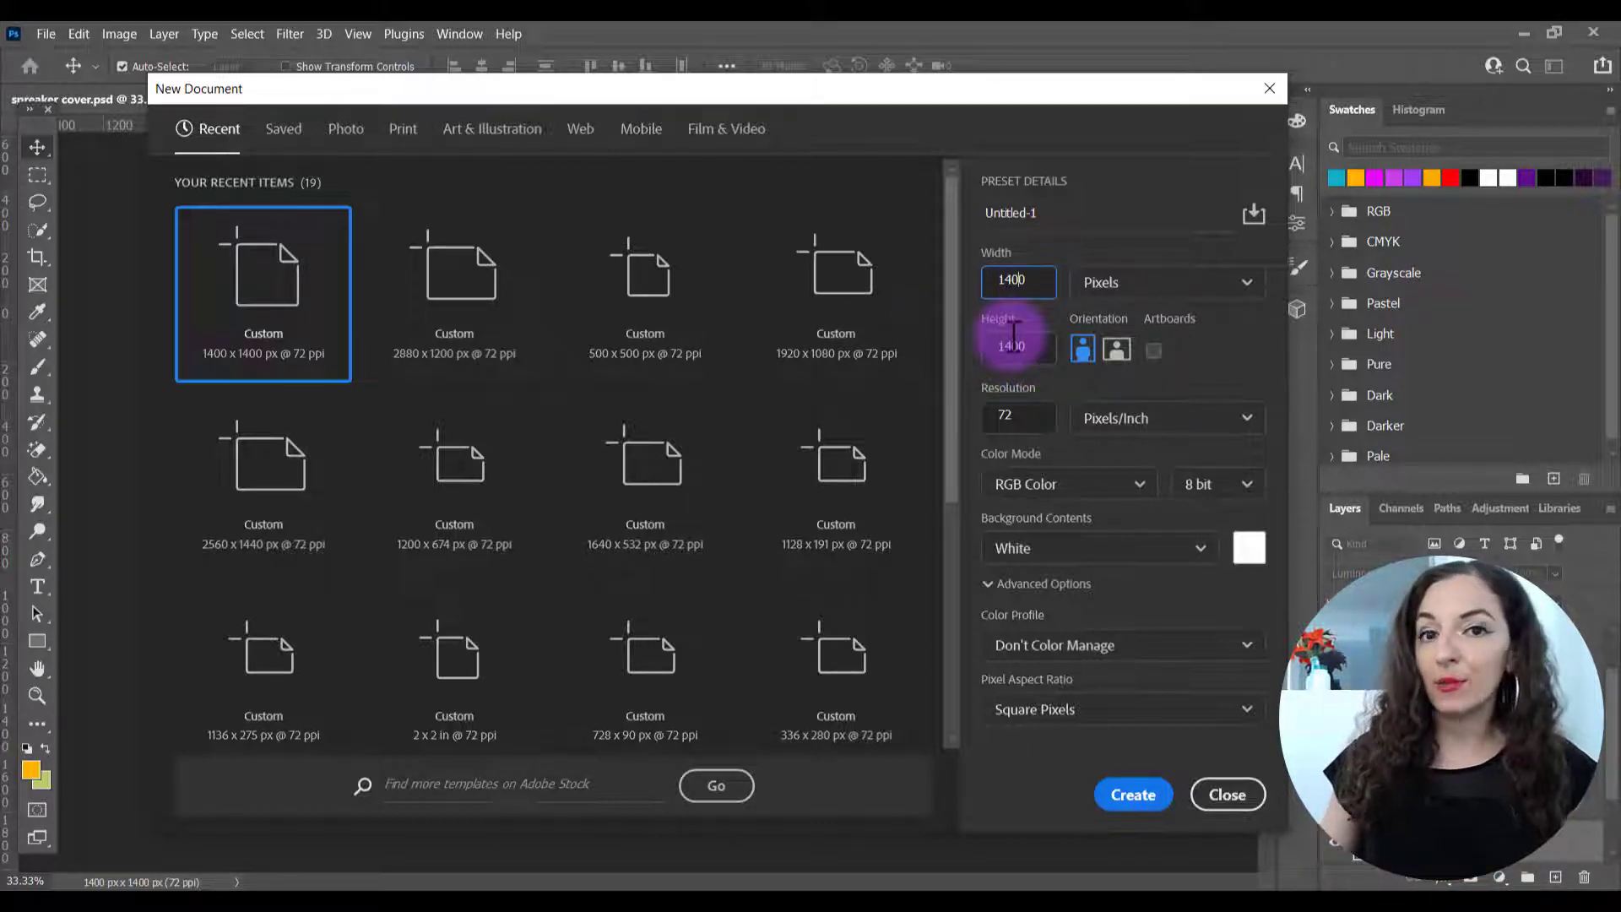
left_click(1018, 418)
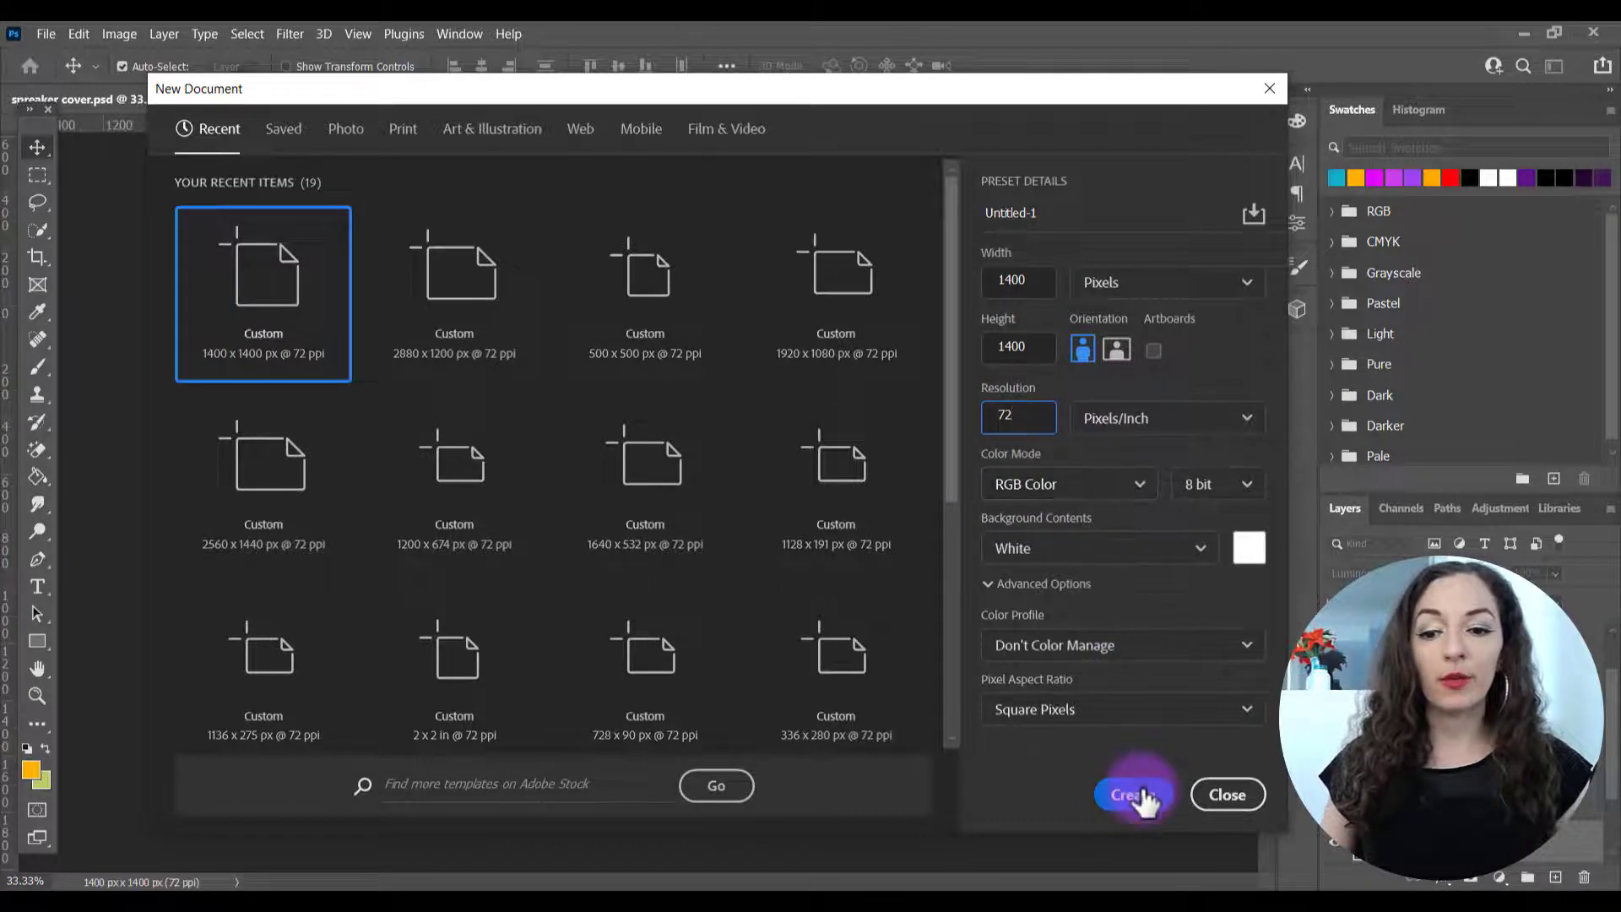
left_click(1128, 793)
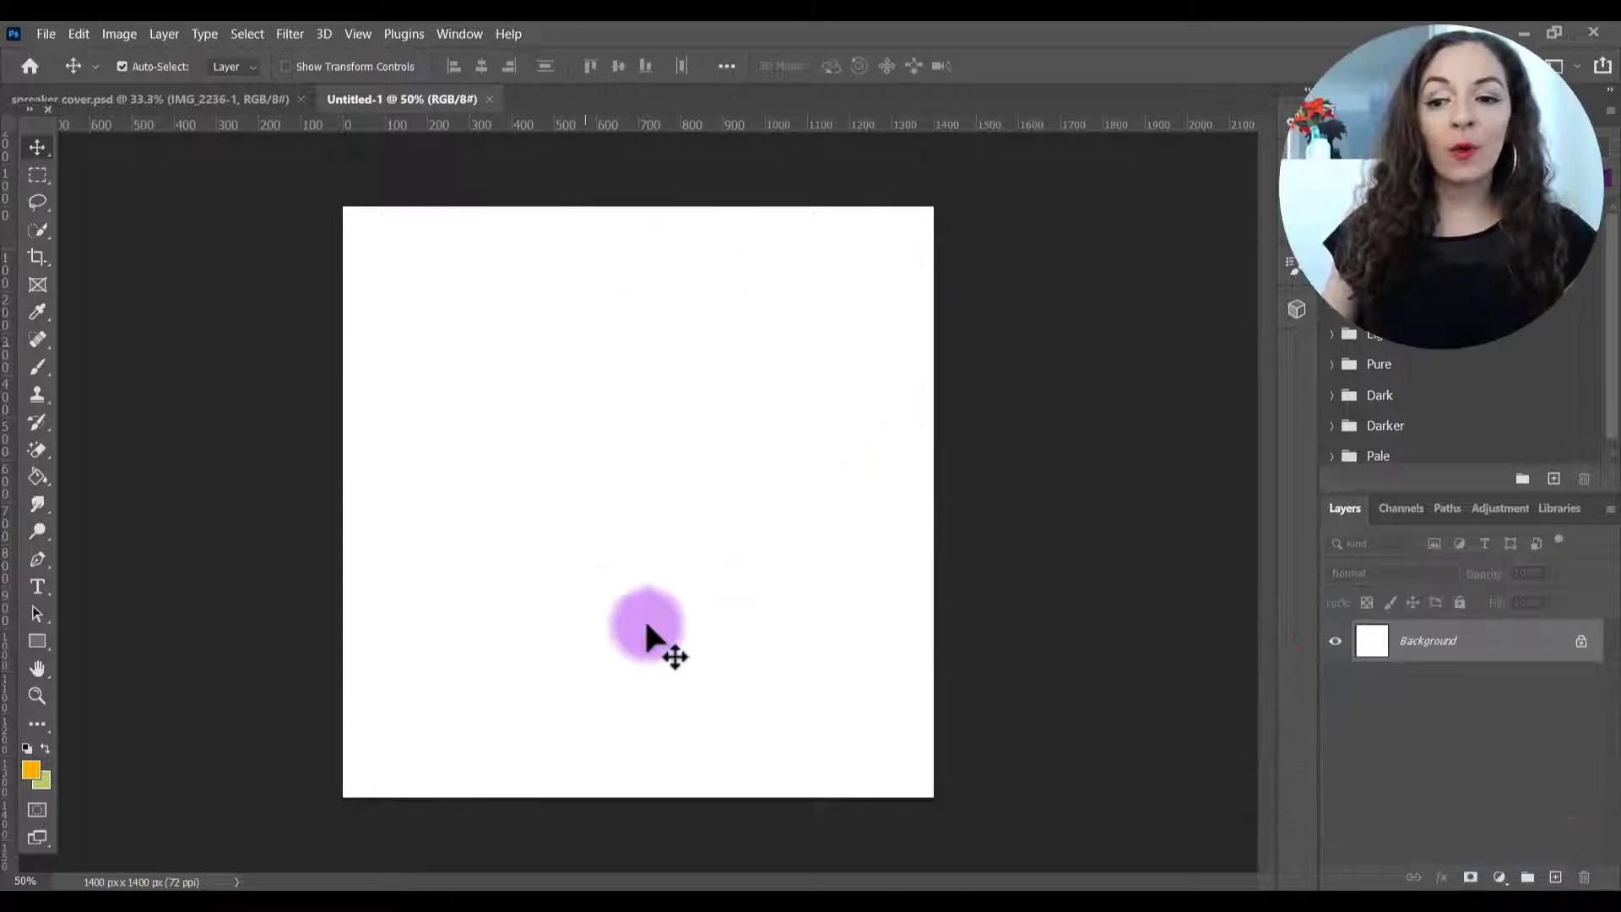
- Add a Solid Color fill layer in a blue shade over the new canvas
left_click_drag(648, 628, 731, 404)
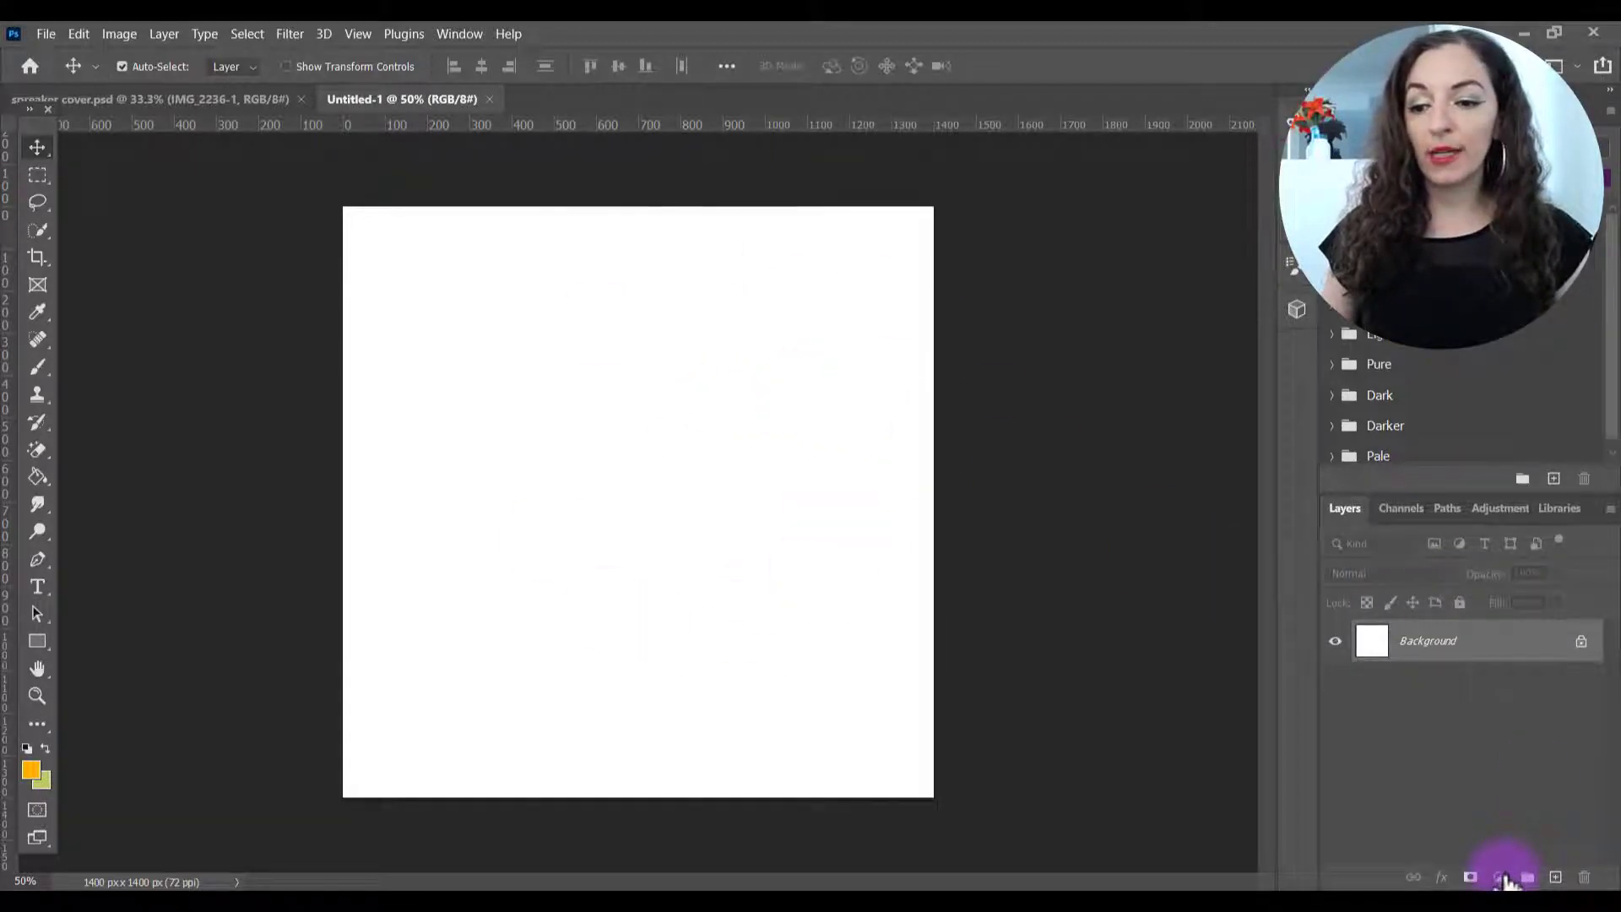
mouse_move(1499, 878)
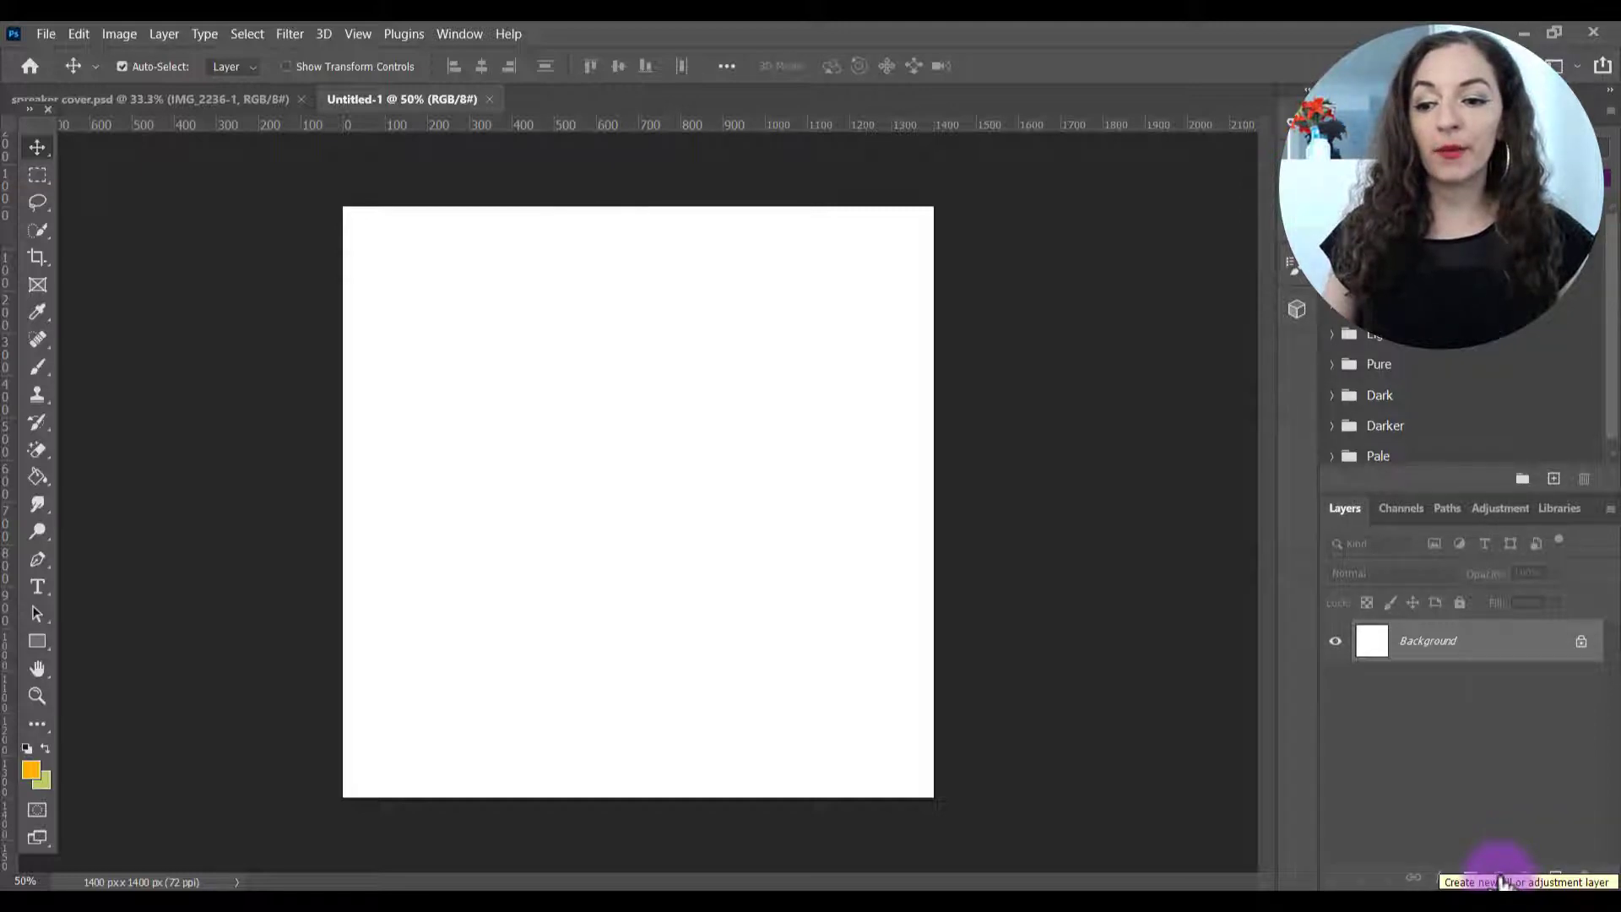
left_click(1503, 875)
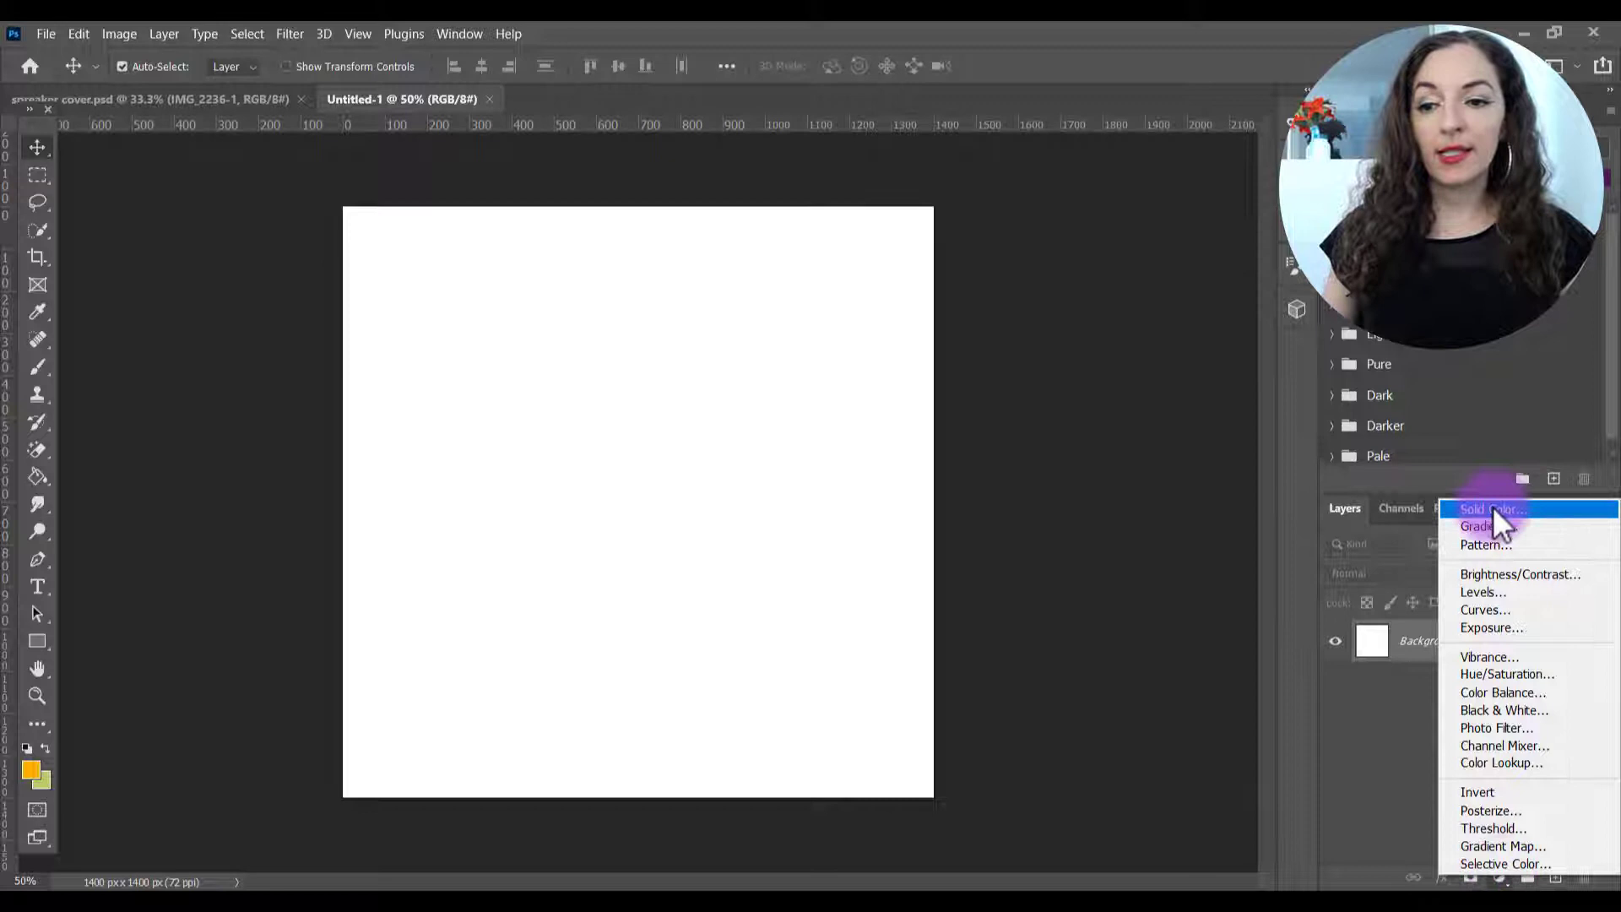
left_click(1486, 508)
type("0c7eb3")
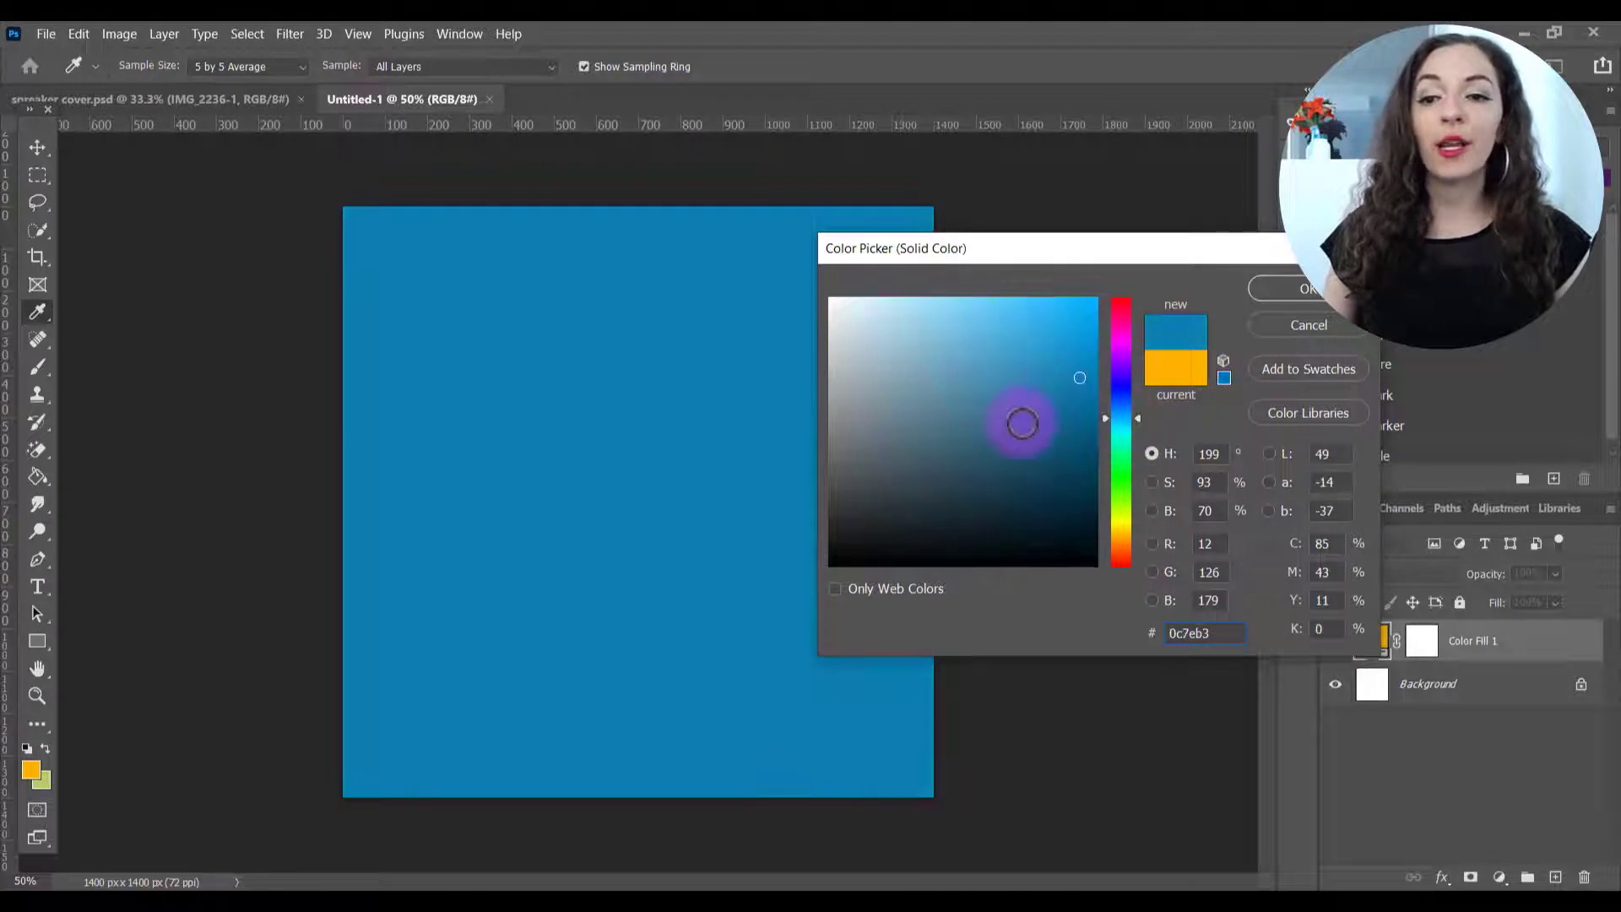
left_click(1293, 288)
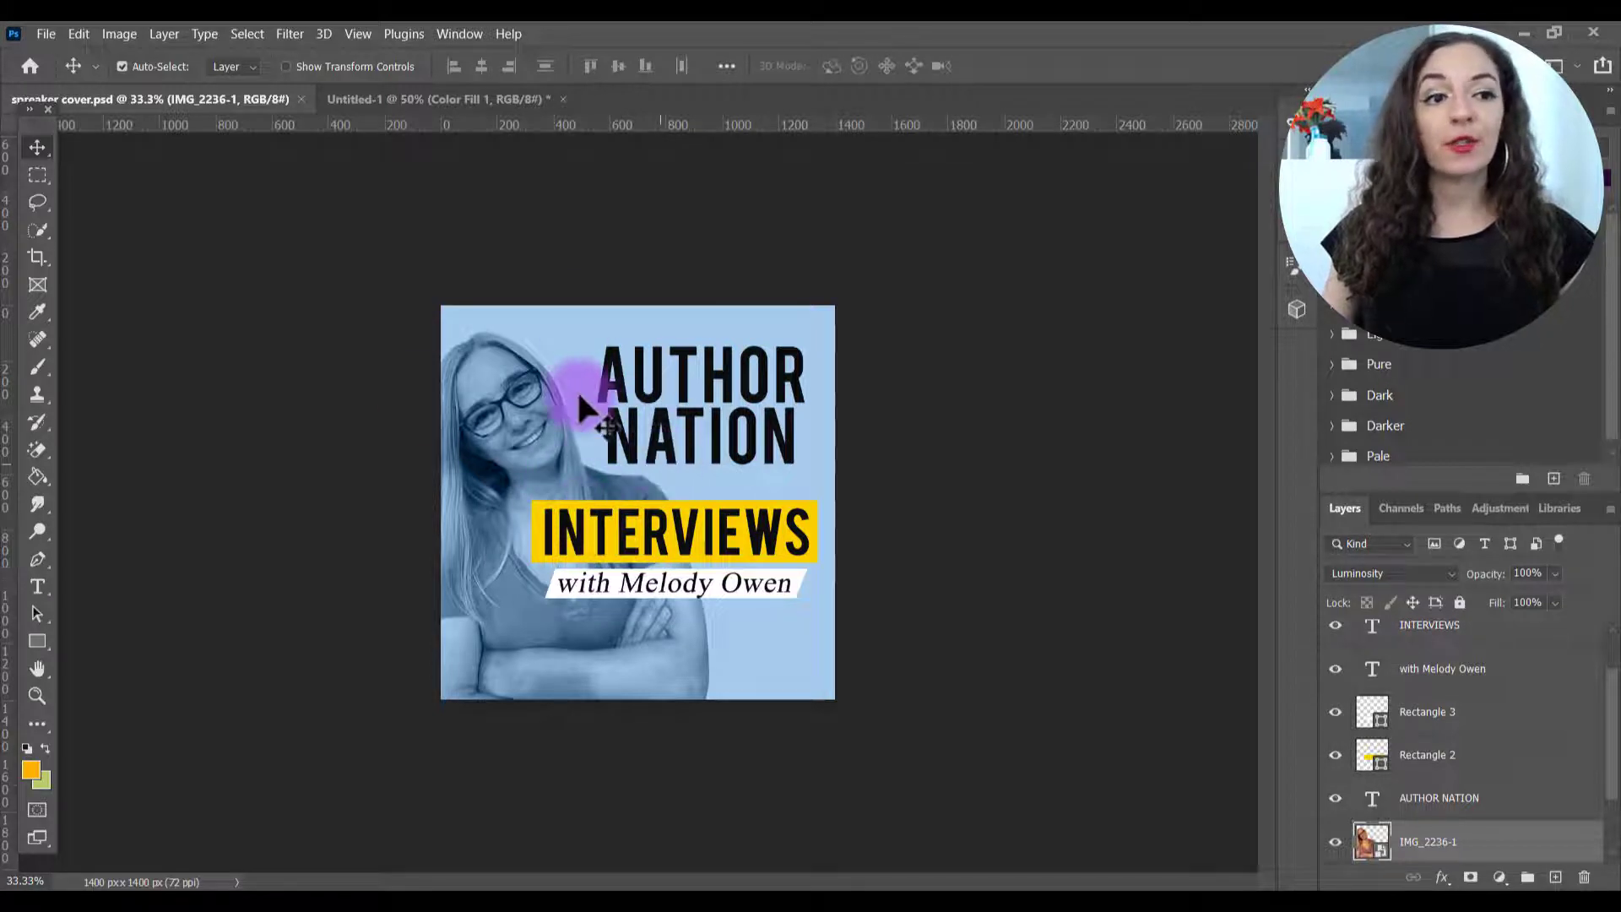
- Place the Melody YouTube Banner image as an embedded layer in Untitled-1
left_click(442, 98)
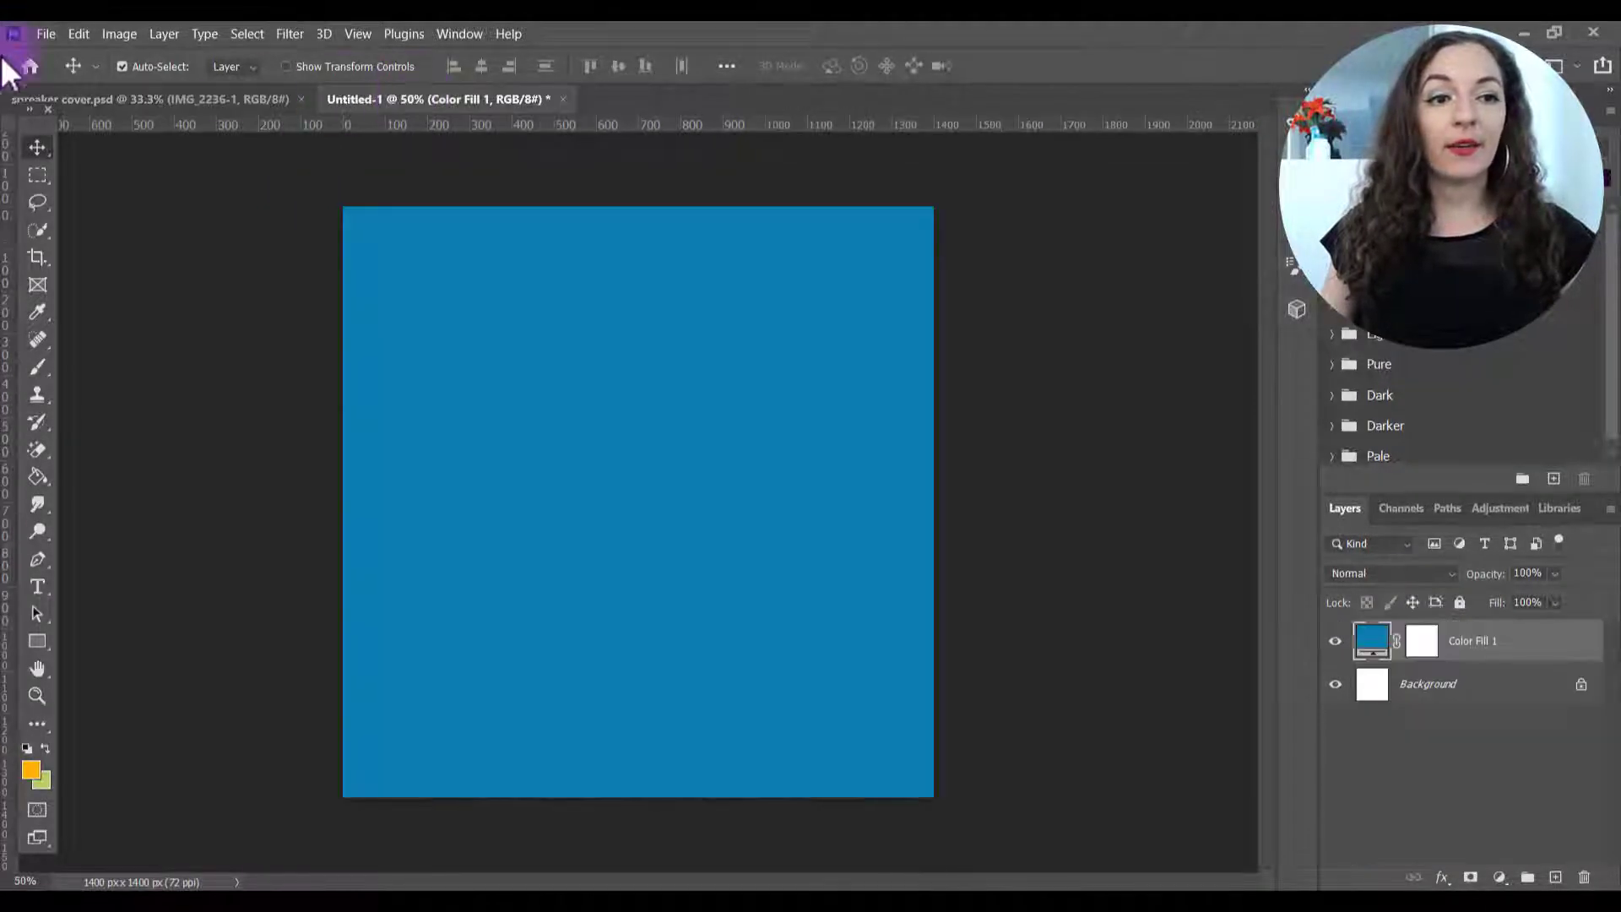
left_click(47, 34)
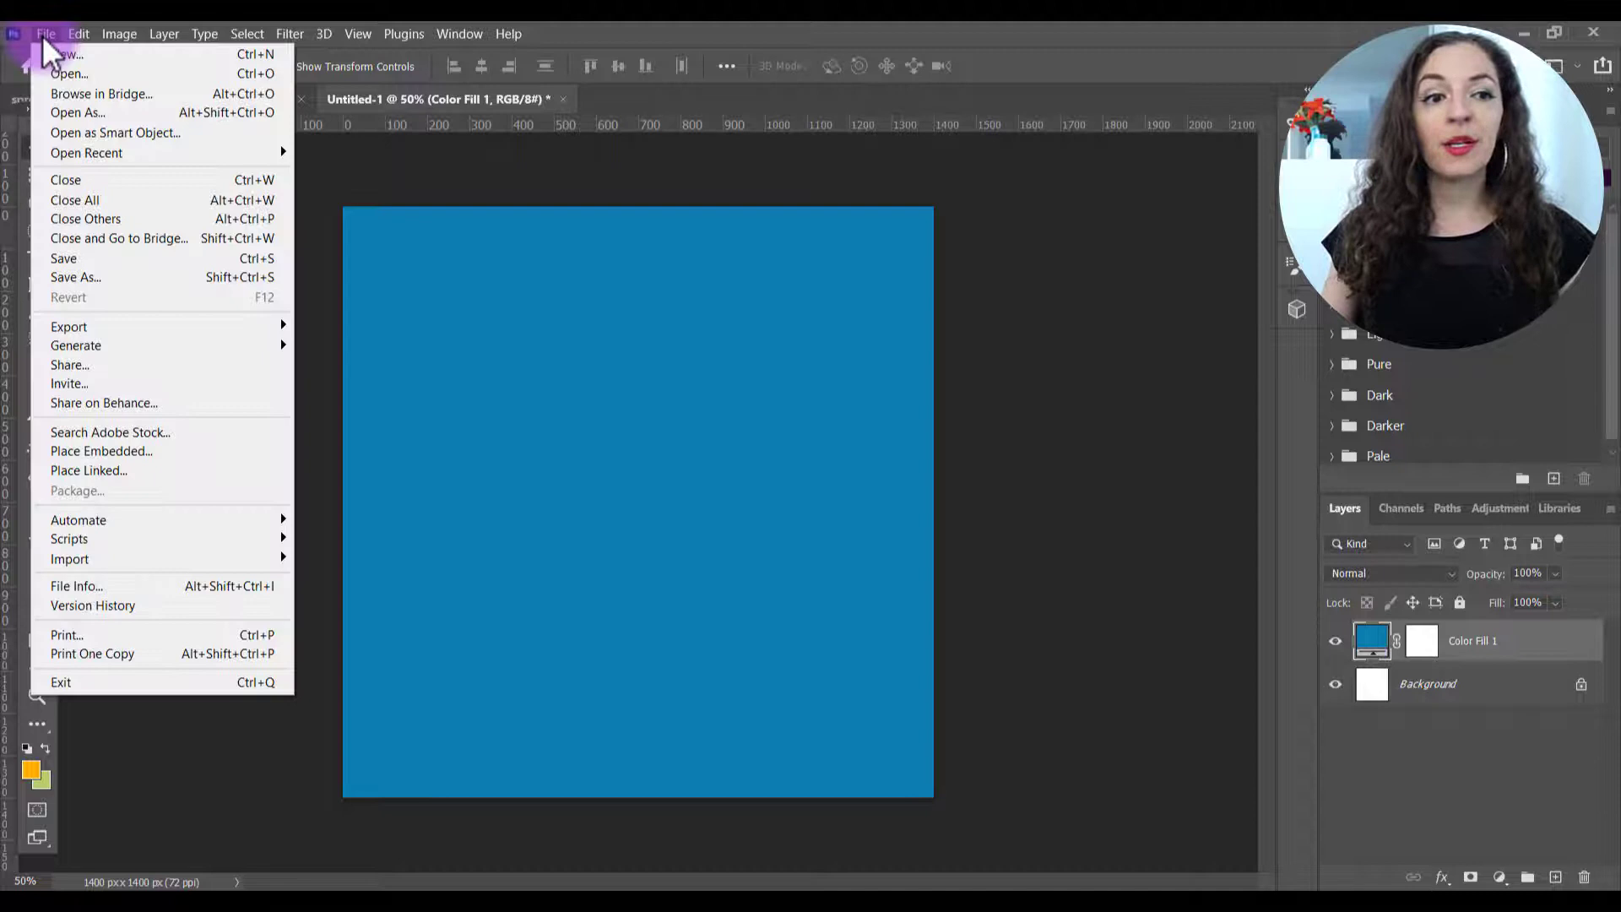
mouse_move(101, 450)
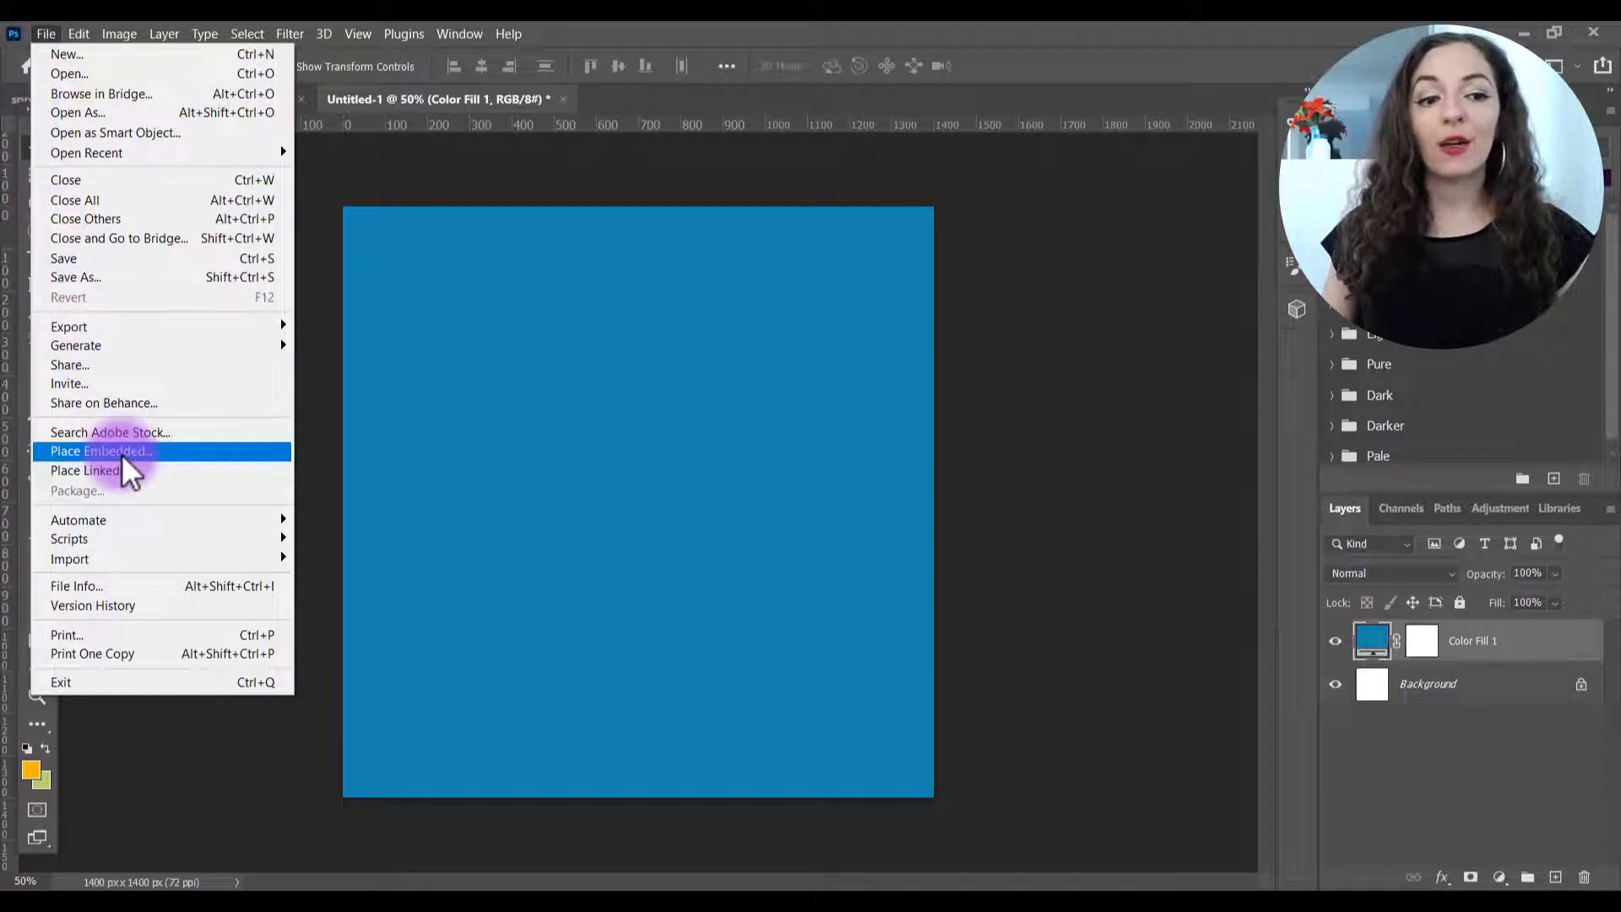
left_click(98, 451)
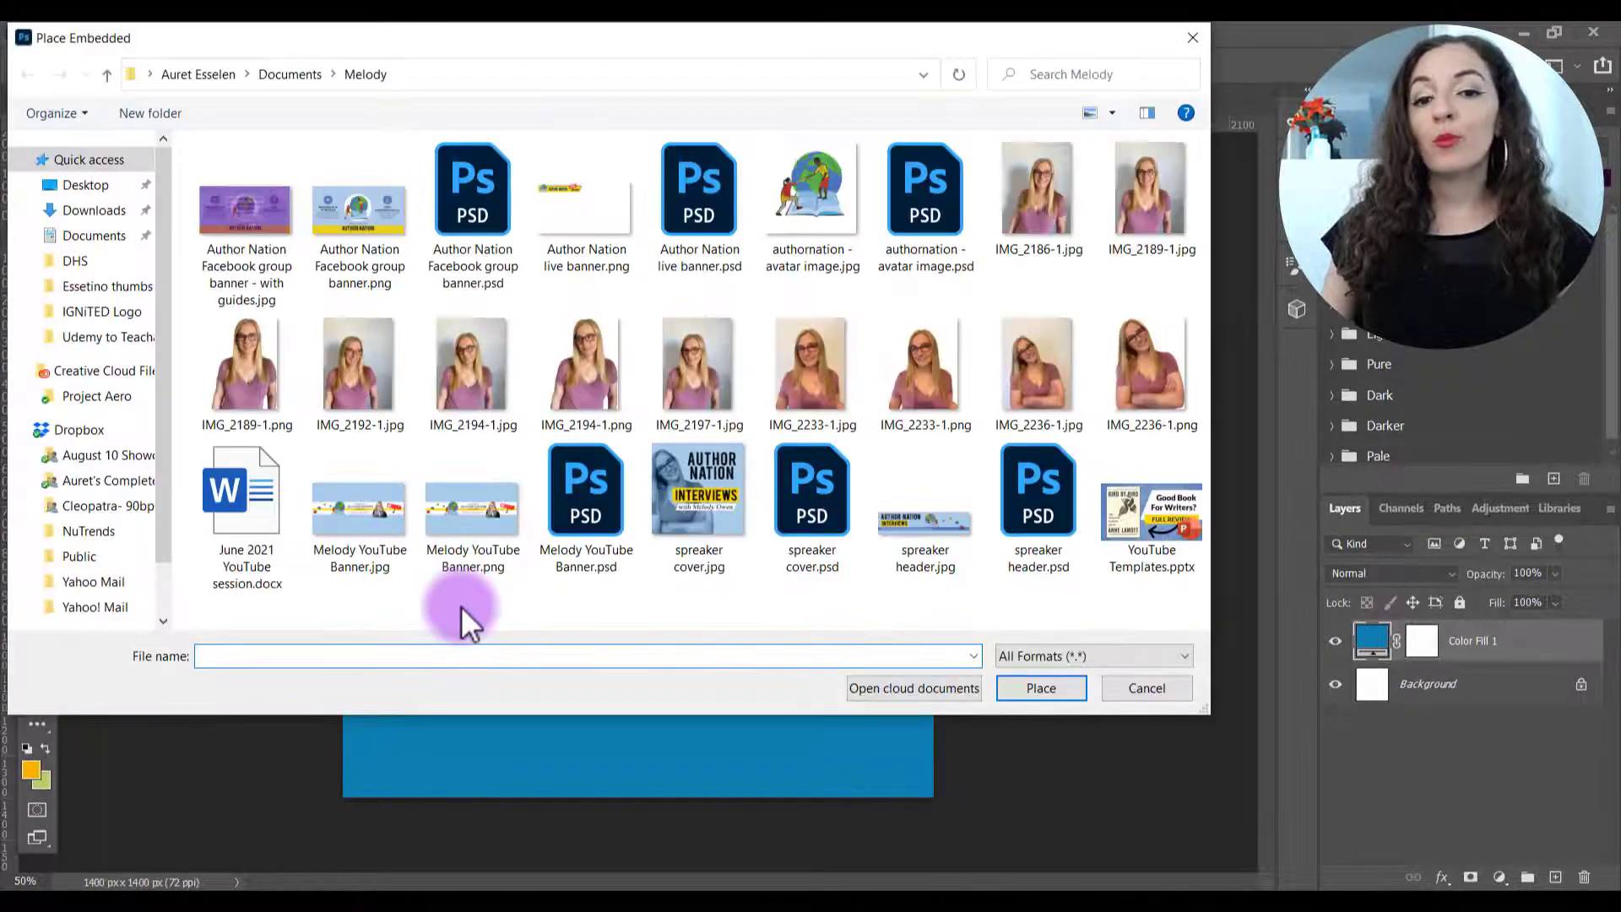
left_click(699, 490)
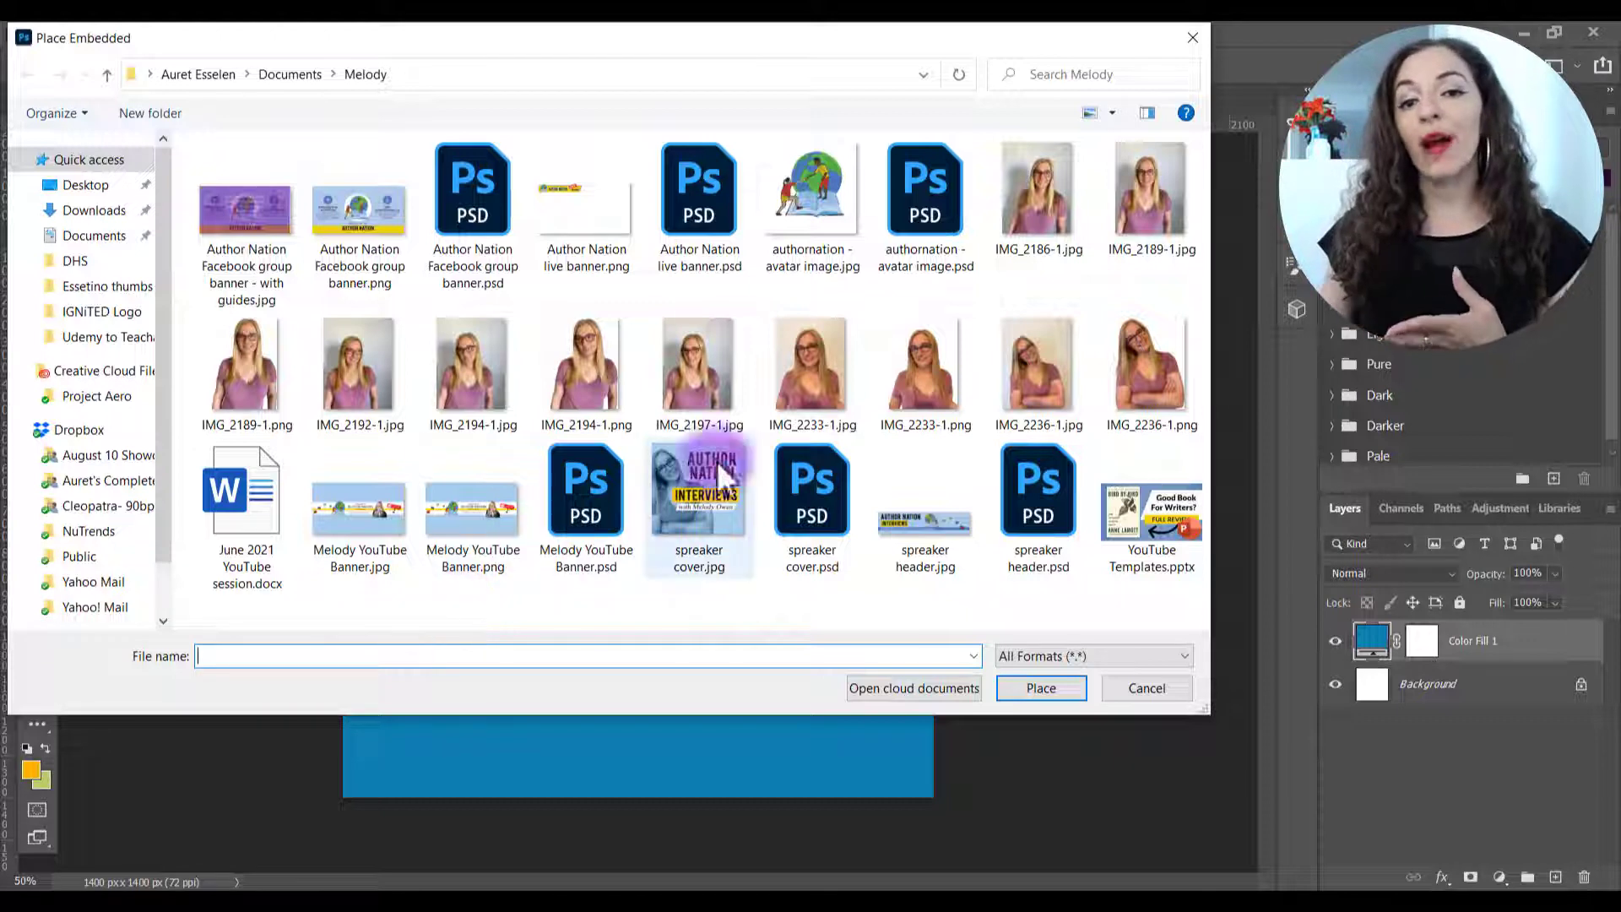
mouse_move(810, 194)
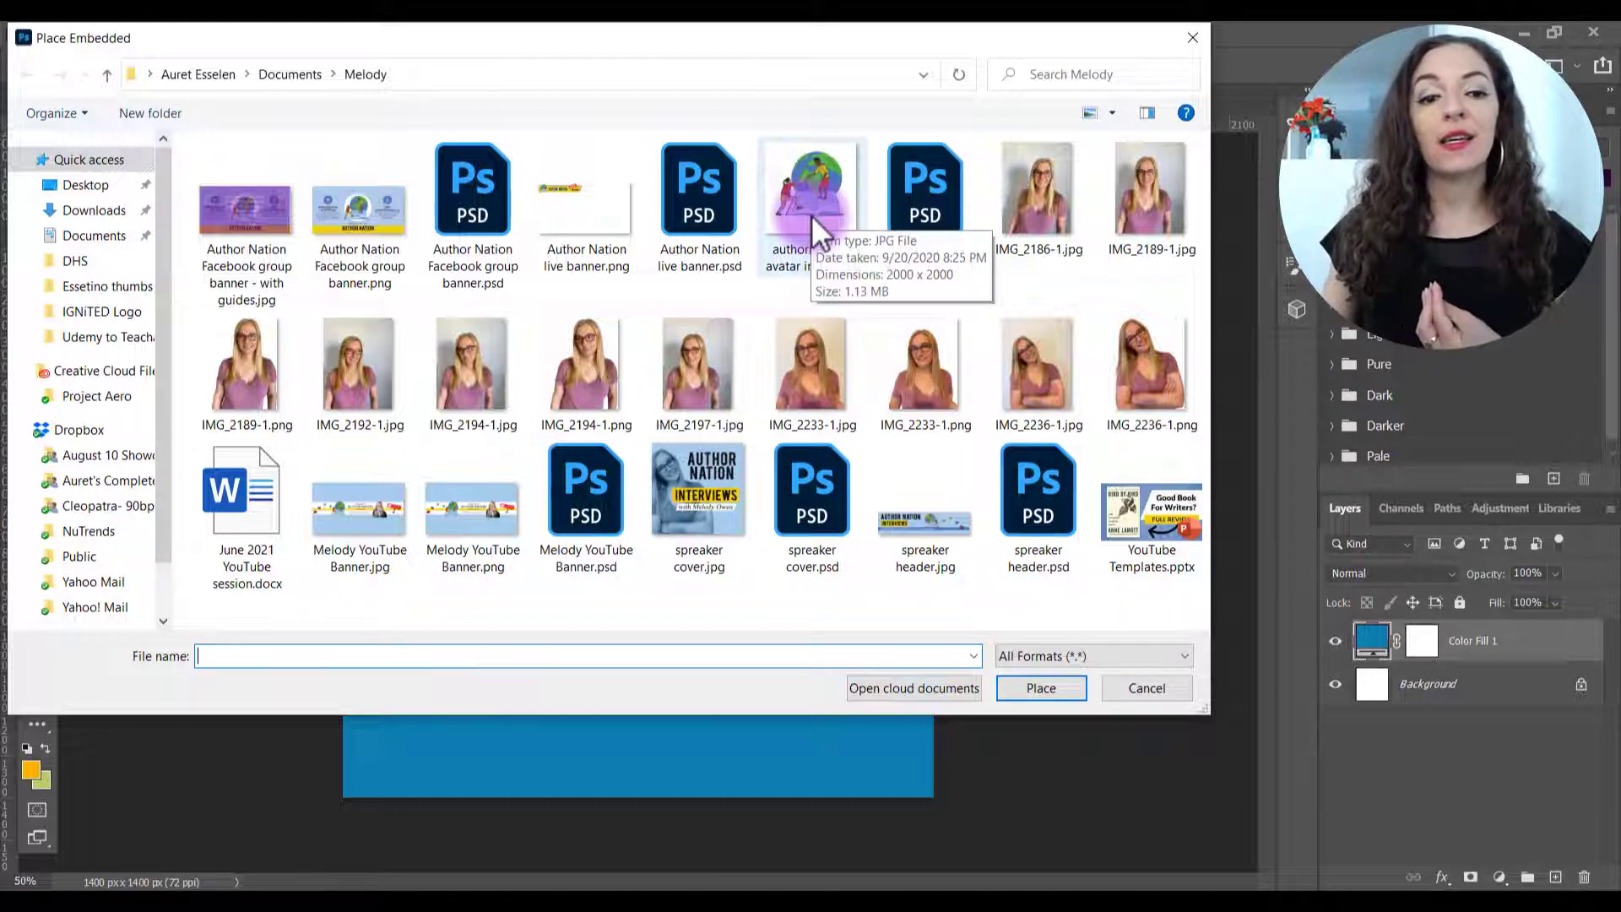
mouse_move(359, 212)
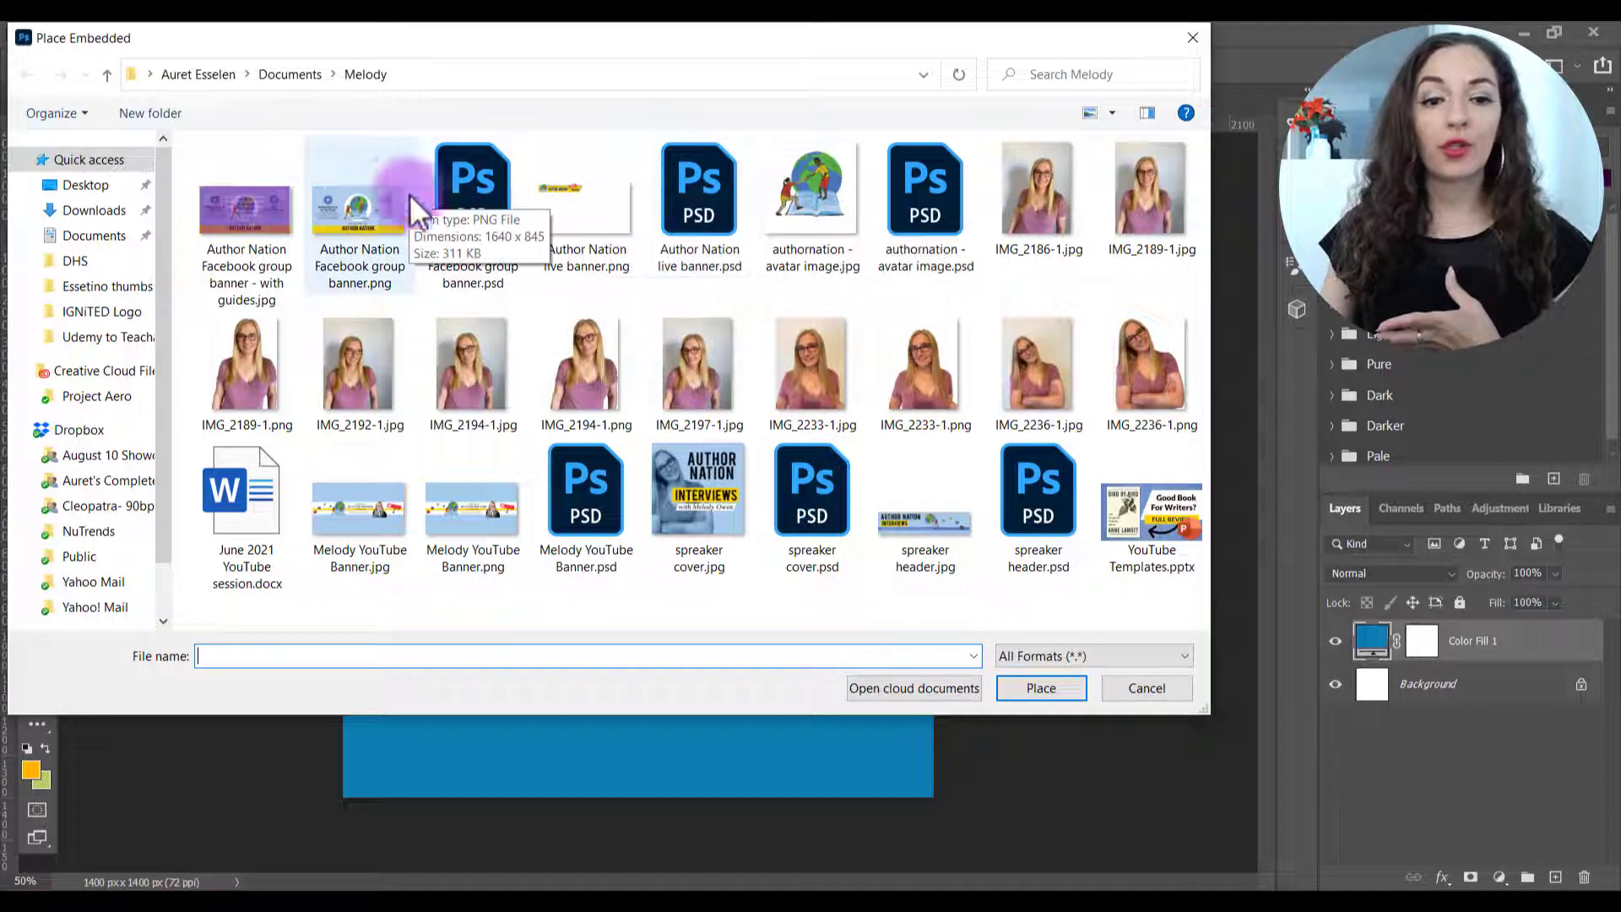
mouse_move(381, 527)
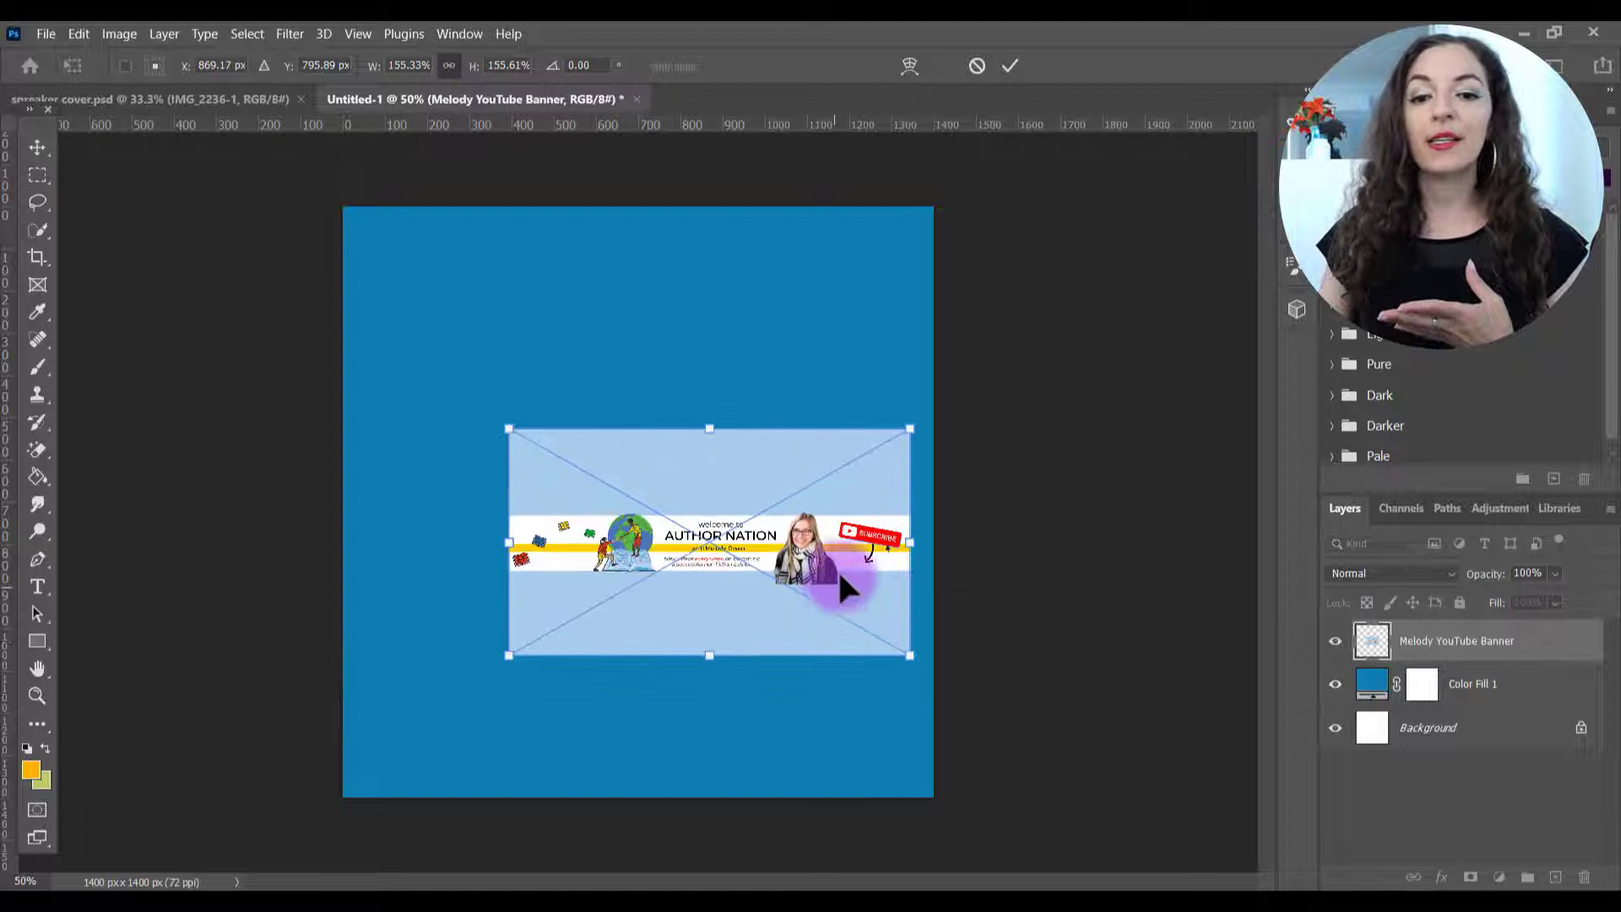
left_click(1008, 66)
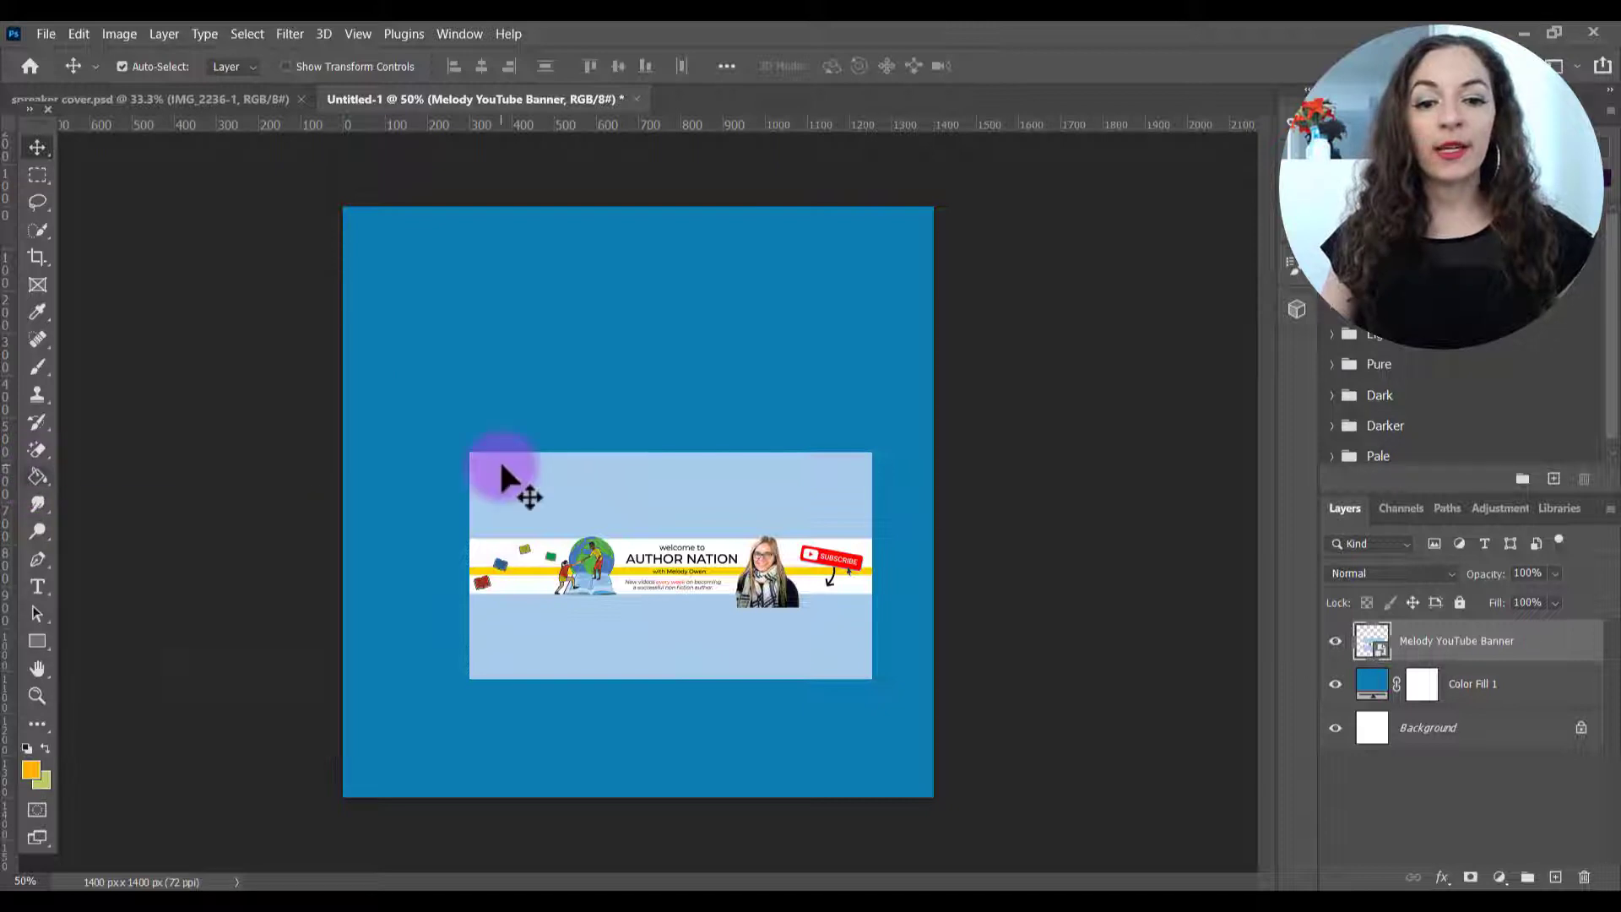
mouse_move(223, 500)
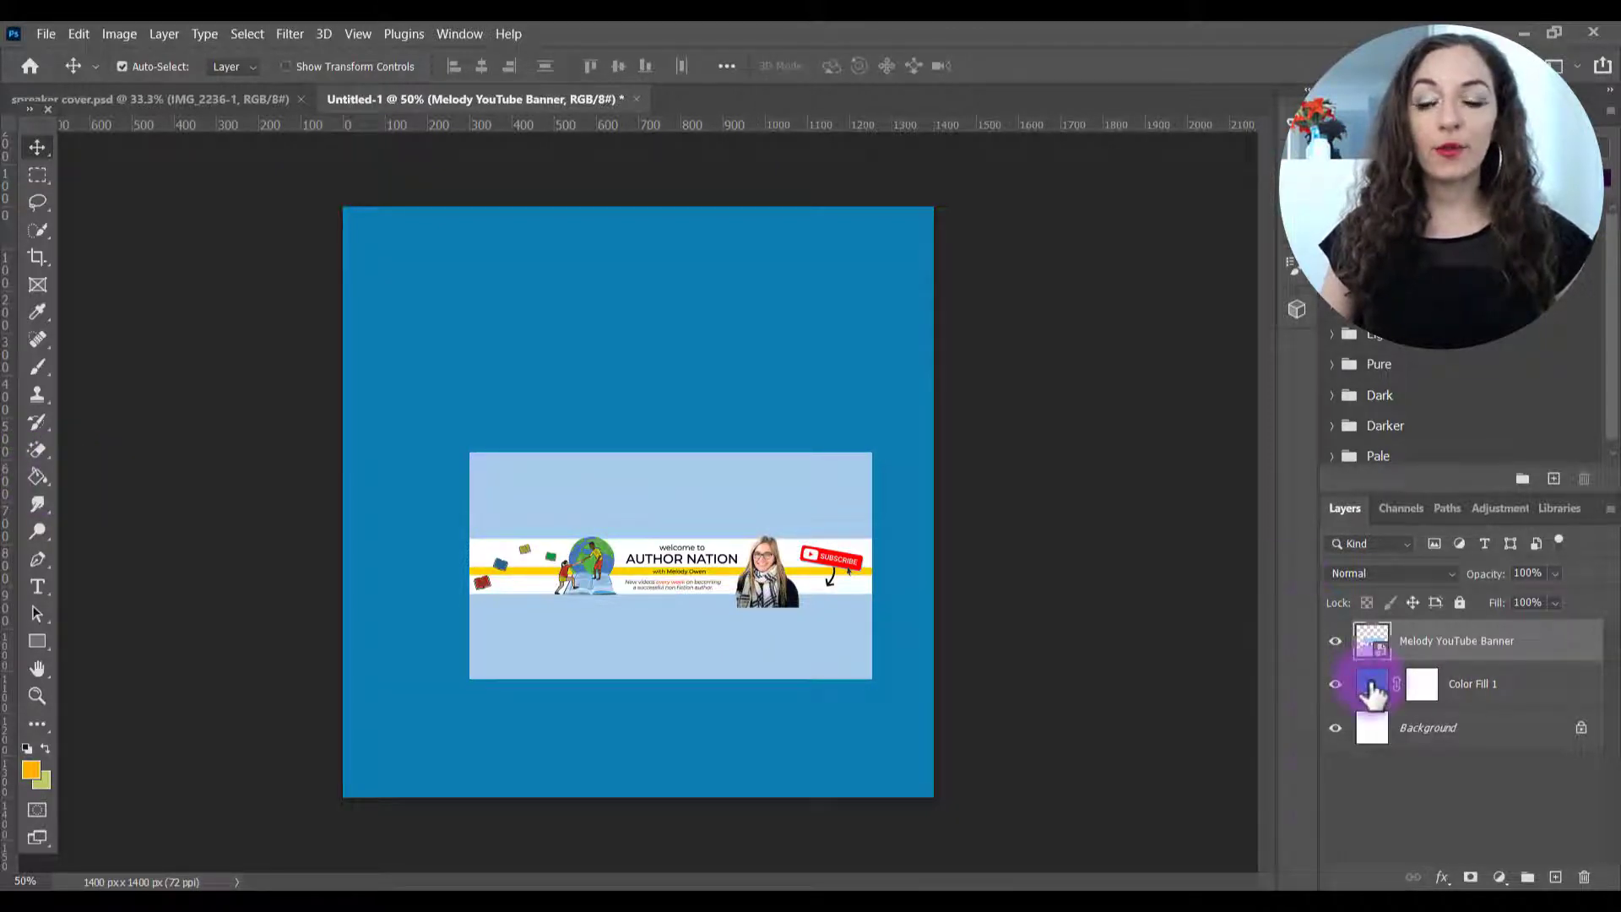
- Recolour the fill with the banner's sampled pale blue and hide the banner layer
double_click(1371, 683)
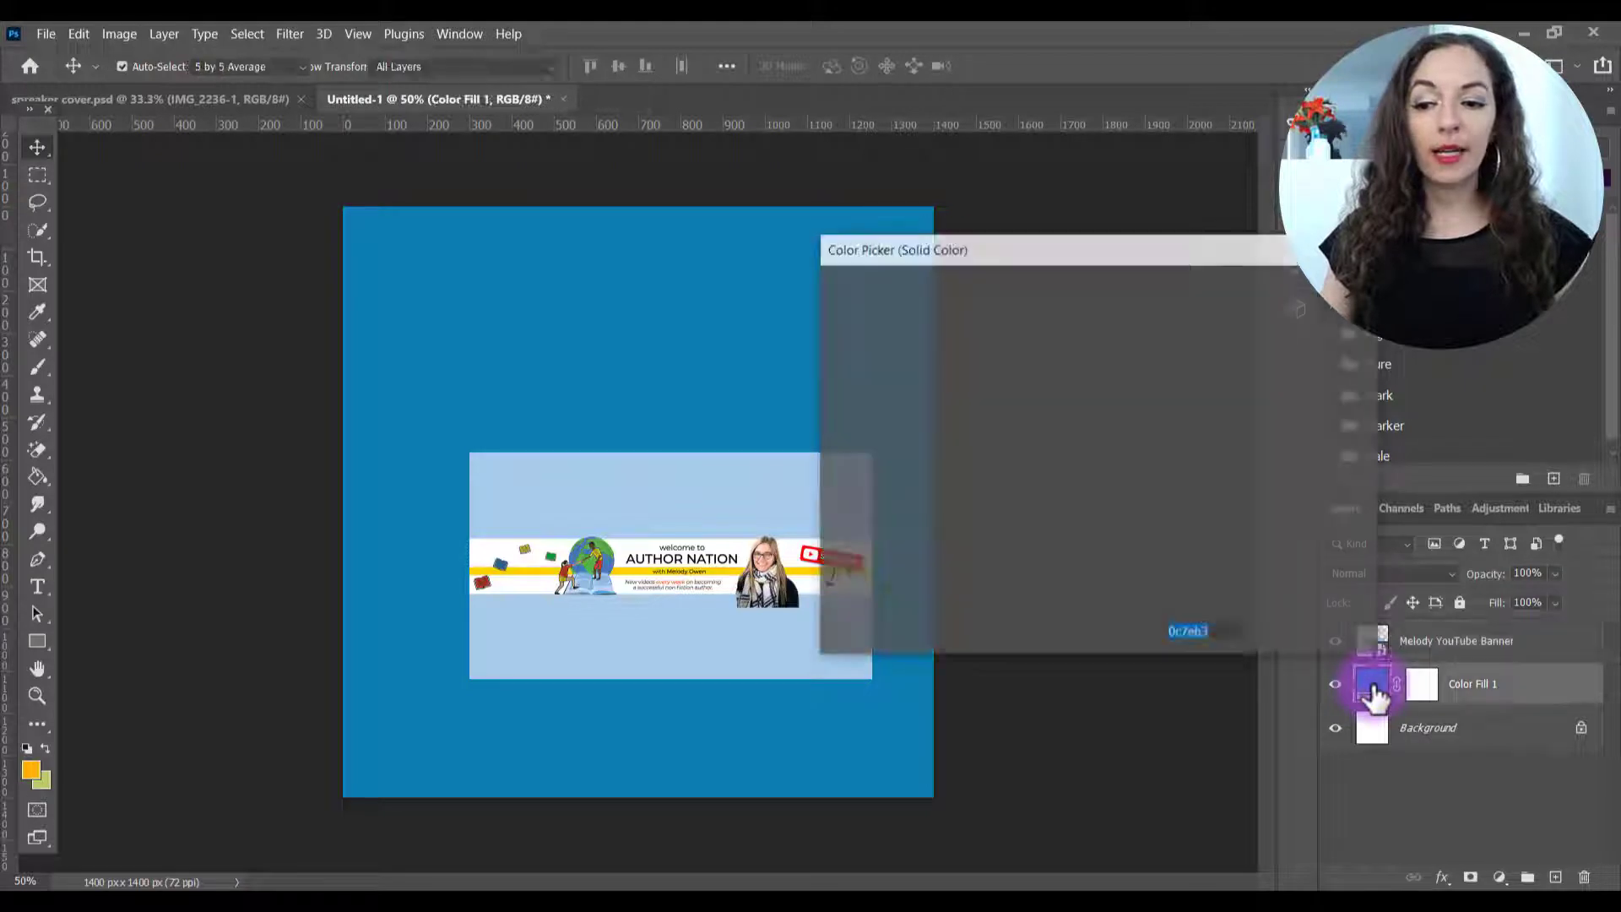
left_click(1371, 684)
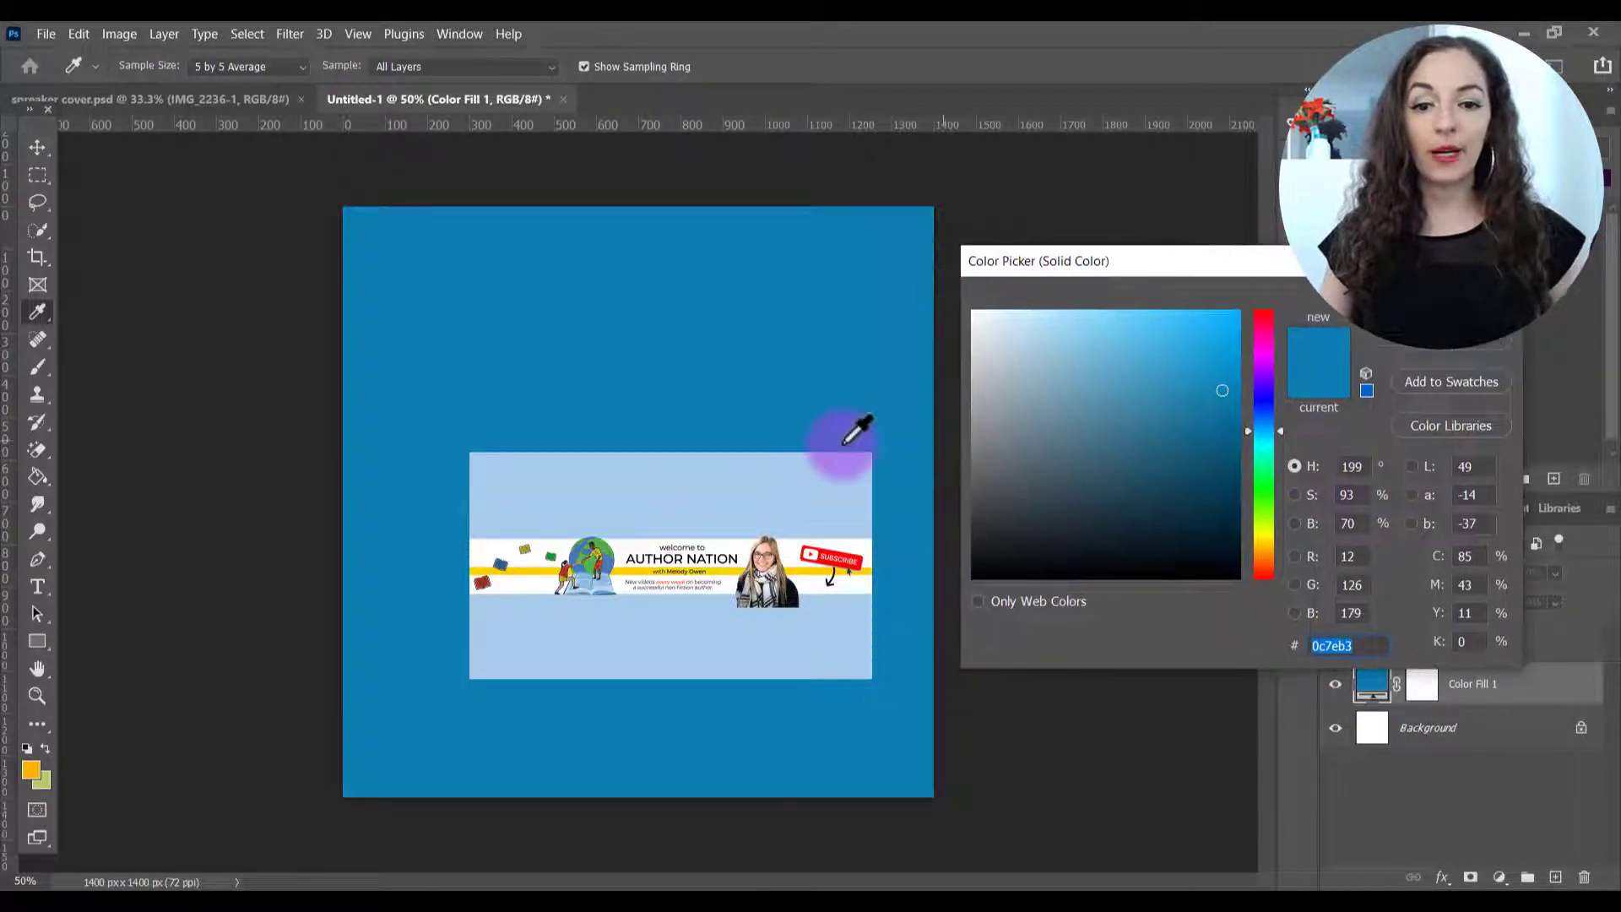
mouse_move(596, 498)
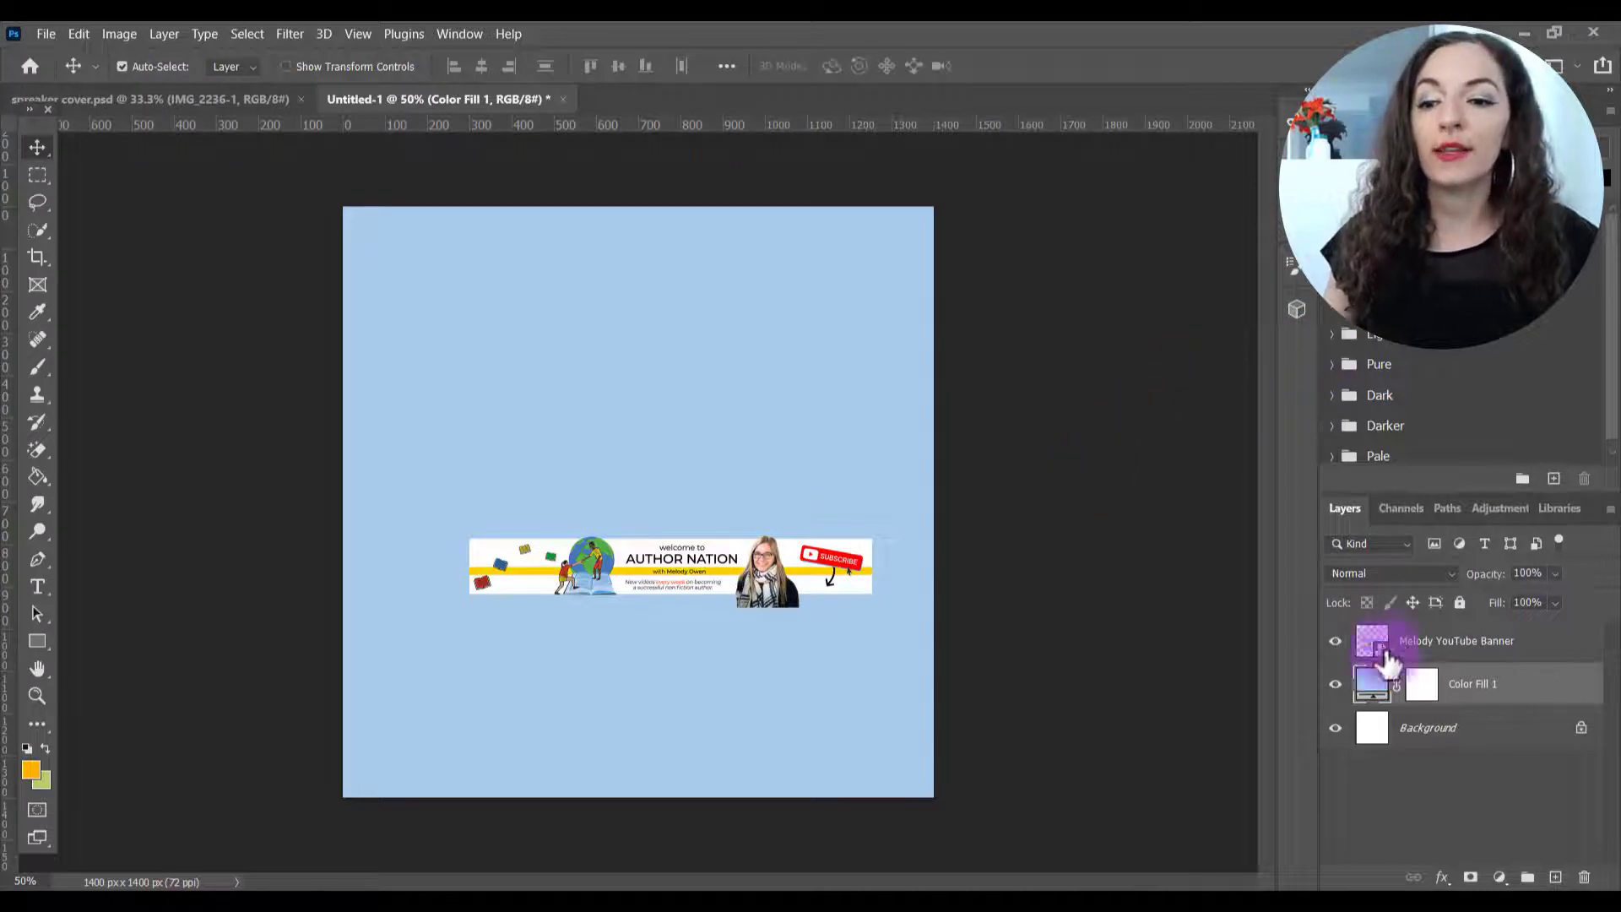
left_click(1333, 640)
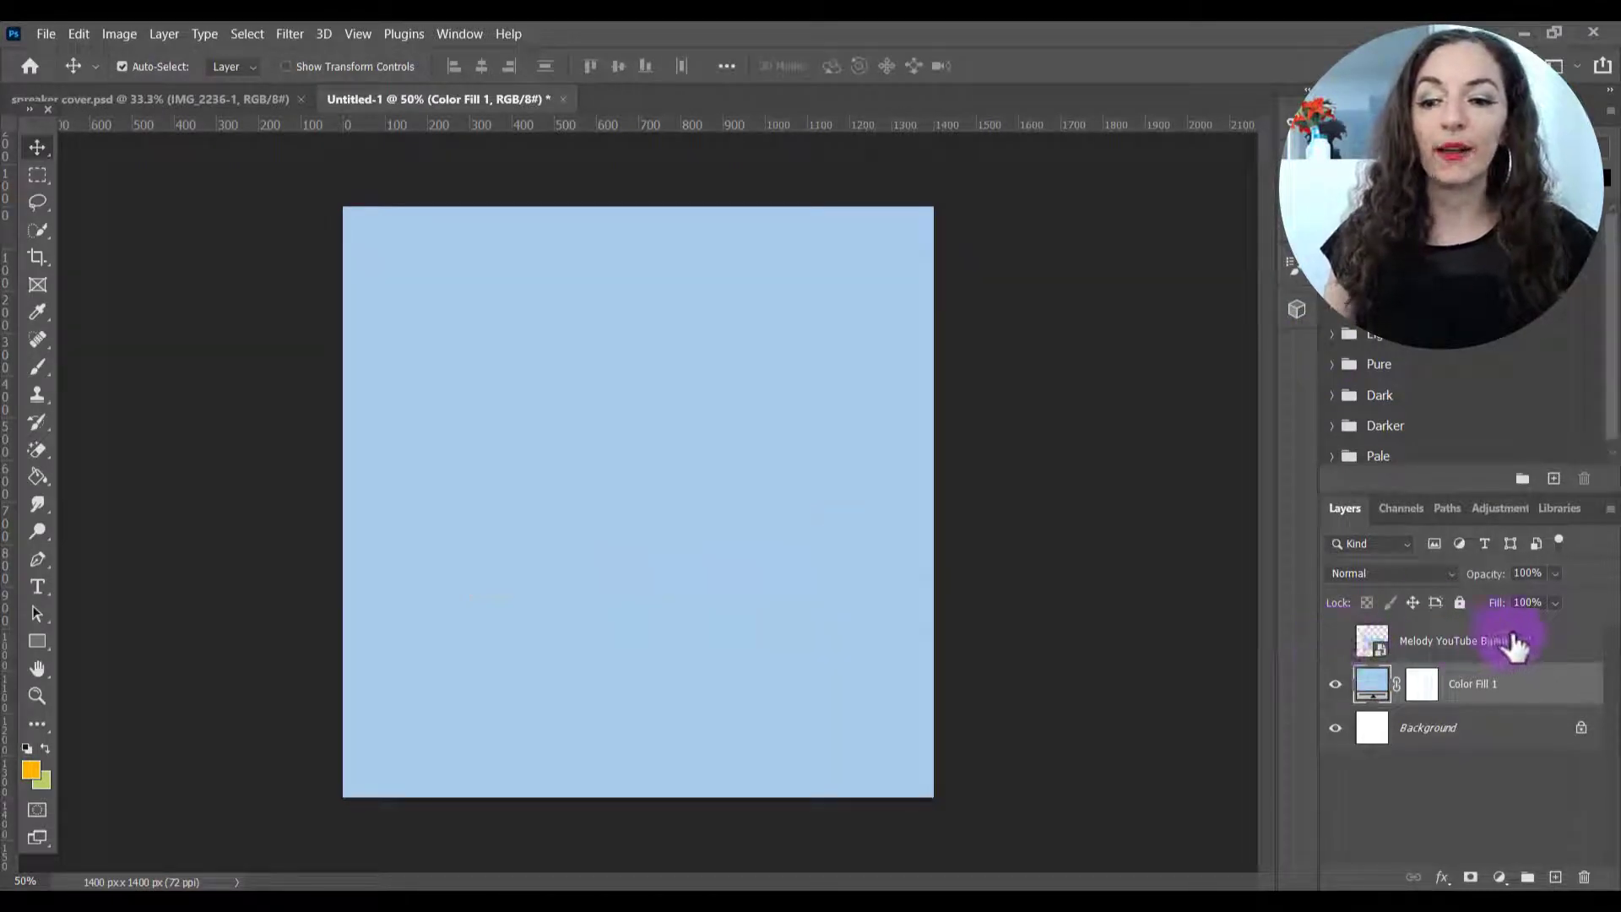
left_click_drag(1457, 640, 1458, 703)
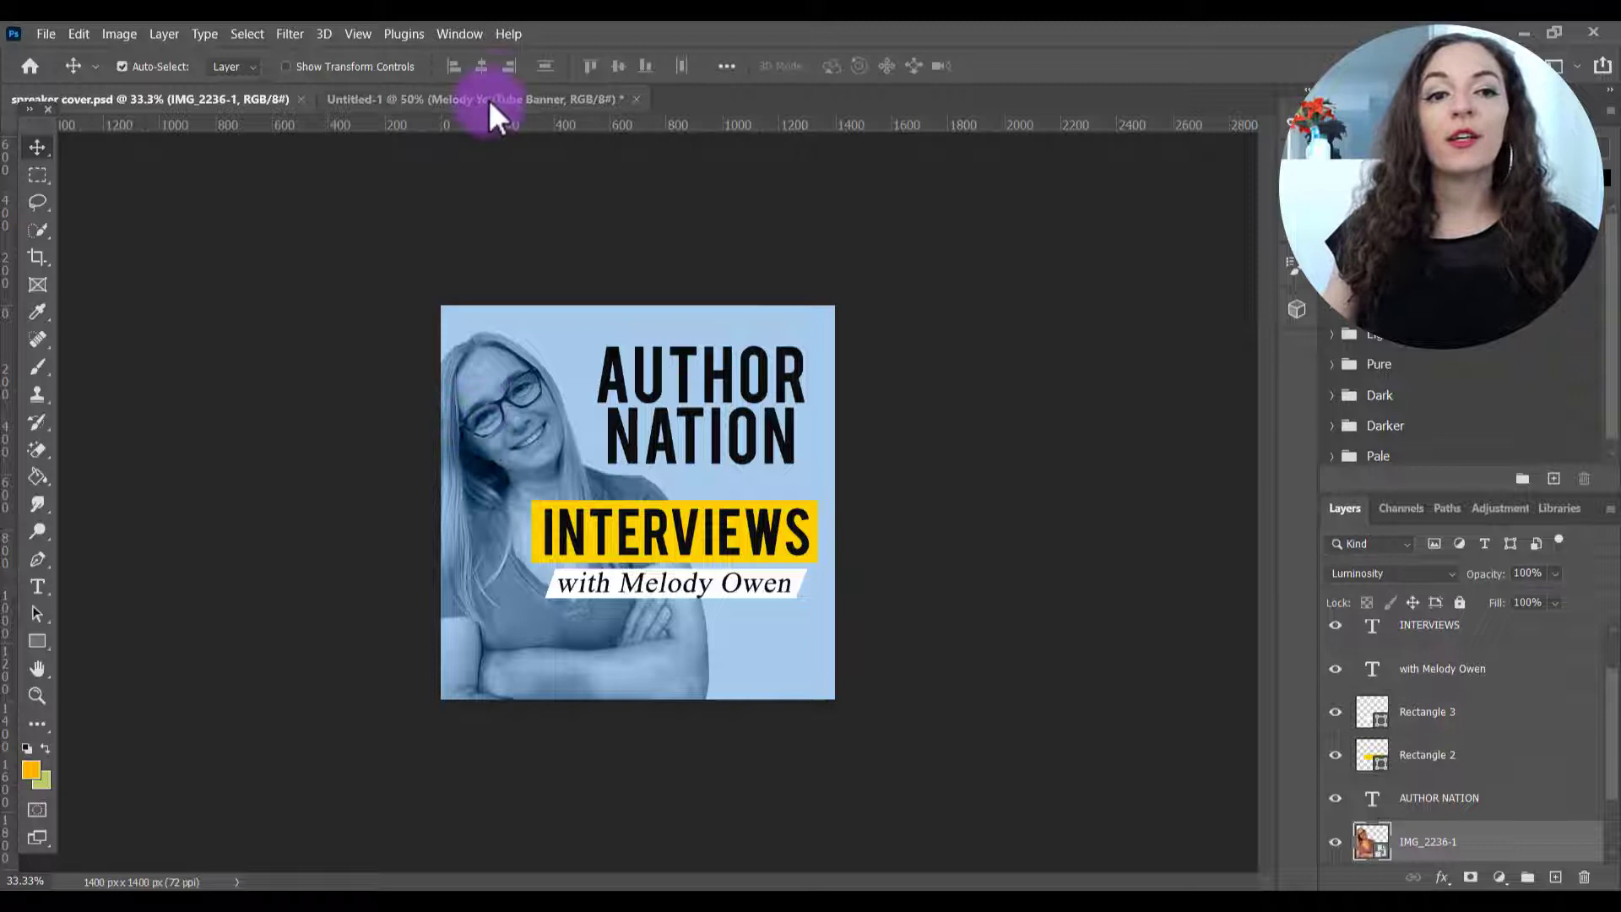
- Place the IMG_2236-1 portrait photo and shift it left on the blue square
left_click(493, 98)
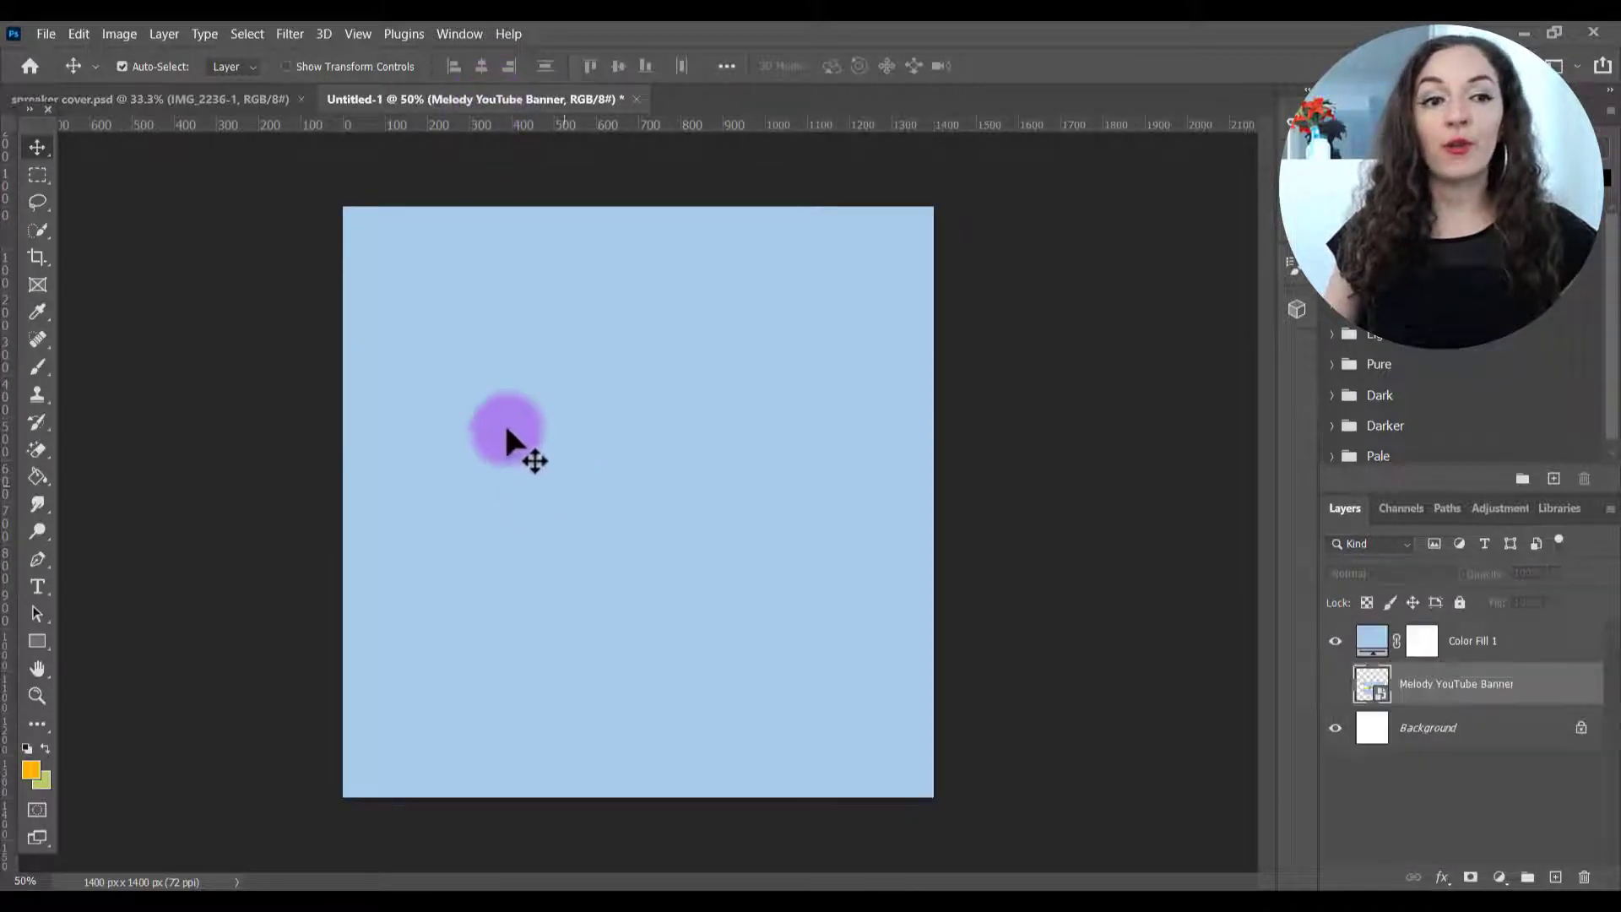
left_click(52, 34)
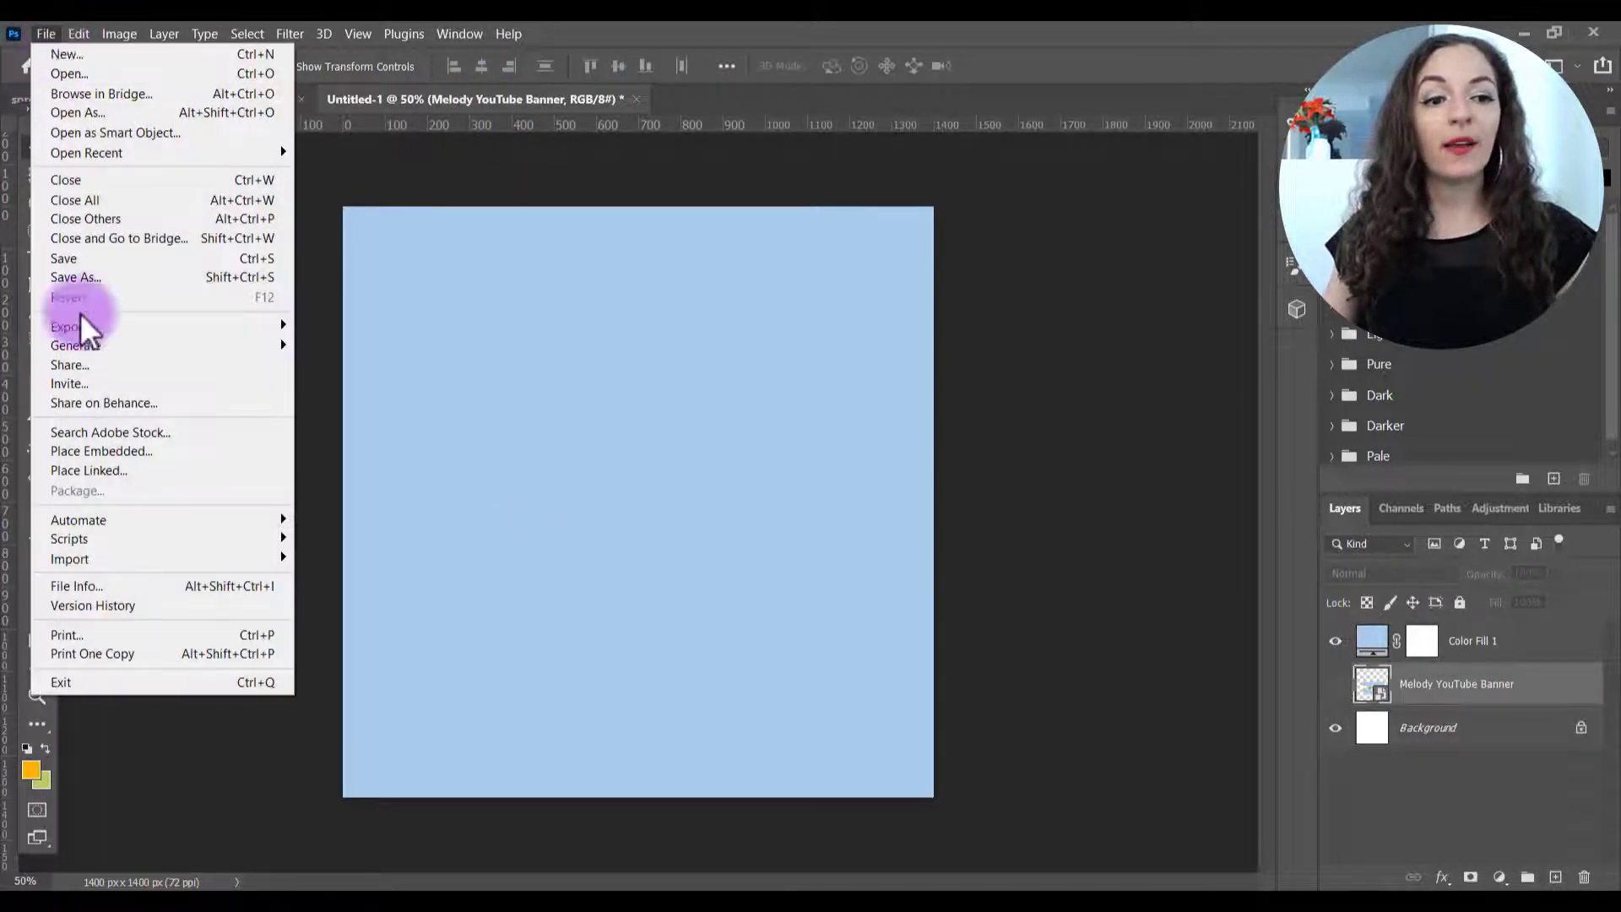
left_click(101, 451)
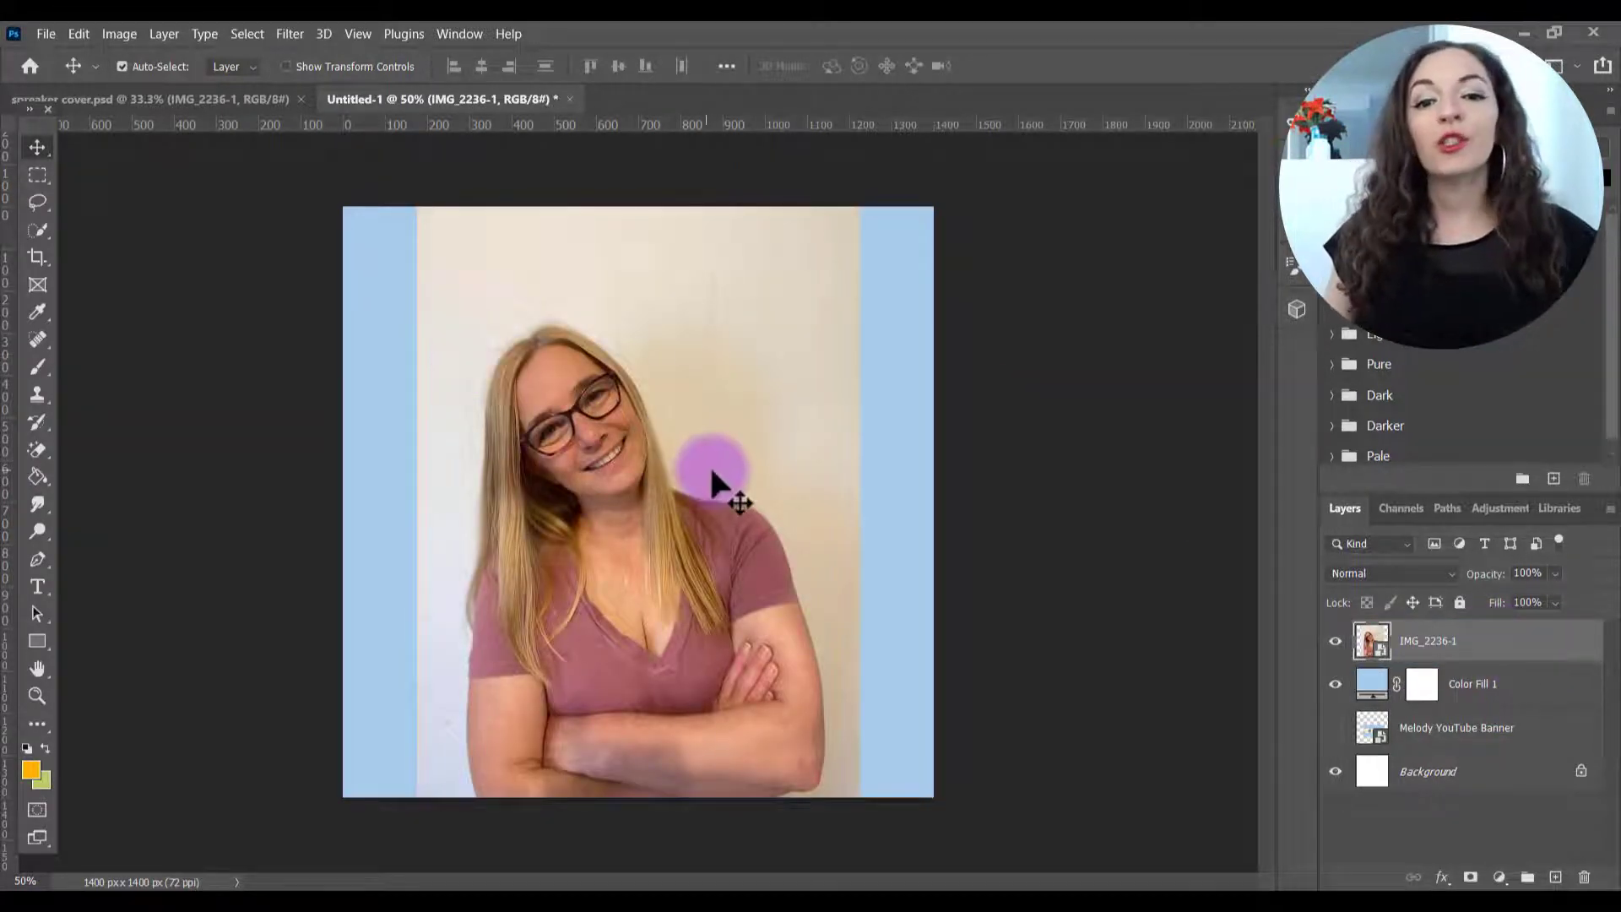
left_click_drag(740, 503, 702, 488)
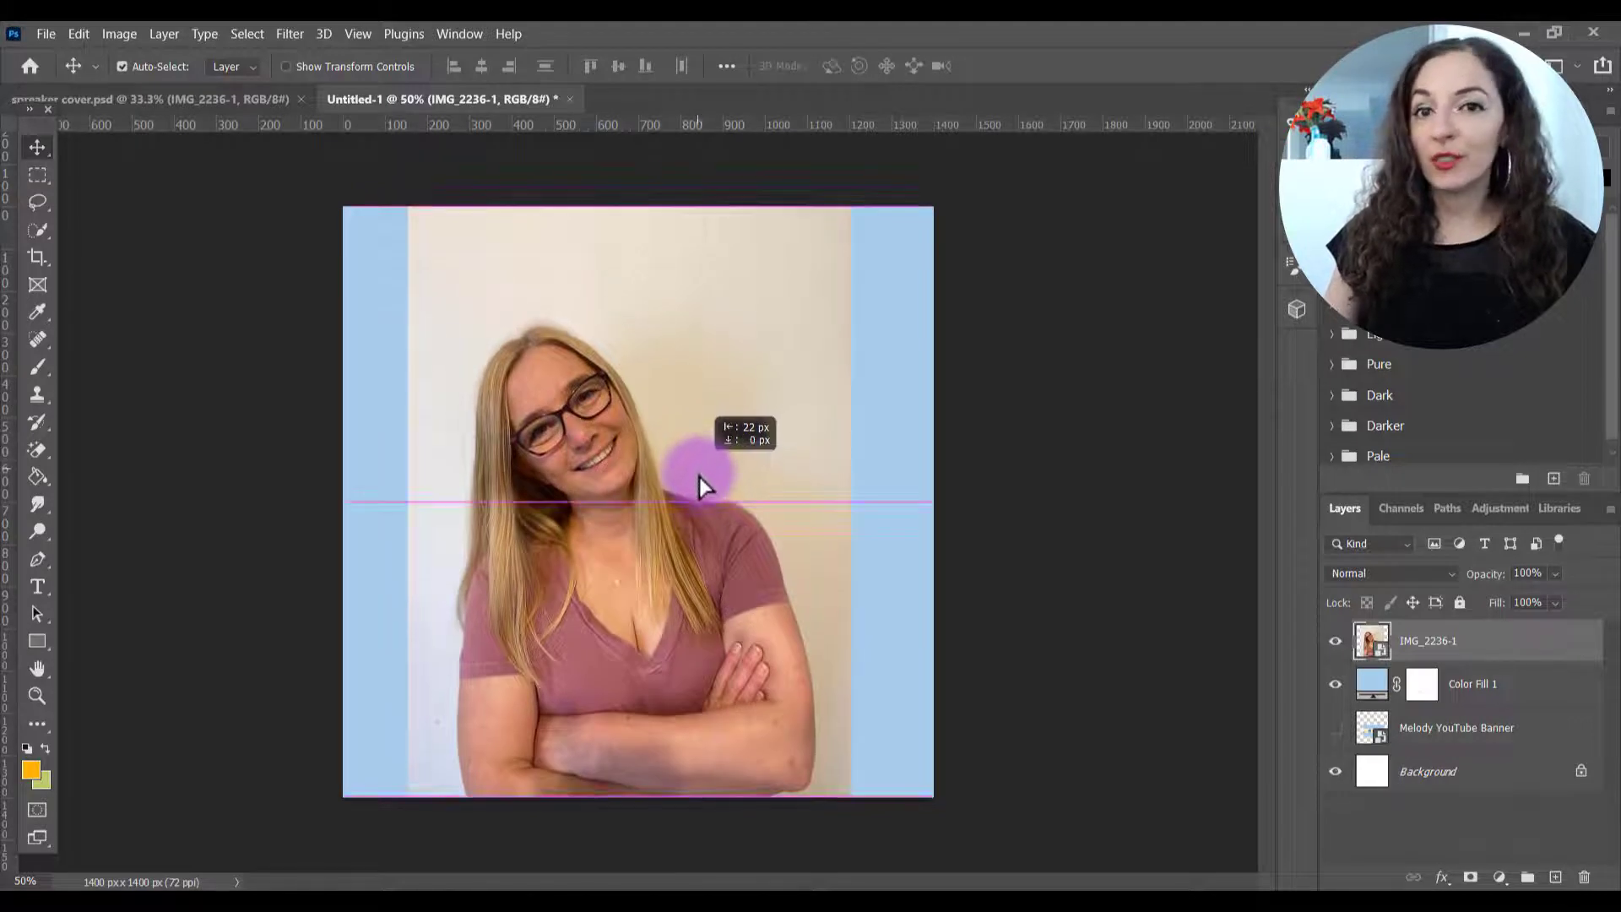
left_click_drag(703, 486, 419, 444)
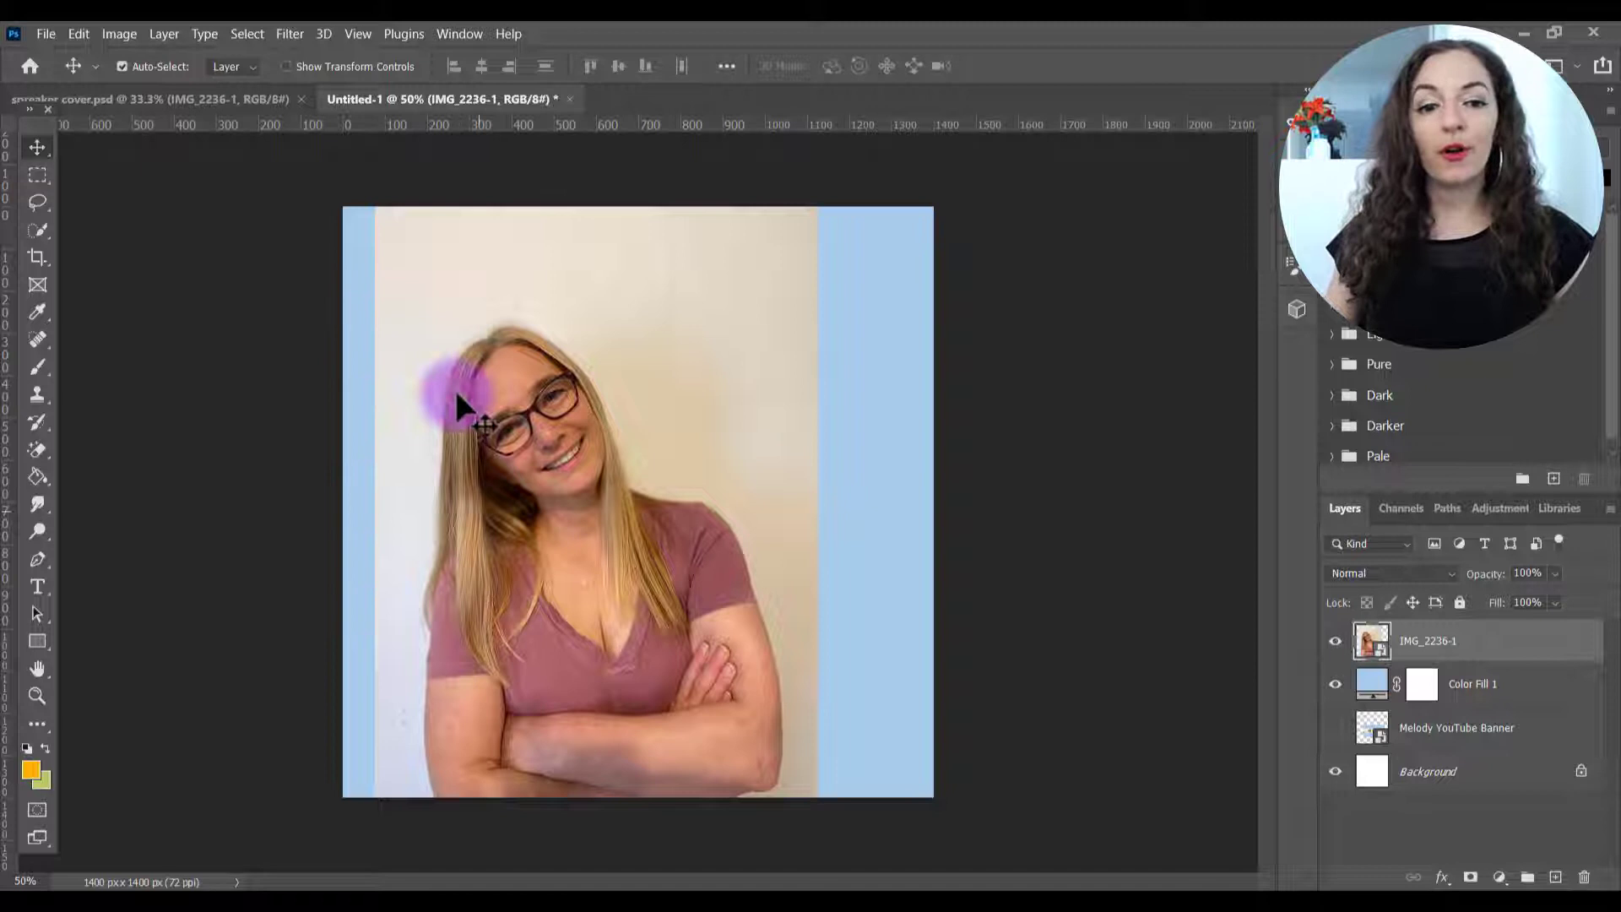
left_click_drag(459, 403, 516, 389)
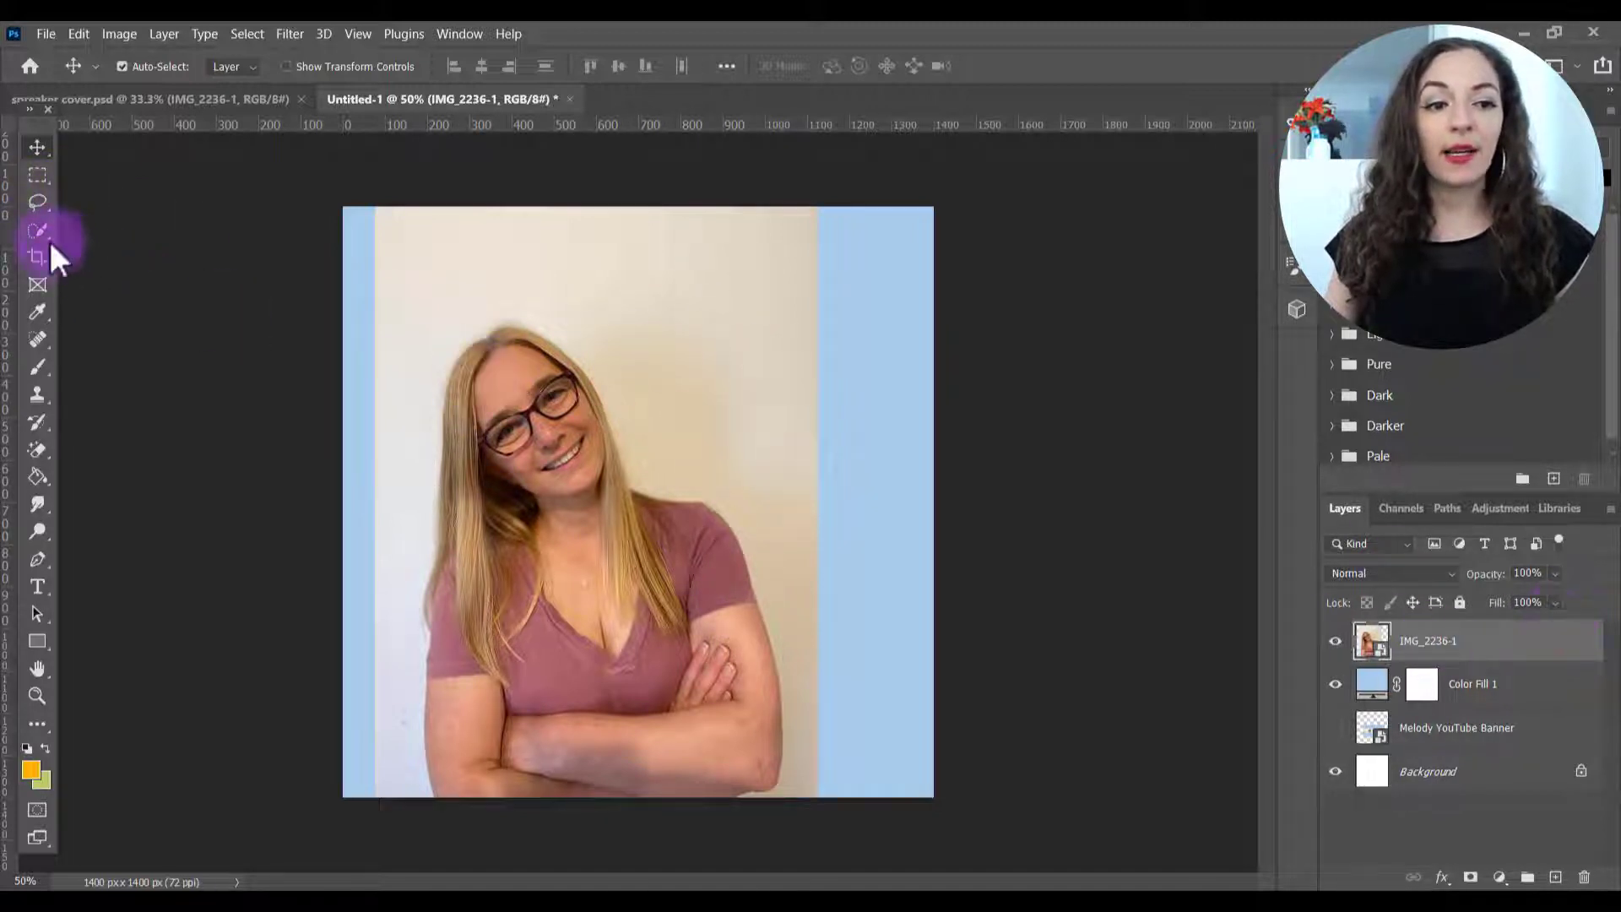
mouse_move(35, 229)
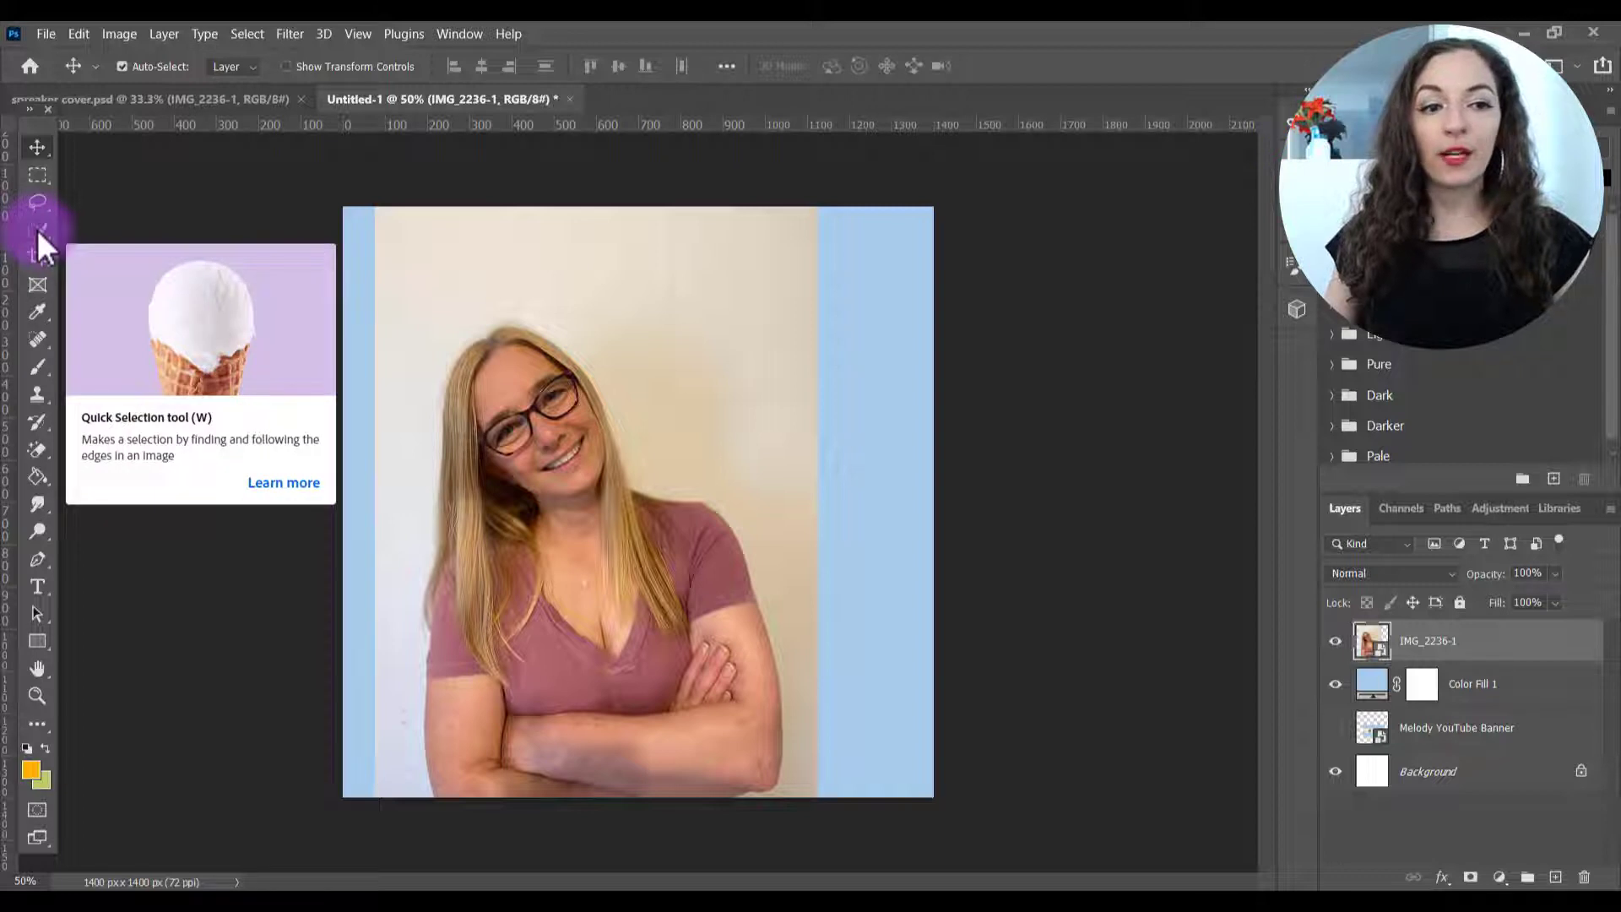
- Select the woman with Select Subject and refine the edges around her hair
left_click(37, 229)
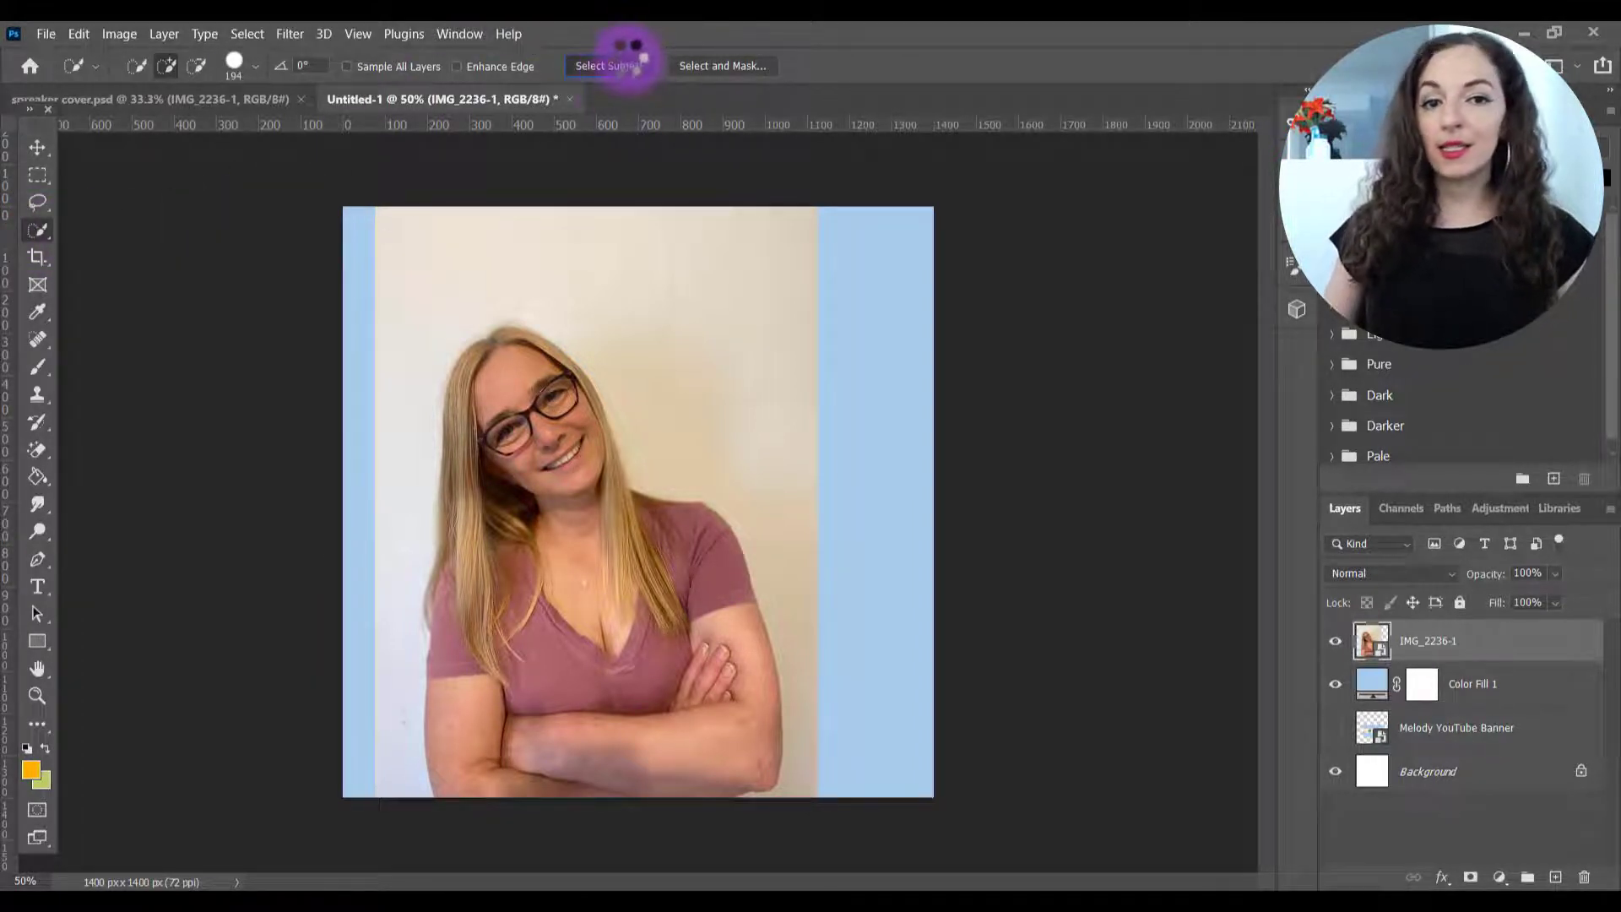
left_click(617, 66)
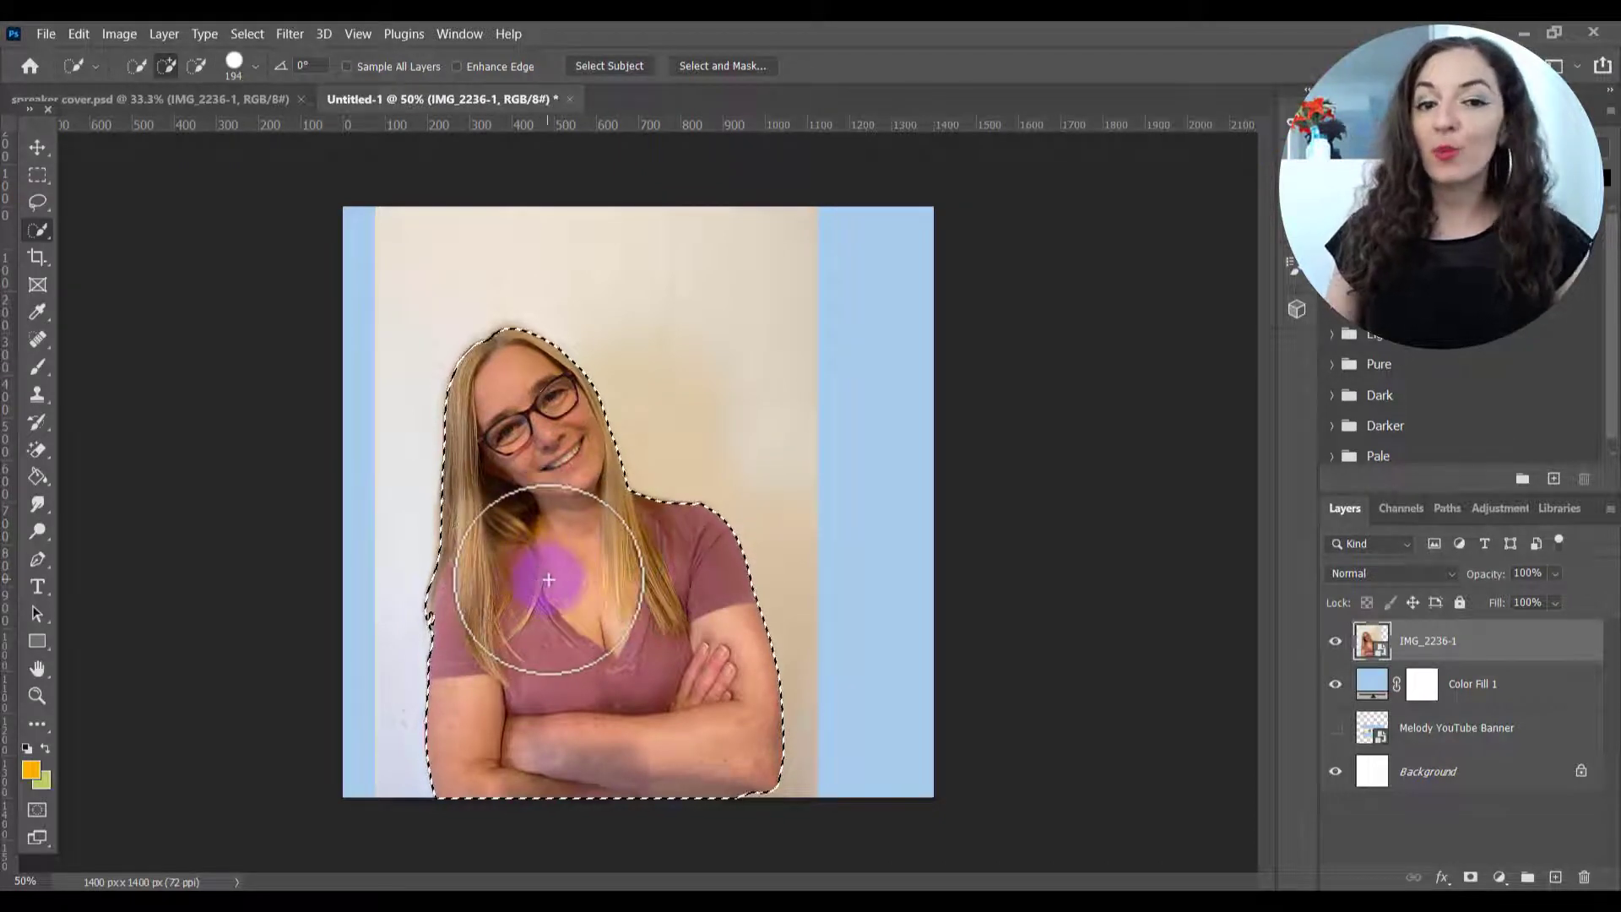
left_click_drag(548, 579, 656, 548)
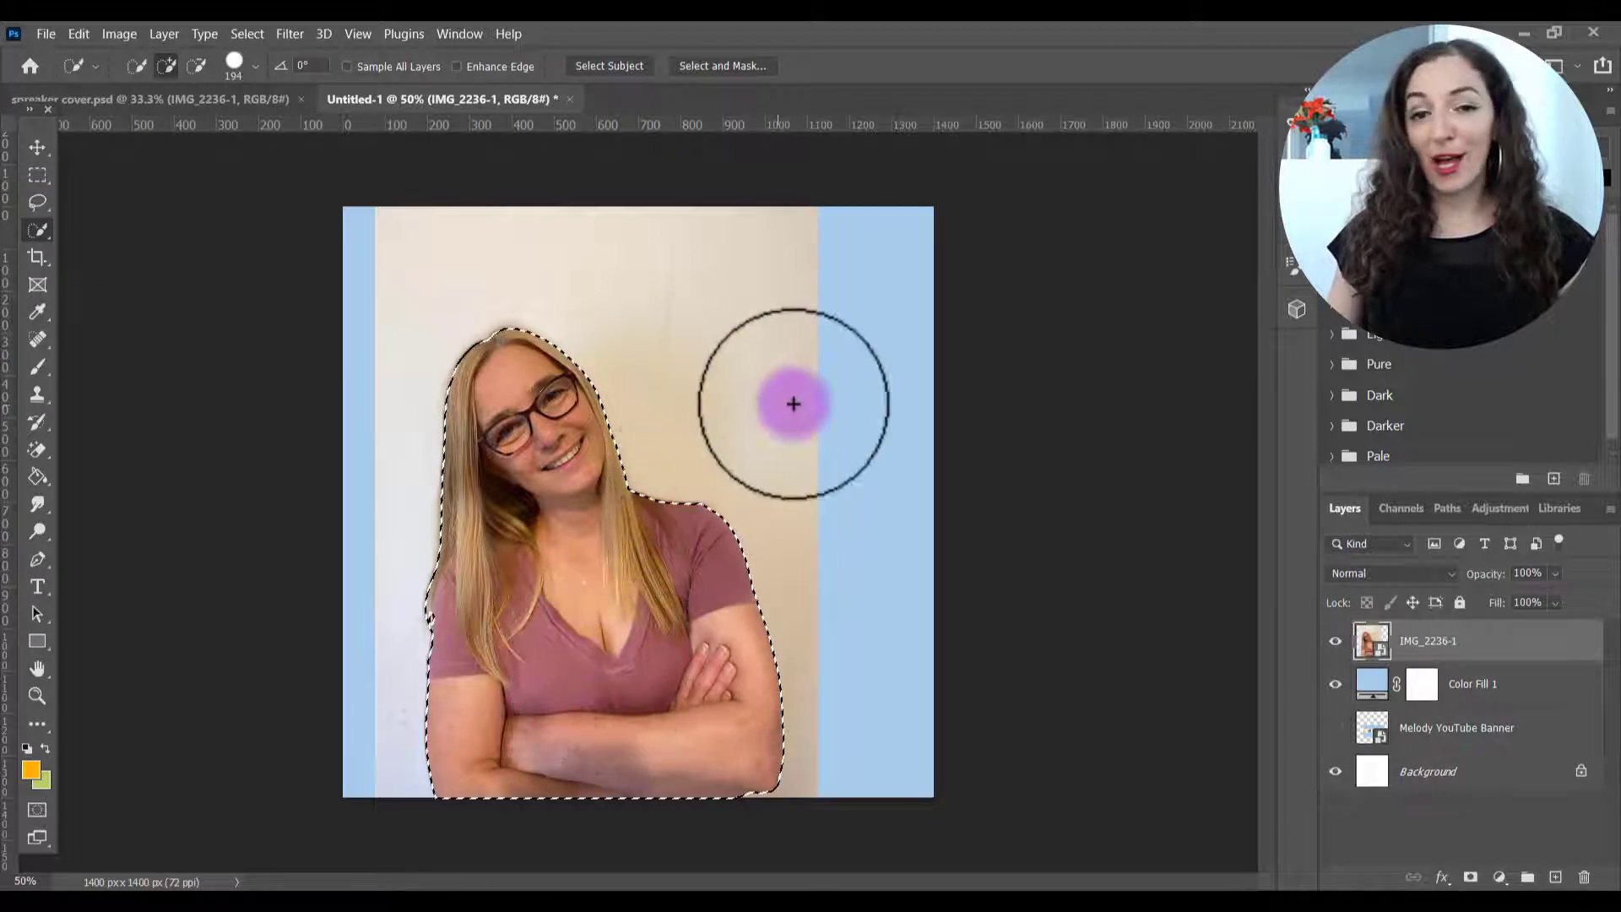
mouse_move(574, 571)
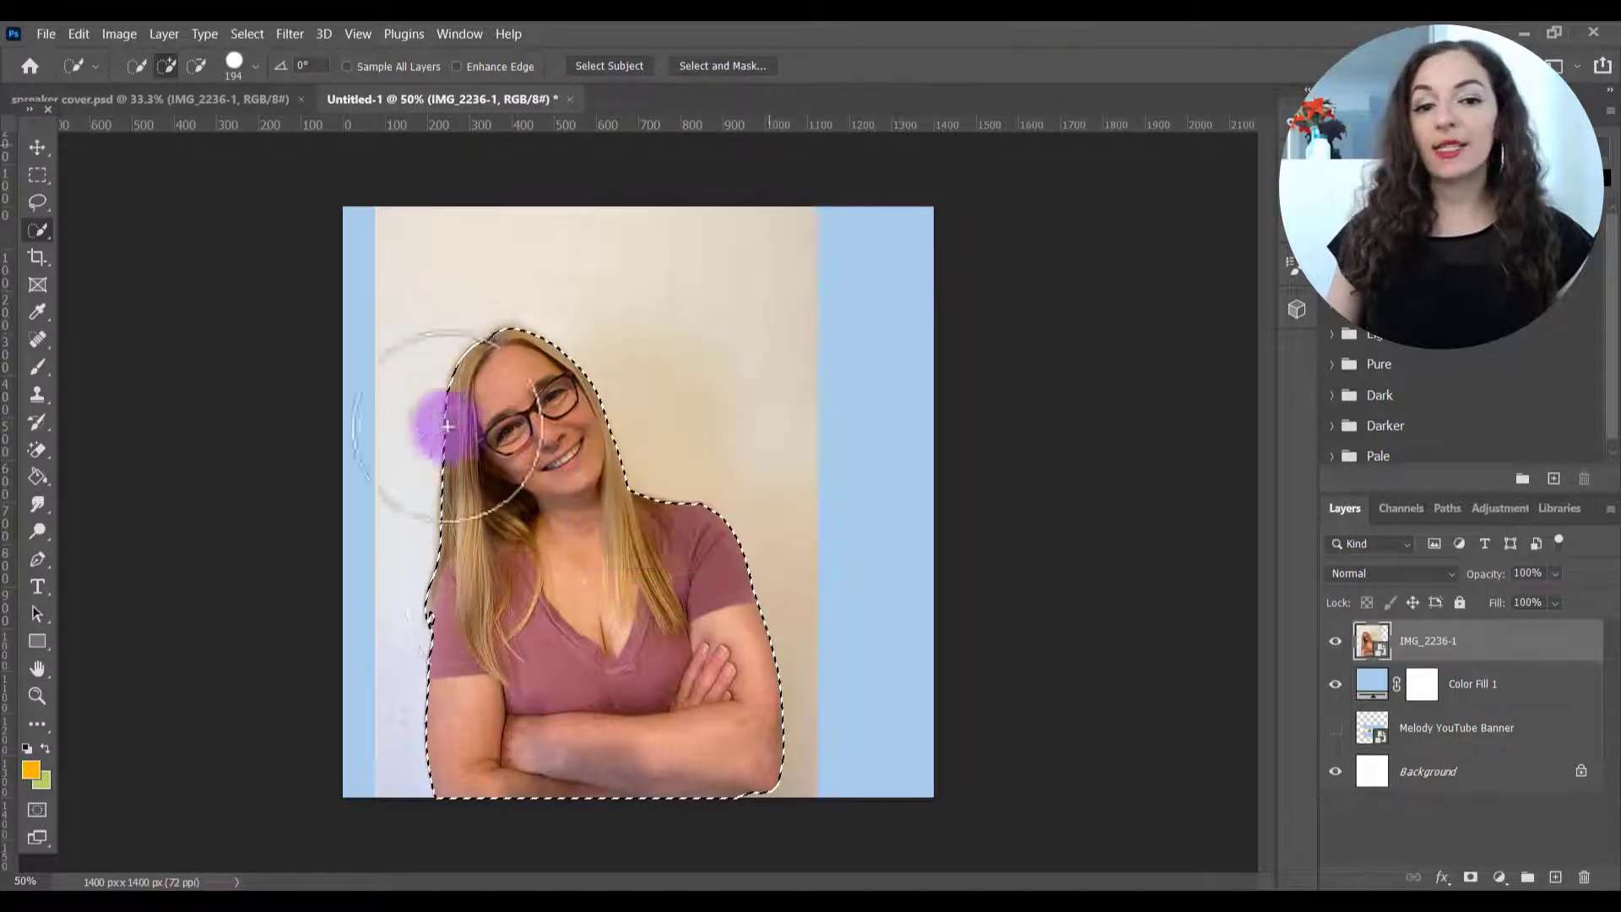
left_click_drag(447, 425, 527, 461)
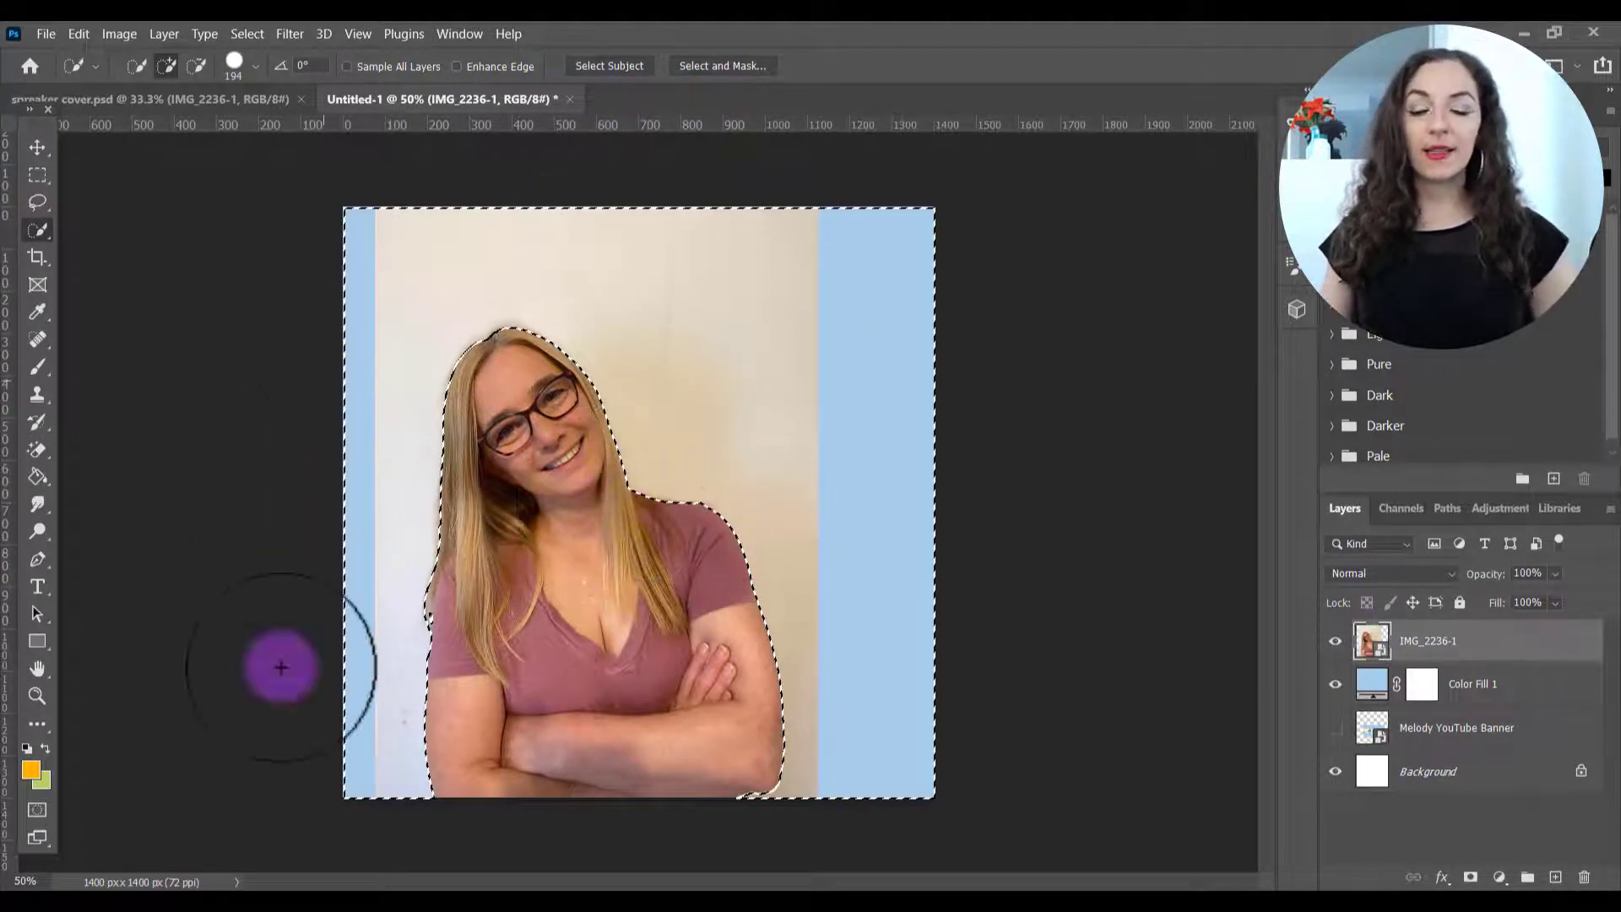
mouse_move(832, 494)
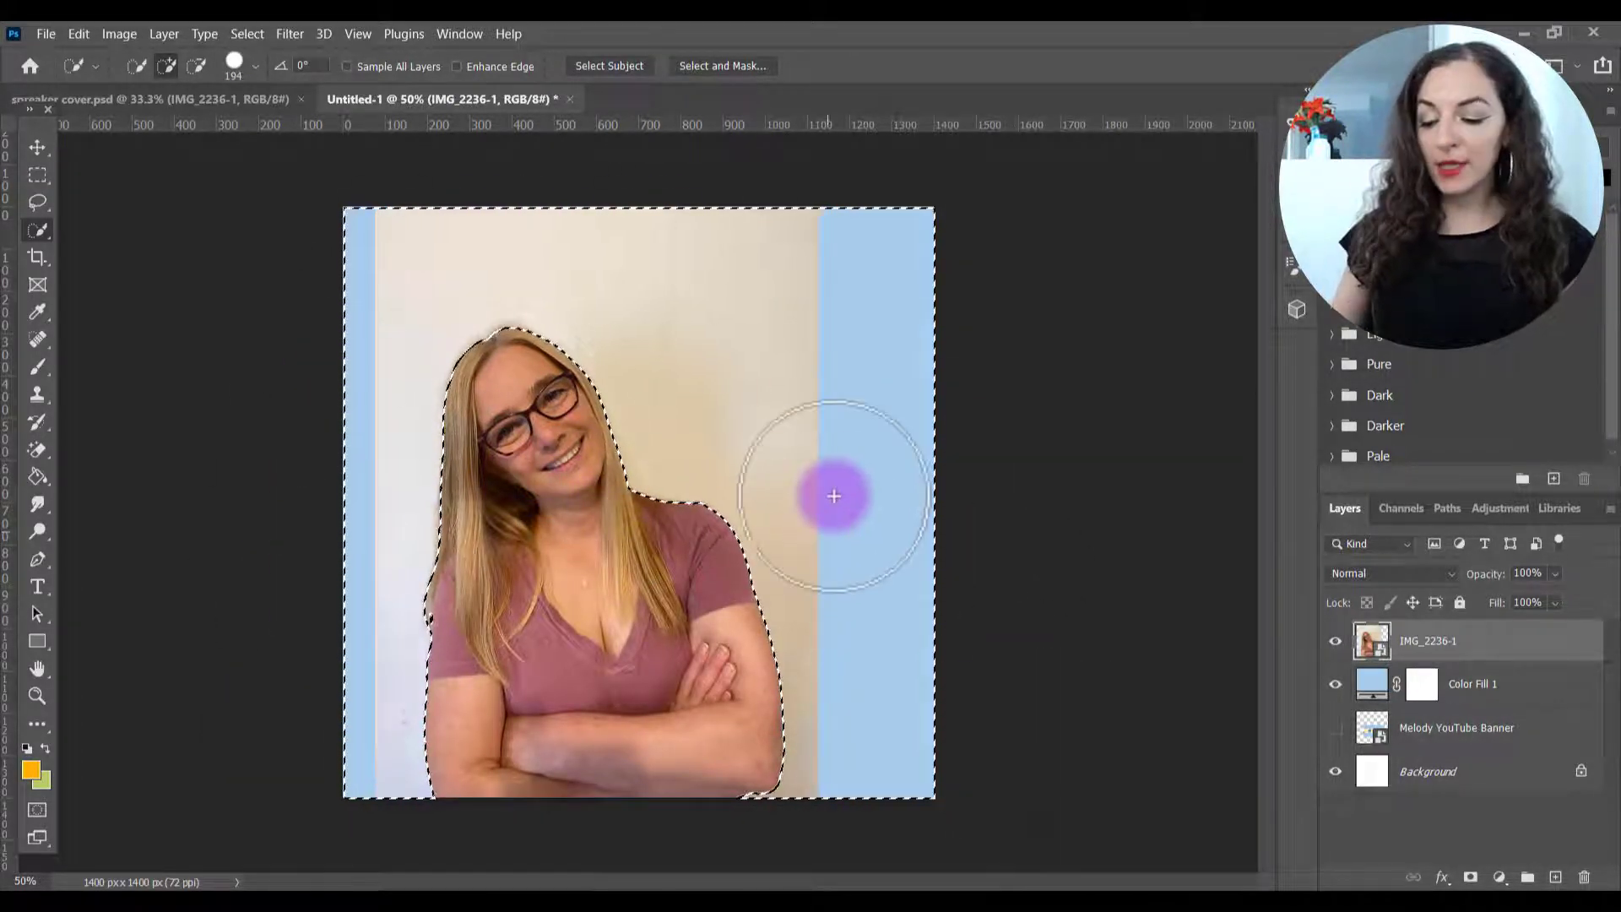
- Invert the selection and dismiss the smart-object warning on the photo layer
left_click(834, 496)
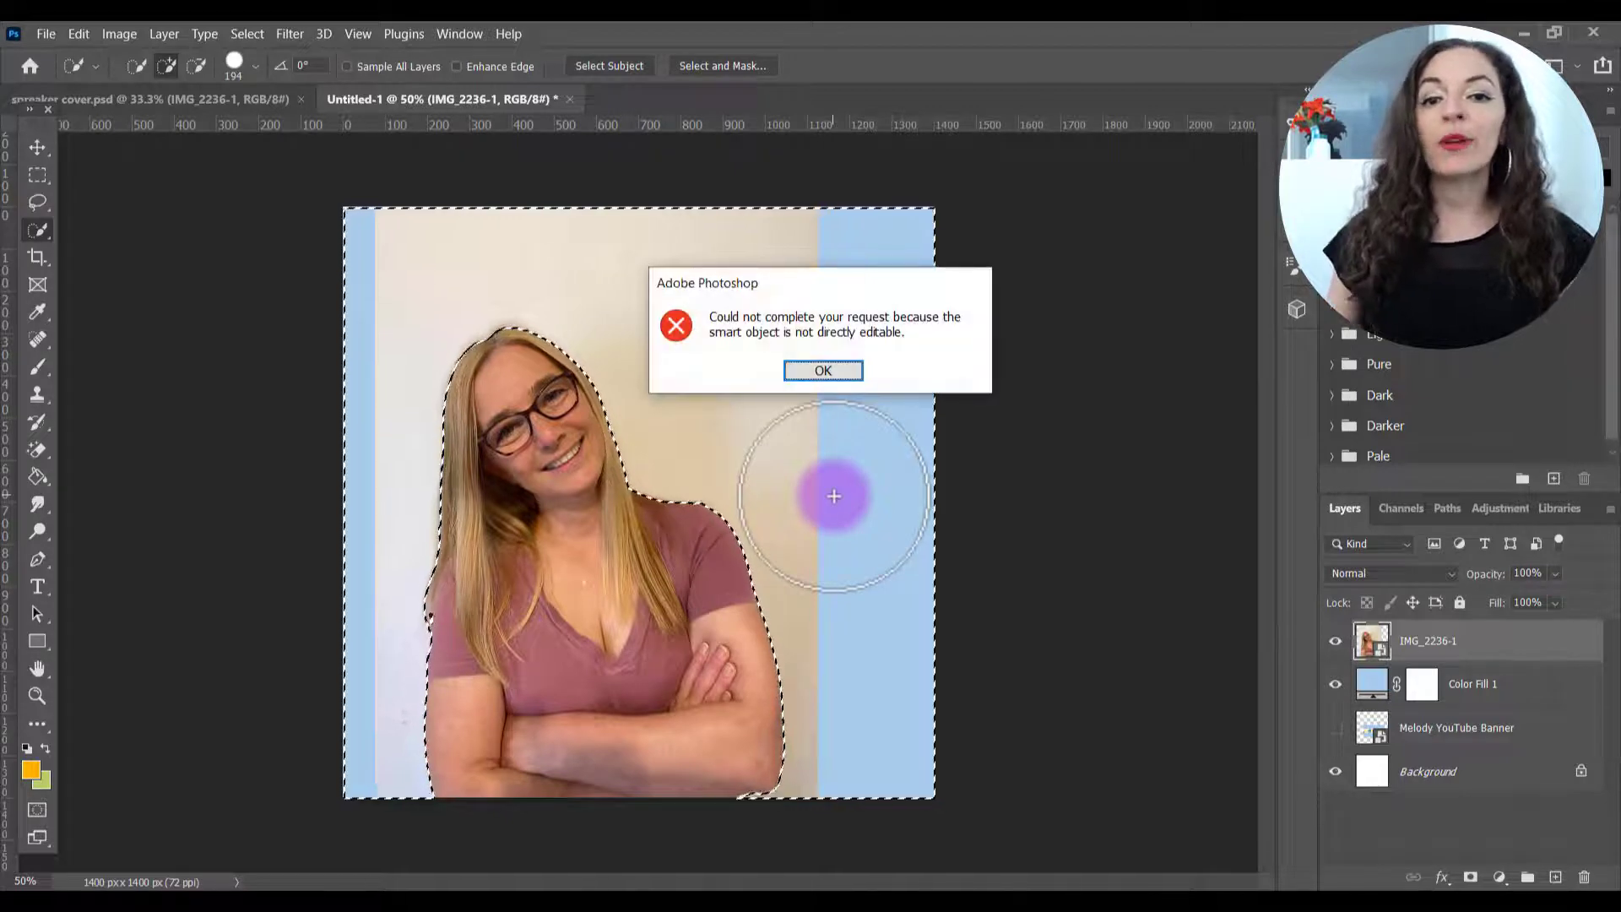
left_click(824, 369)
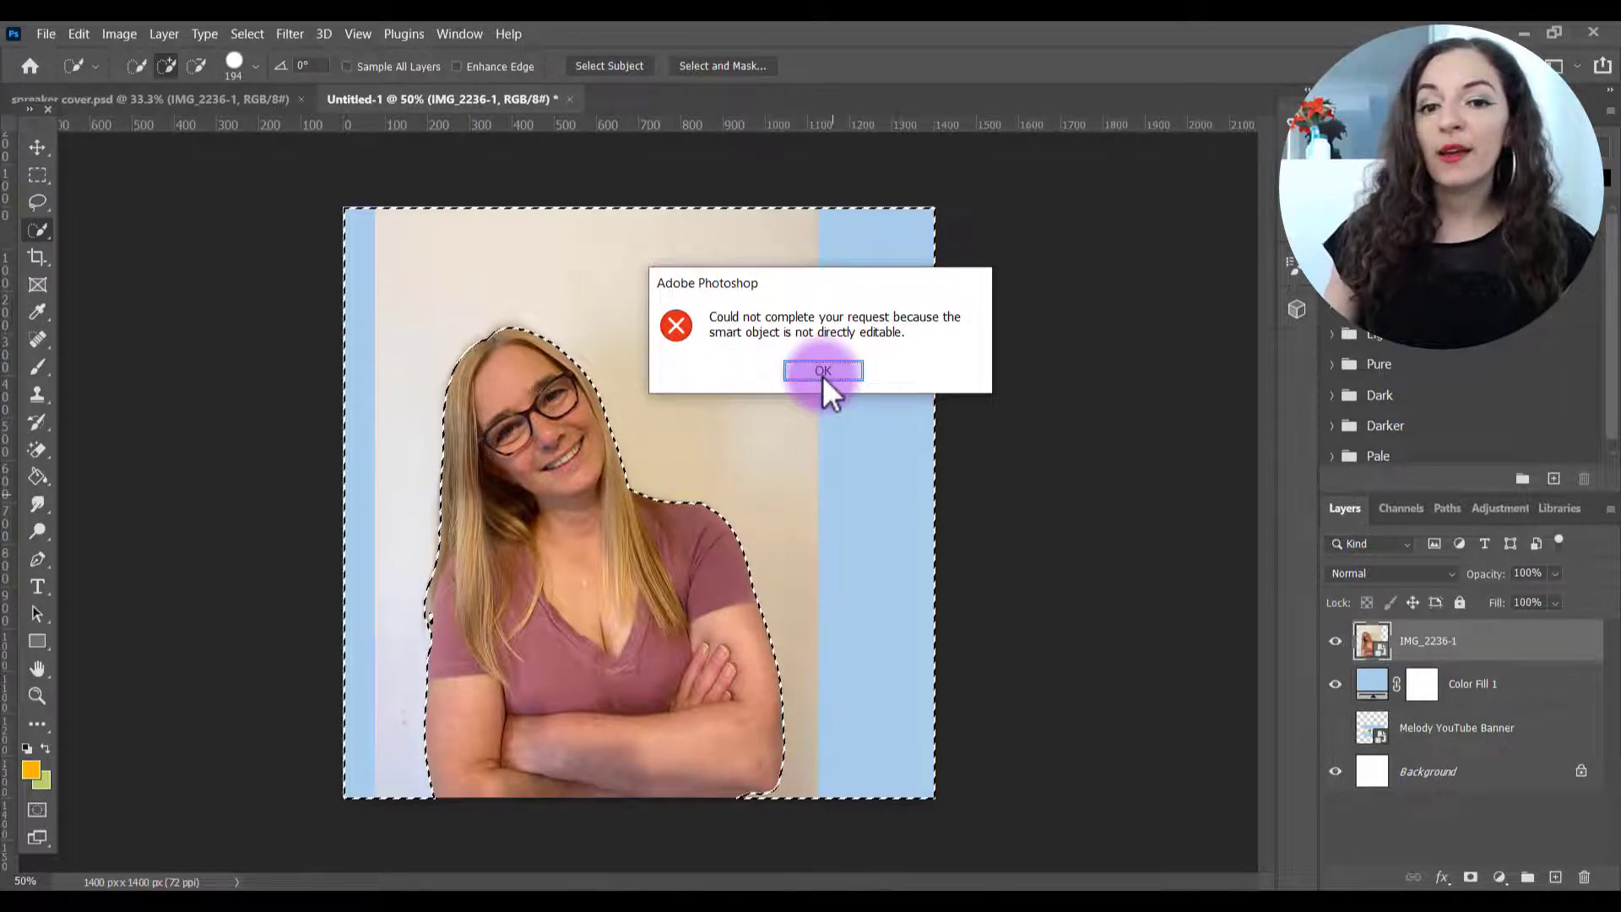
left_click(824, 370)
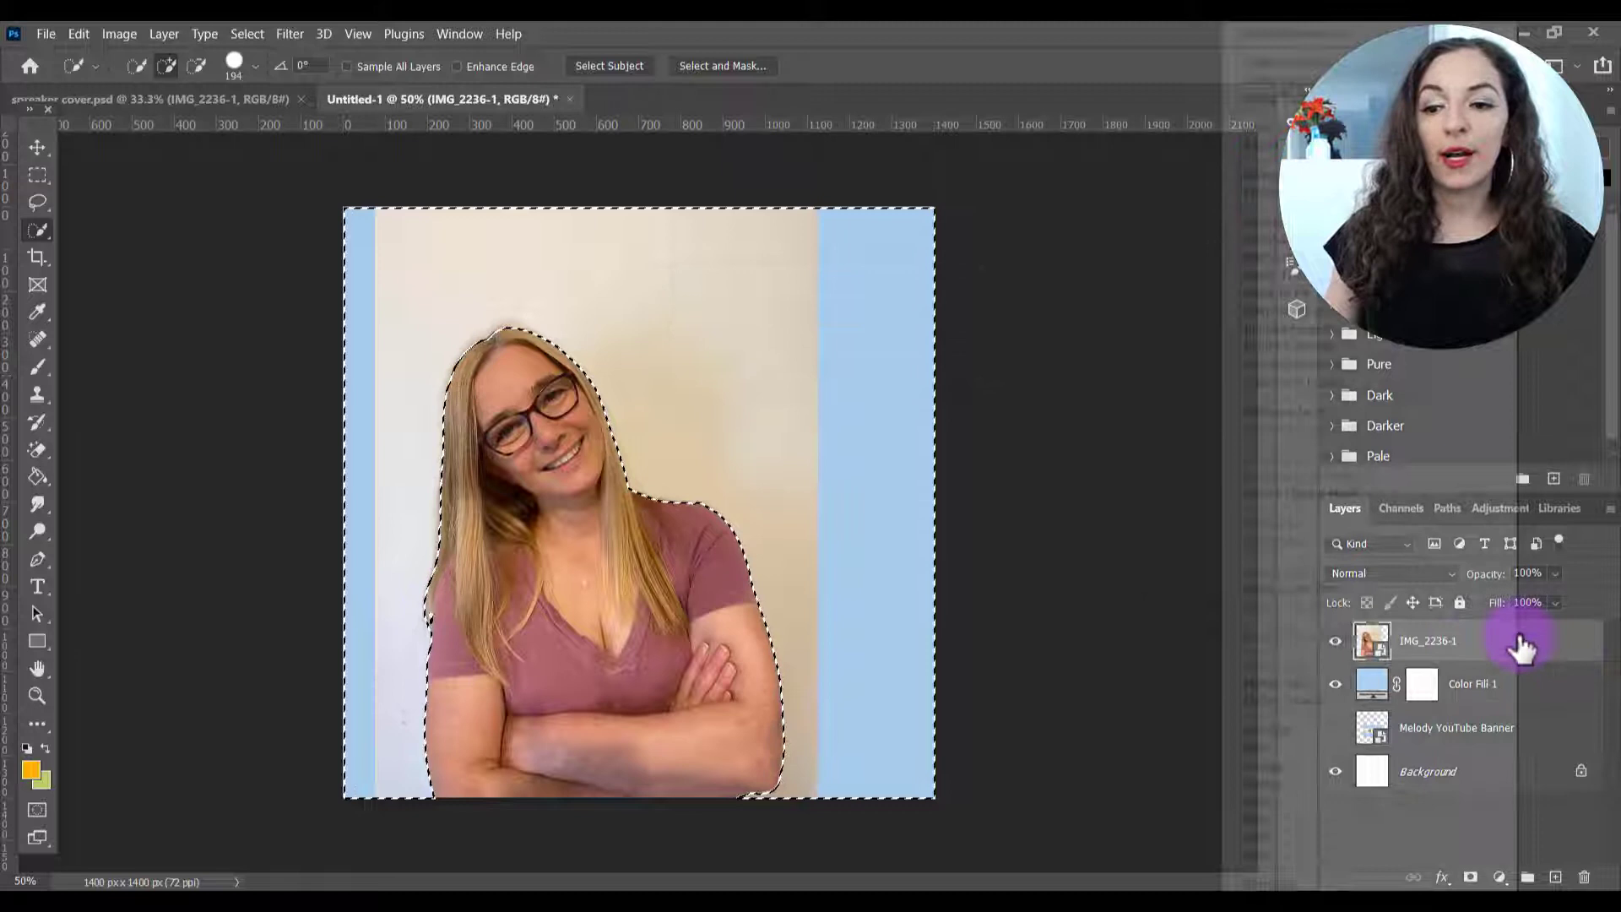
- Rasterize the photo layer, delete the selected background and deselect
right_click(1428, 640)
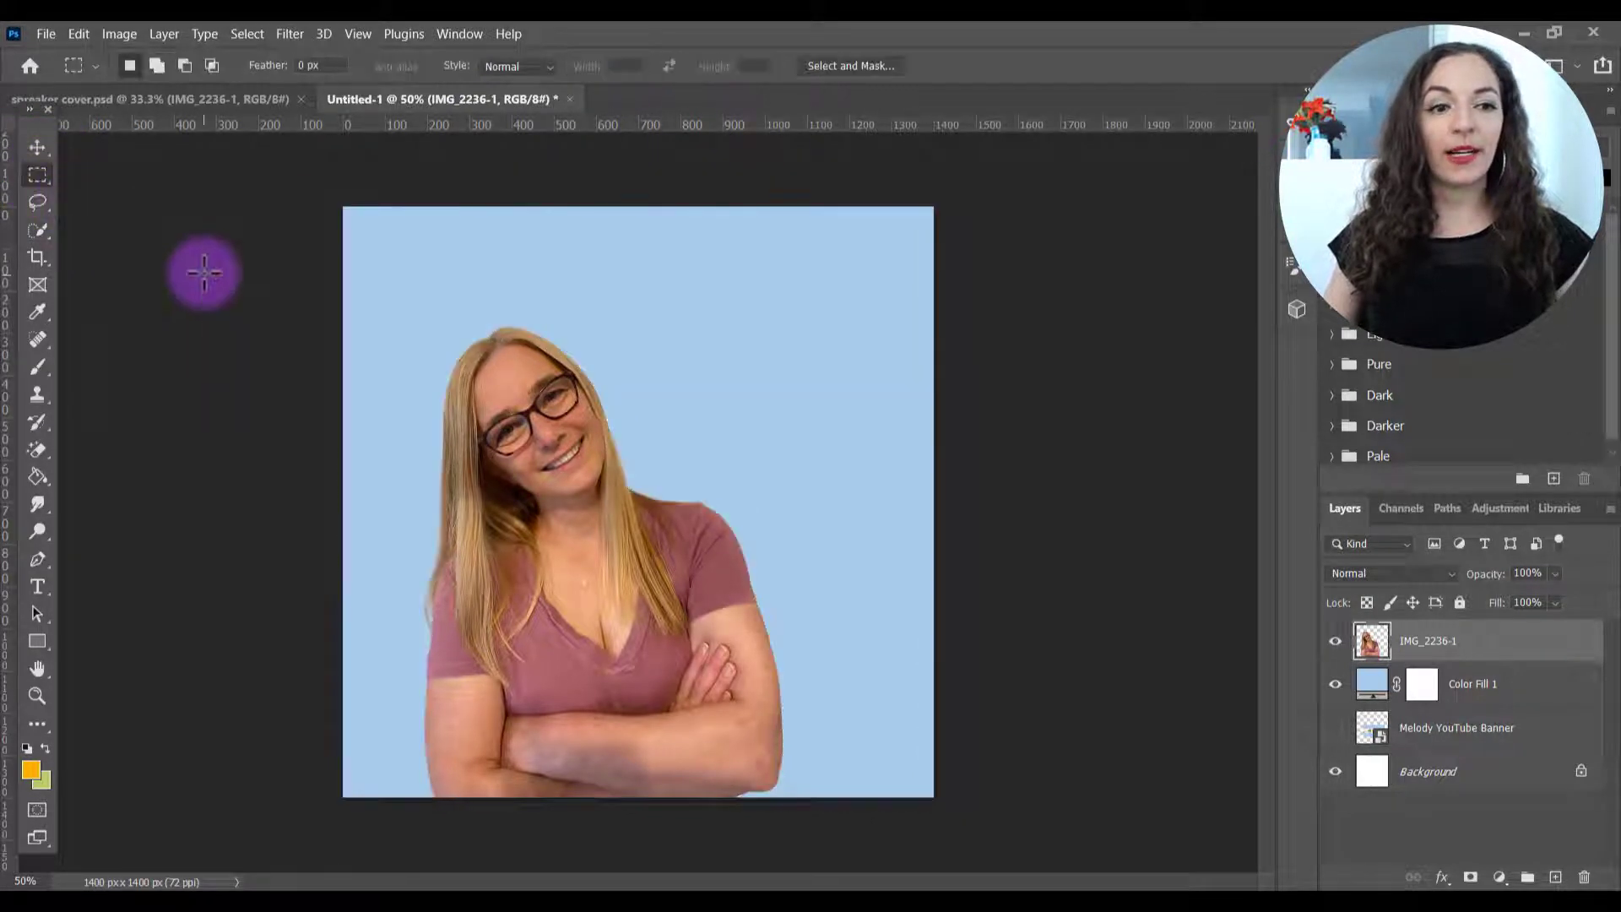
left_click(34, 146)
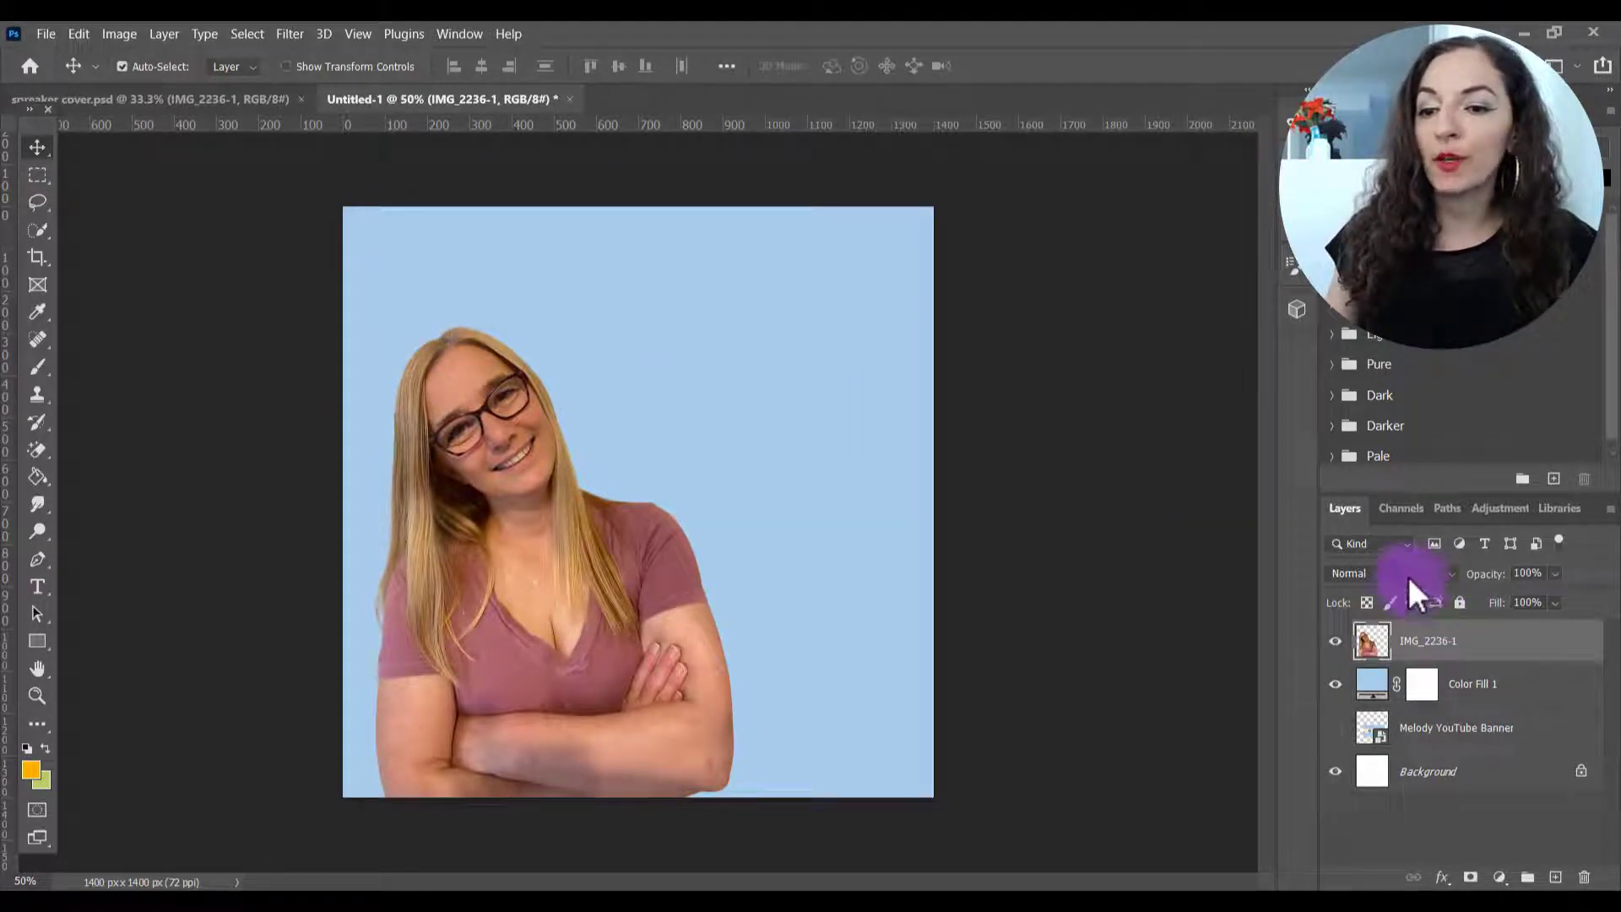
- Preview Lighten, Divide and Color Dodge, then set the photo layer to Luminosity blending
left_click(1388, 574)
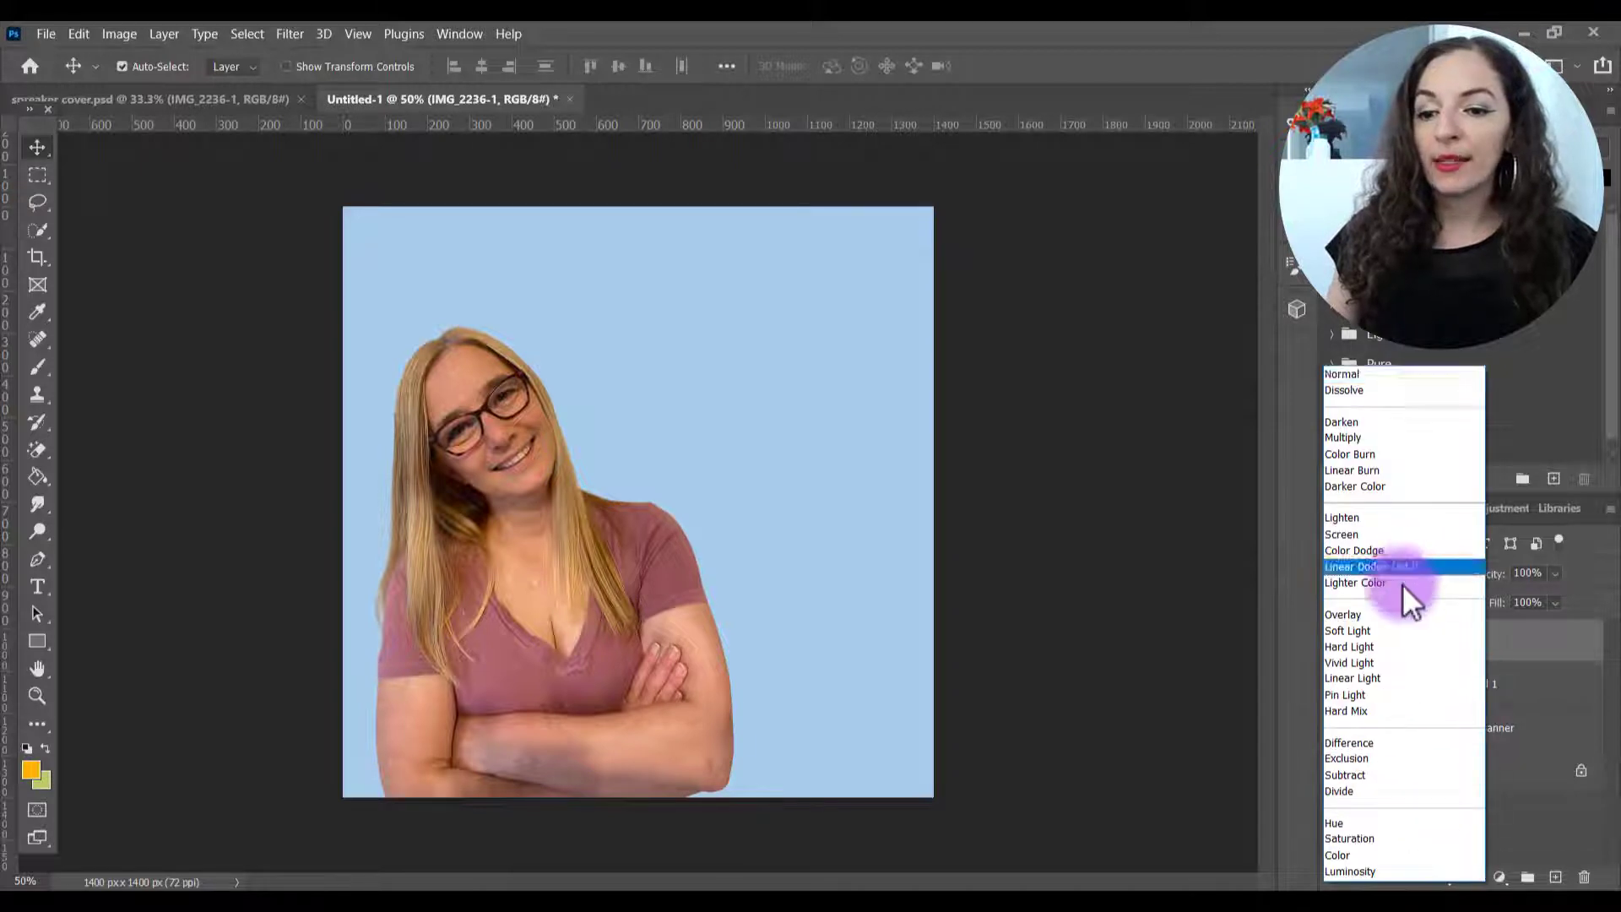
left_click(1346, 711)
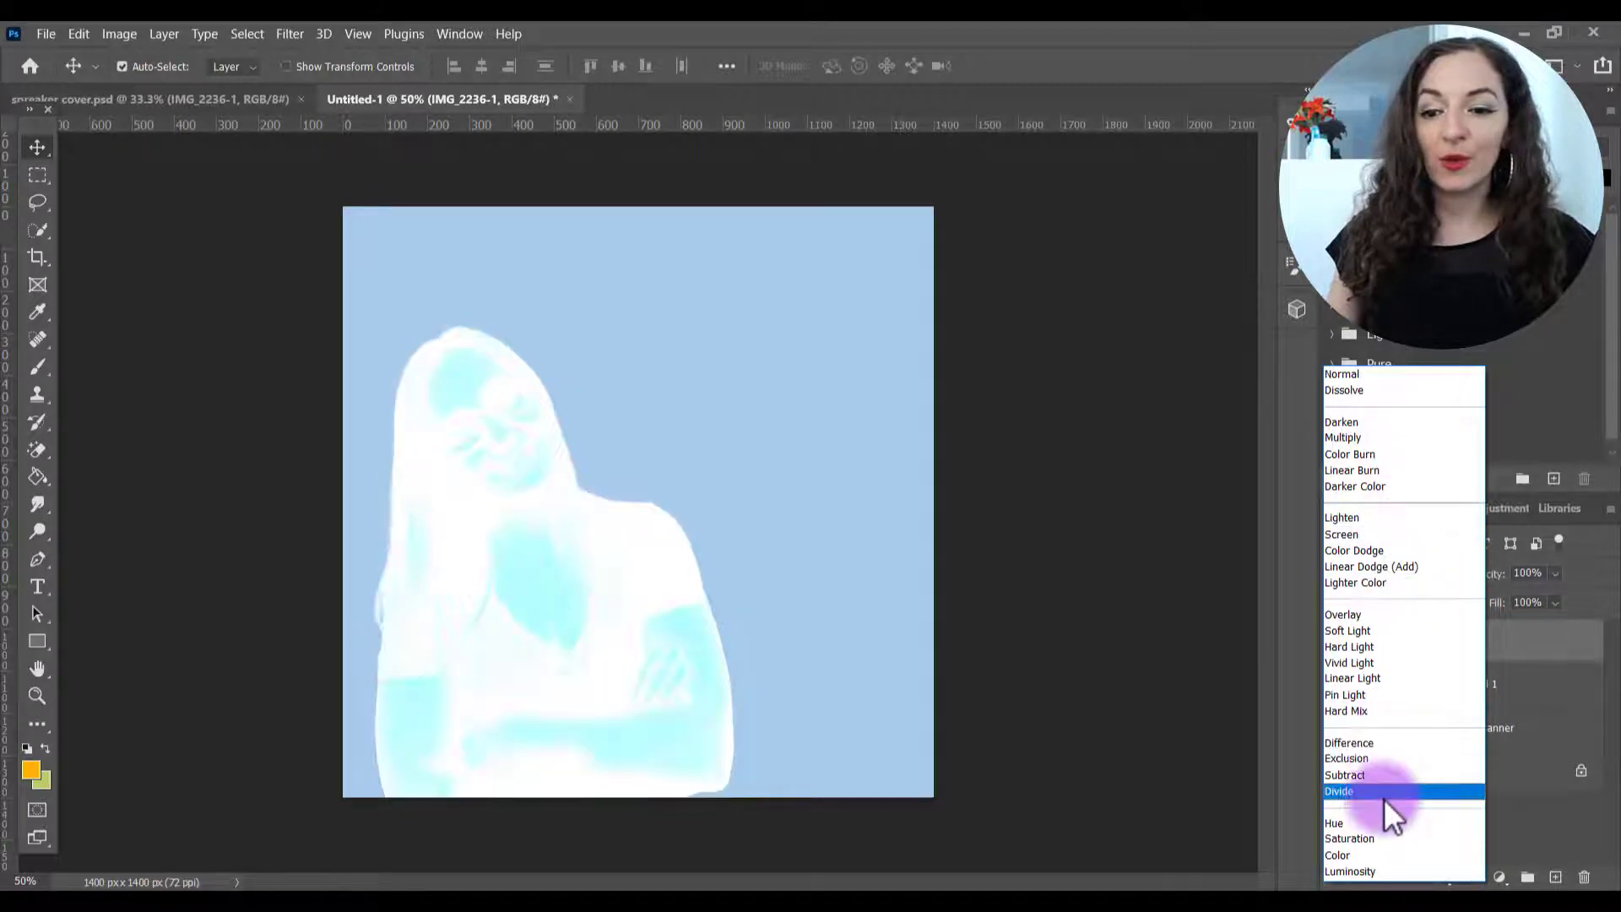
left_click(1337, 854)
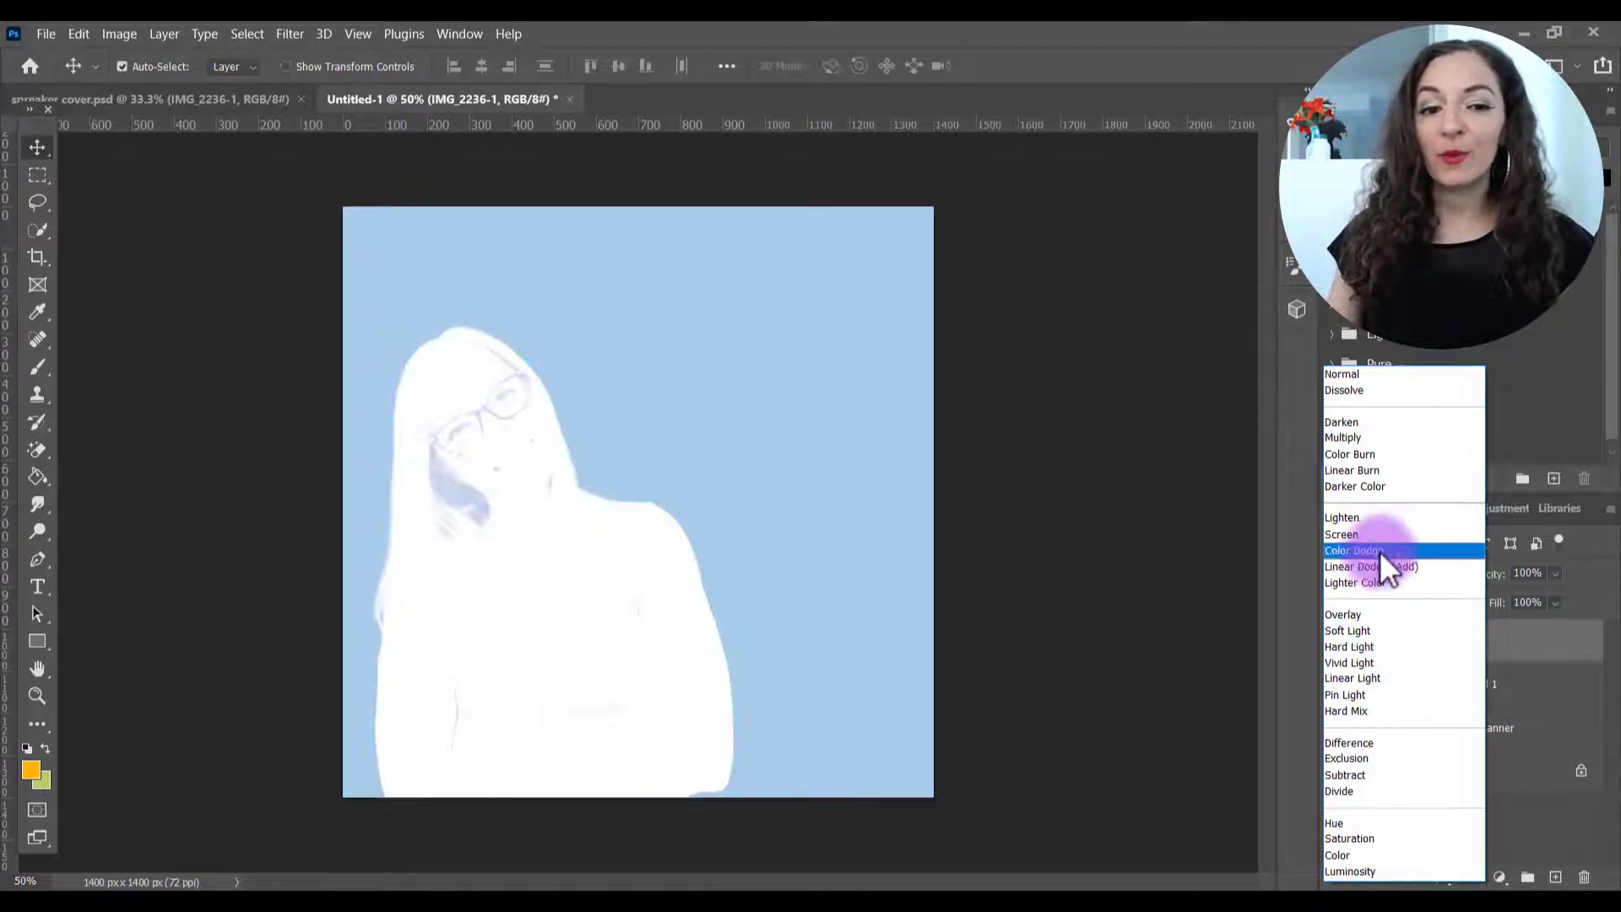
left_click(1337, 855)
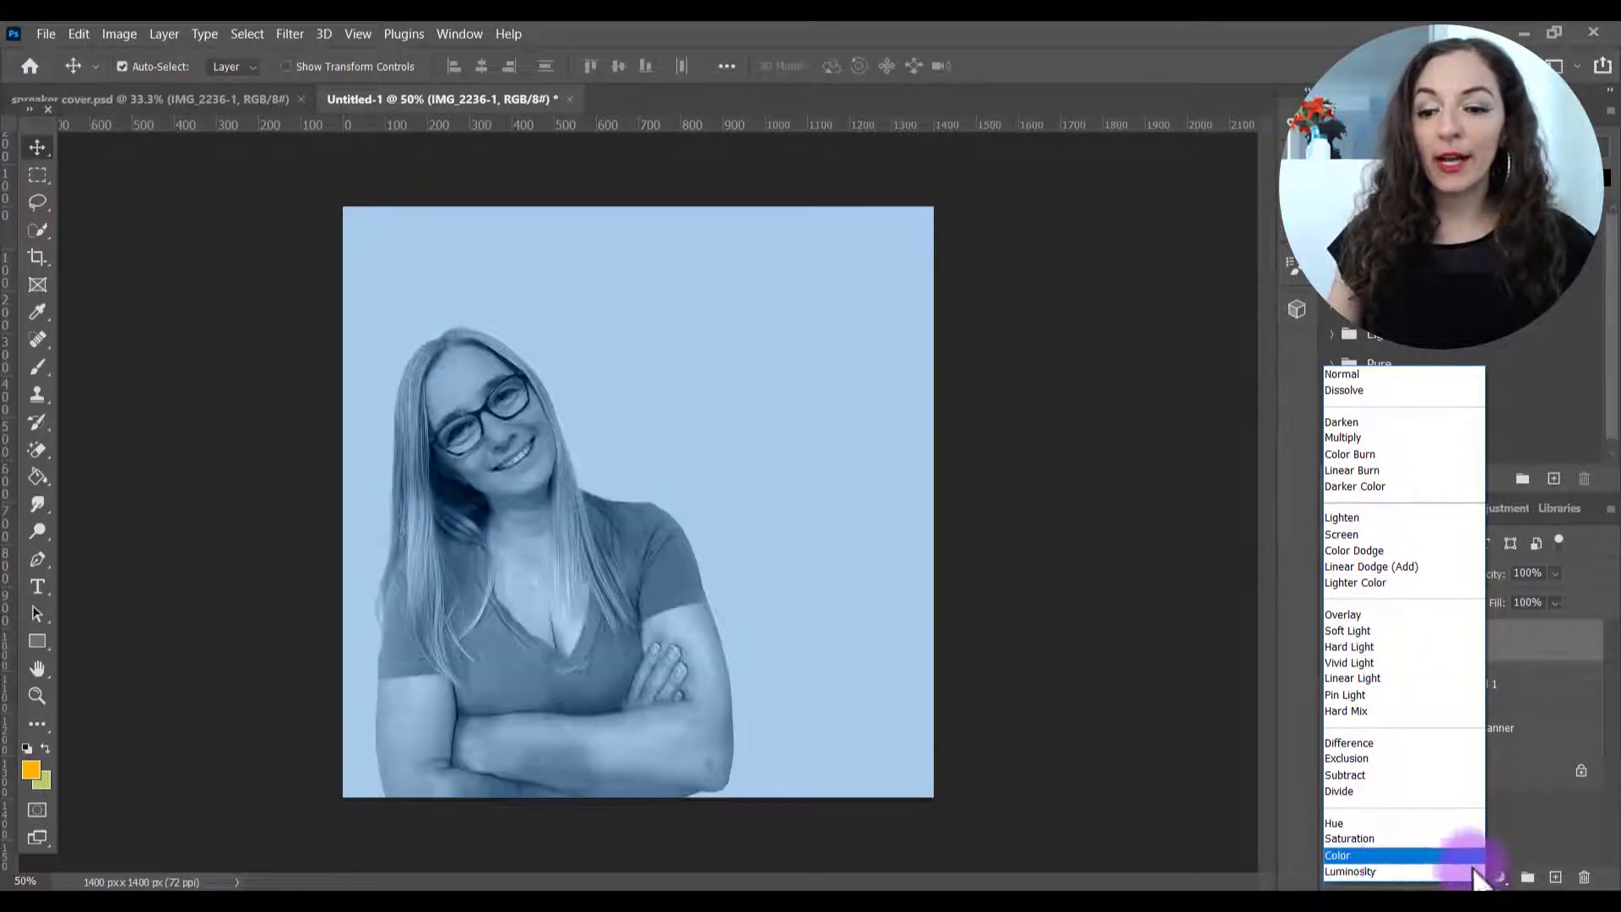
left_click(1349, 871)
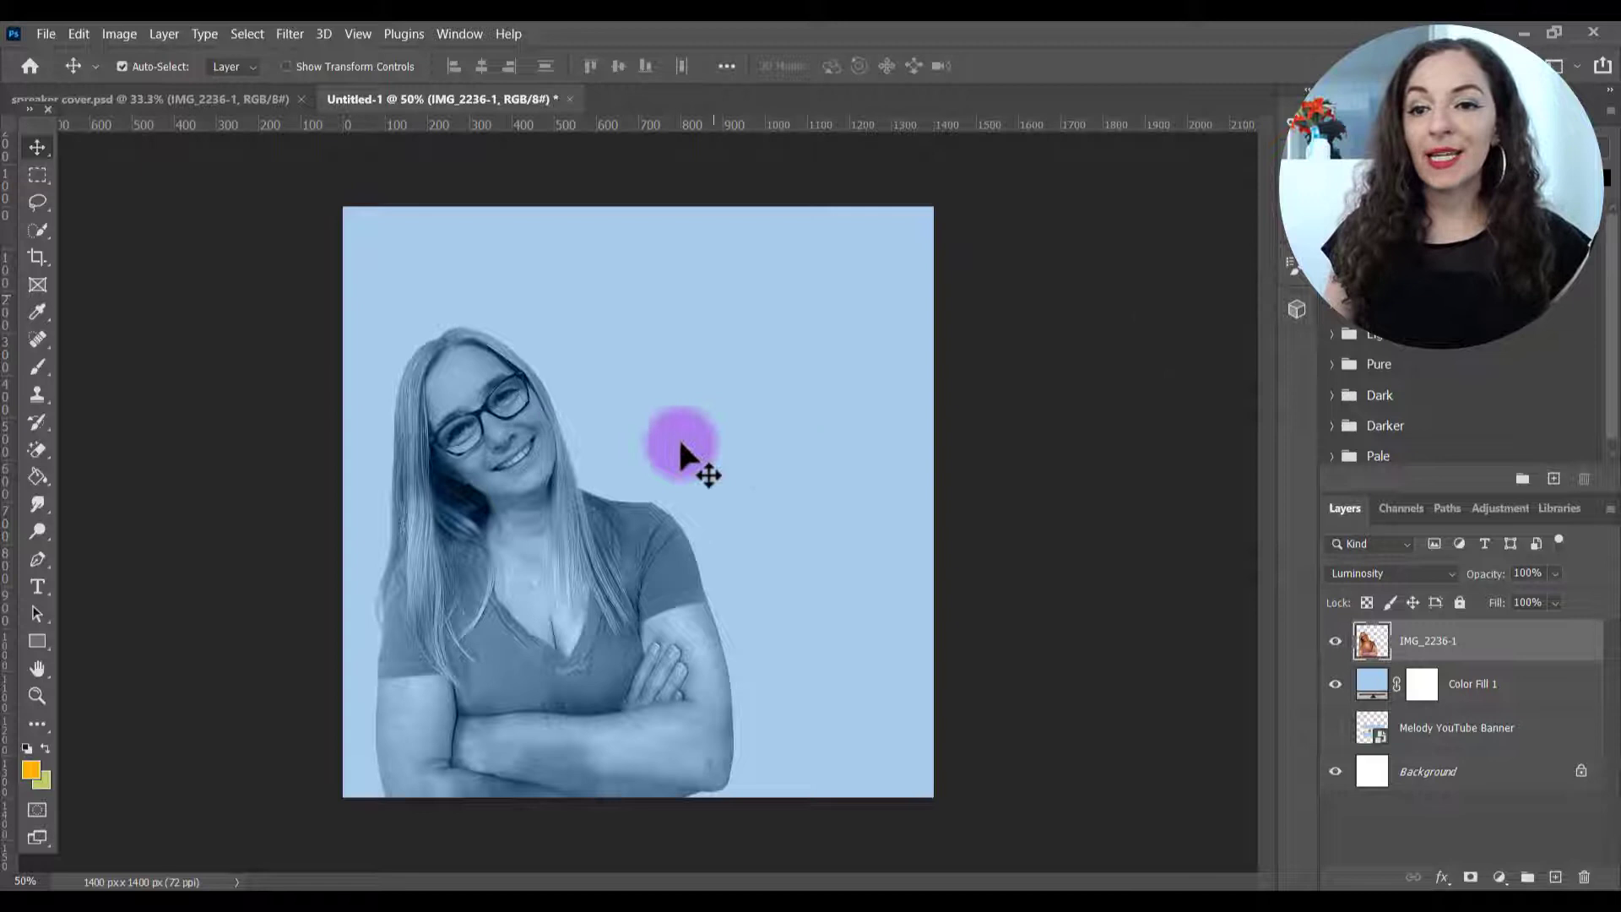
- Type the AUTHOR NATION title in Lato Bold, leading 176 pt, tracking -25, and move it left
left_click(37, 588)
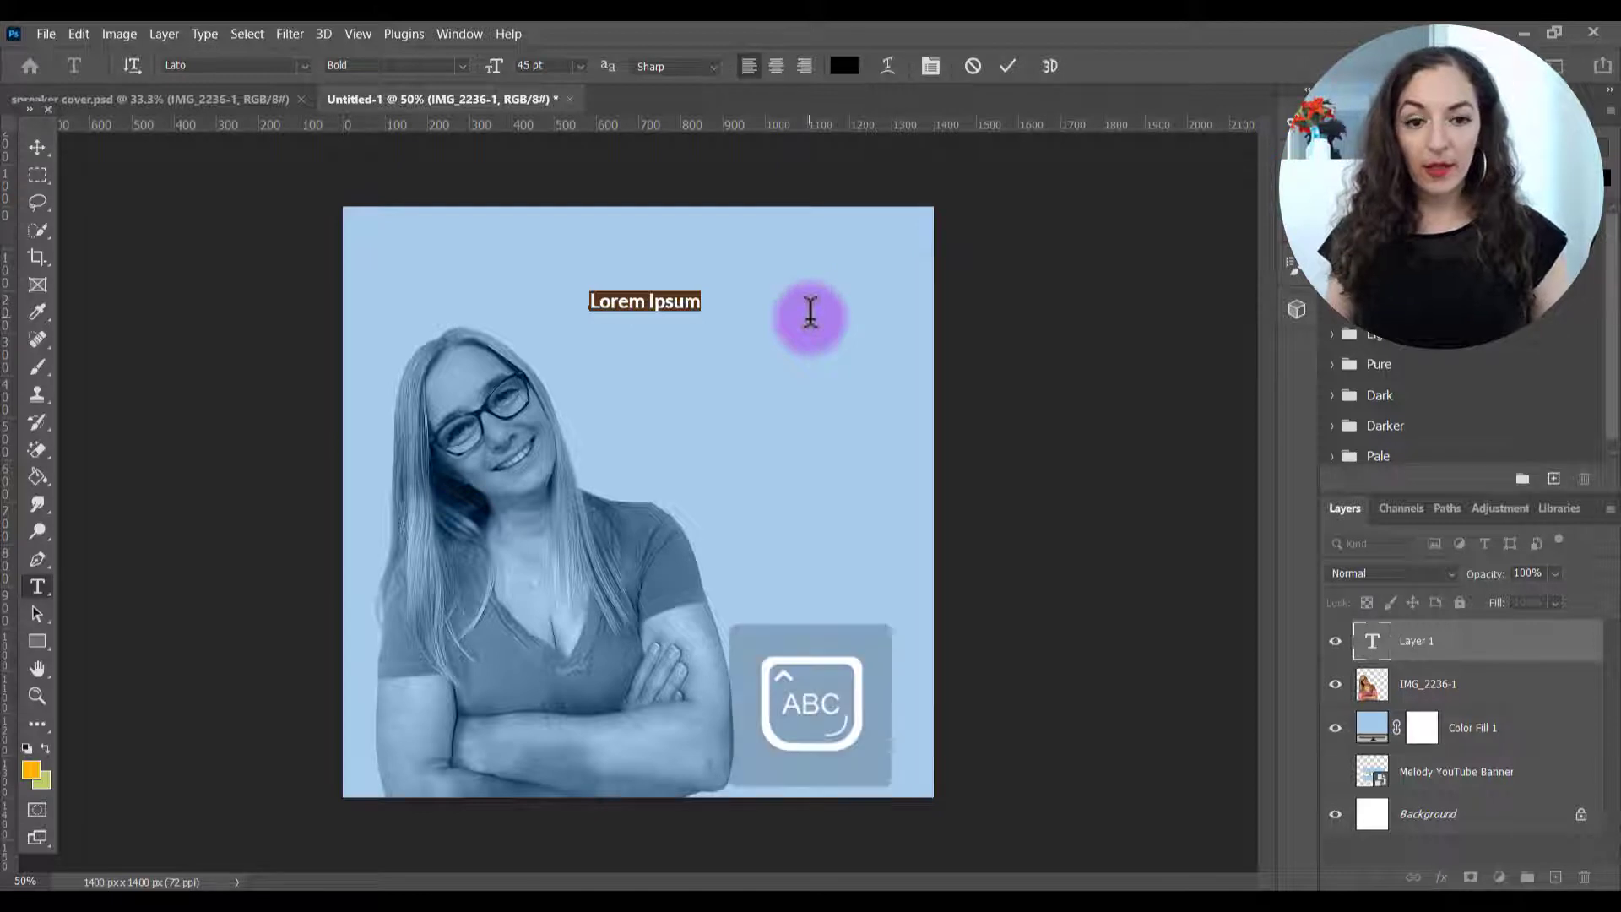
type("AUTHOR")
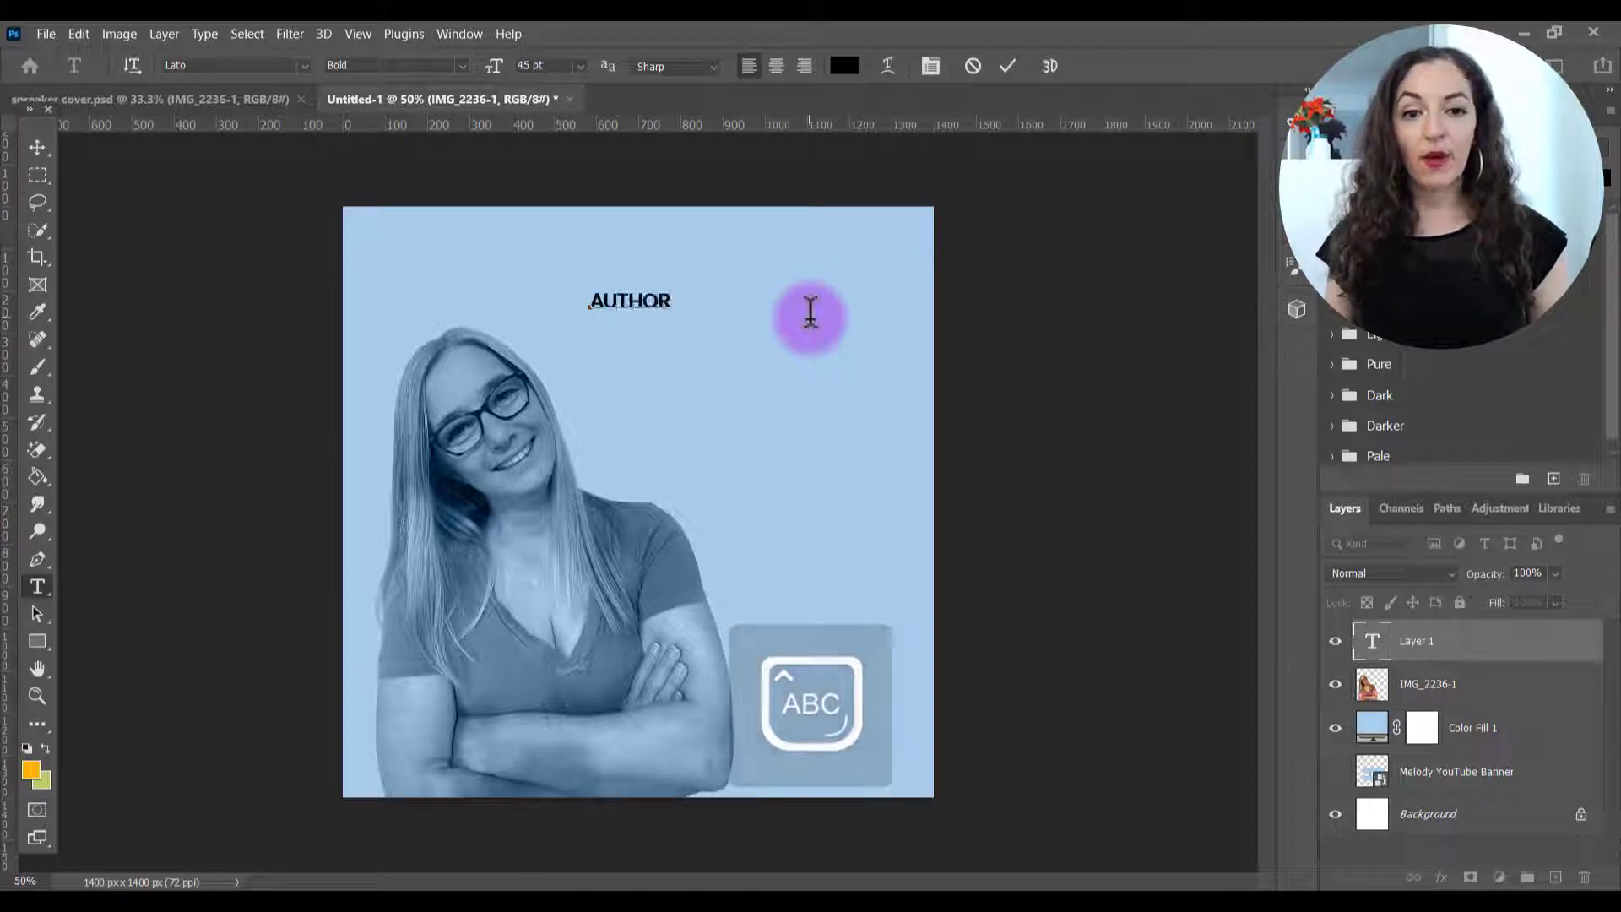
type("NATION")
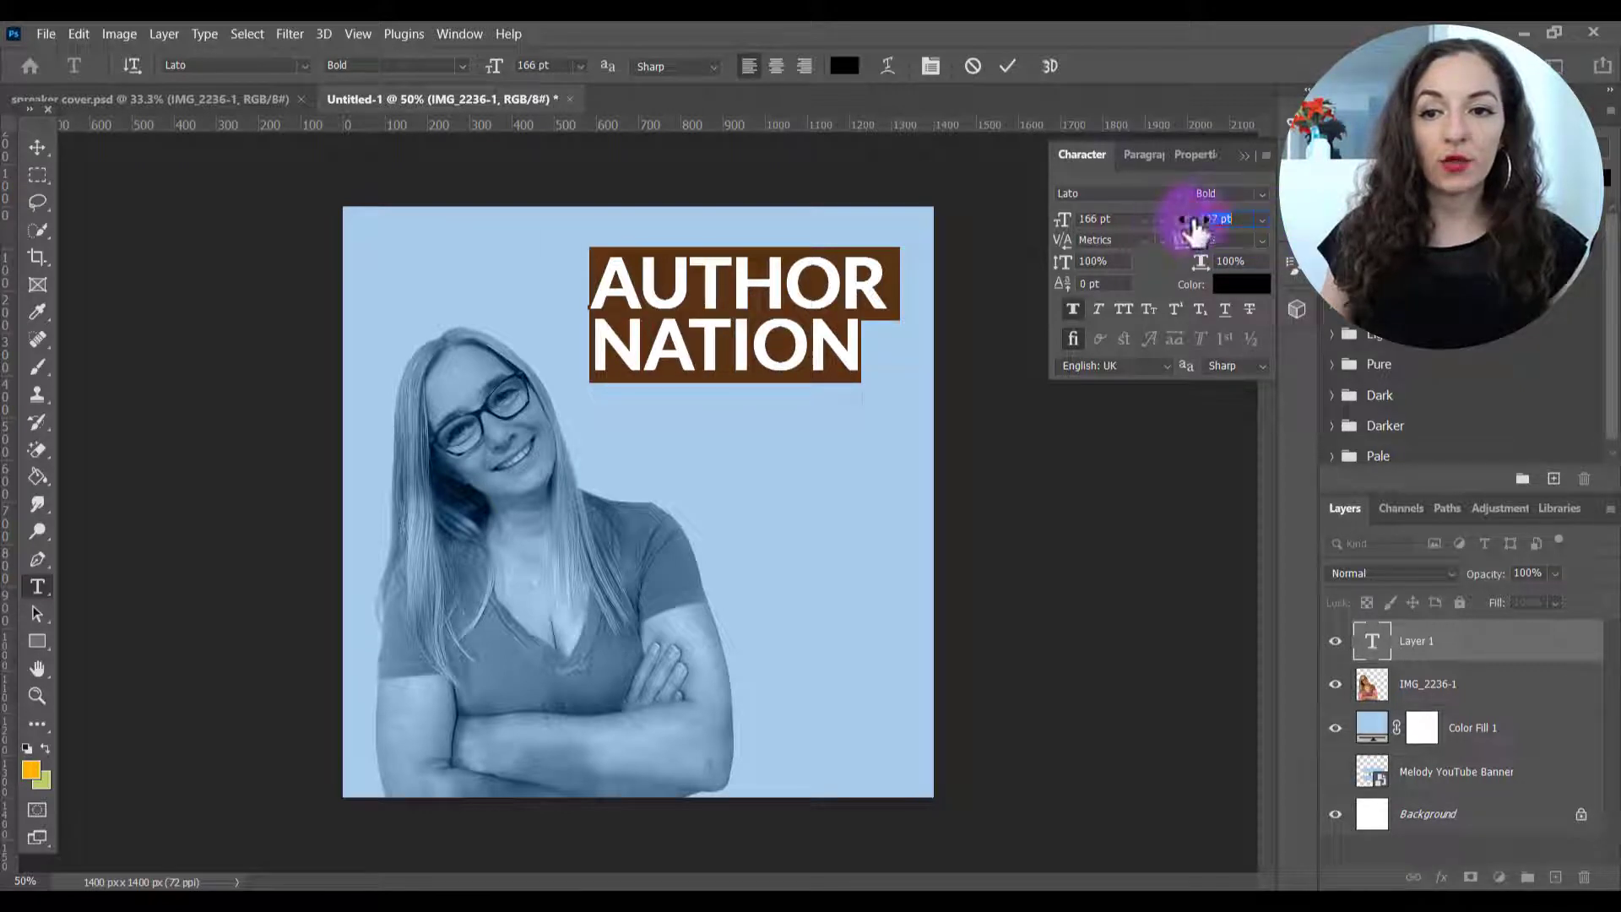
left_click(1258, 217)
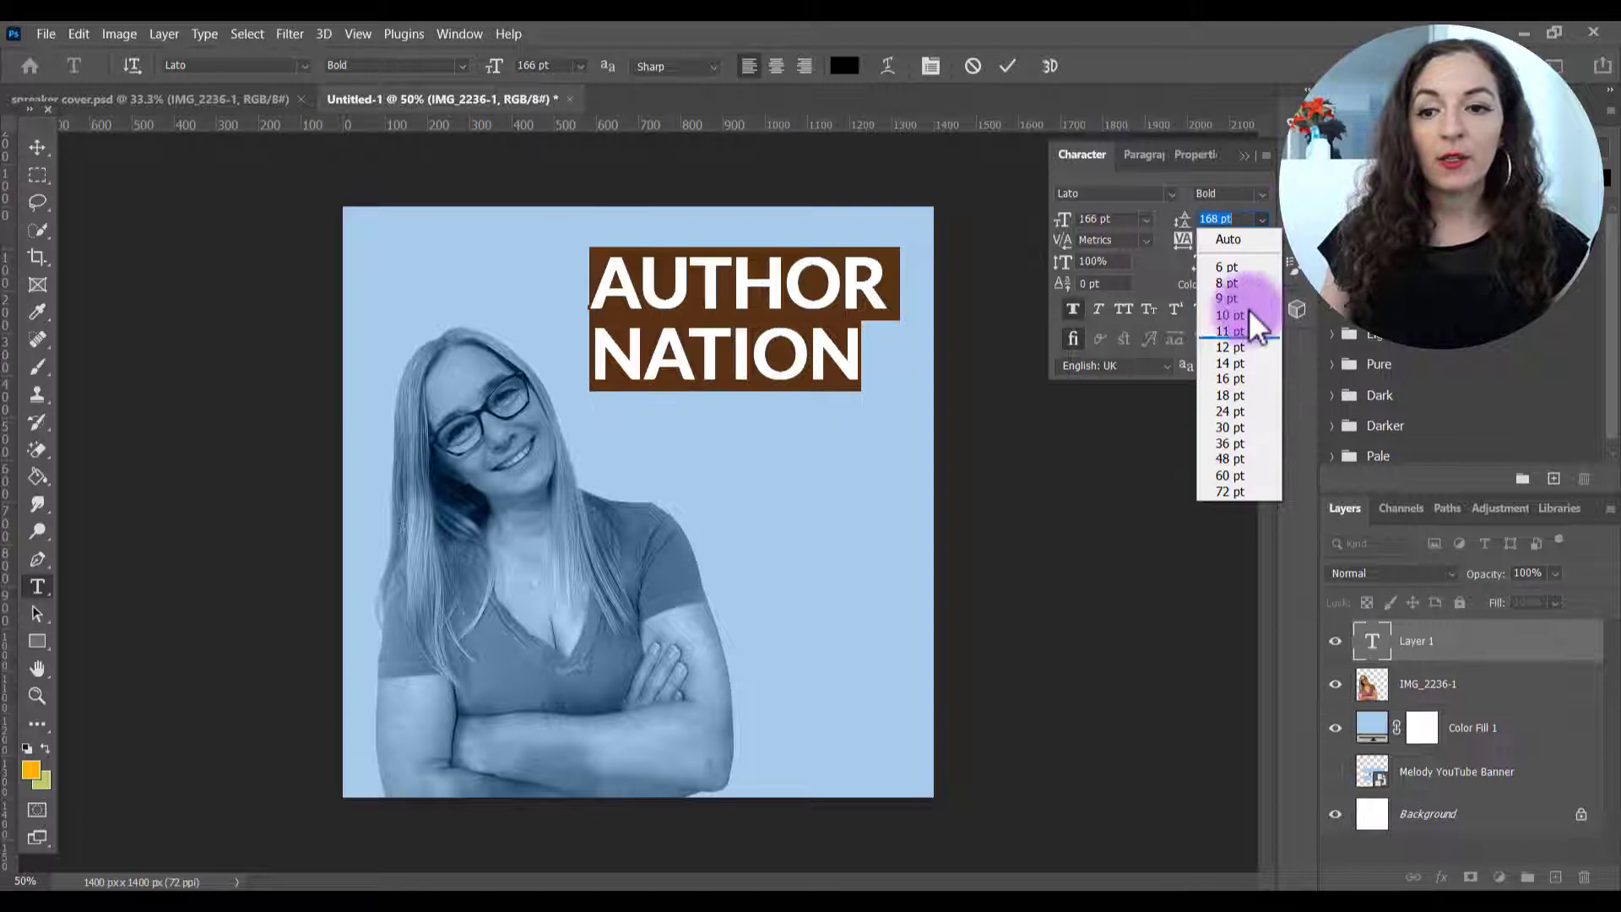
mouse_move(1263, 237)
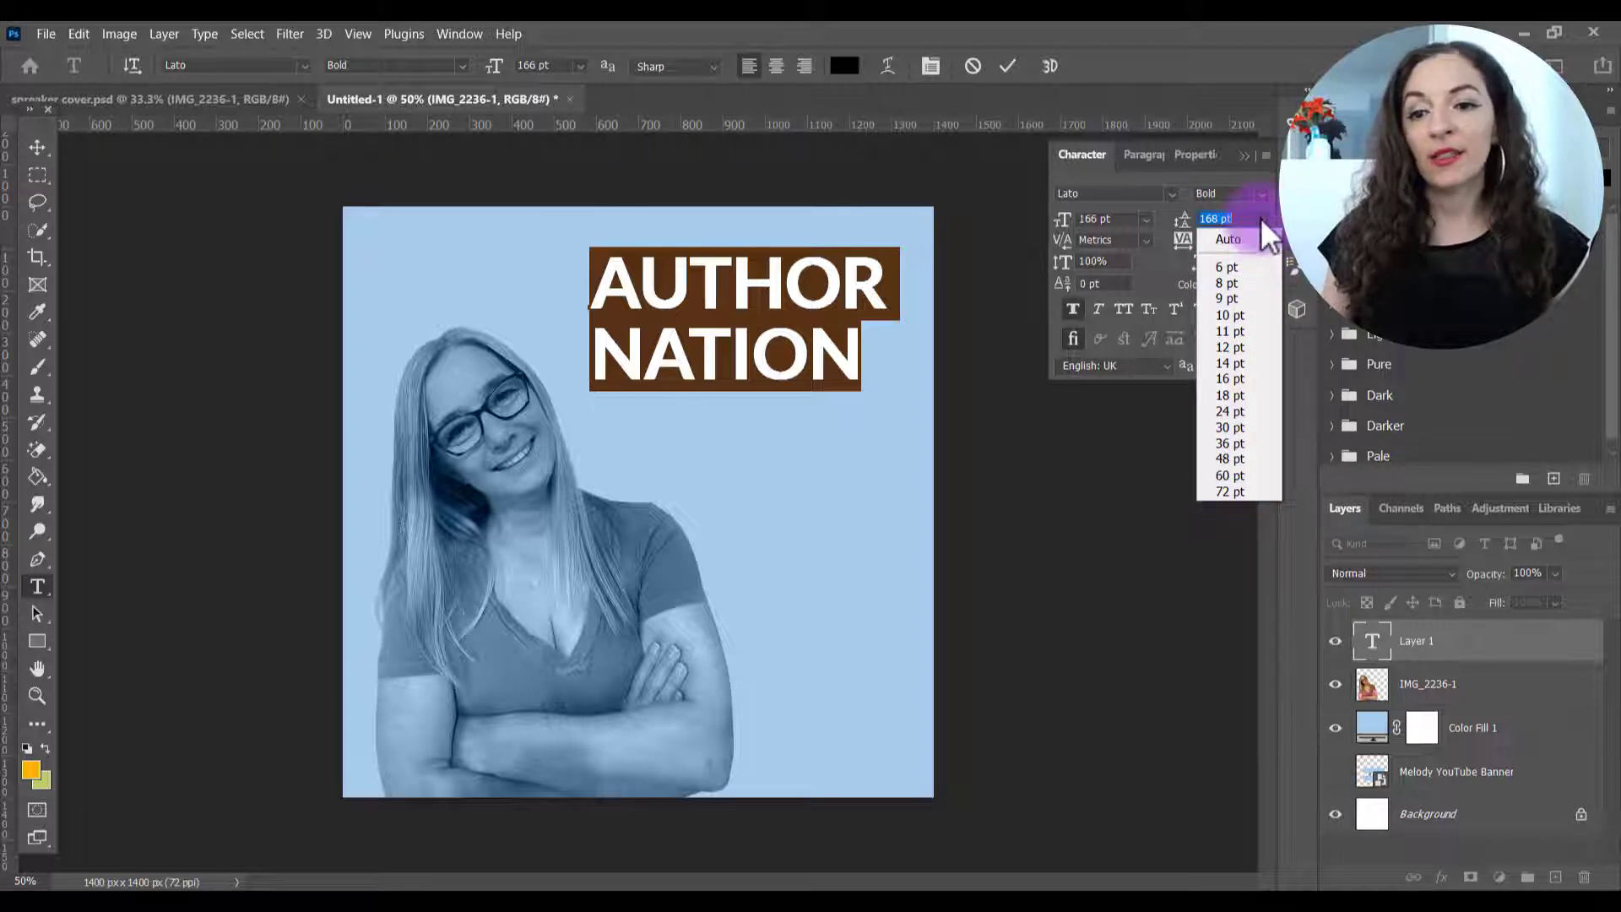
left_click(1215, 218)
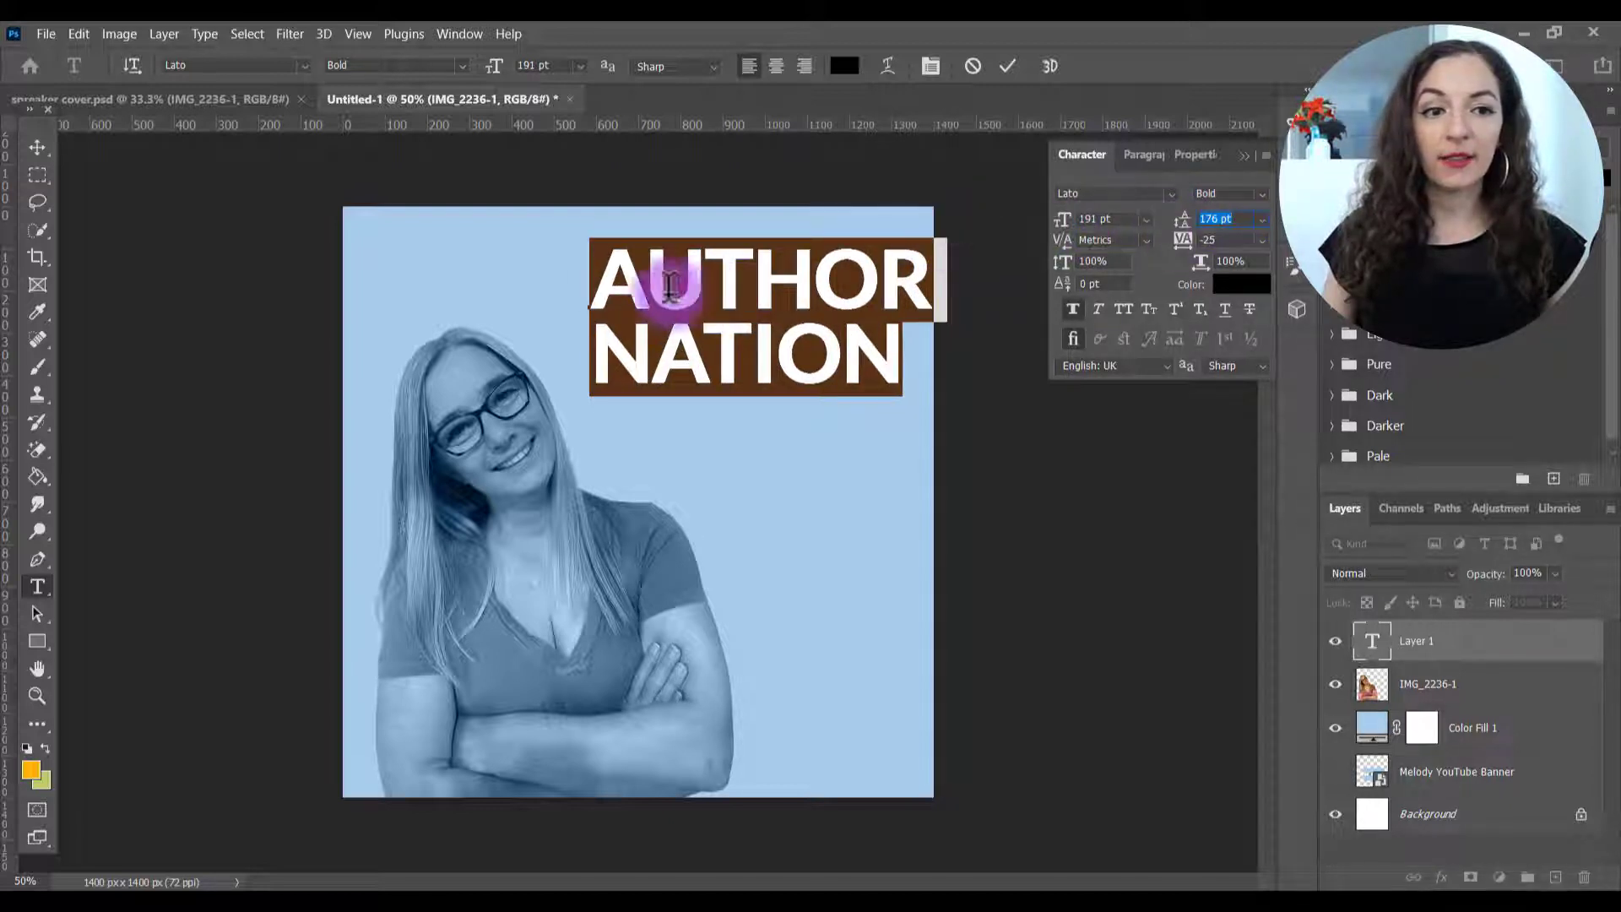
left_click(1011, 66)
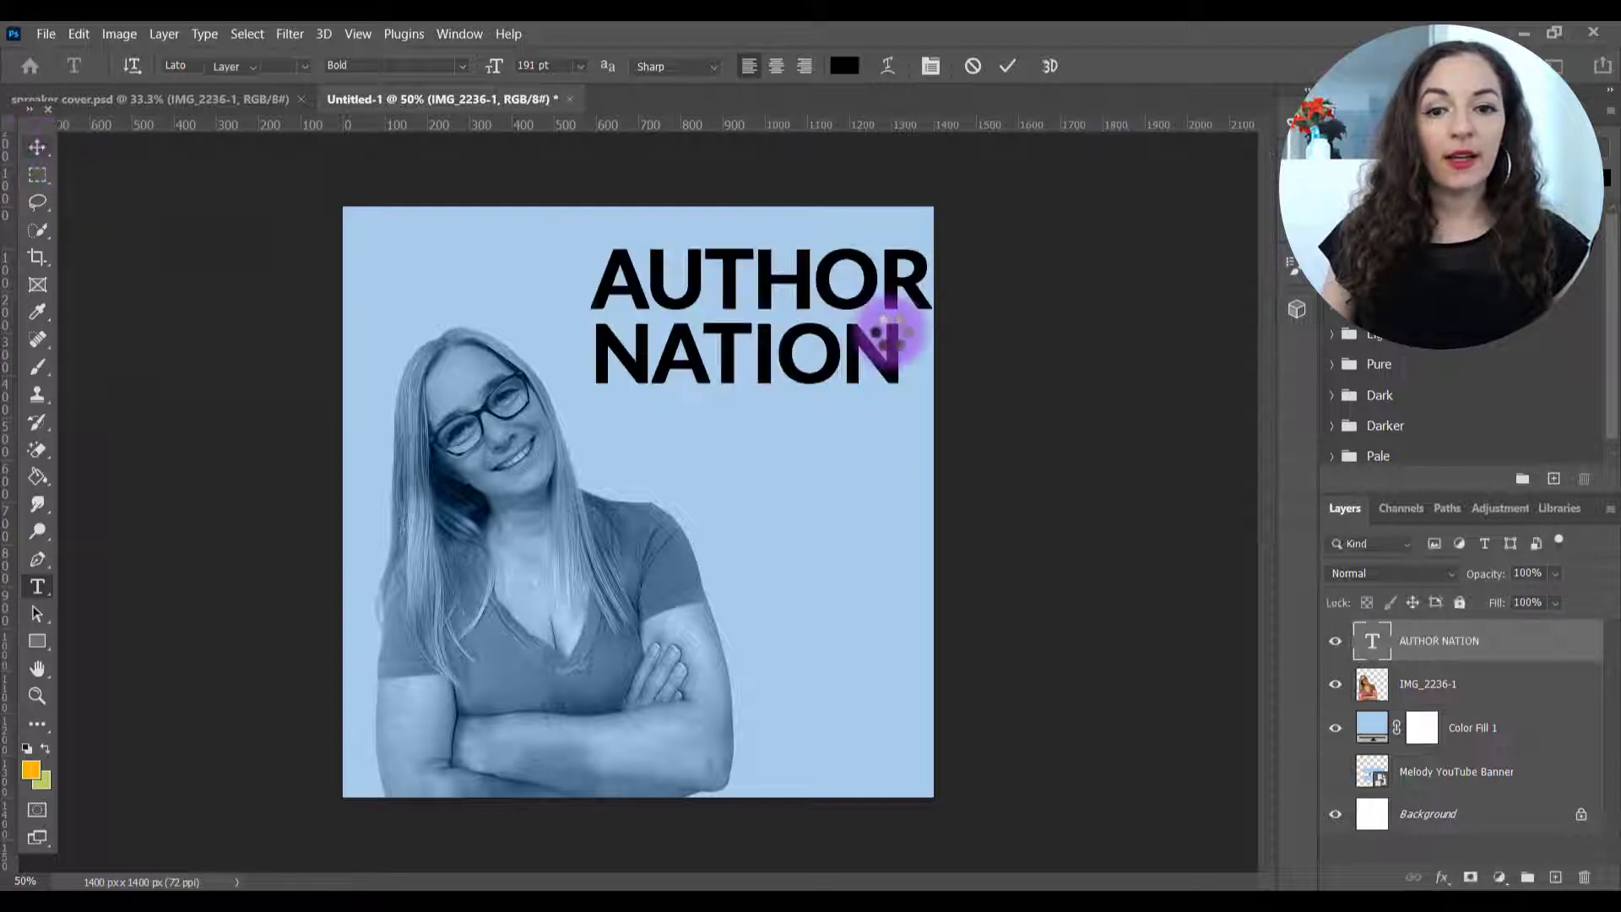
left_click_drag(899, 331, 837, 317)
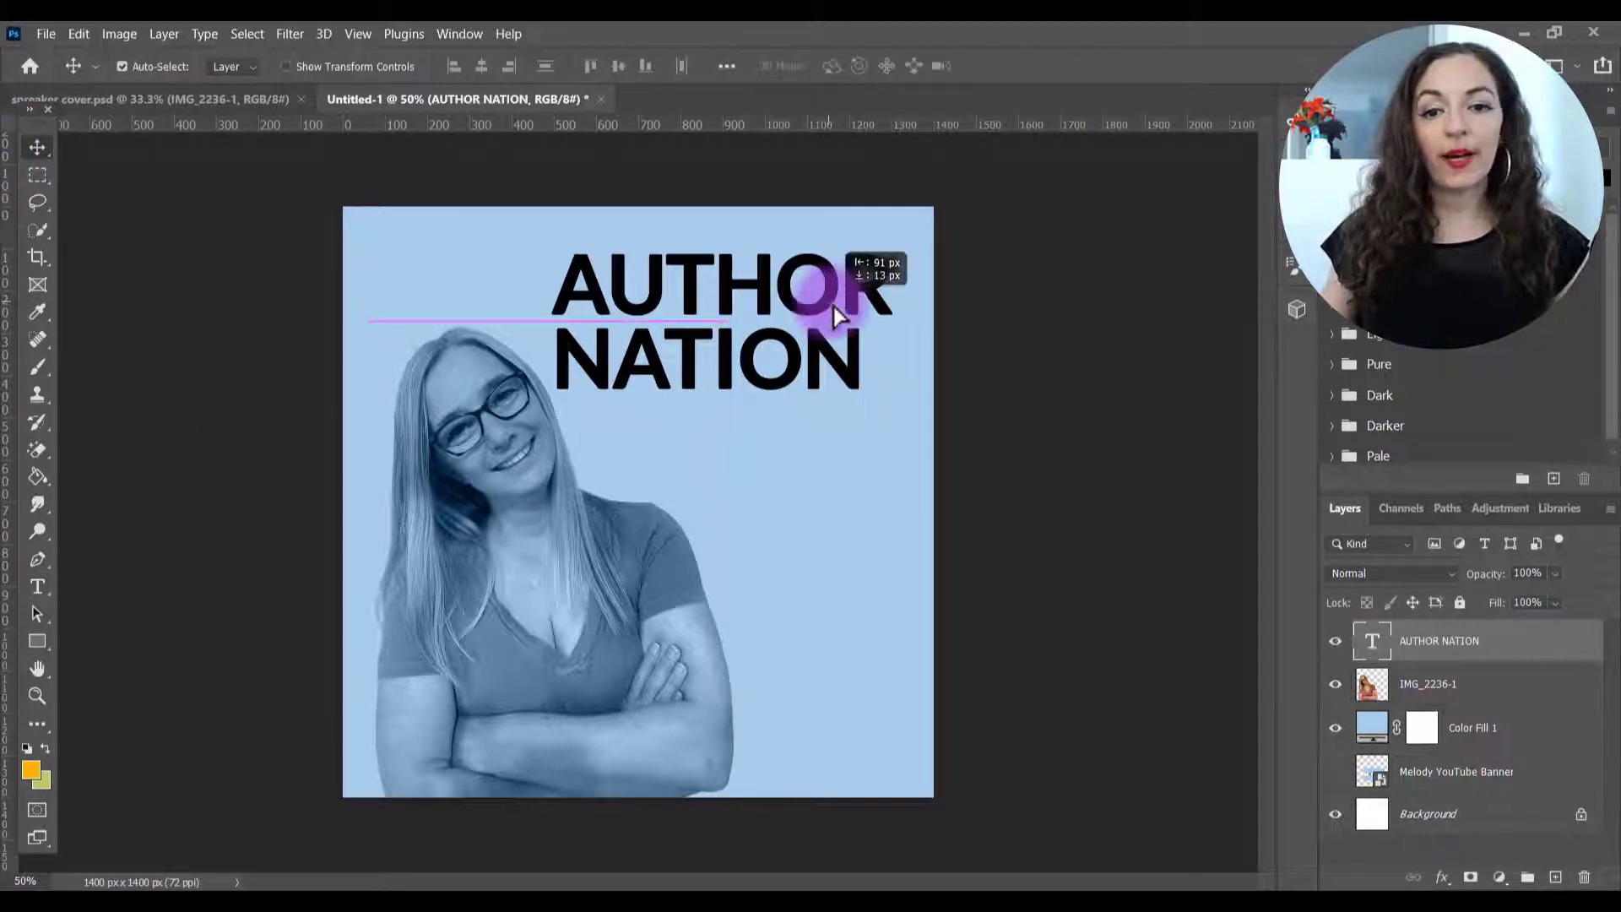
- Switch the title to Bebas Regular via the Character panel and nudge it into place top right
left_click_drag(837, 316, 559, 300)
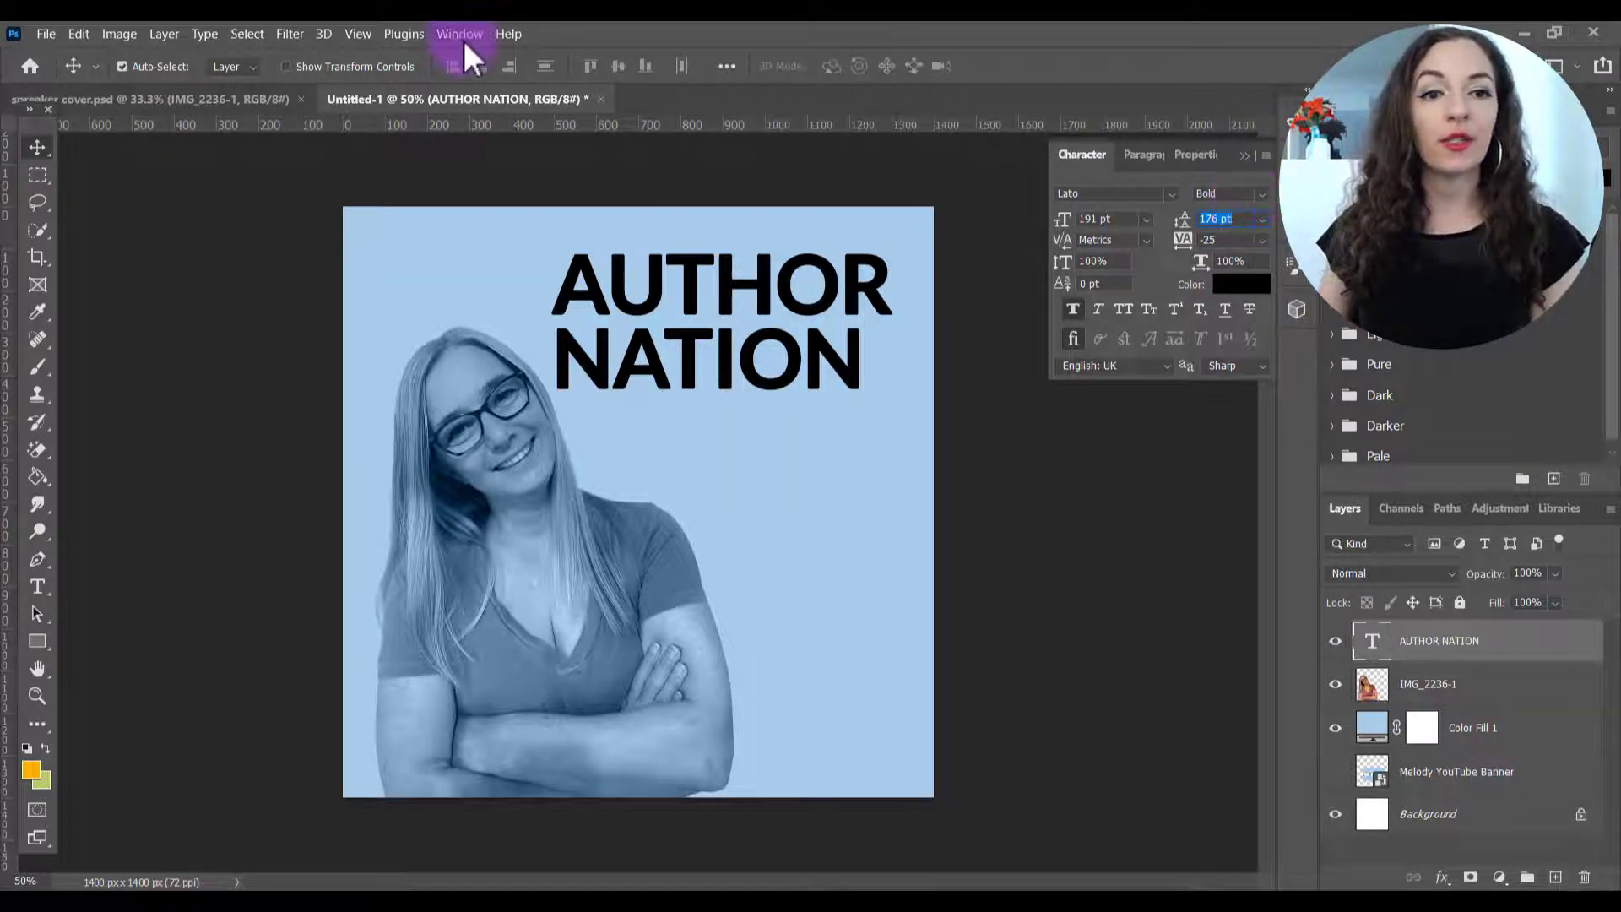
left_click(459, 34)
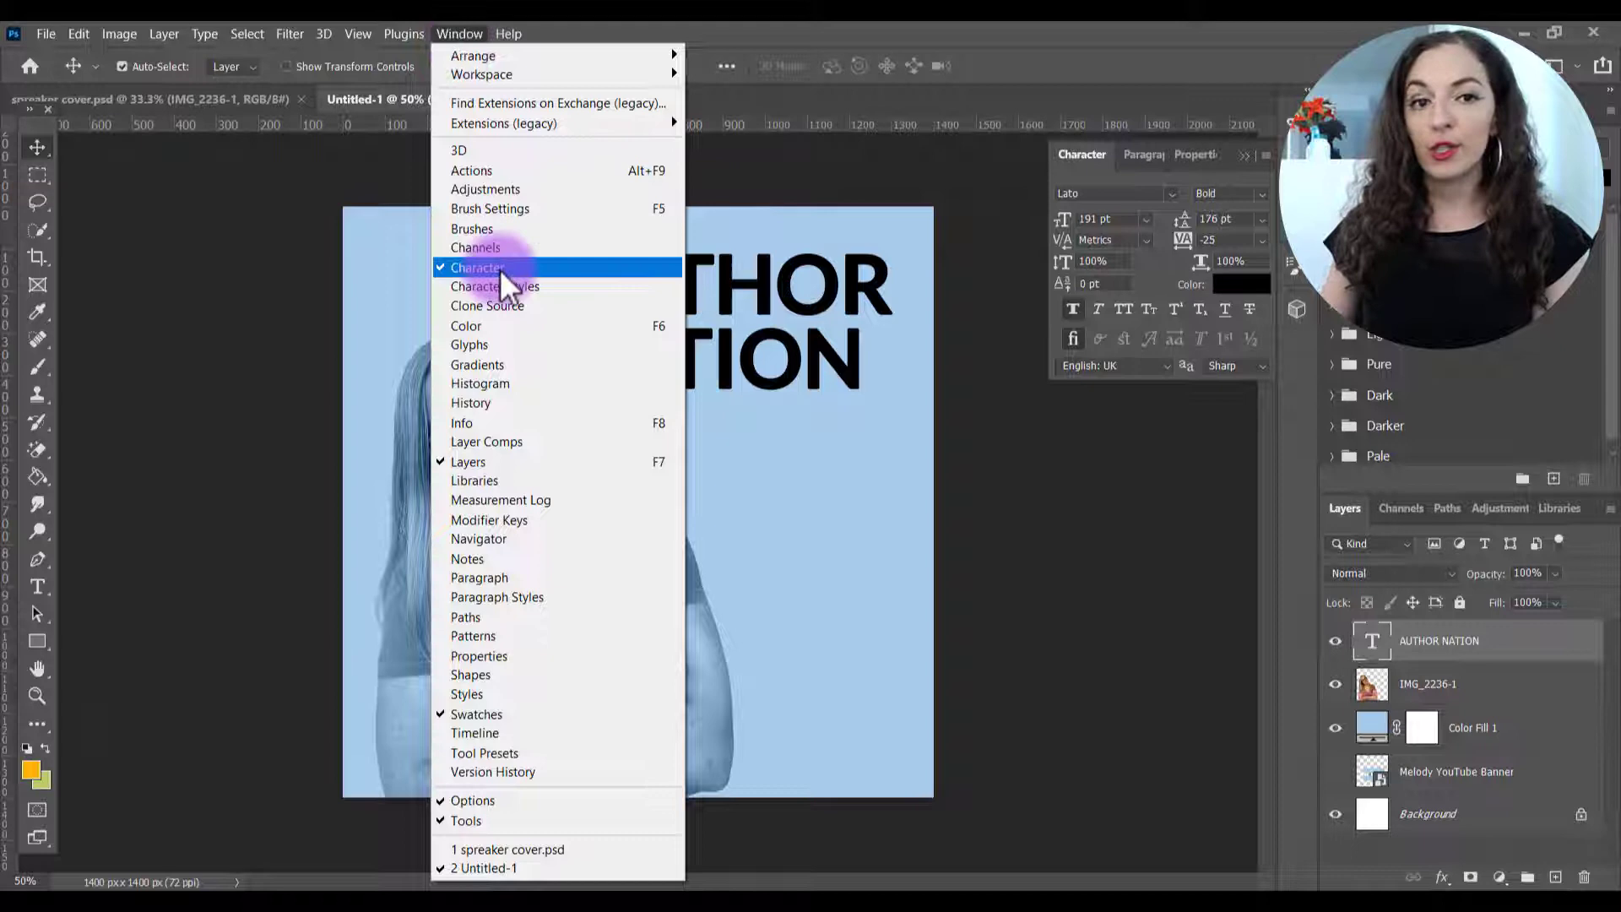
mouse_move(500, 306)
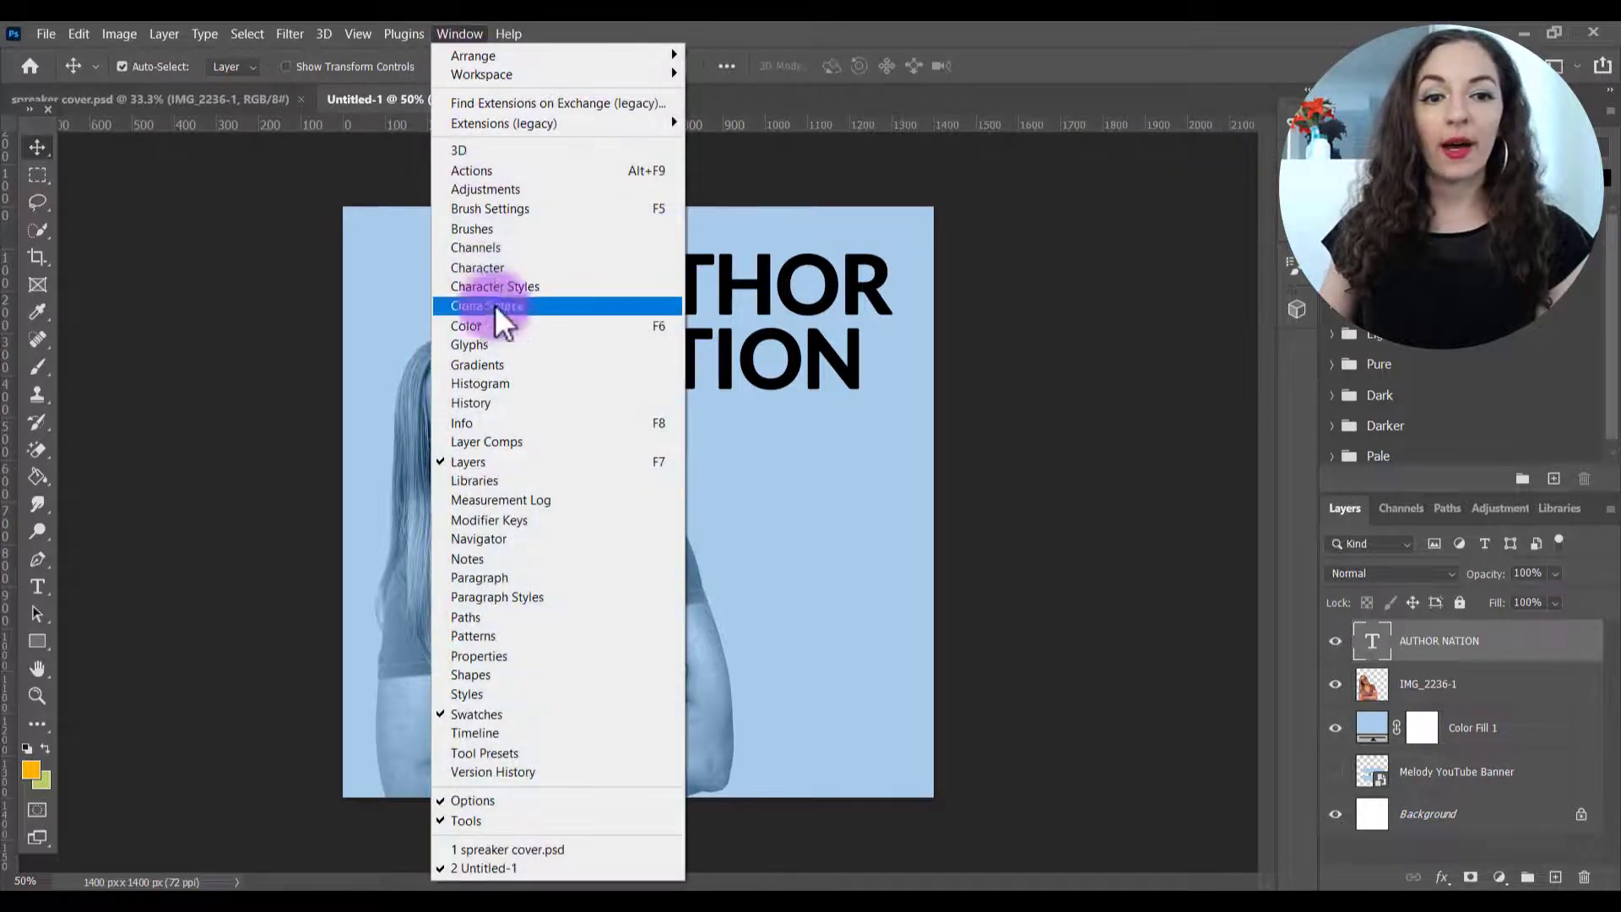
left_click(476, 267)
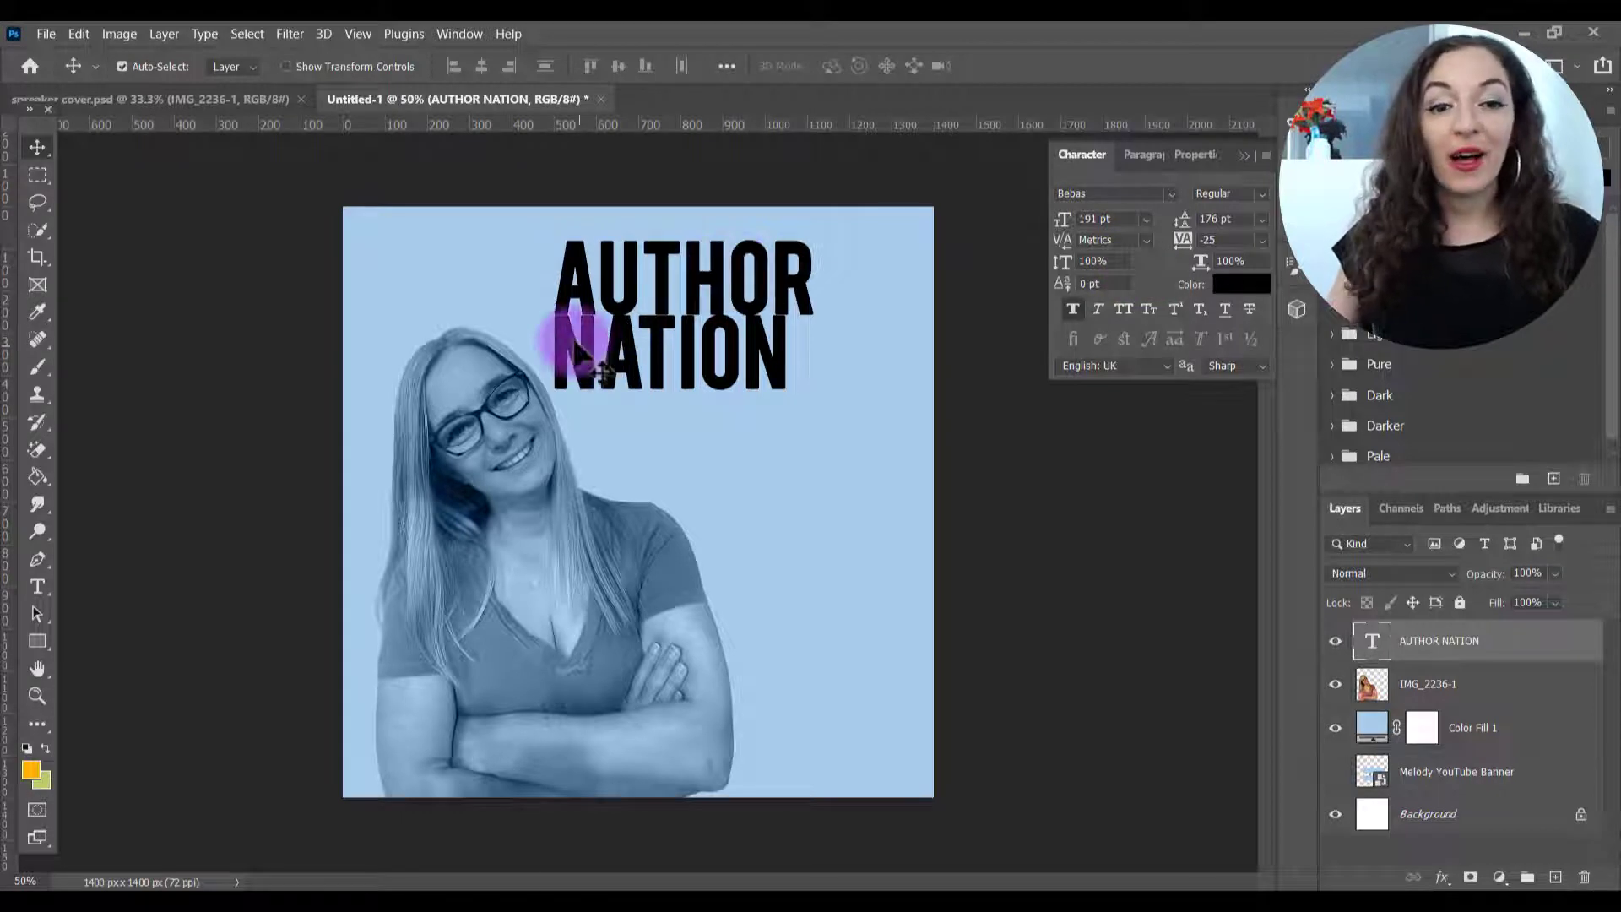
left_click_drag(579, 356, 612, 374)
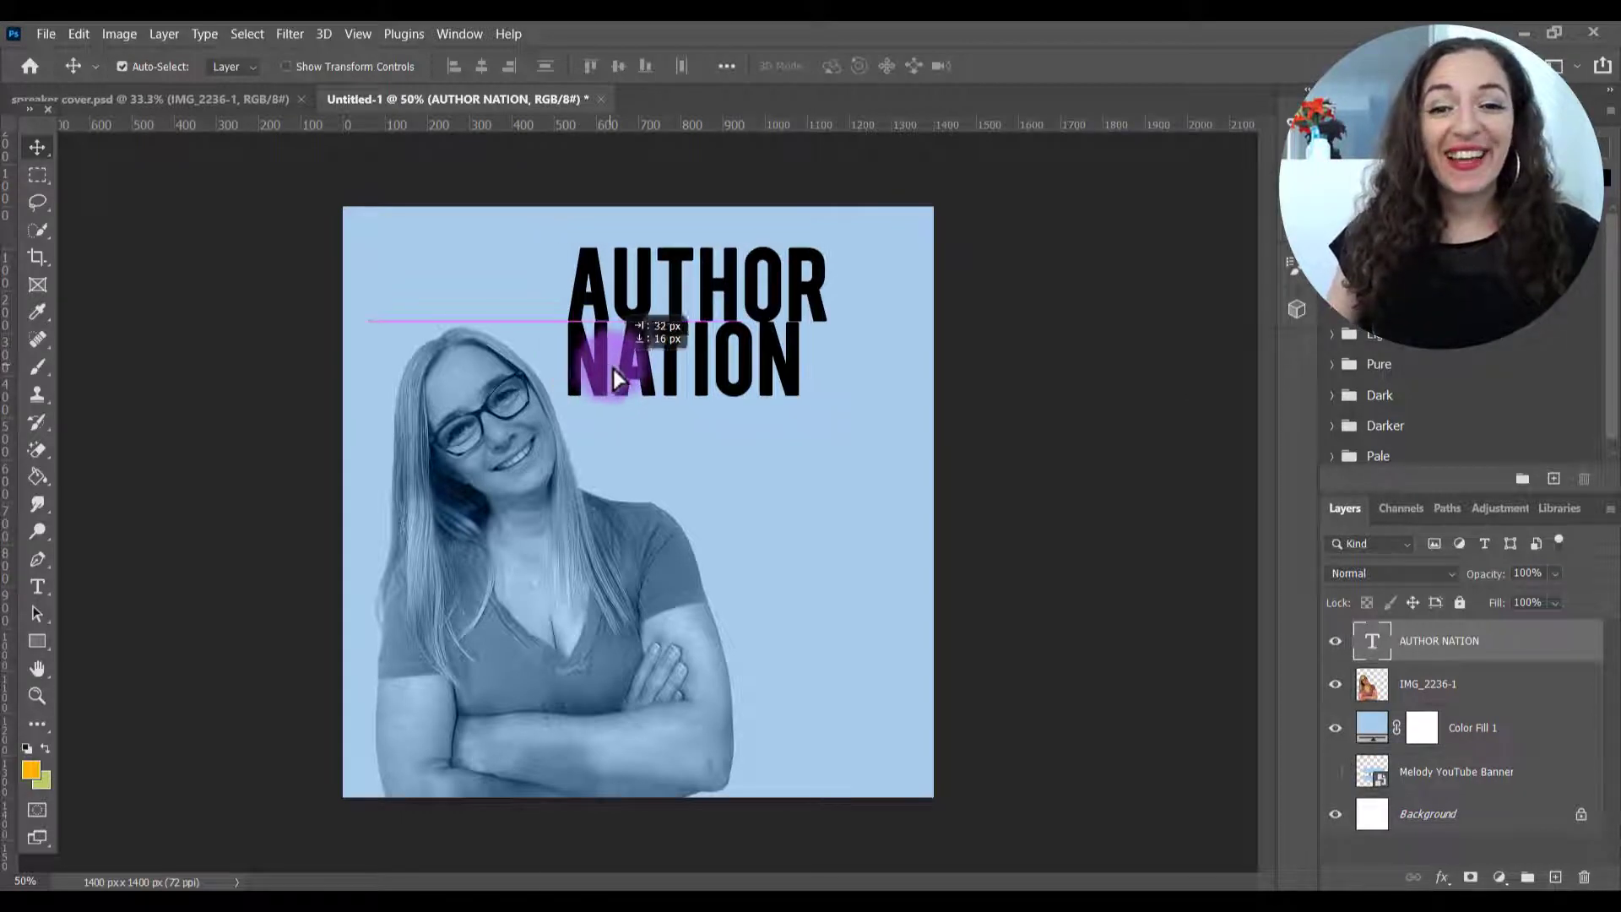
left_click_drag(615, 377, 702, 399)
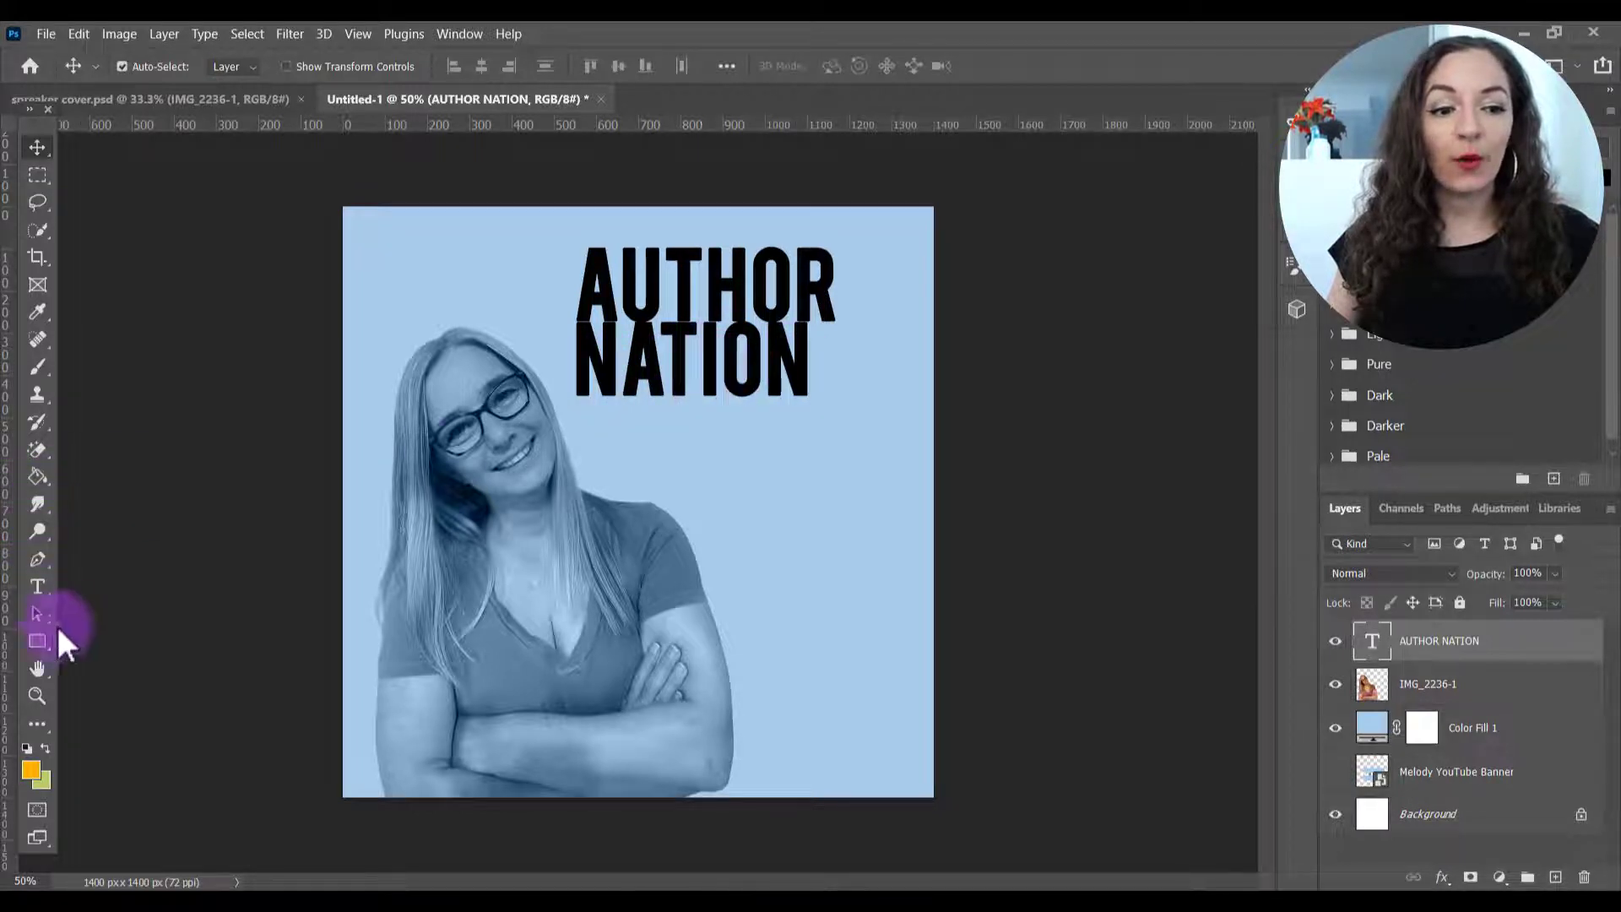
- Set AUTHOR NATION to 211 pt with tracking 35 and move it to the upper right
left_click(37, 587)
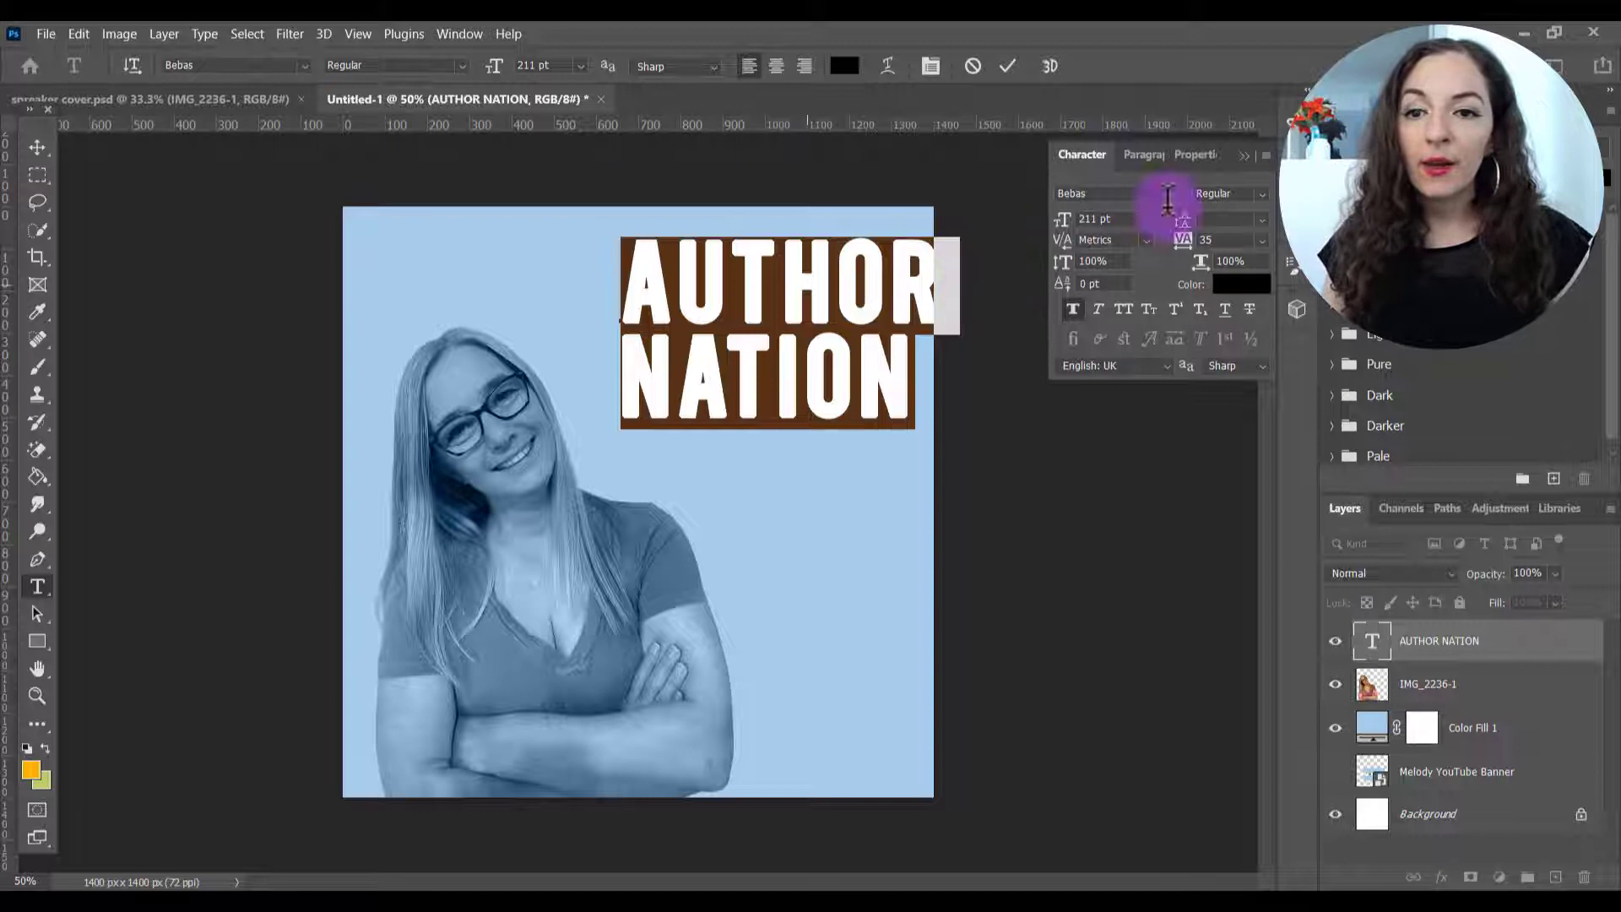
left_click(1131, 154)
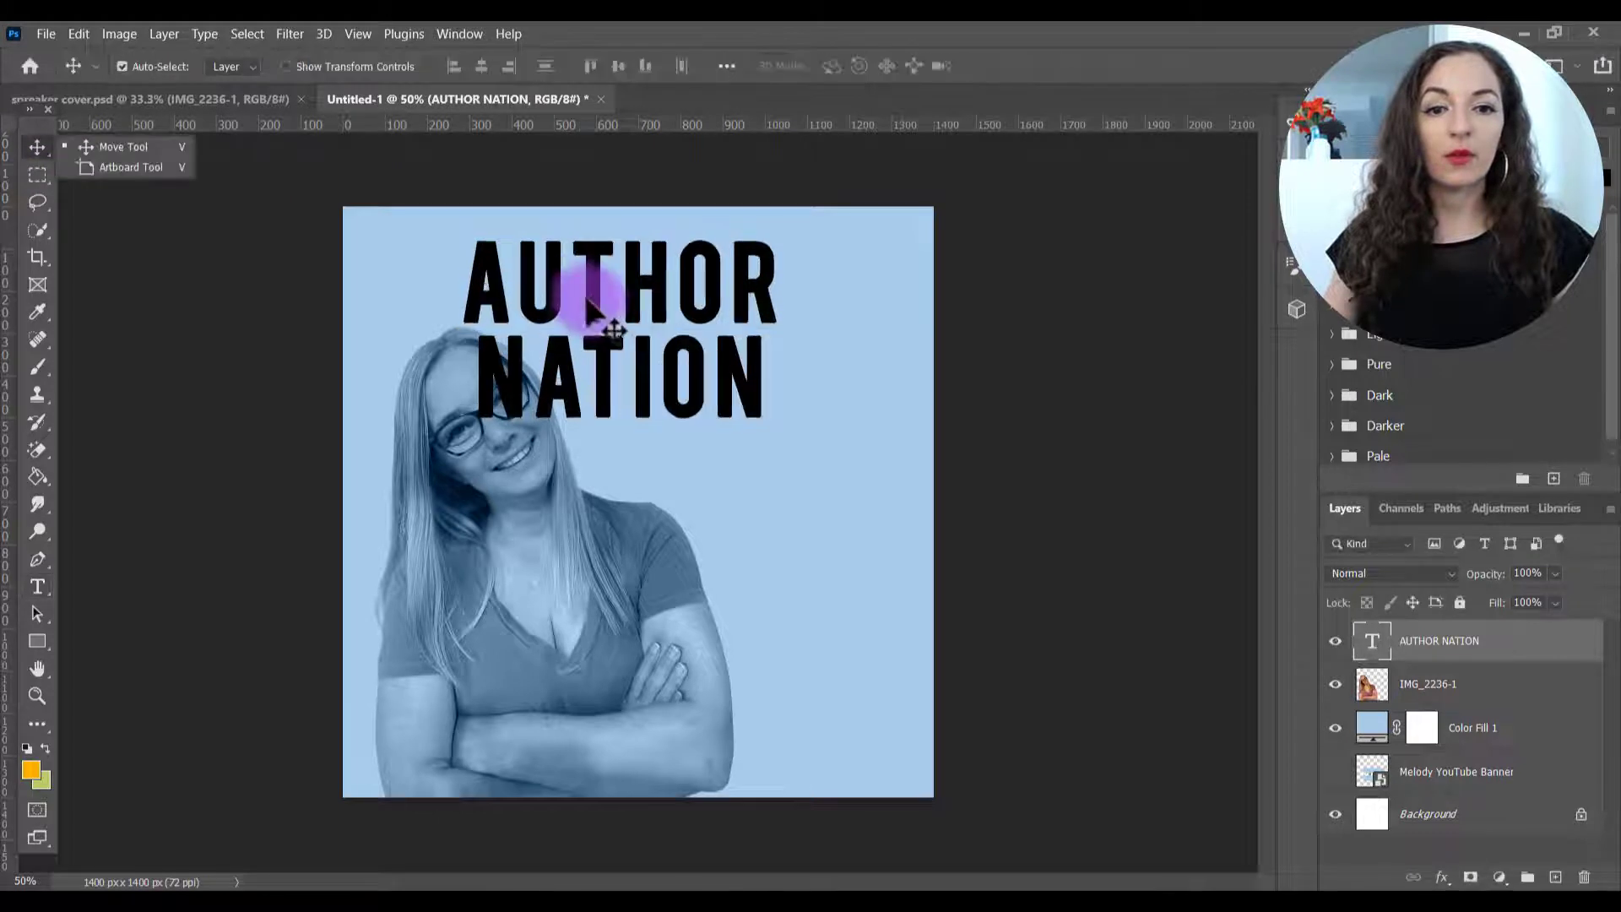
left_click_drag(614, 331, 734, 326)
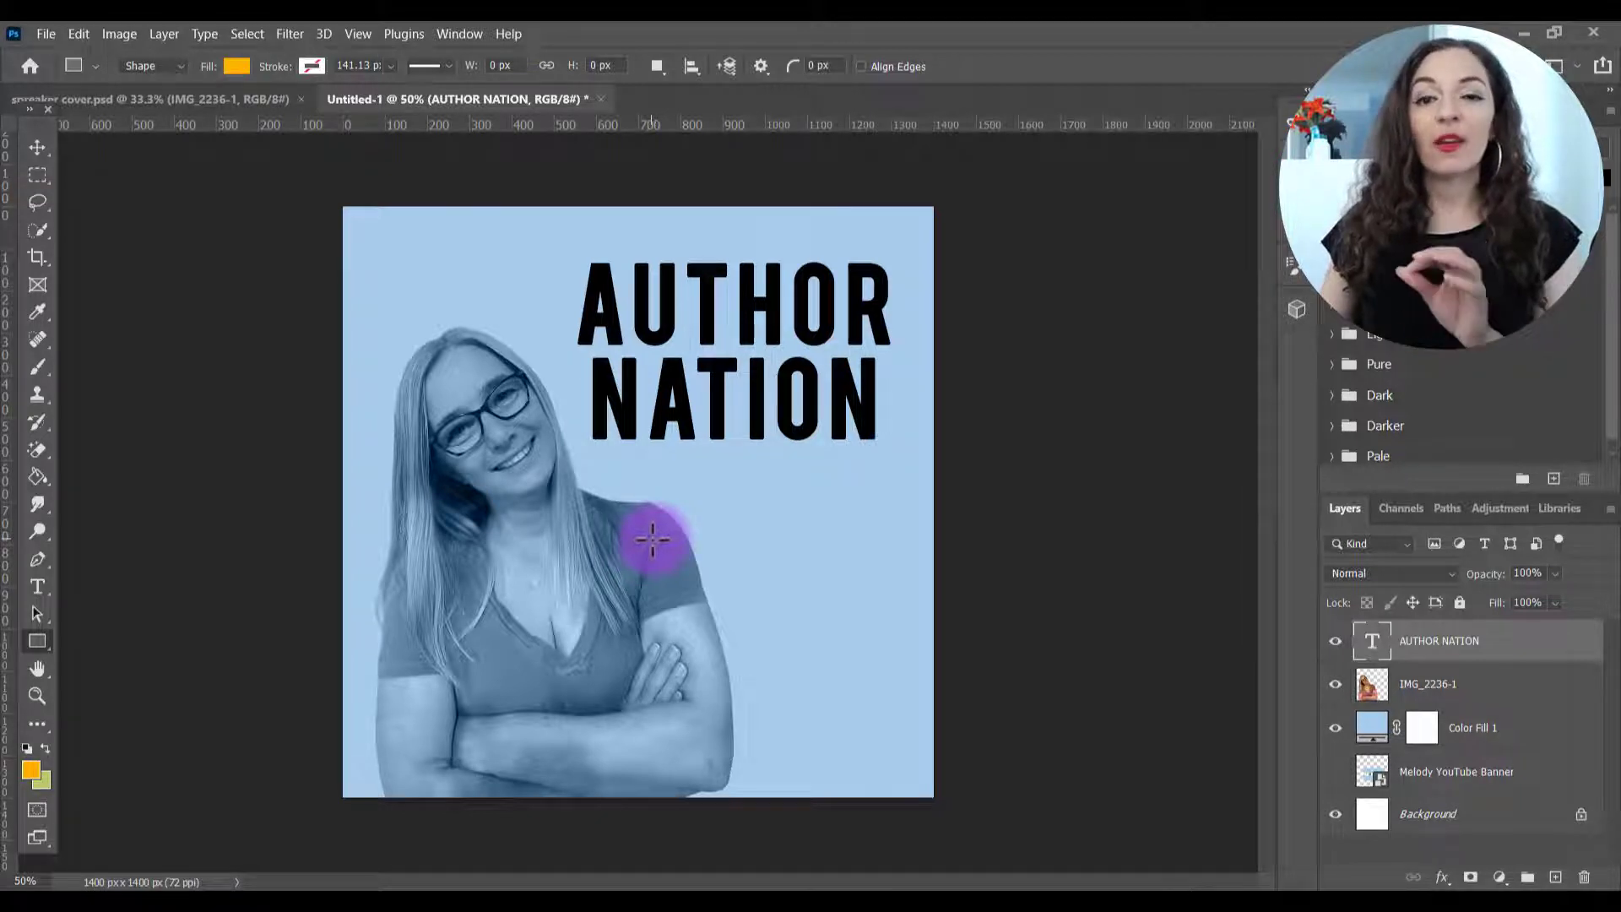
mouse_move(294, 159)
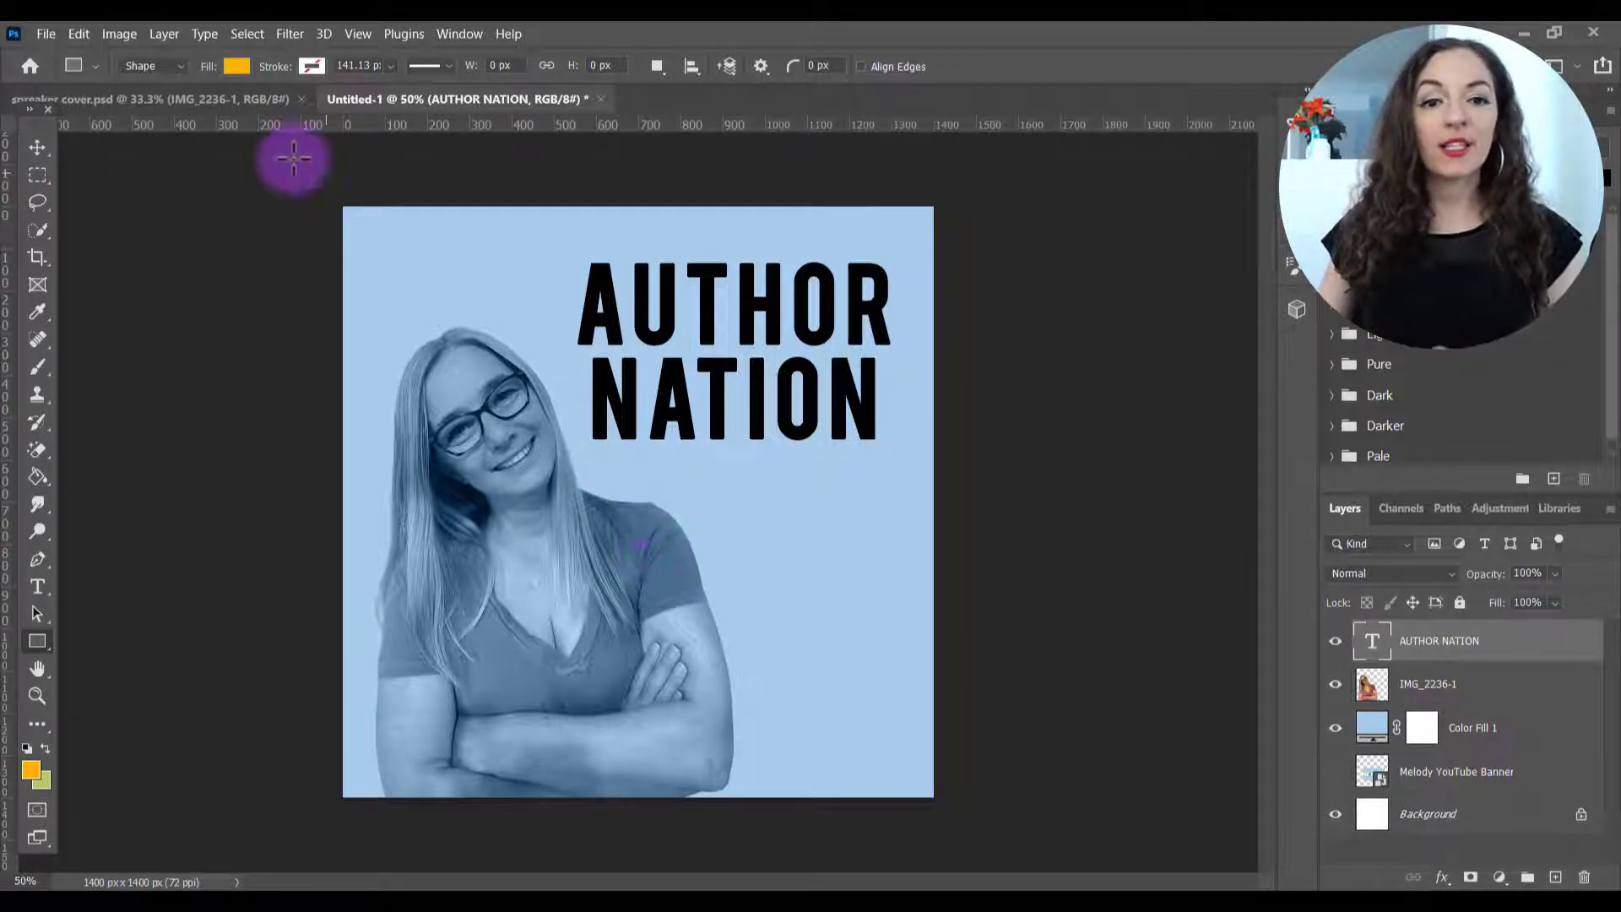
mouse_move(524, 557)
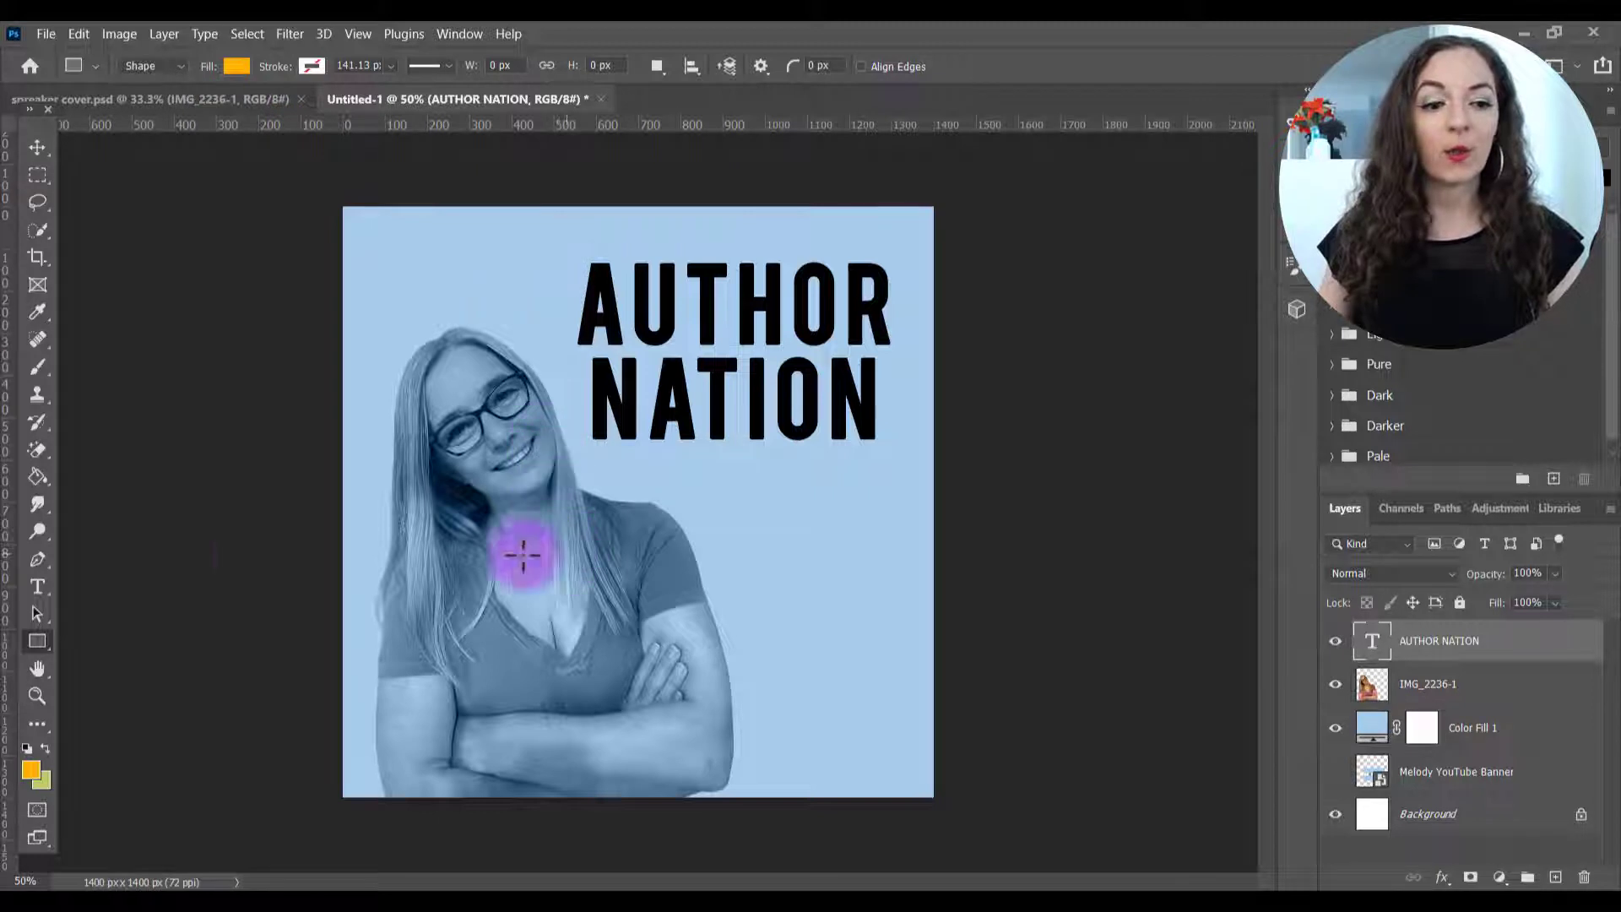
- Add an INTERVIEWS text line below the title and size it to 176 pt
left_click(37, 587)
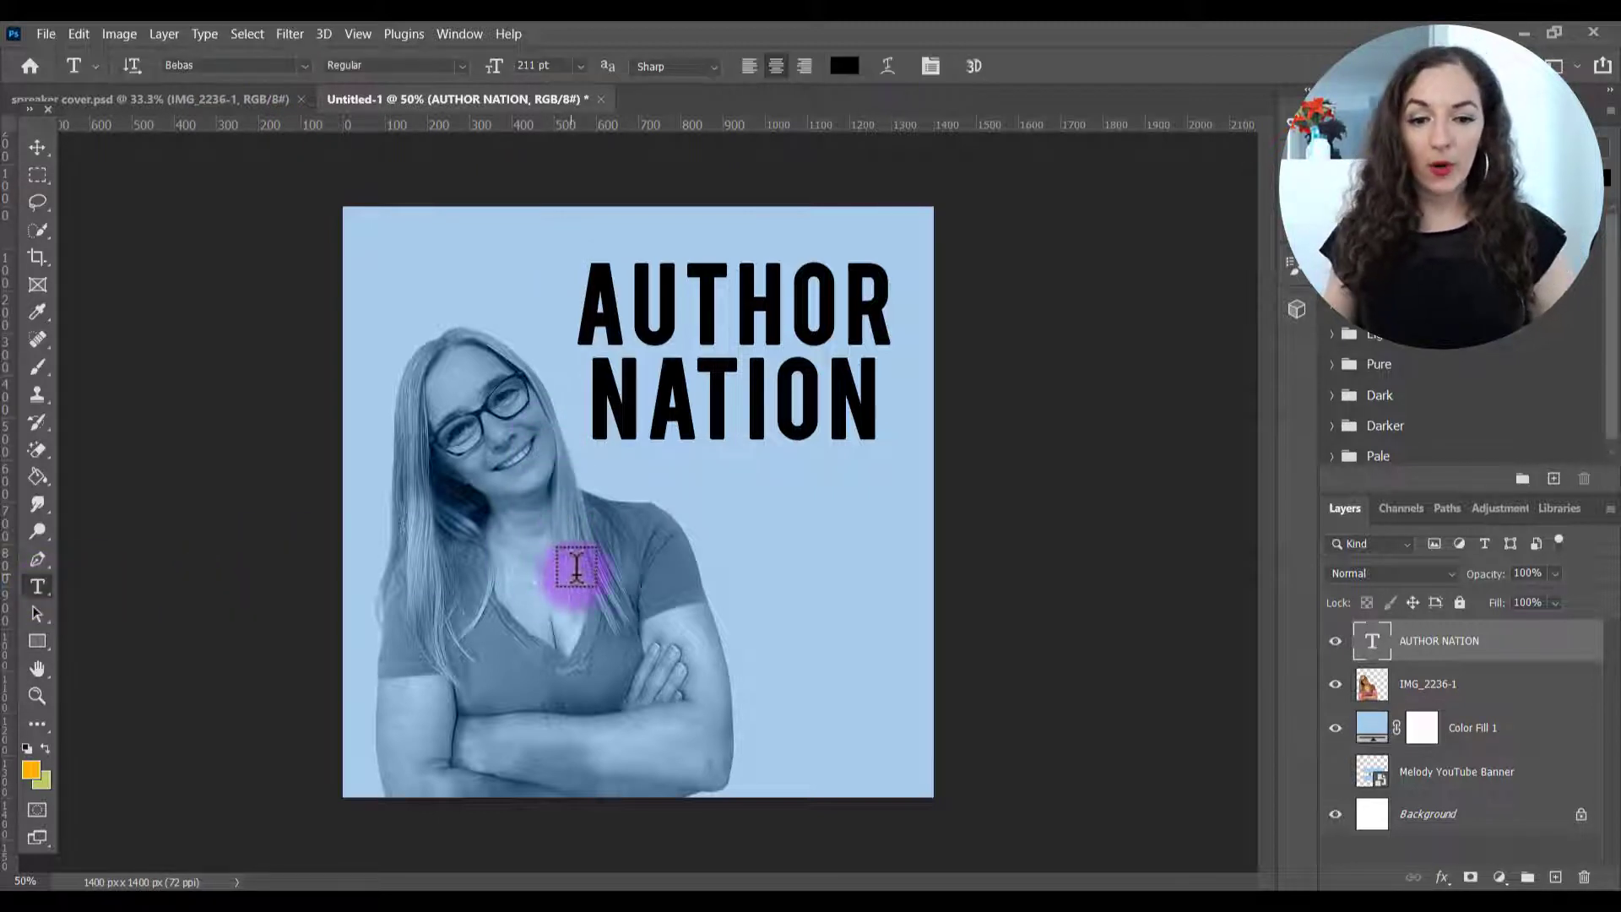
type("INTE")
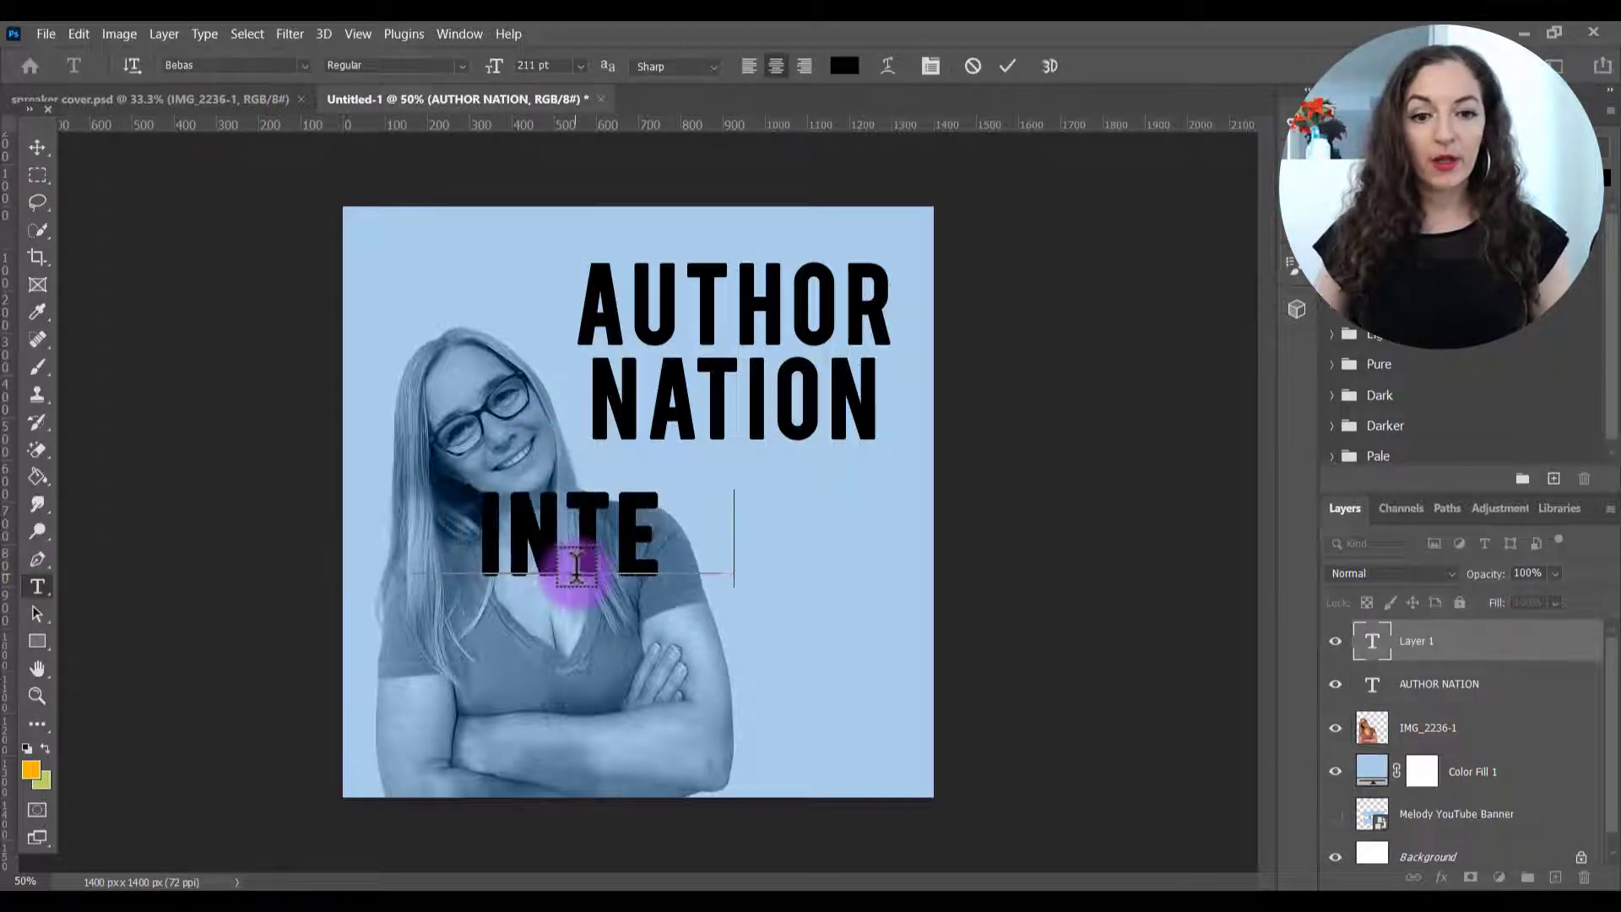
left_click(1009, 64)
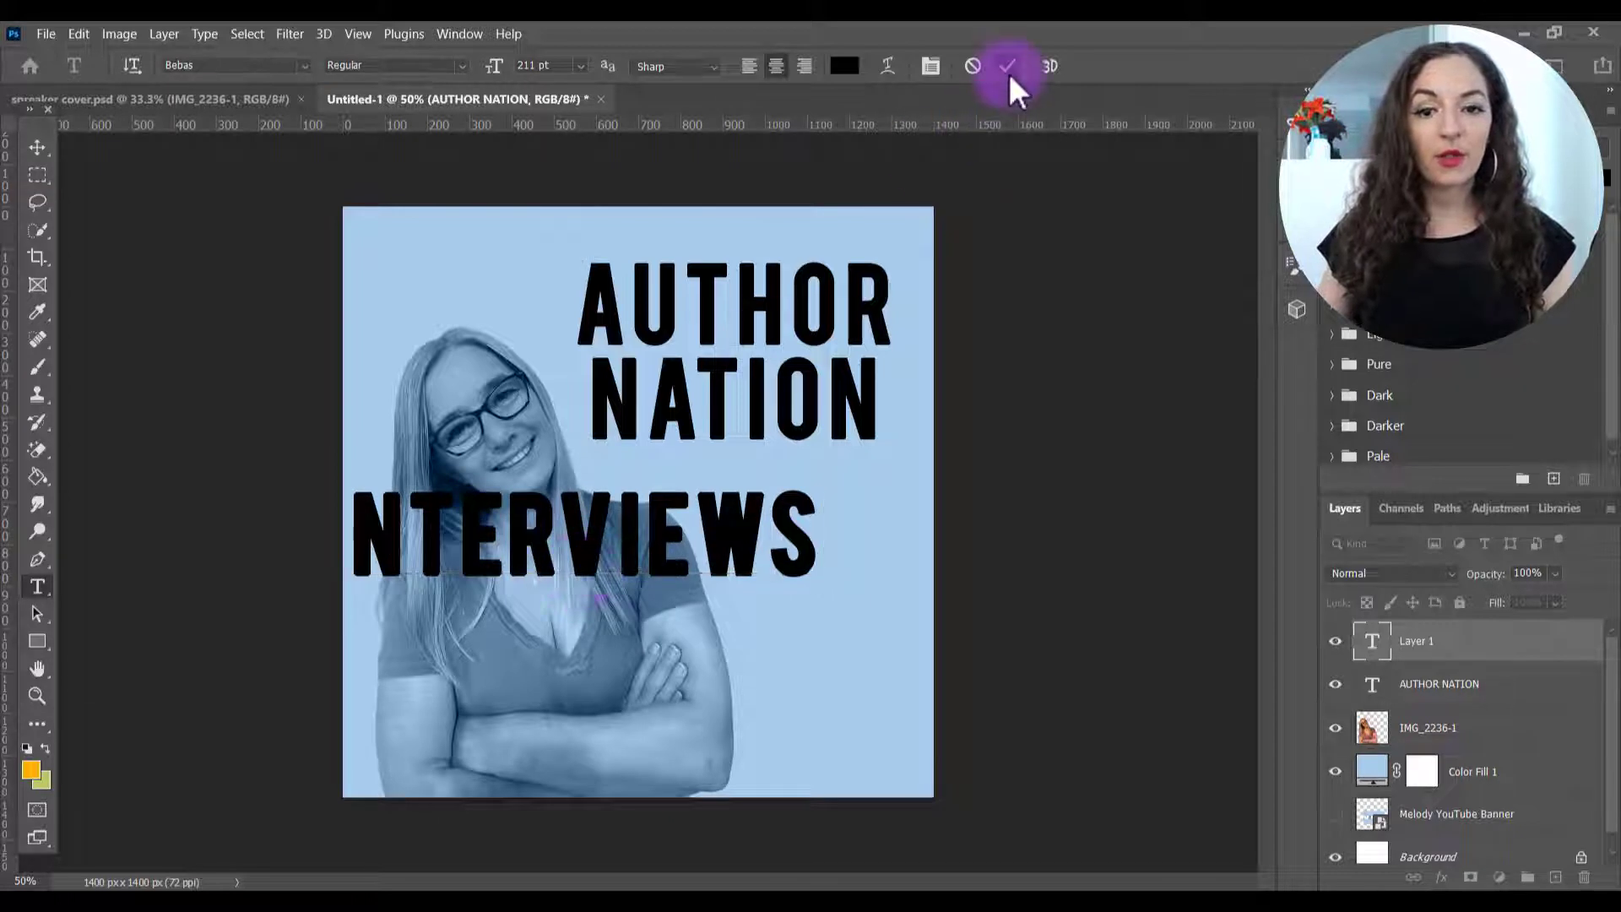
left_click(1013, 64)
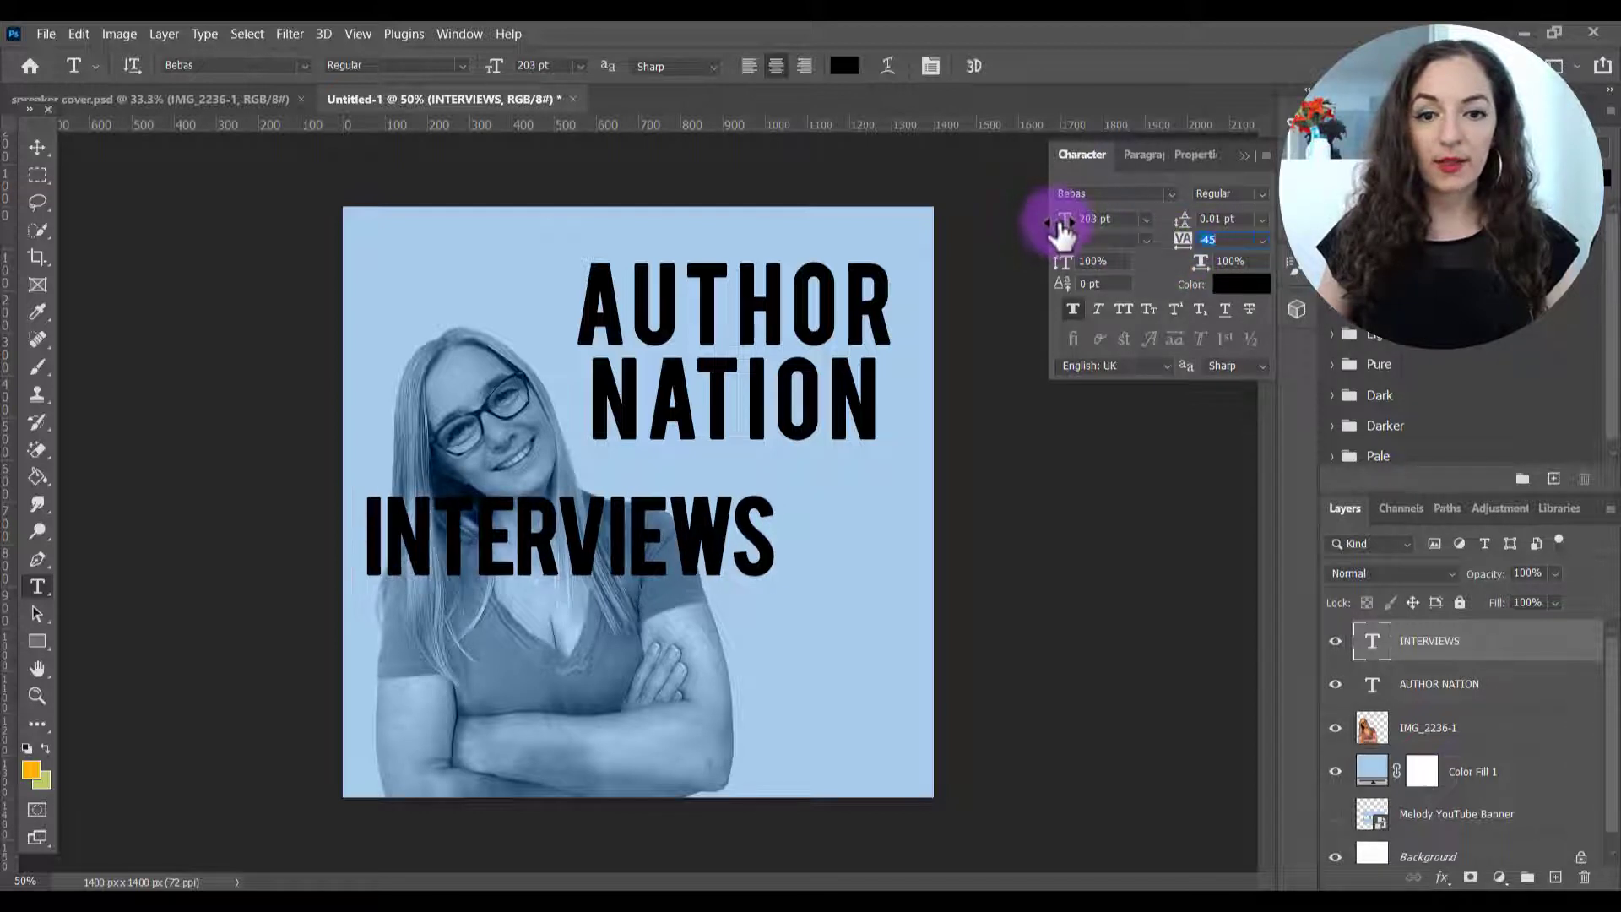
type("176")
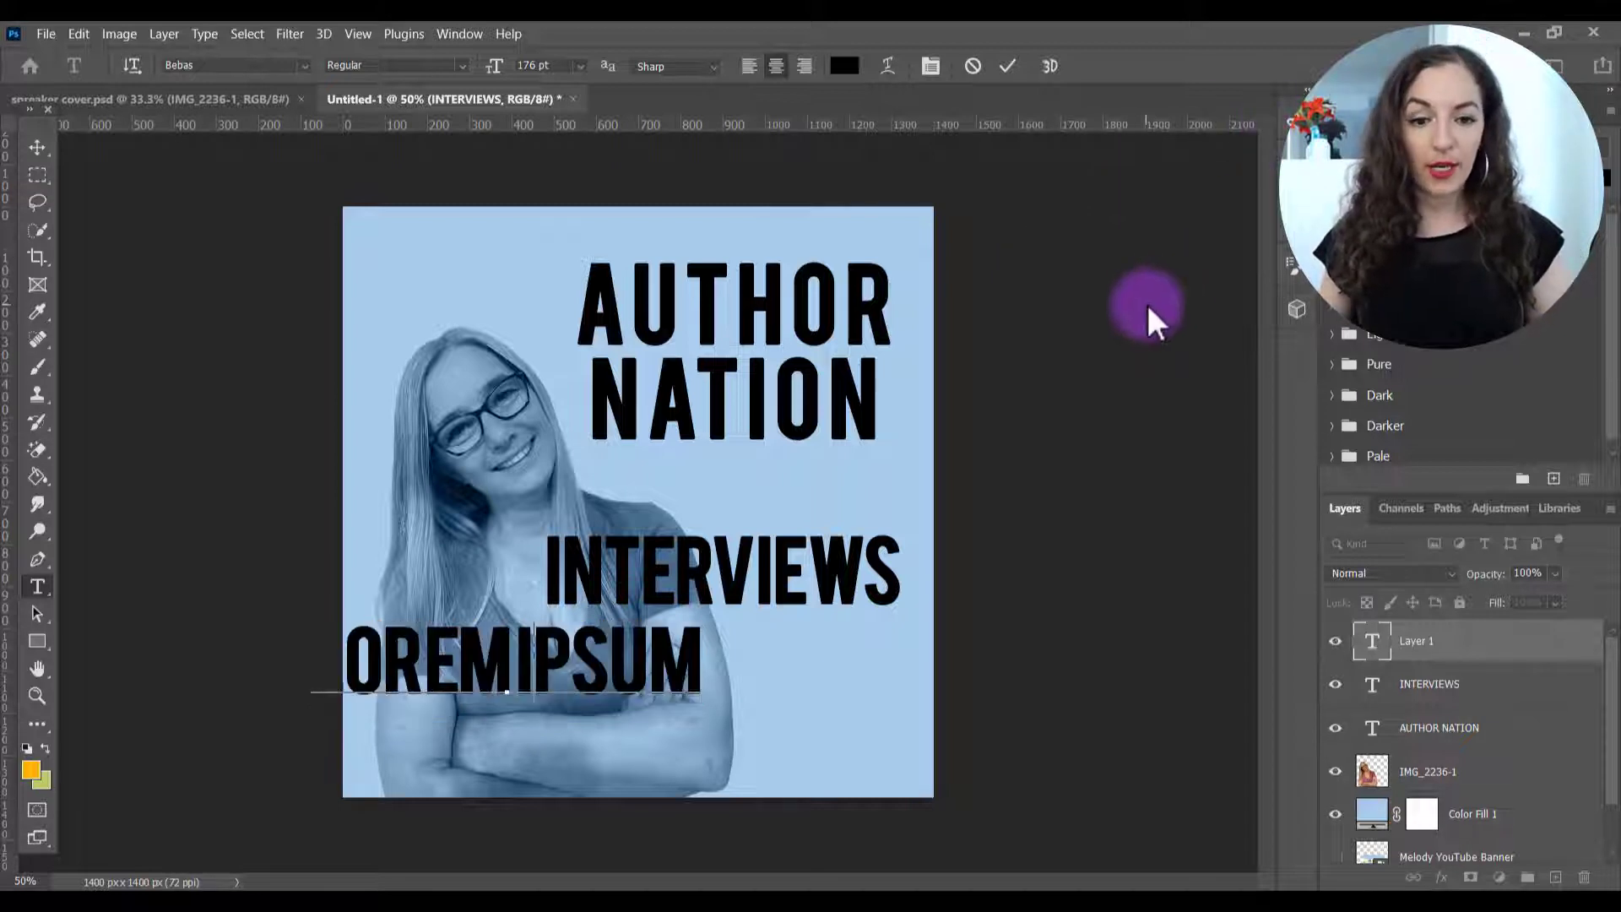
- Add a 'with Melody Owen' line in Minion Pro Regular beneath INTERVIEWS
type("WITHMEL")
type("MINION")
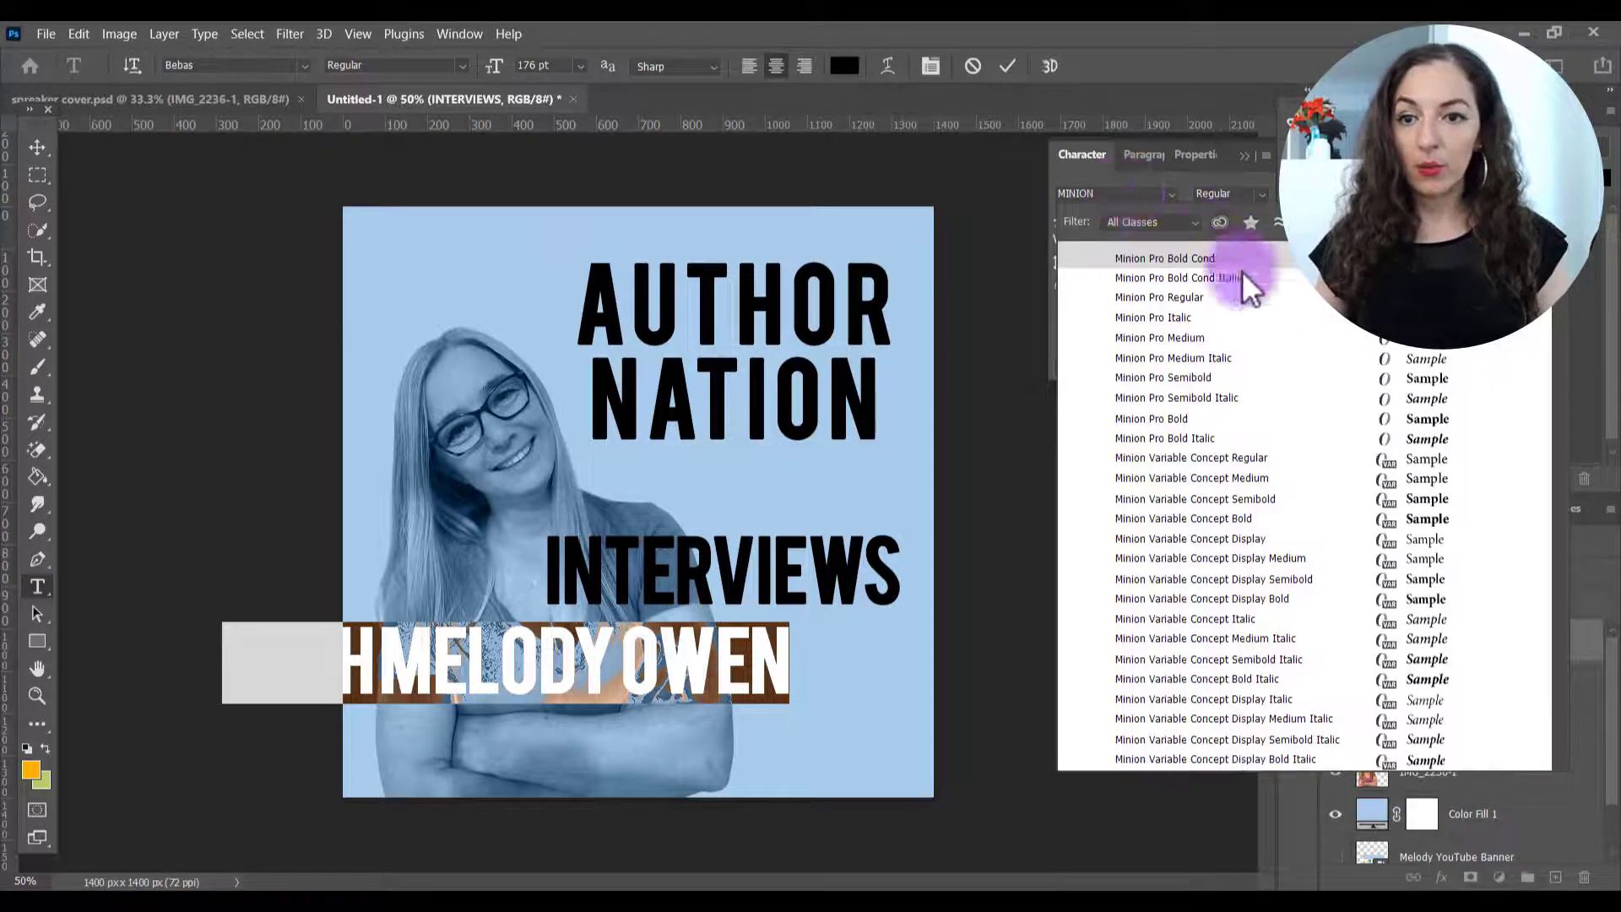
left_click(1158, 295)
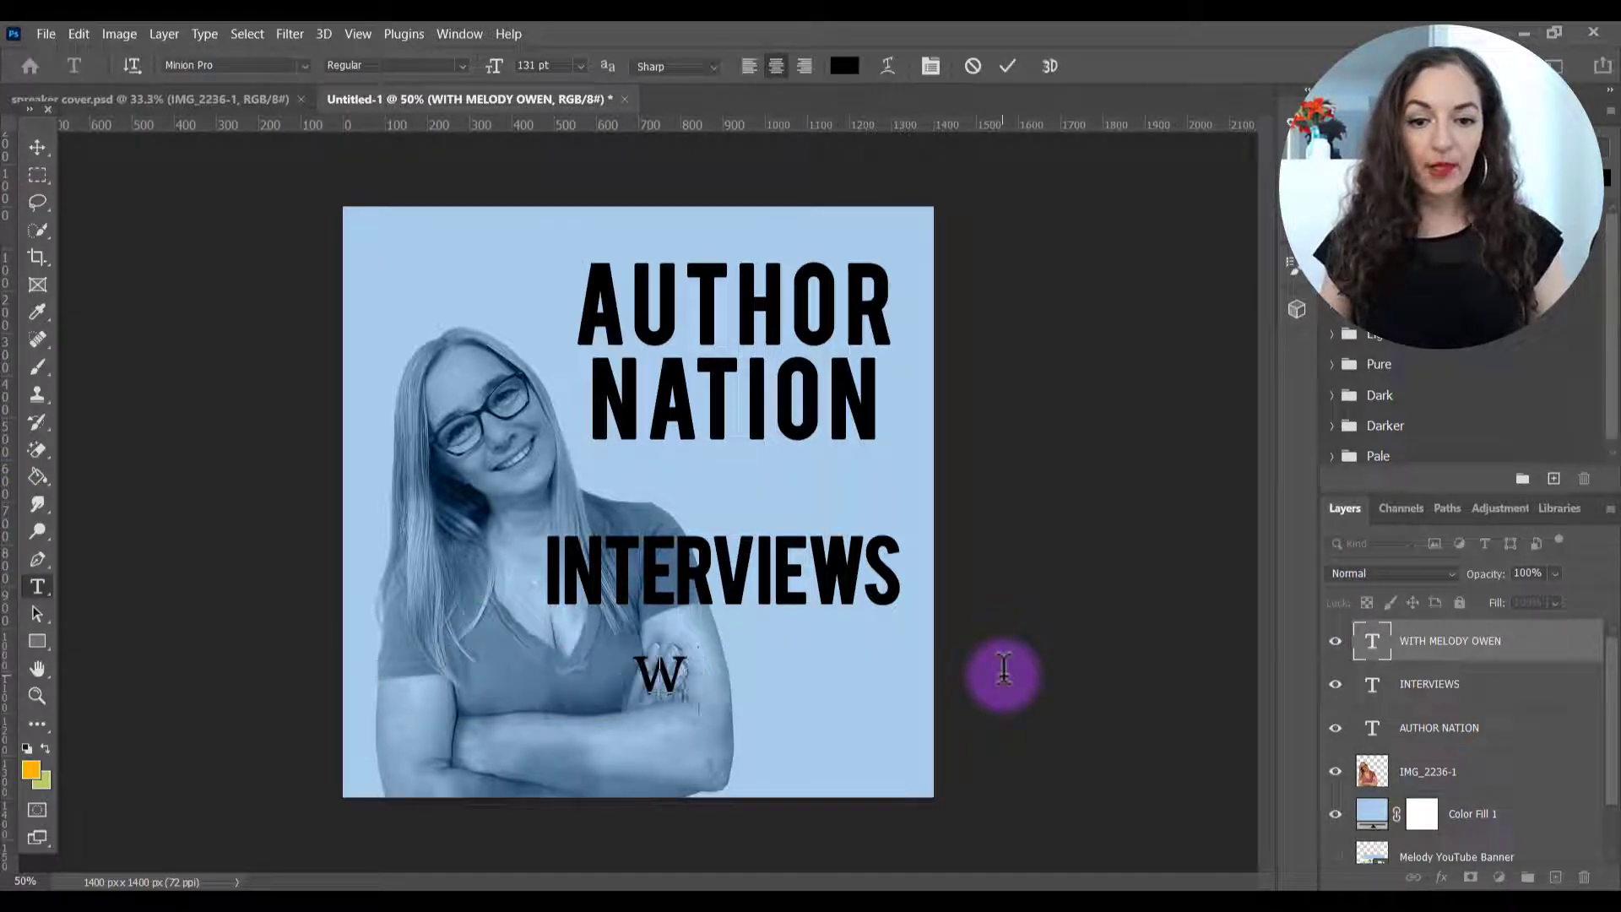
type("with M")
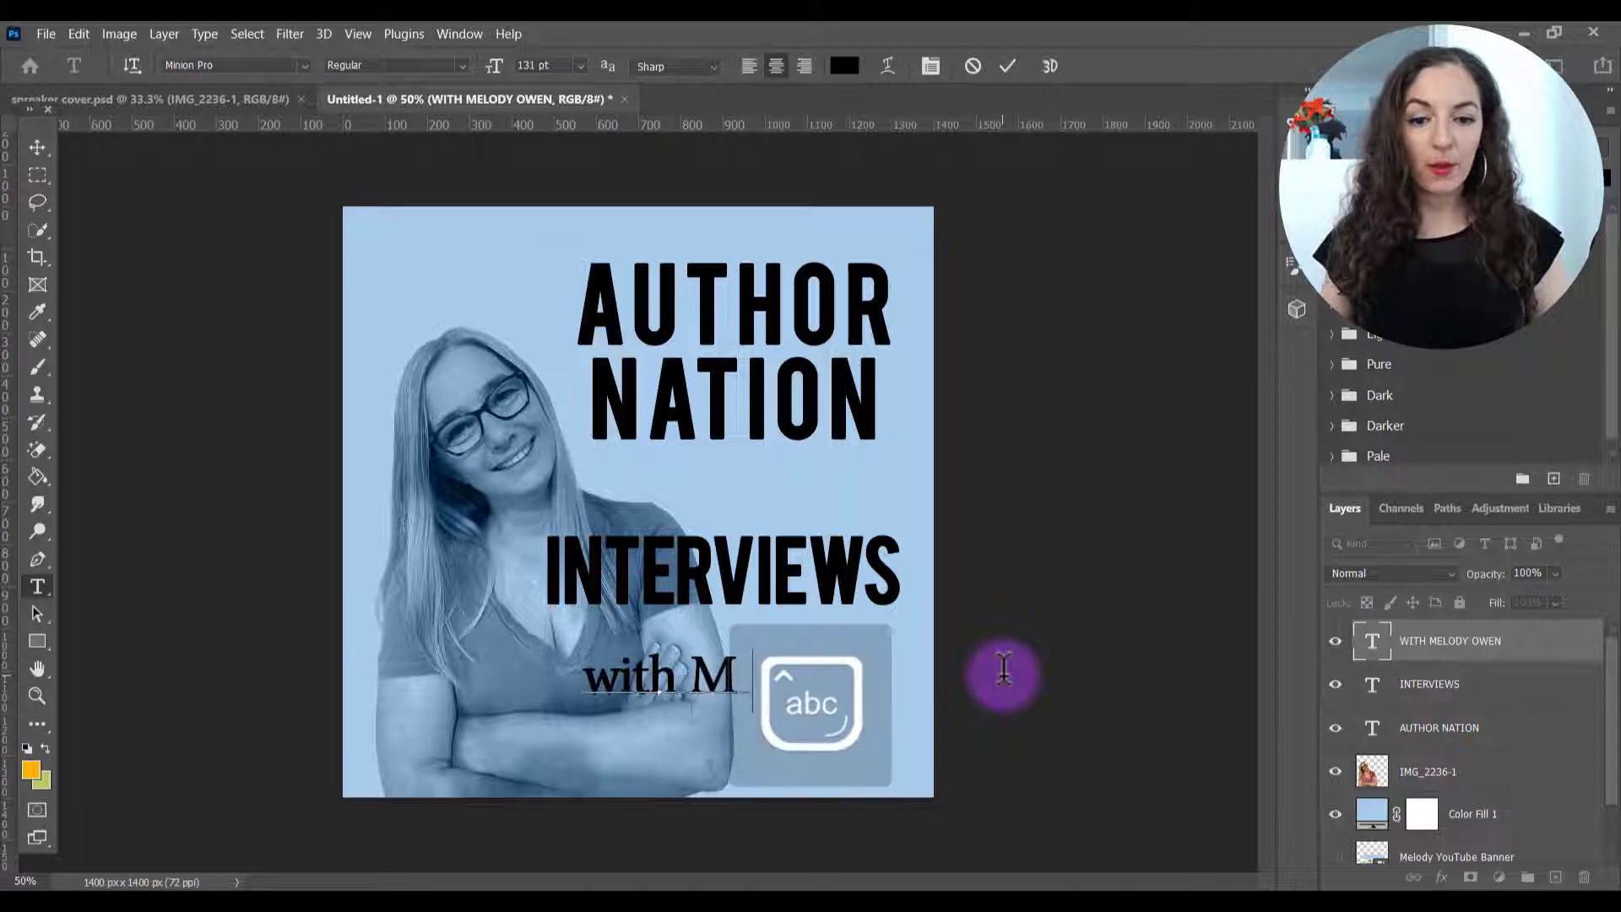
type("elody Owen")
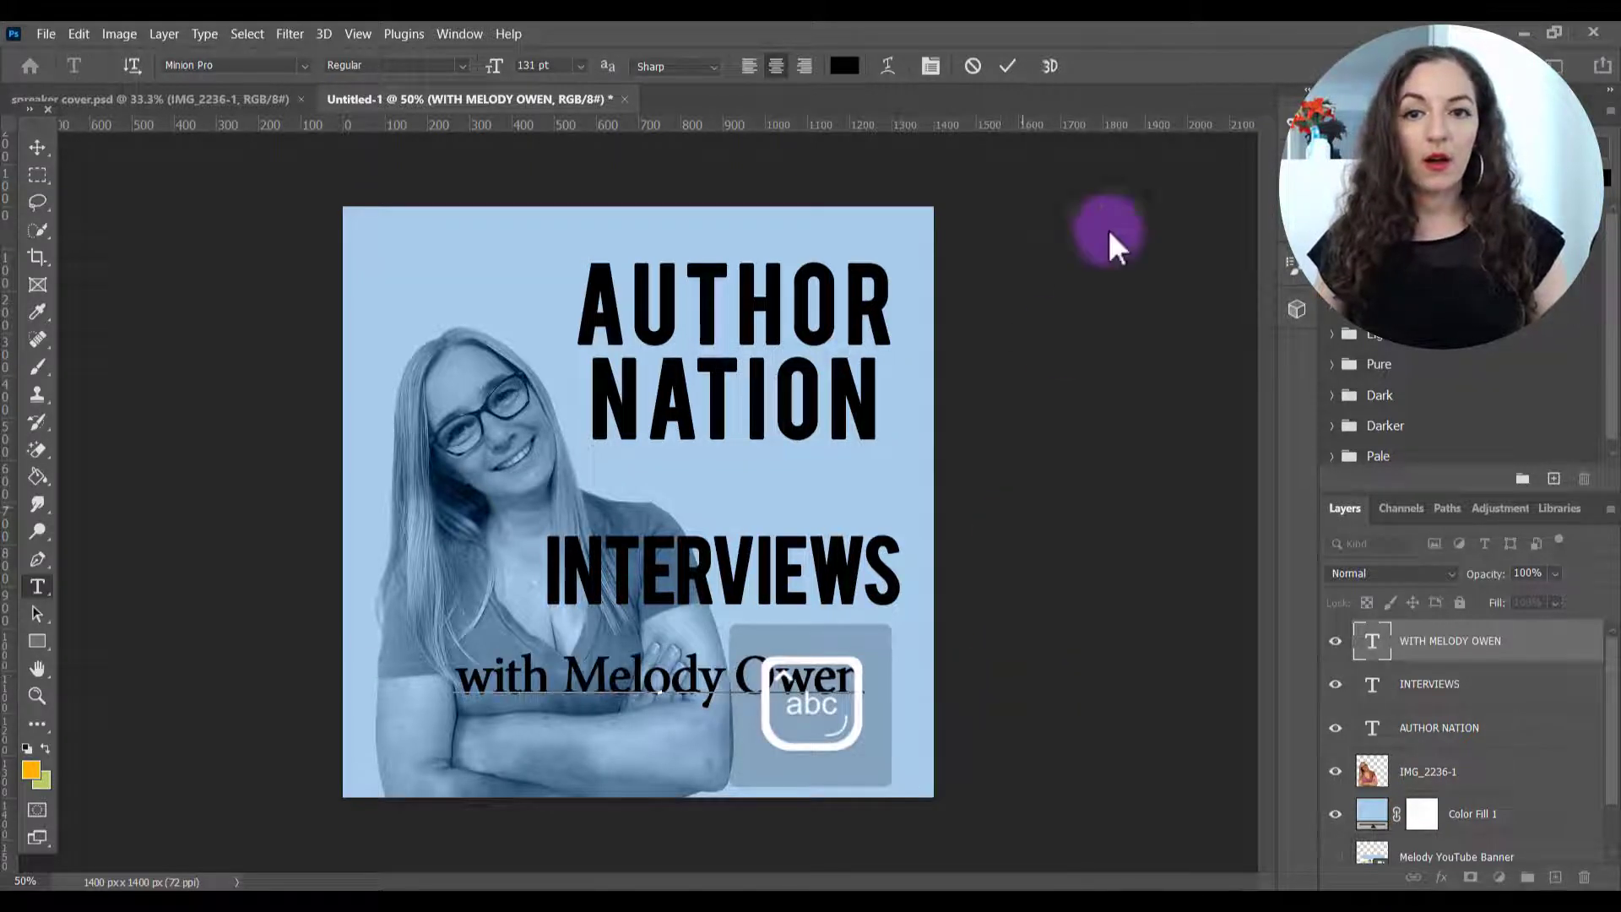
left_click(1008, 64)
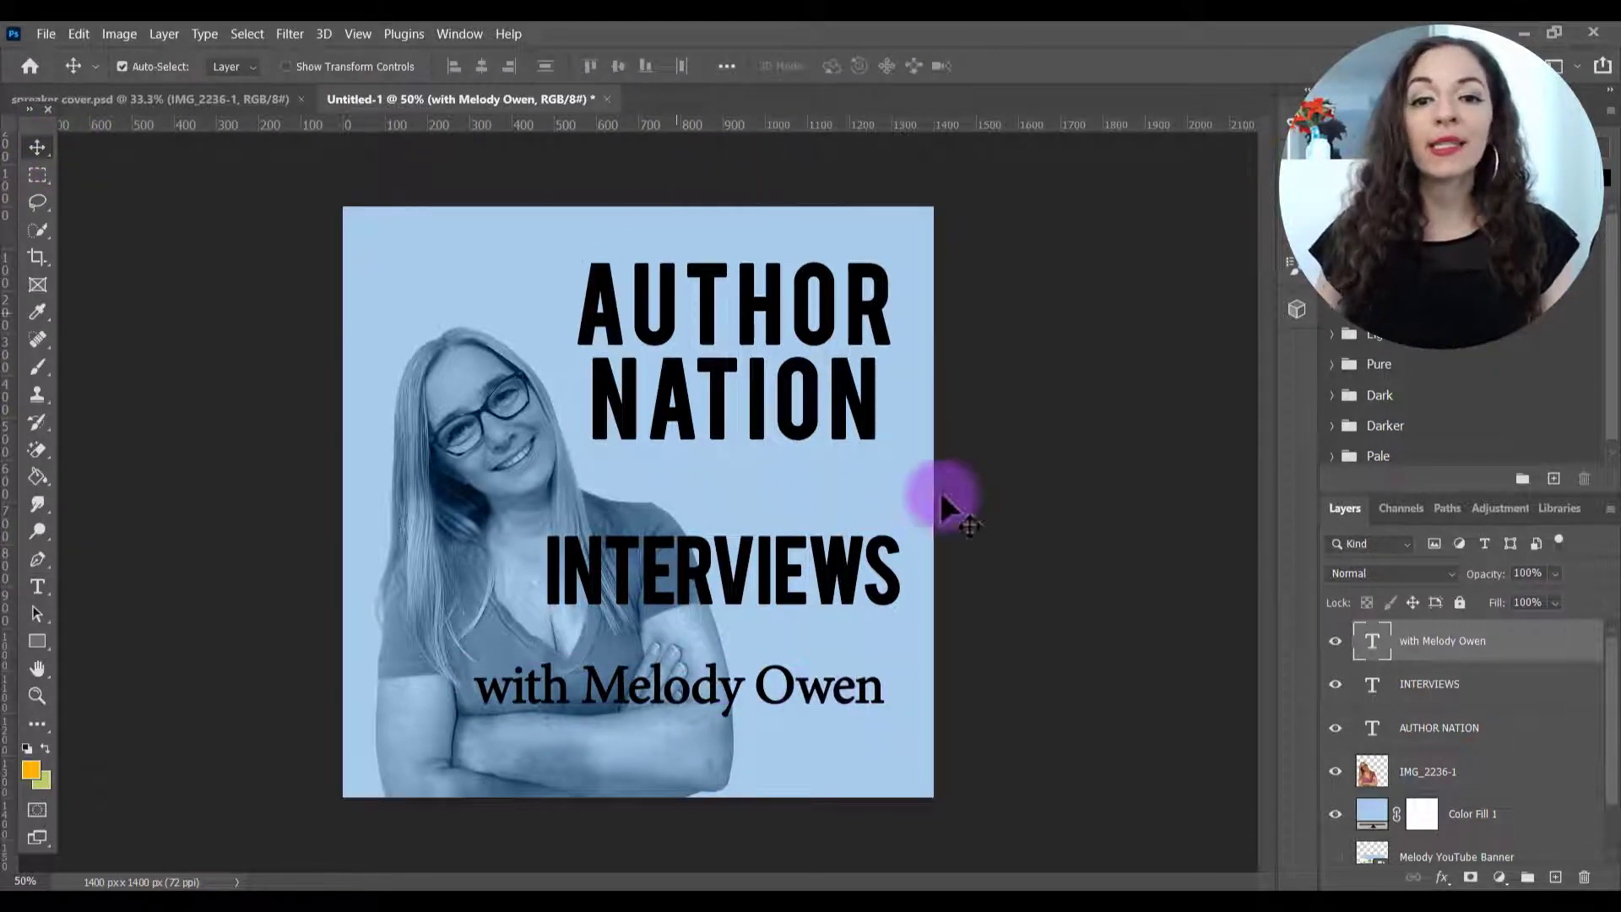
mouse_move(624, 250)
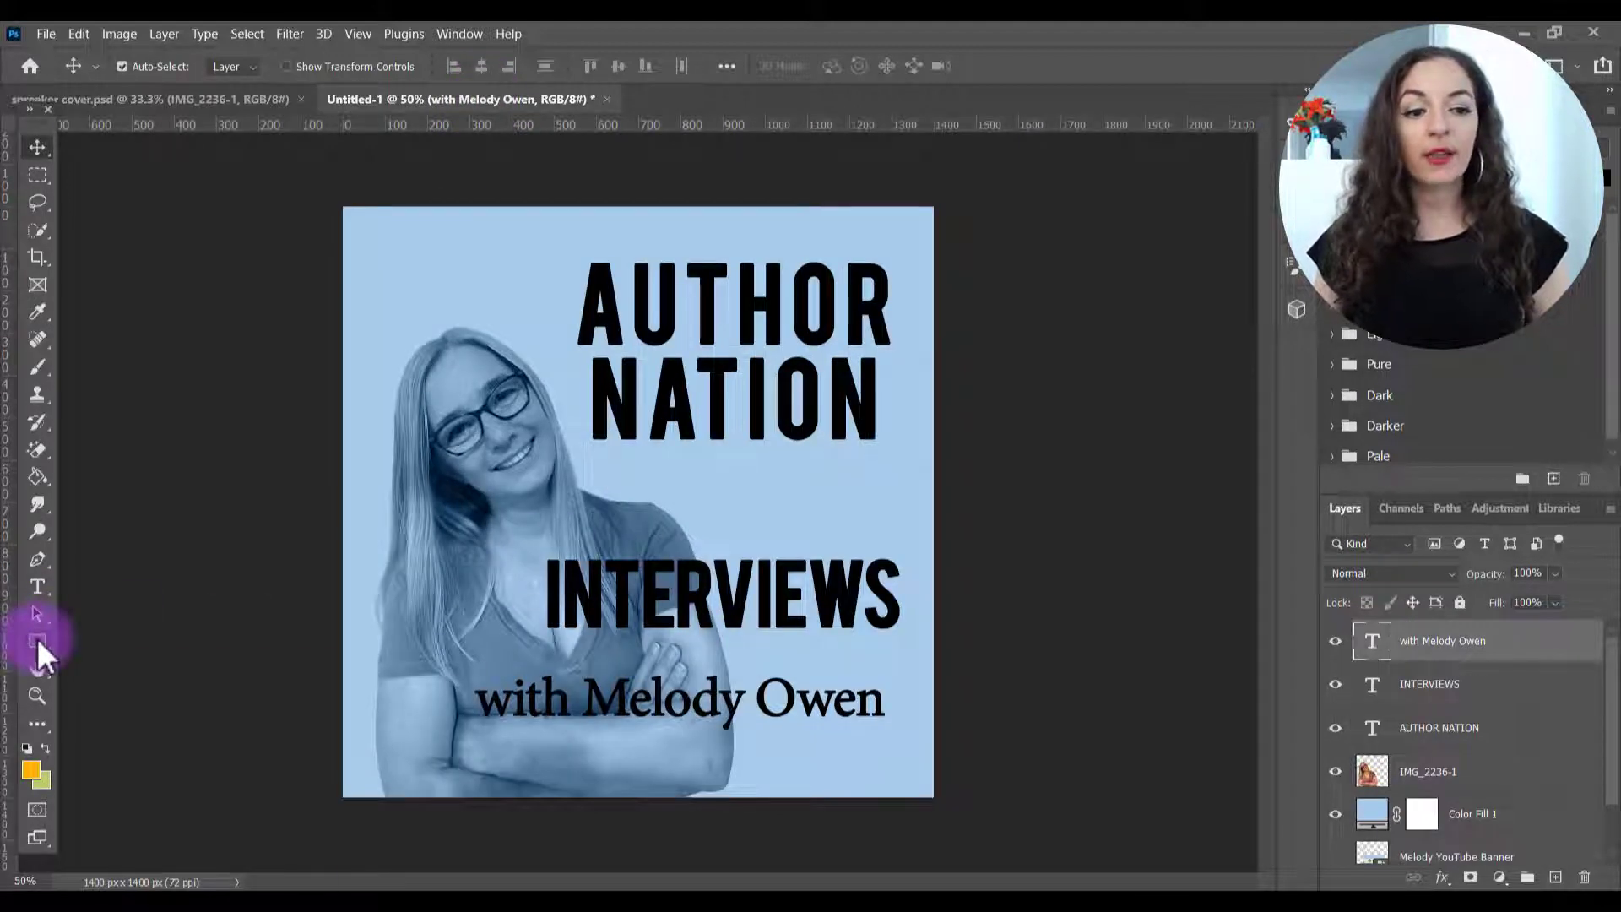
- Draw a yellow rectangle behind INTERVIEWS and hide the Melody YouTube Banner reference layer
left_click(37, 642)
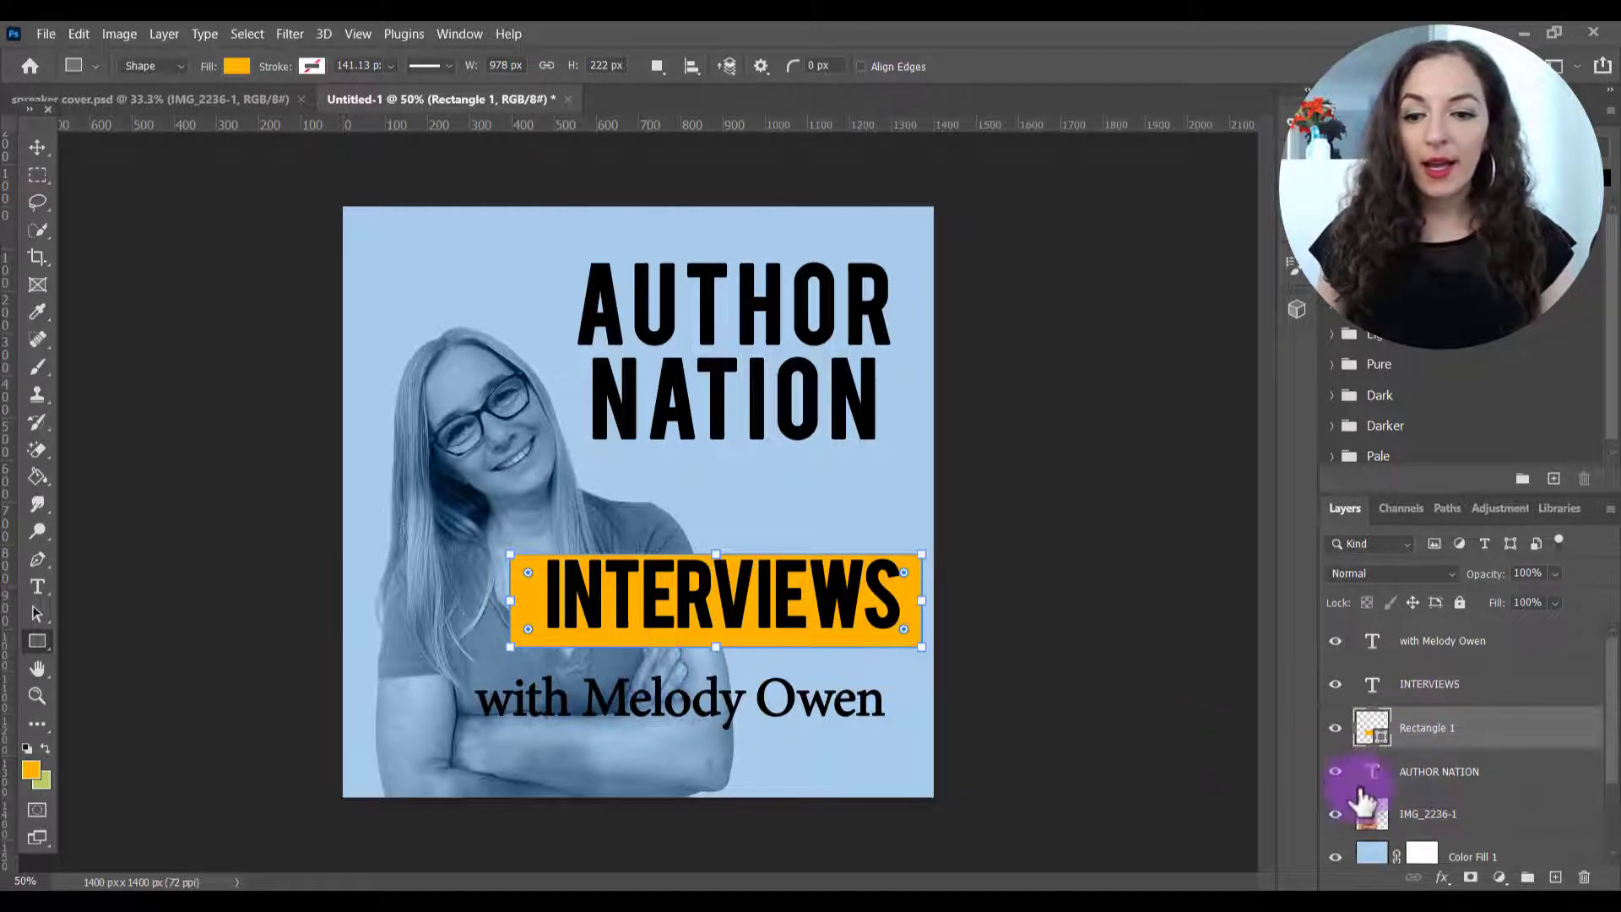
scroll("down", 3)
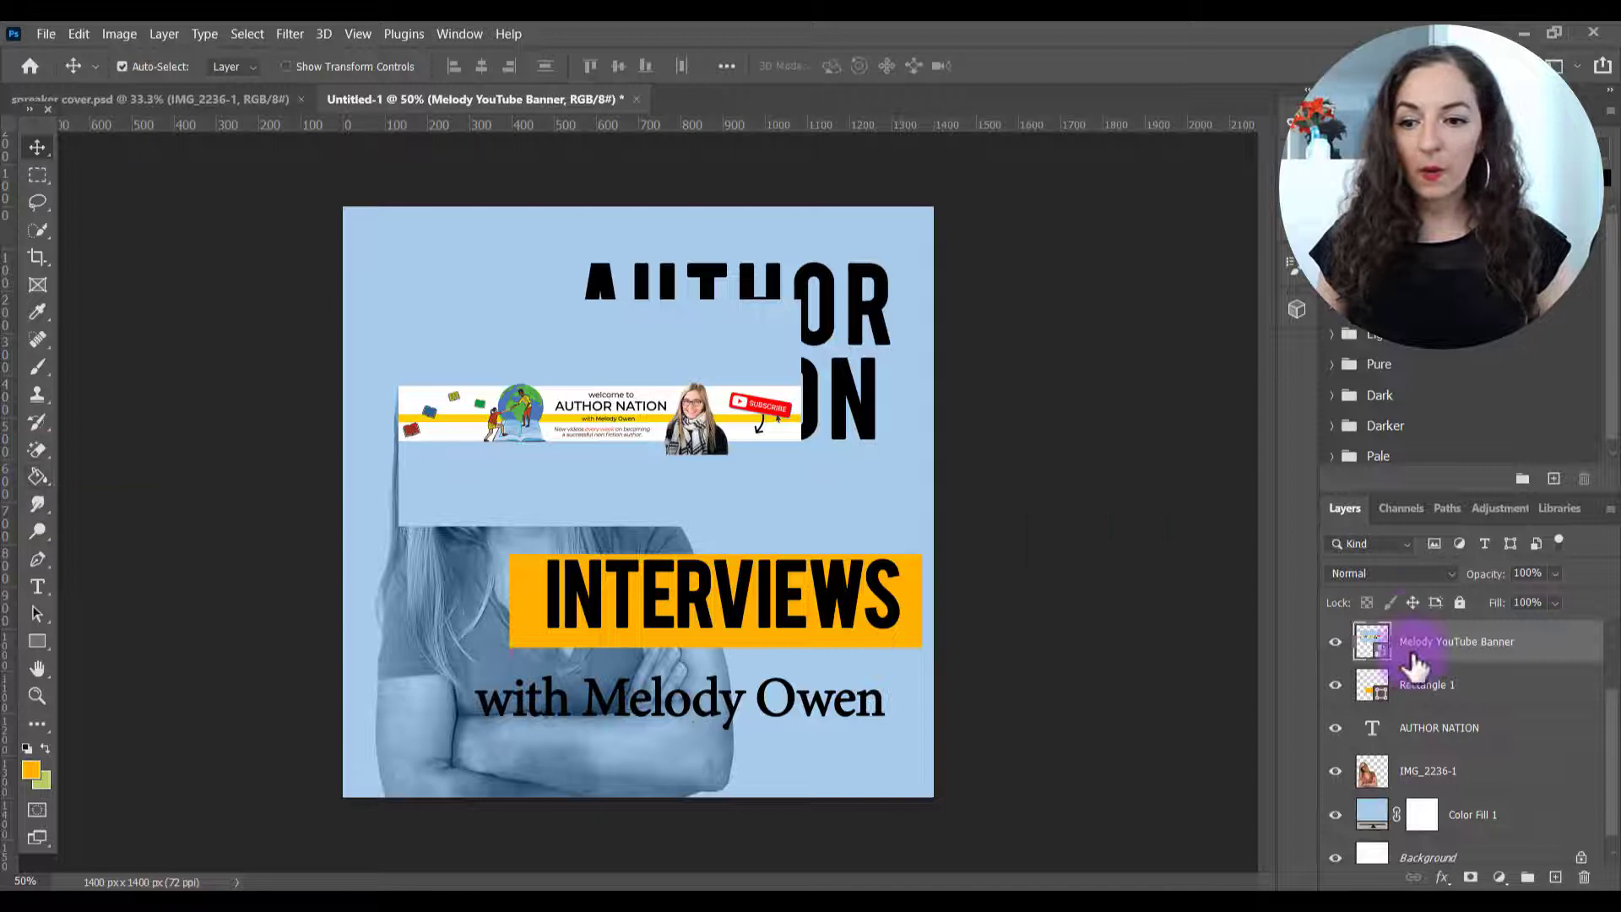
left_click(1429, 686)
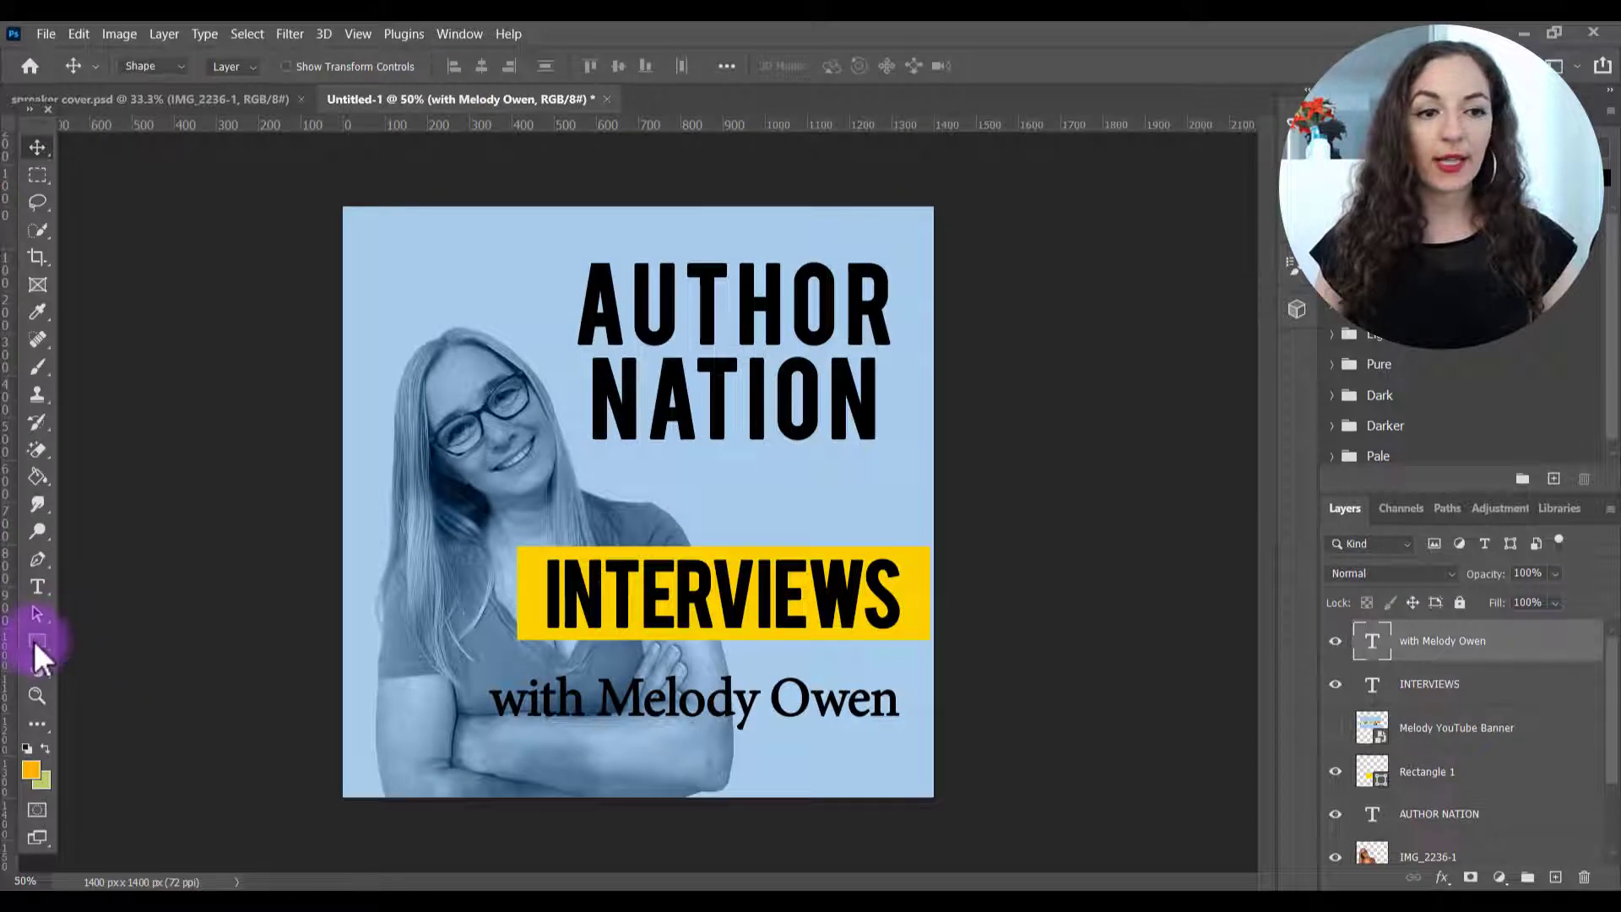
- Draw a white-filled rectangle behind the 'with Melody Owen' text
left_click(35, 640)
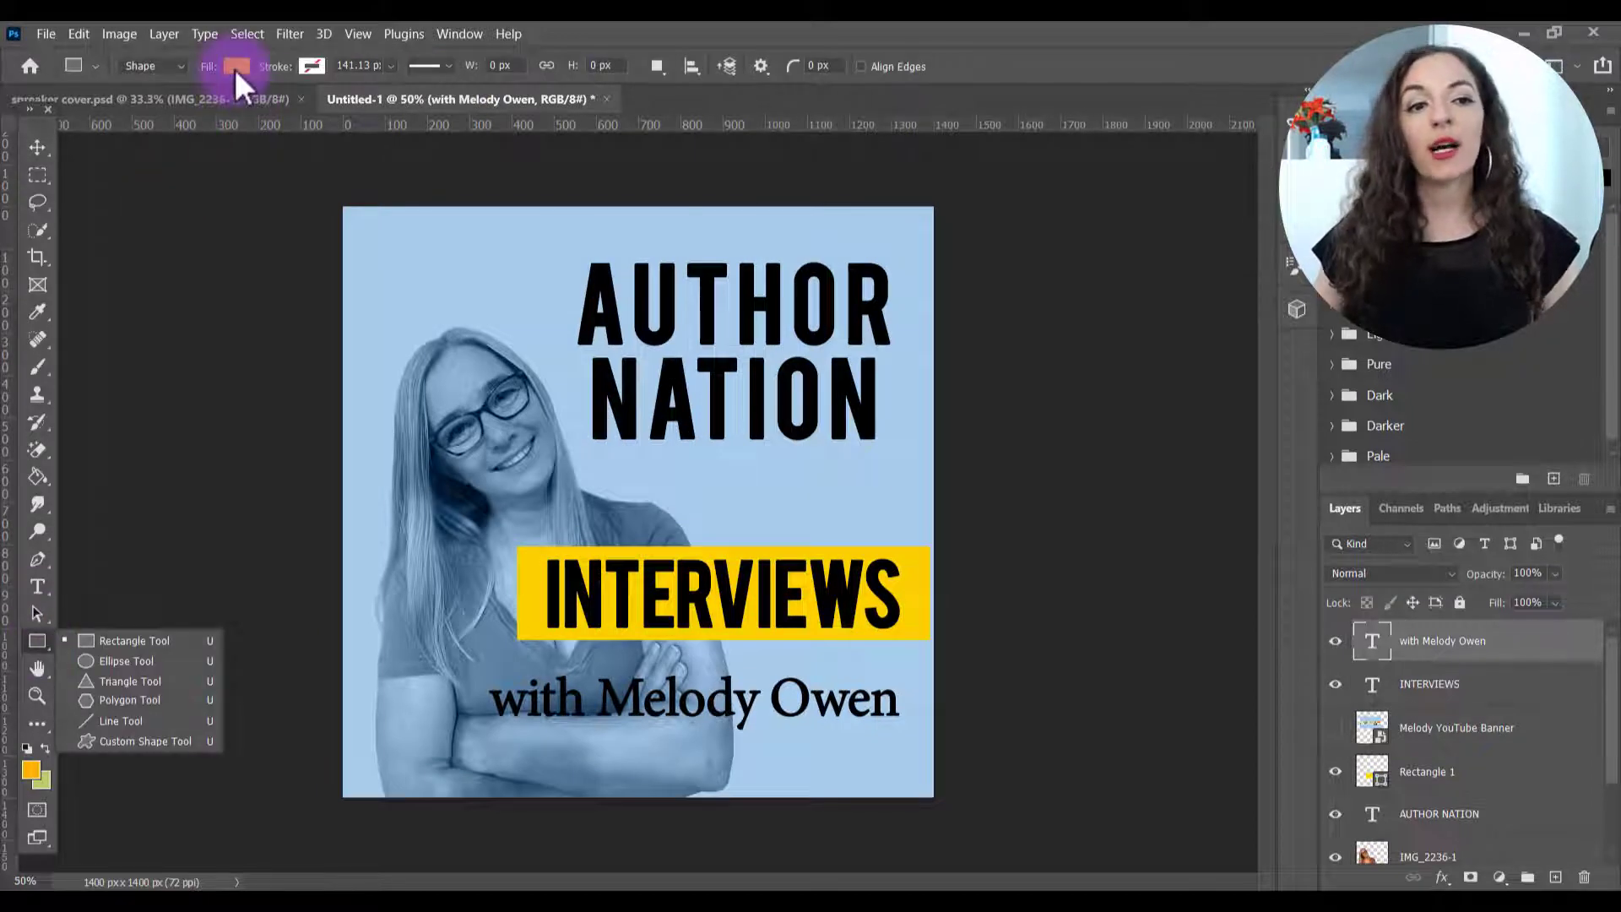
left_click(233, 66)
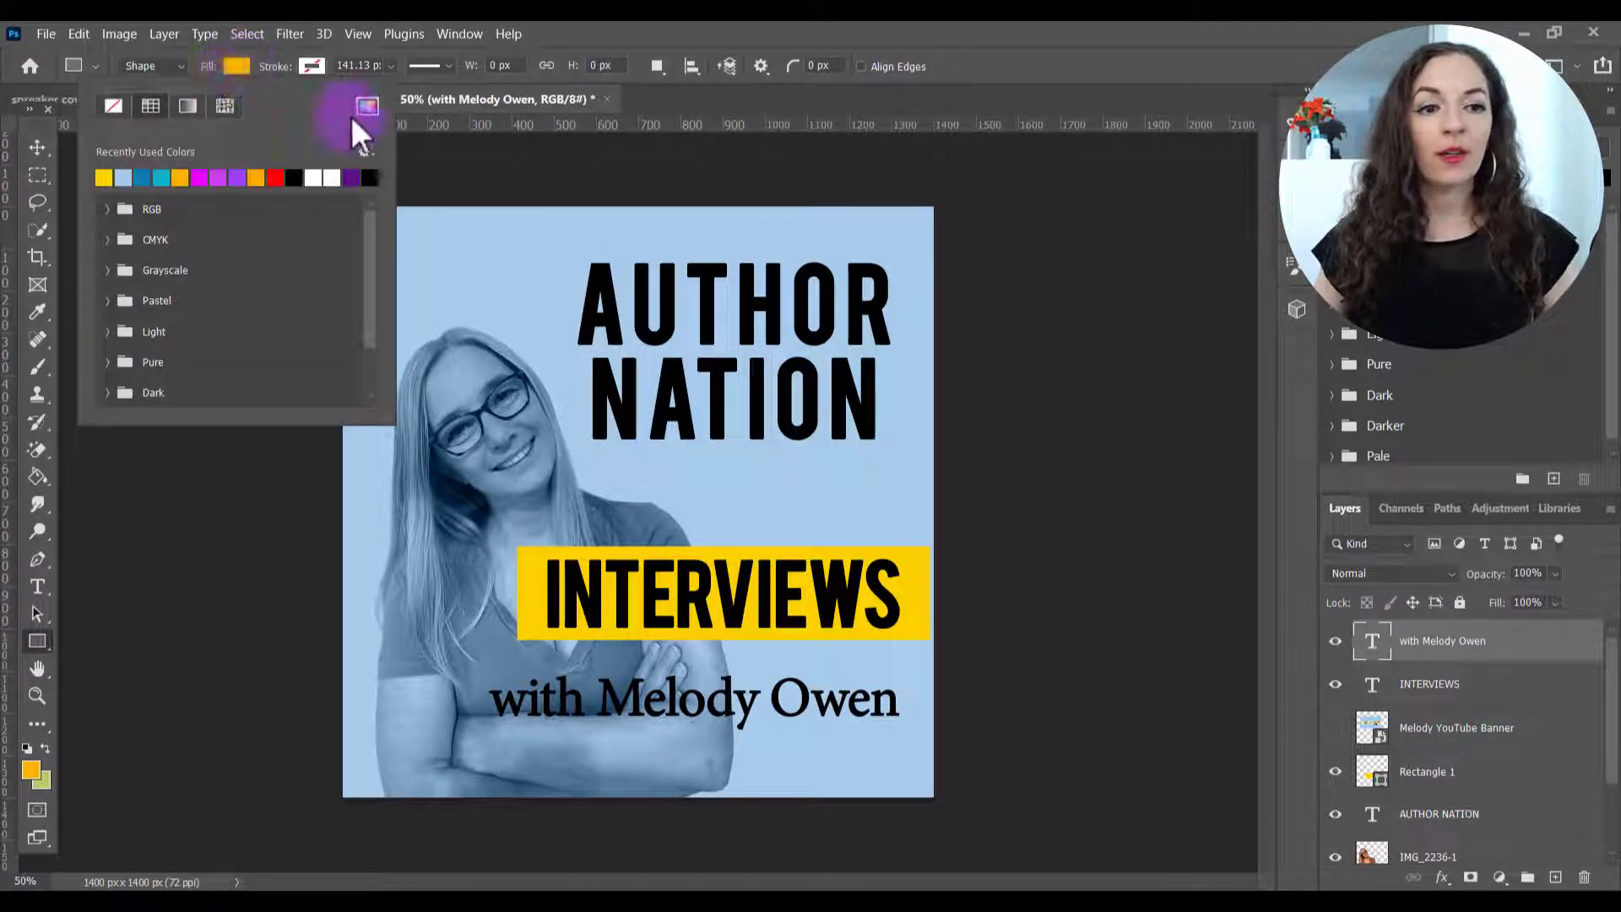
left_click(358, 109)
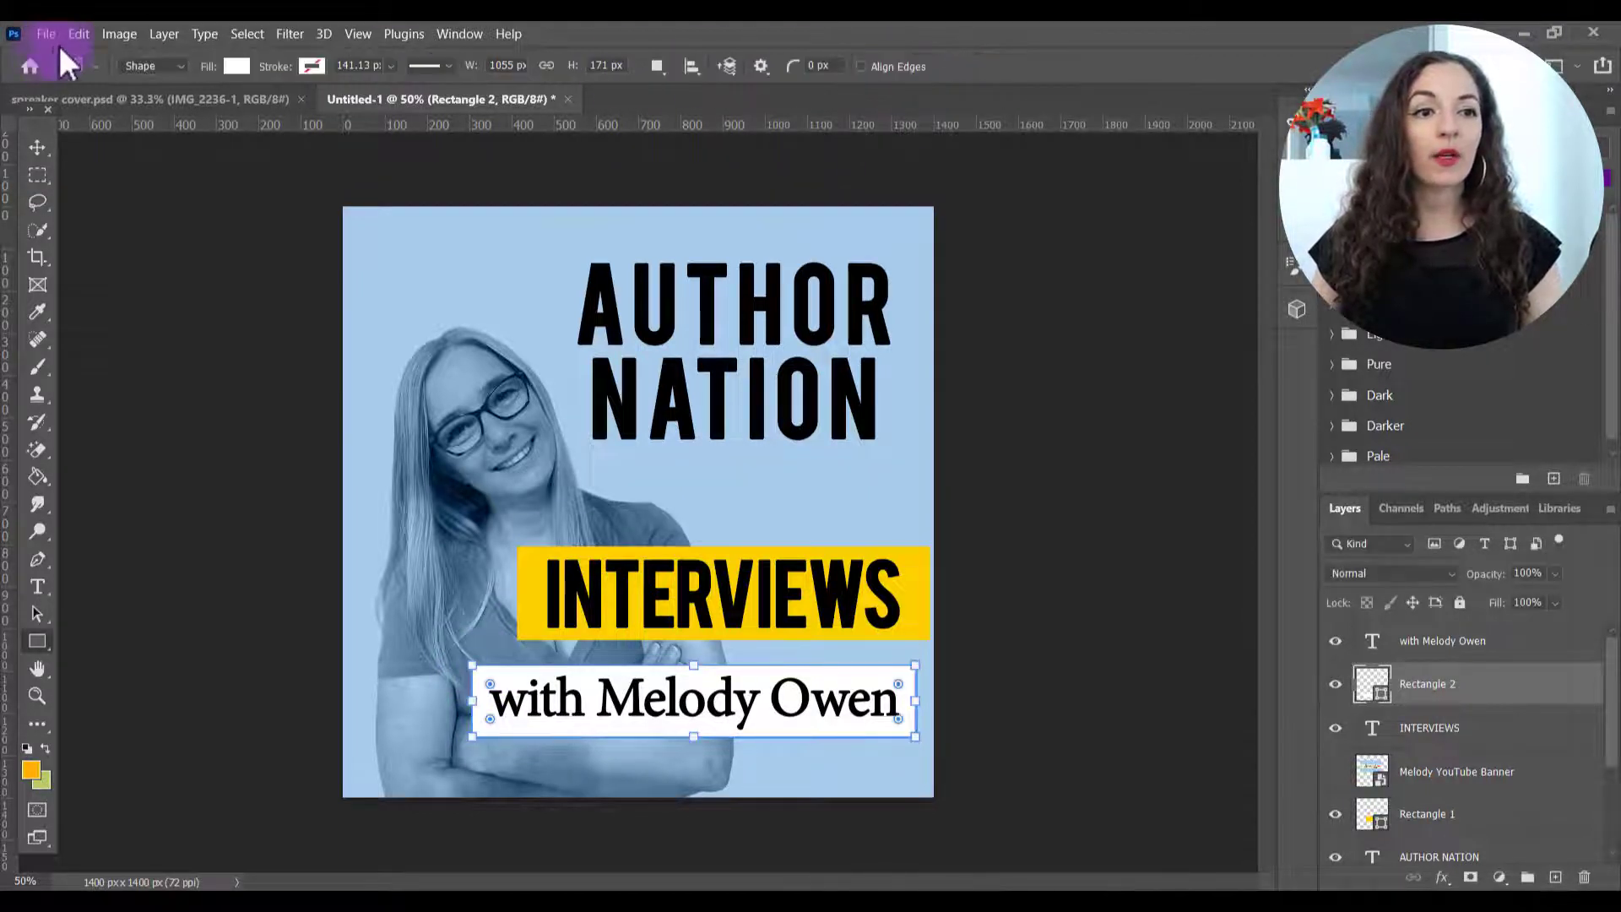
left_click(47, 33)
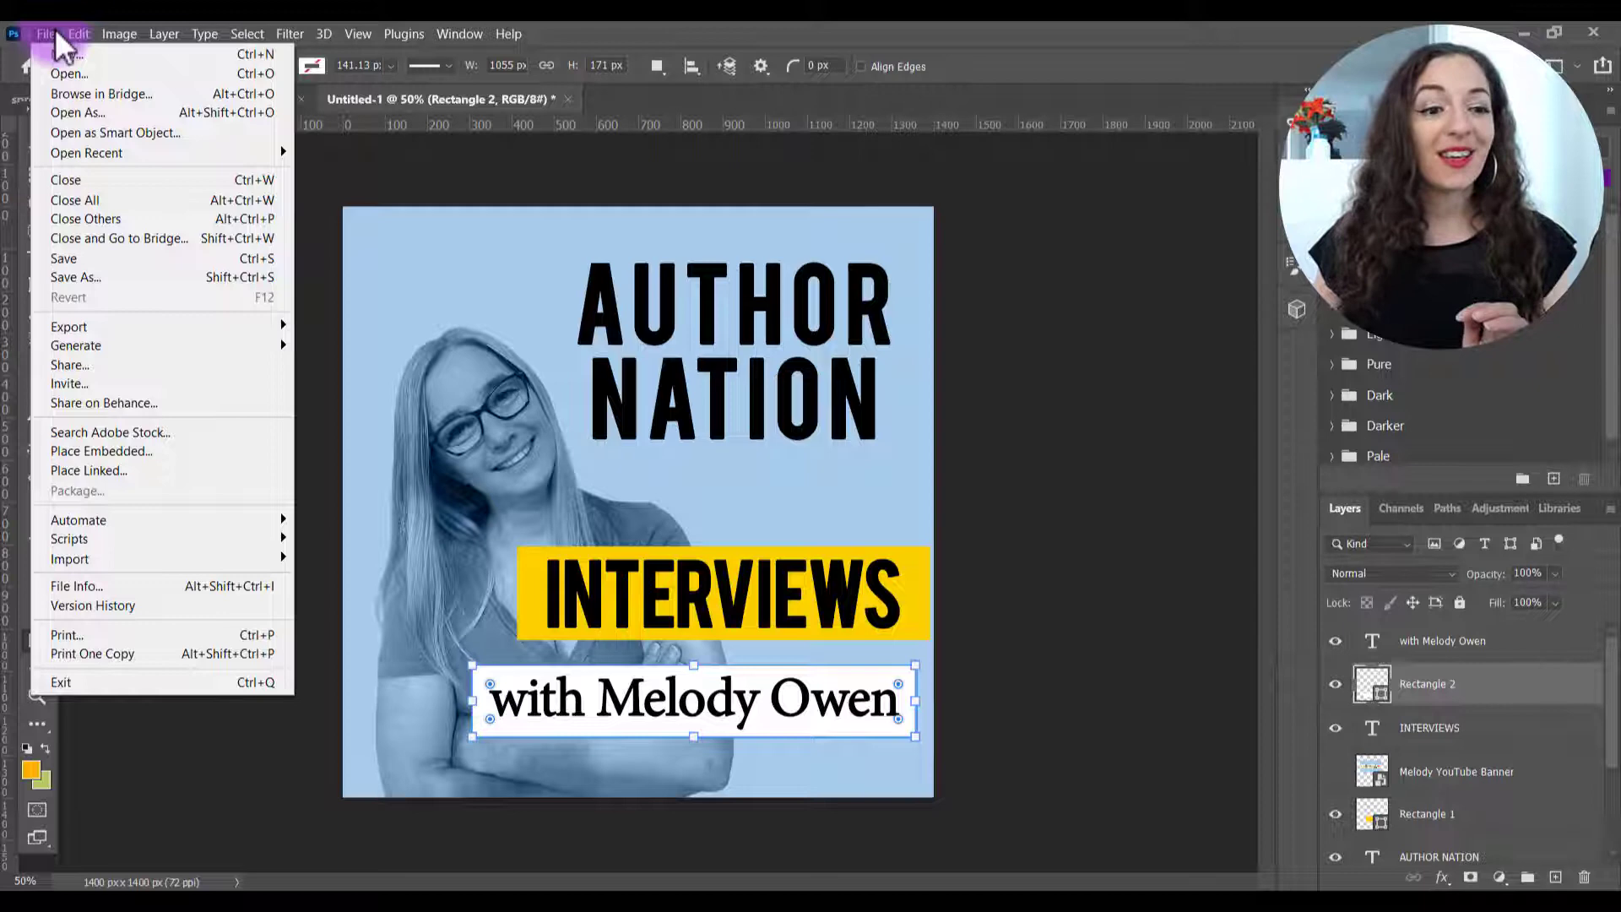
- Skew the white bar into a slanted parallelogram with Free Transform Path, converting the live shape
left_click(71, 32)
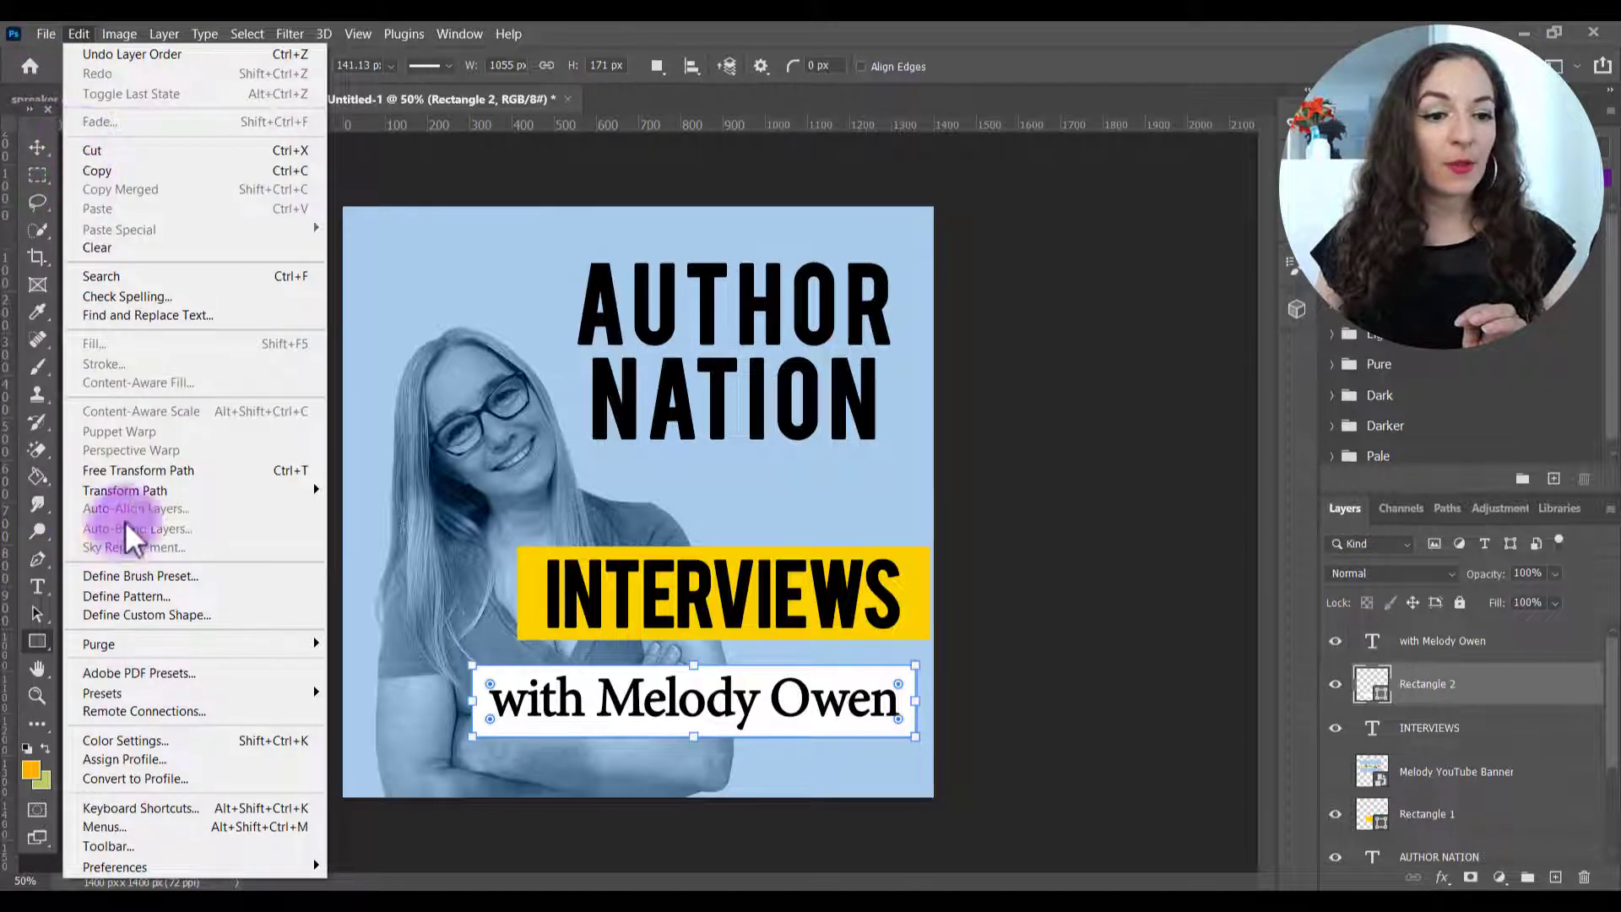
mouse_move(139, 485)
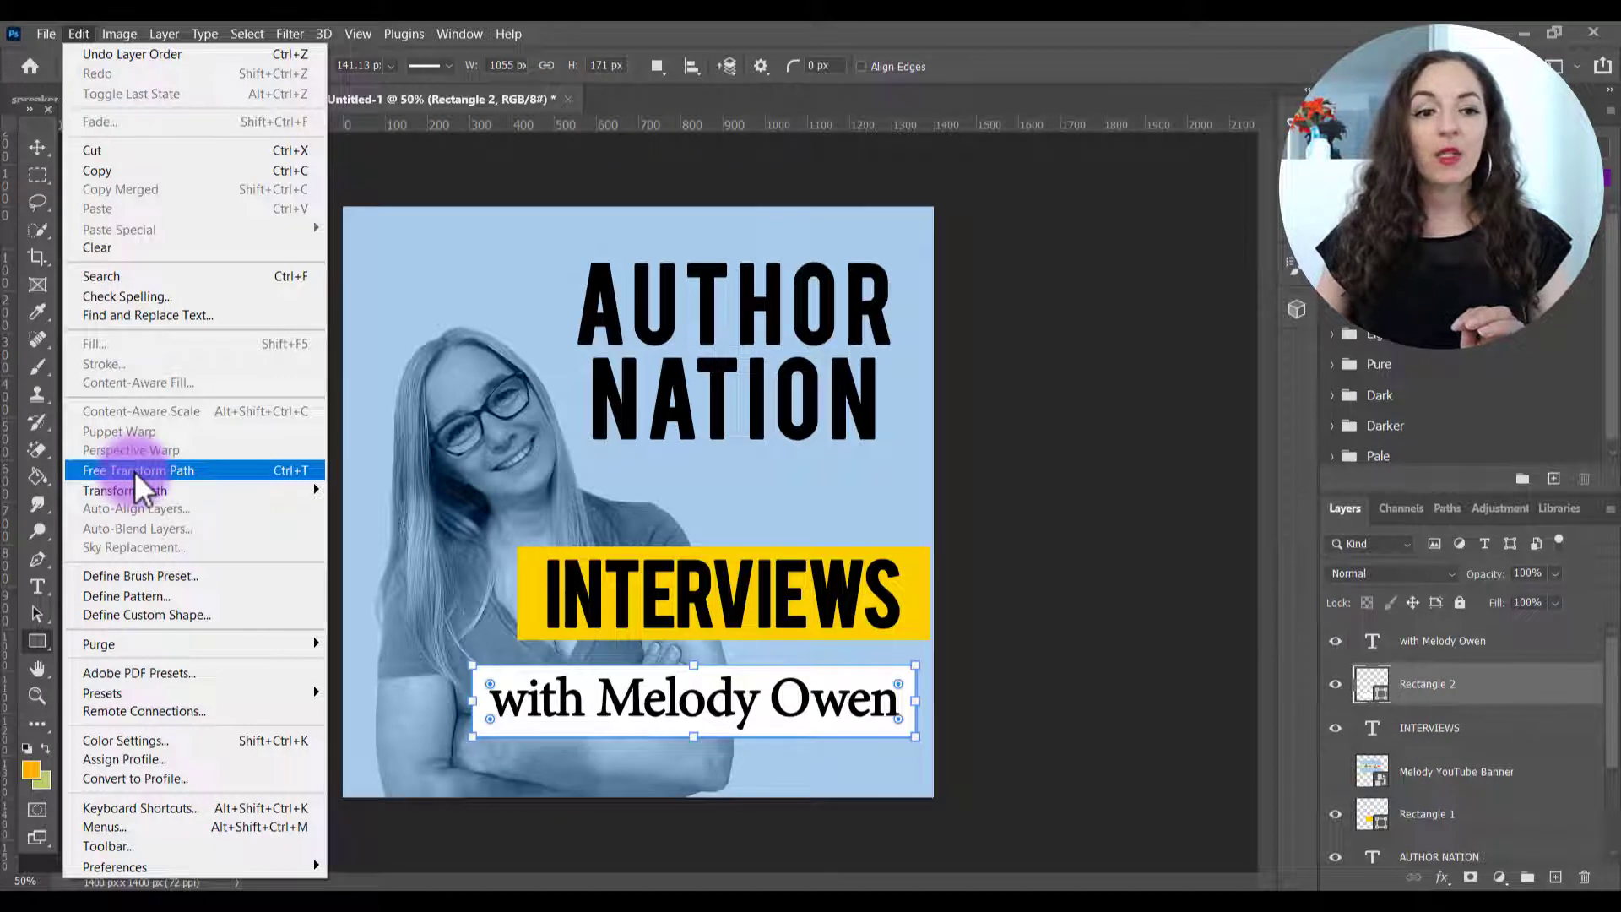
left_click(139, 469)
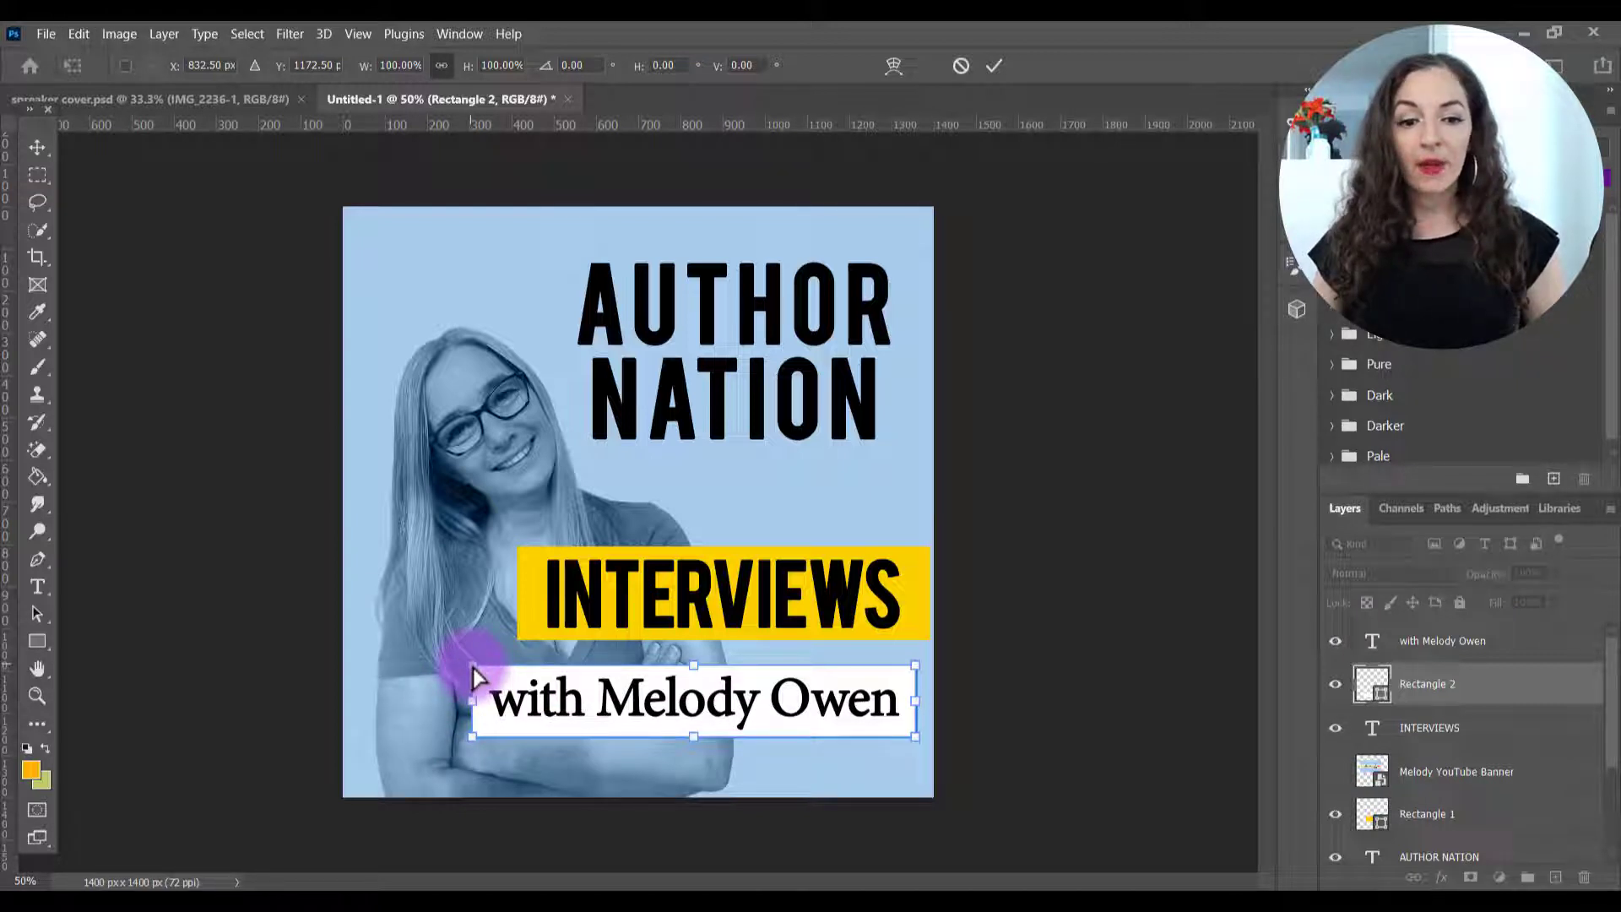
left_click_drag(481, 677, 501, 677)
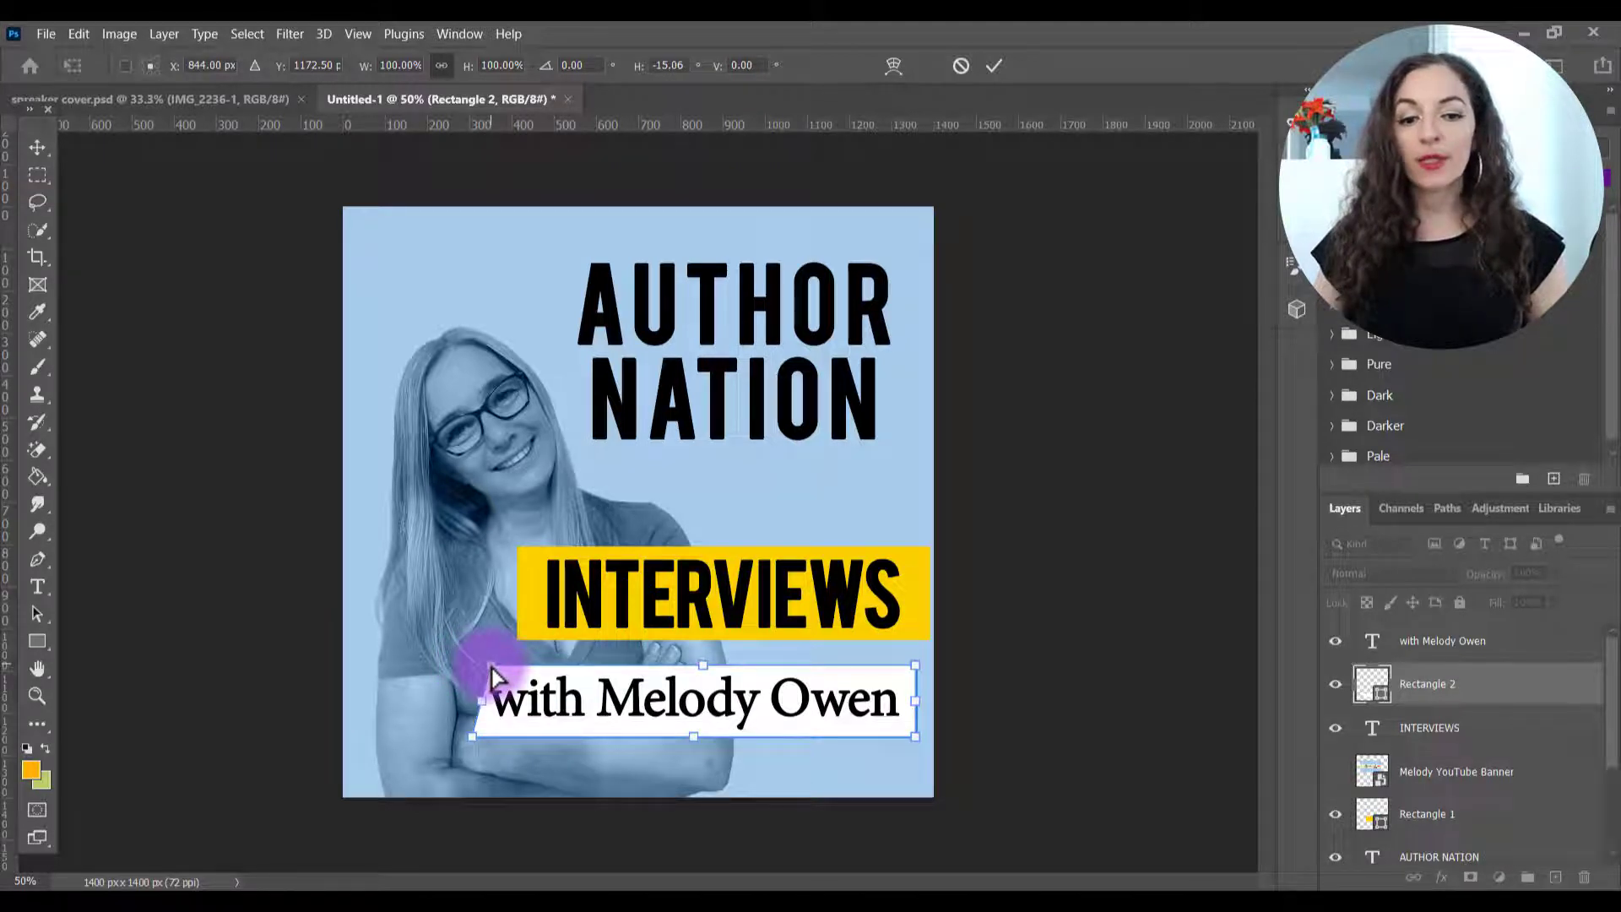
mouse_move(921, 695)
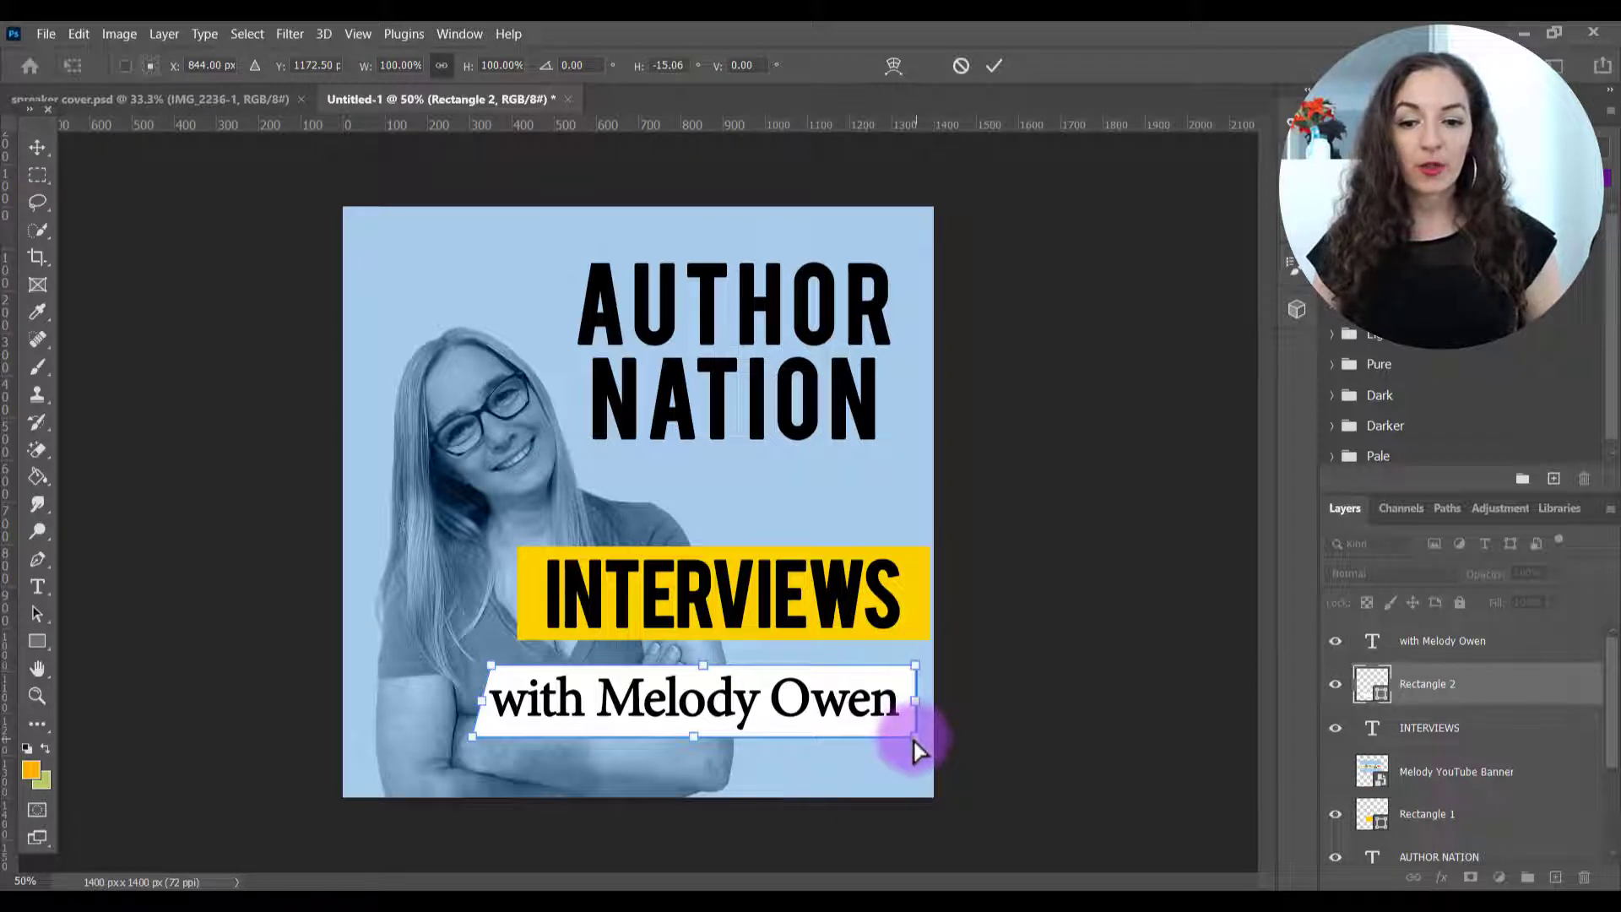
left_click_drag(915, 740, 912, 751)
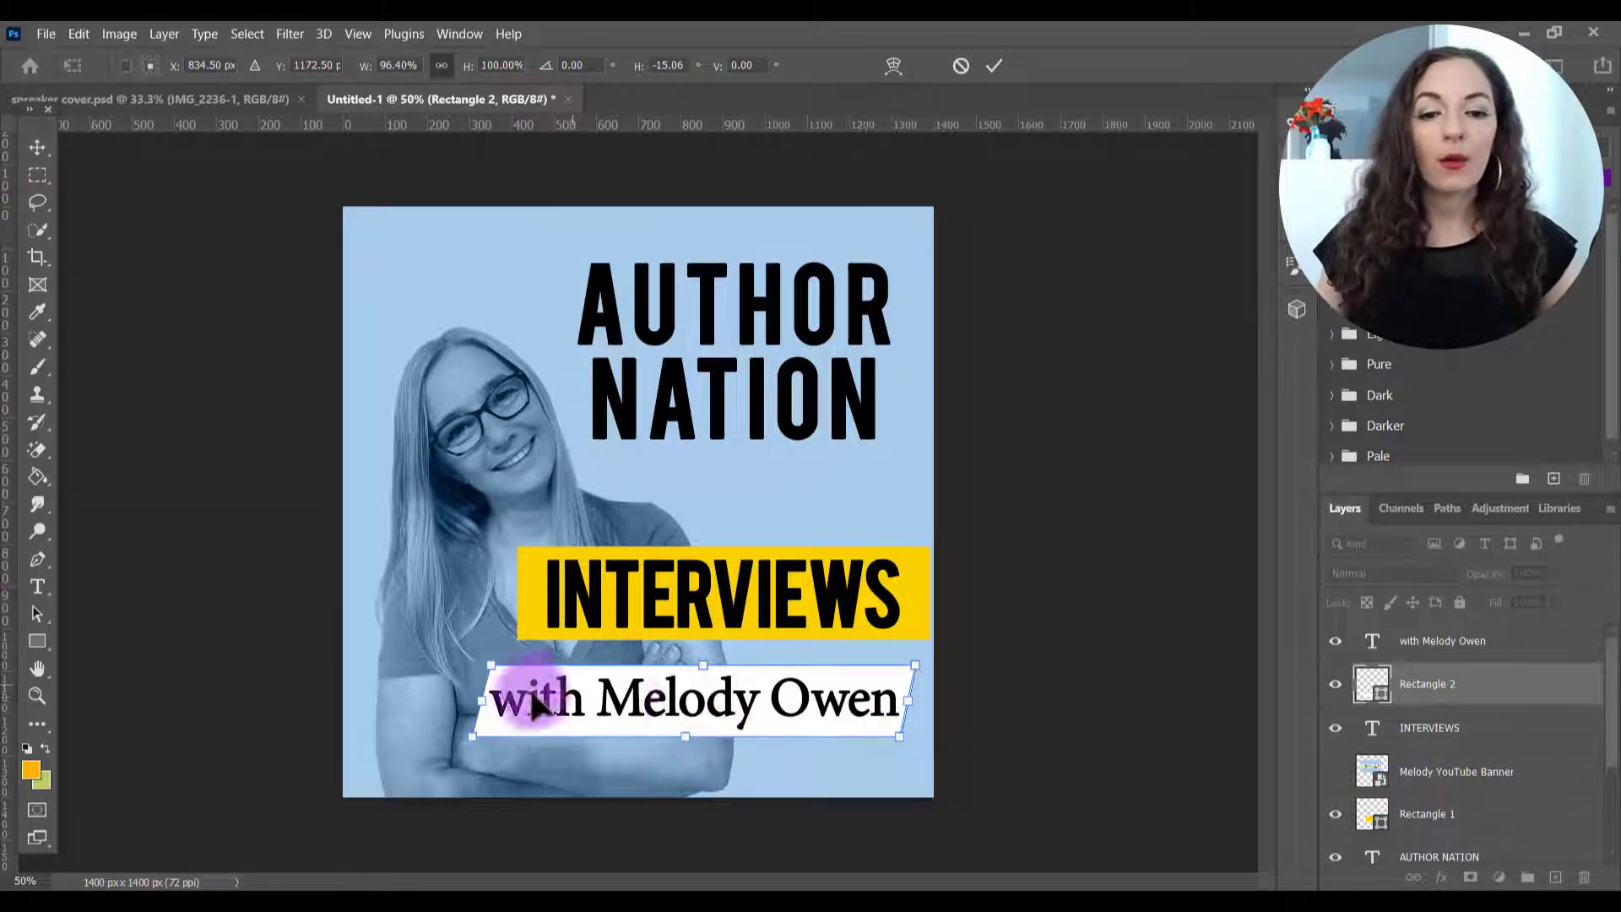
left_click(993, 66)
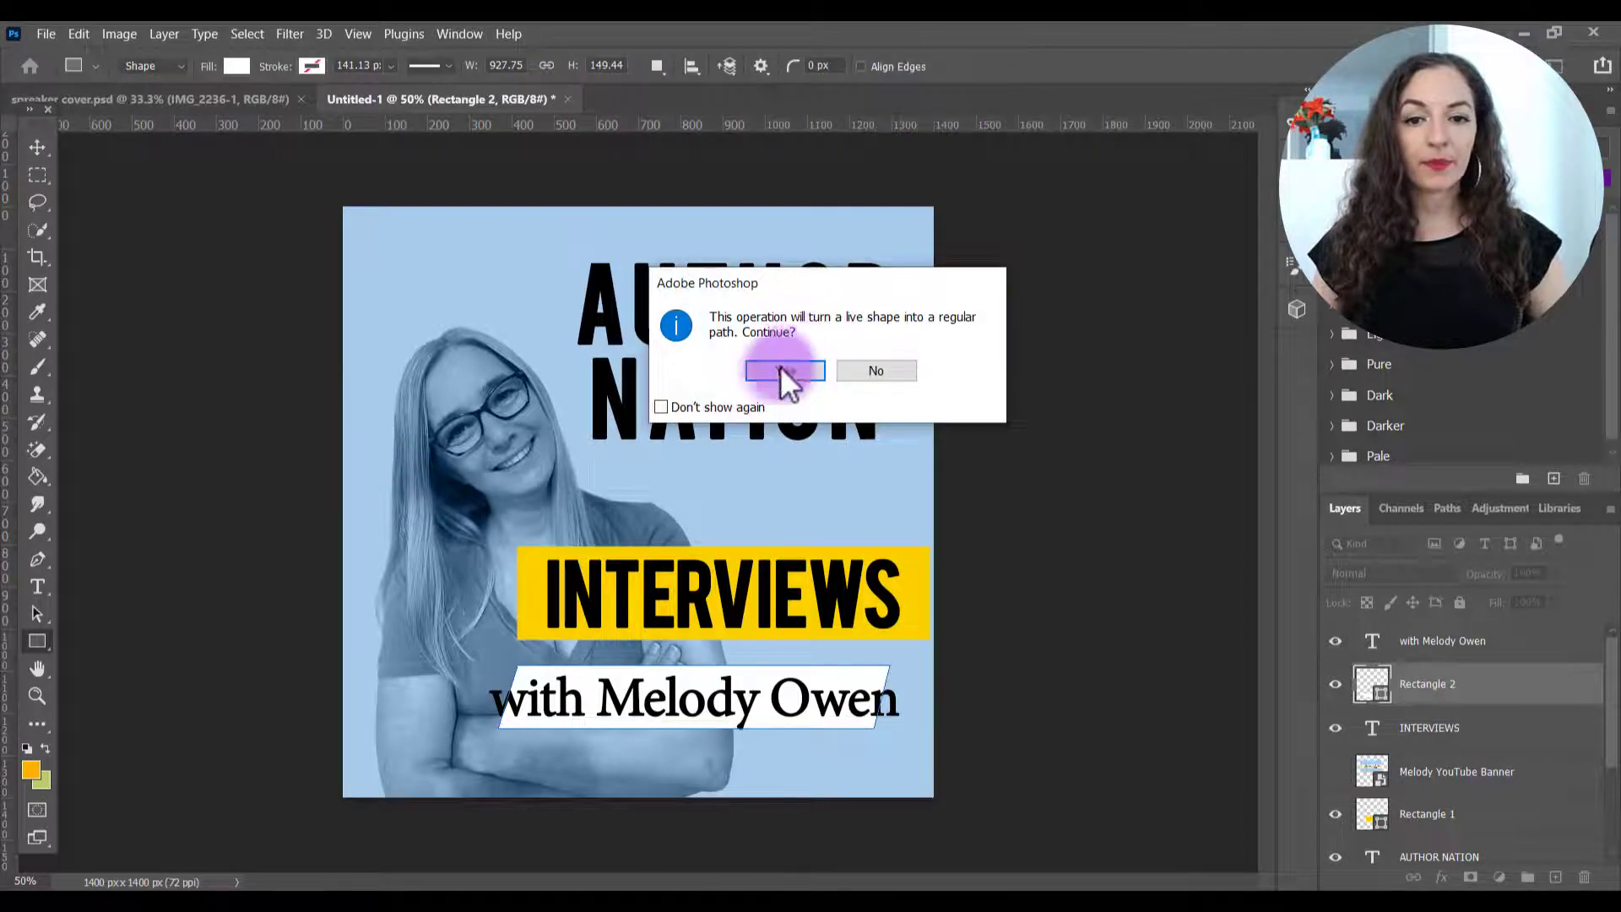
left_click(783, 370)
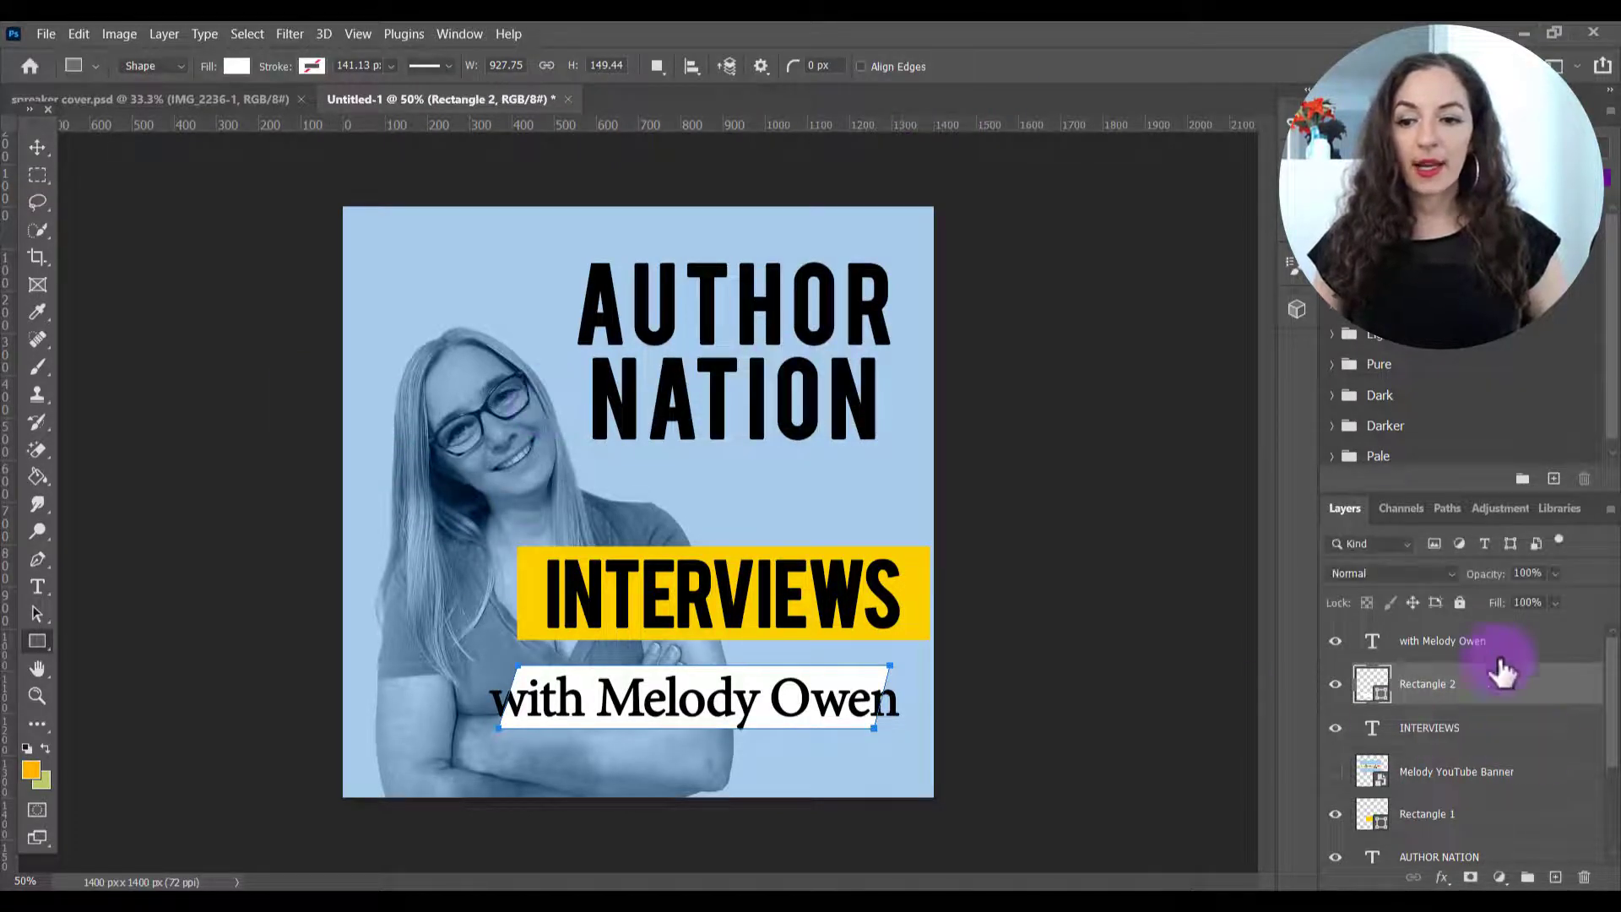
left_click(1442, 640)
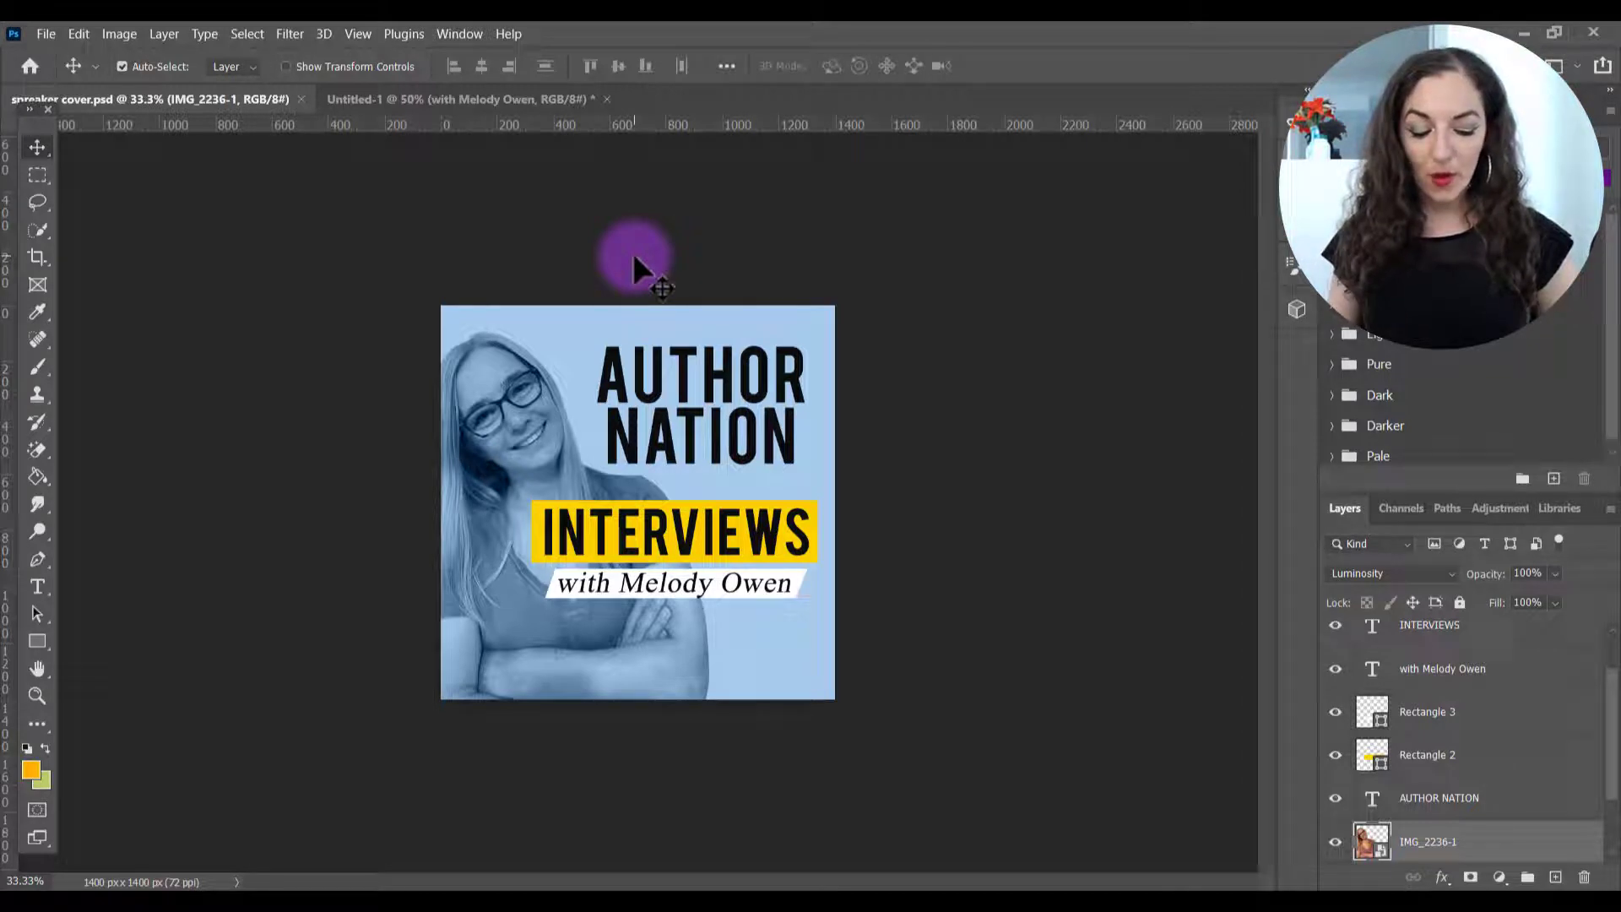
mouse_move(503, 270)
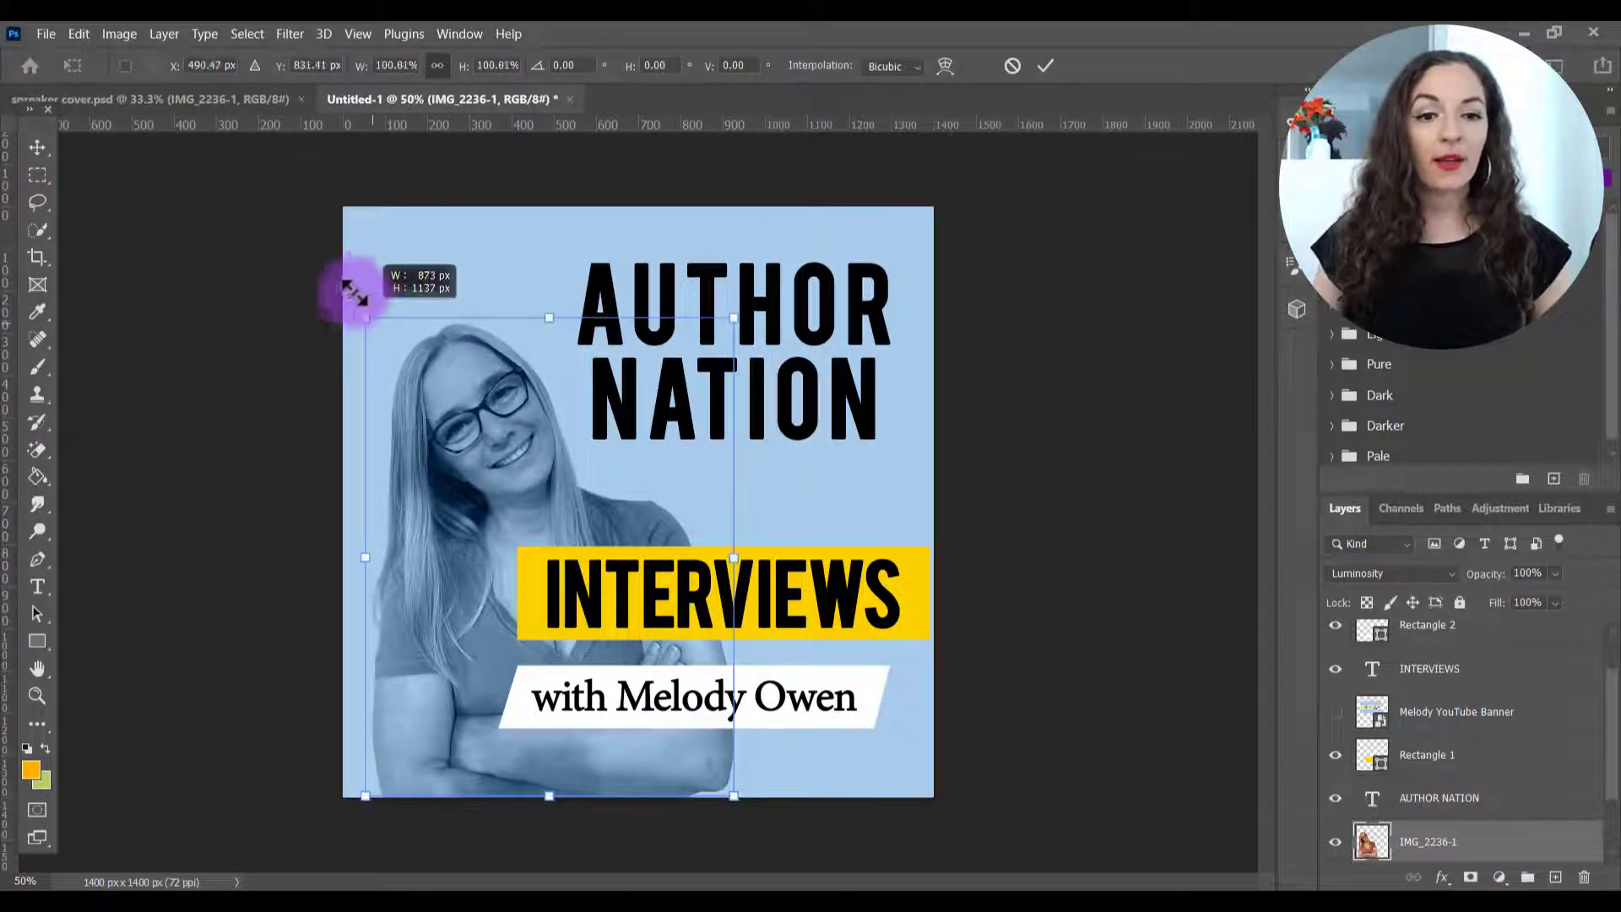
- Enlarge and reposition the woman's photo within the square and commit the transform
left_click_drag(364, 317, 294, 224)
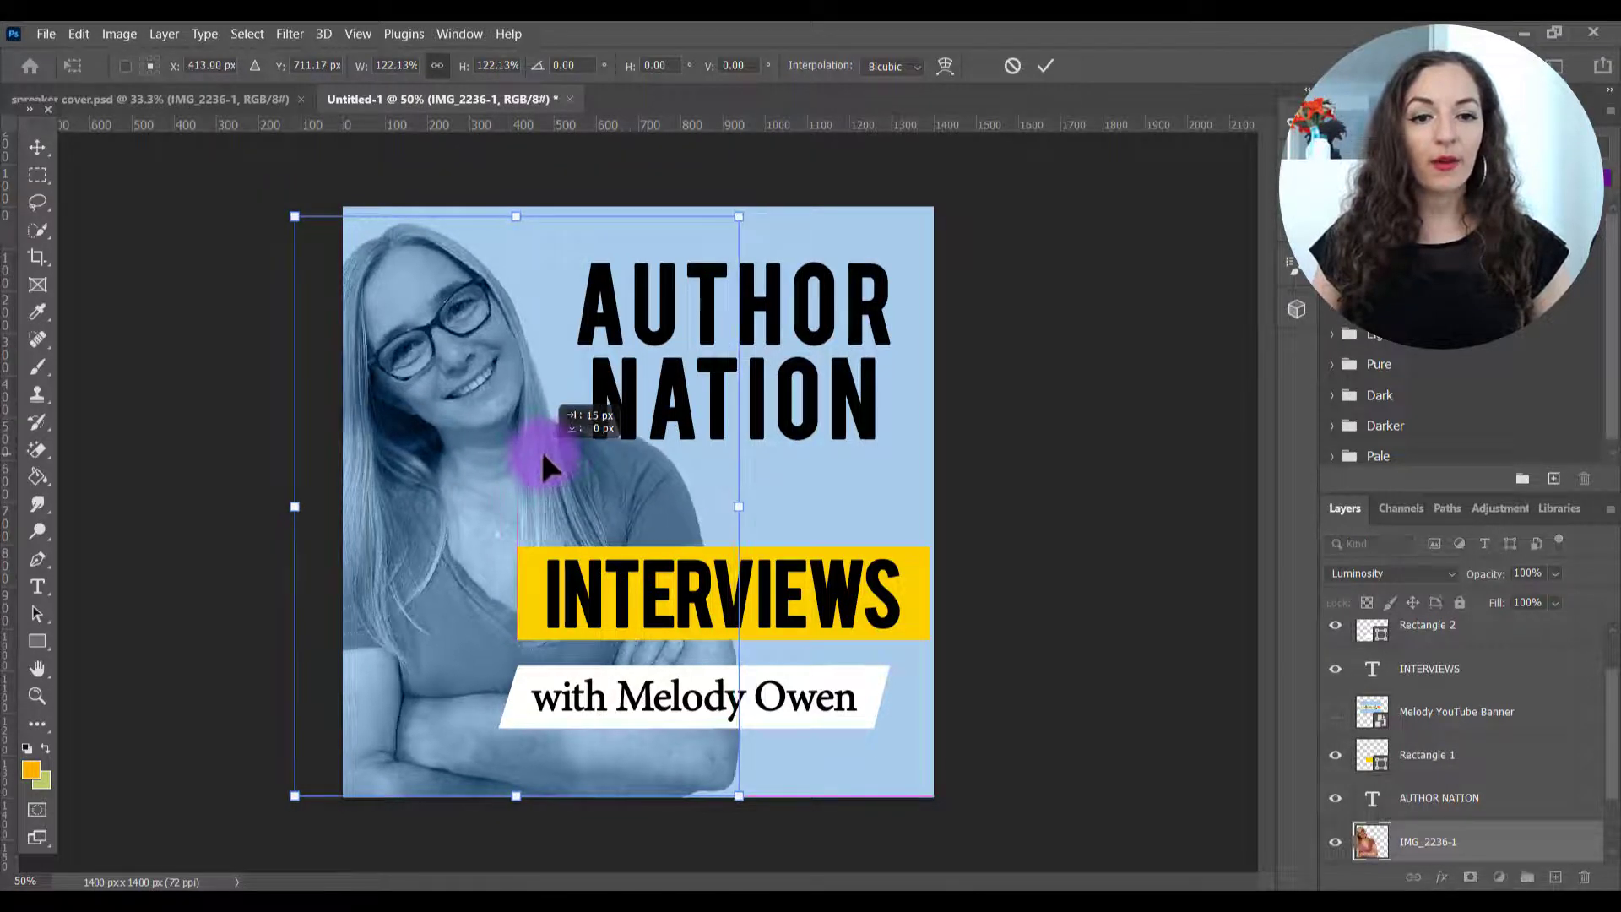
left_click_drag(547, 466, 574, 459)
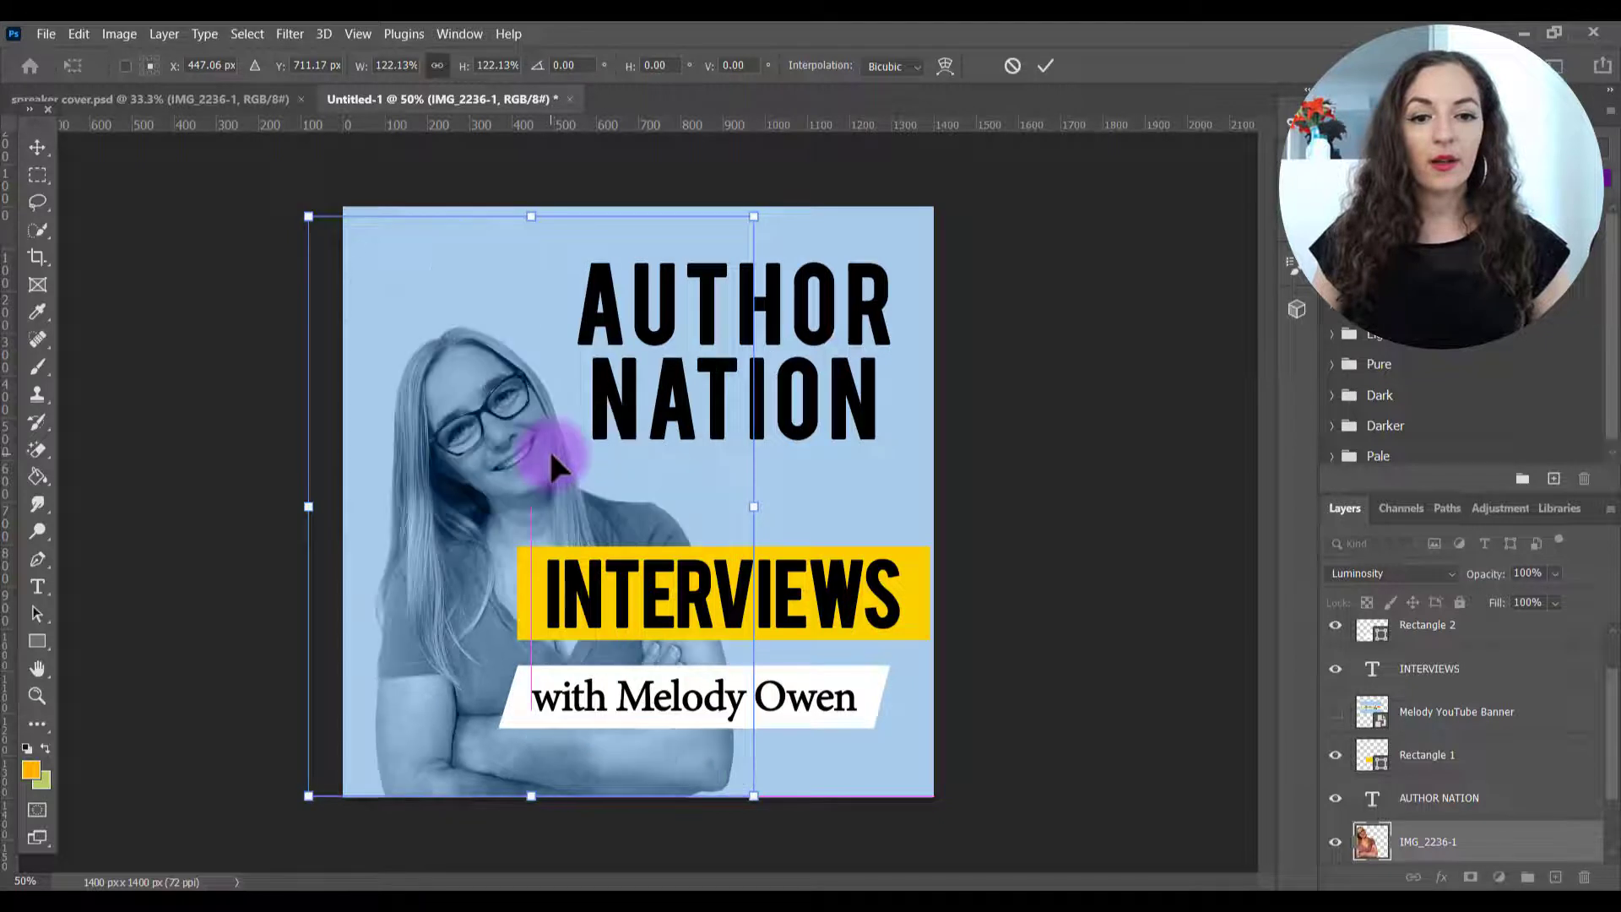
left_click(1044, 68)
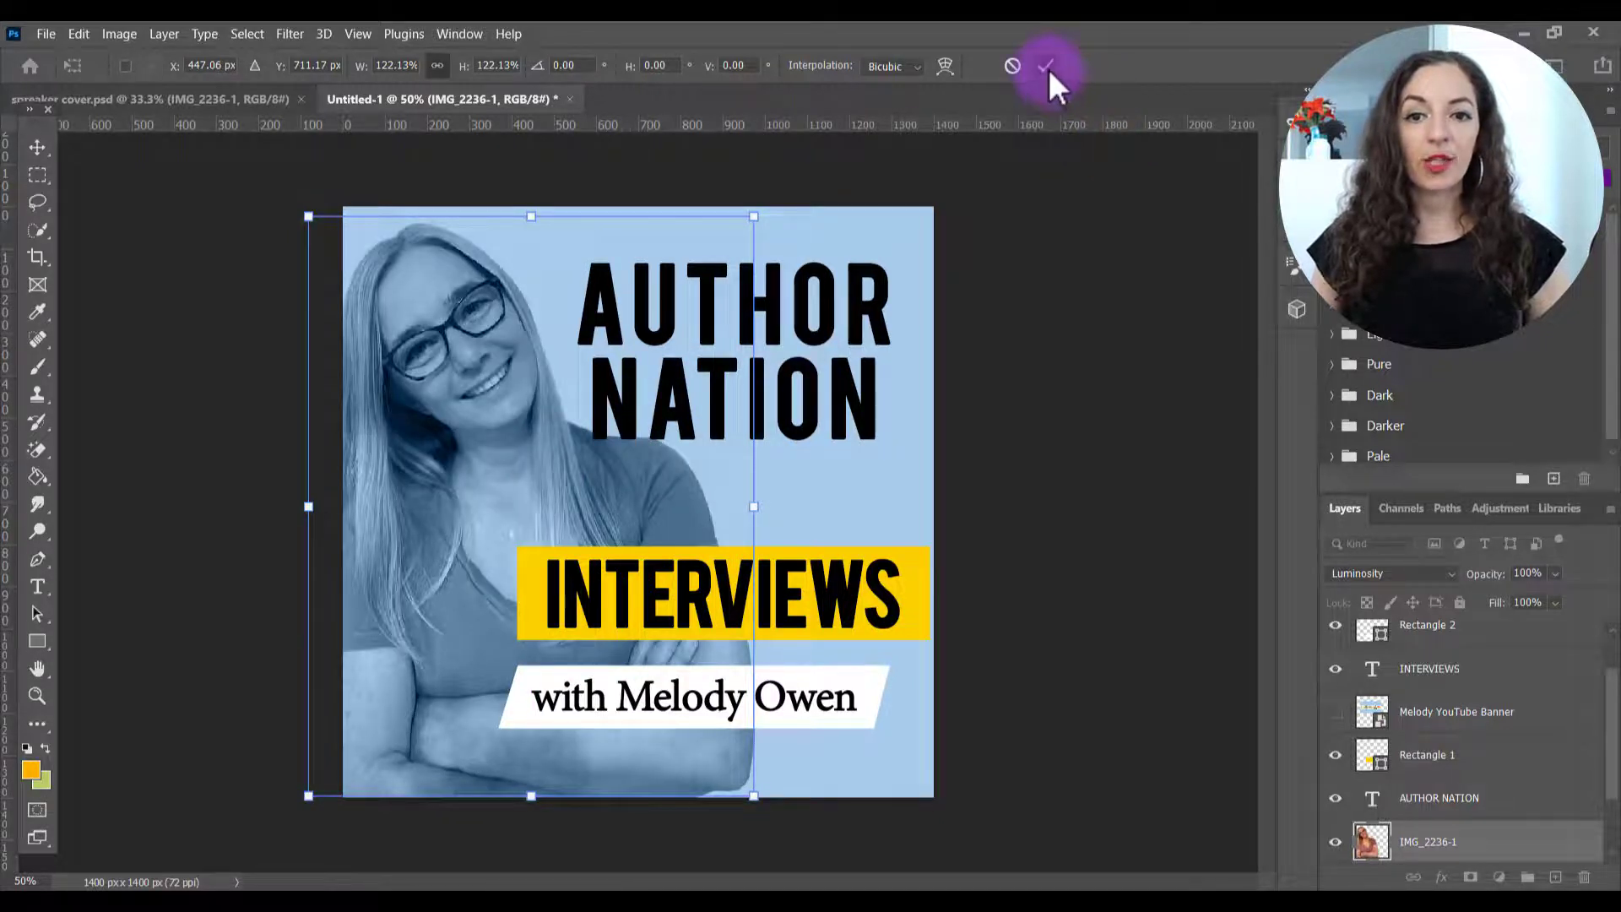
left_click(1045, 68)
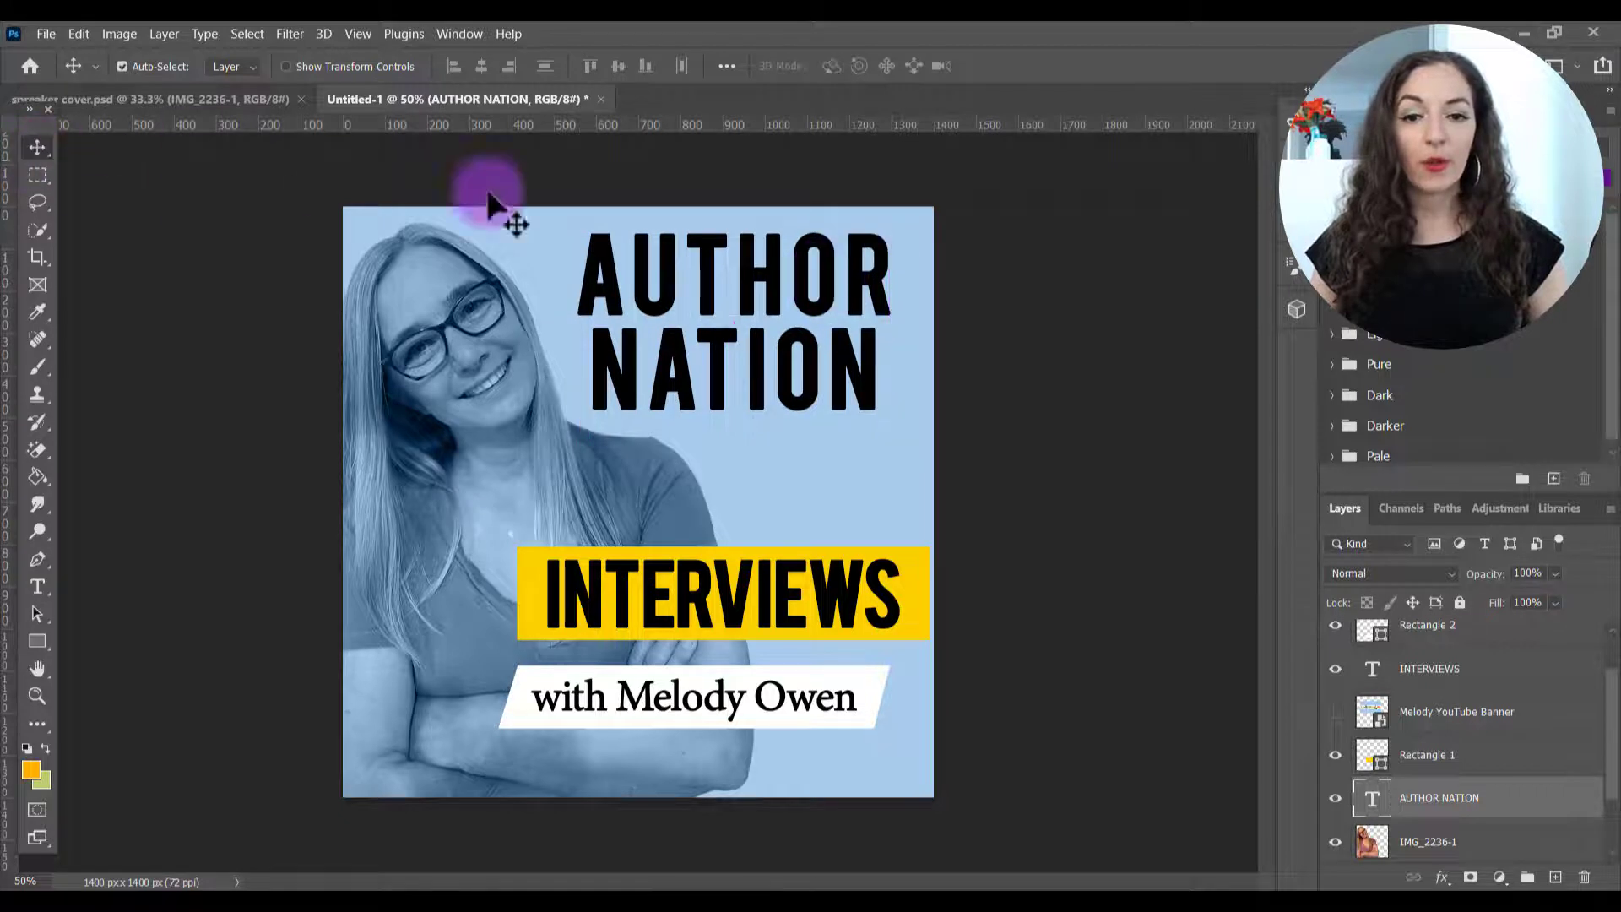
left_click_drag(496, 201, 812, 419)
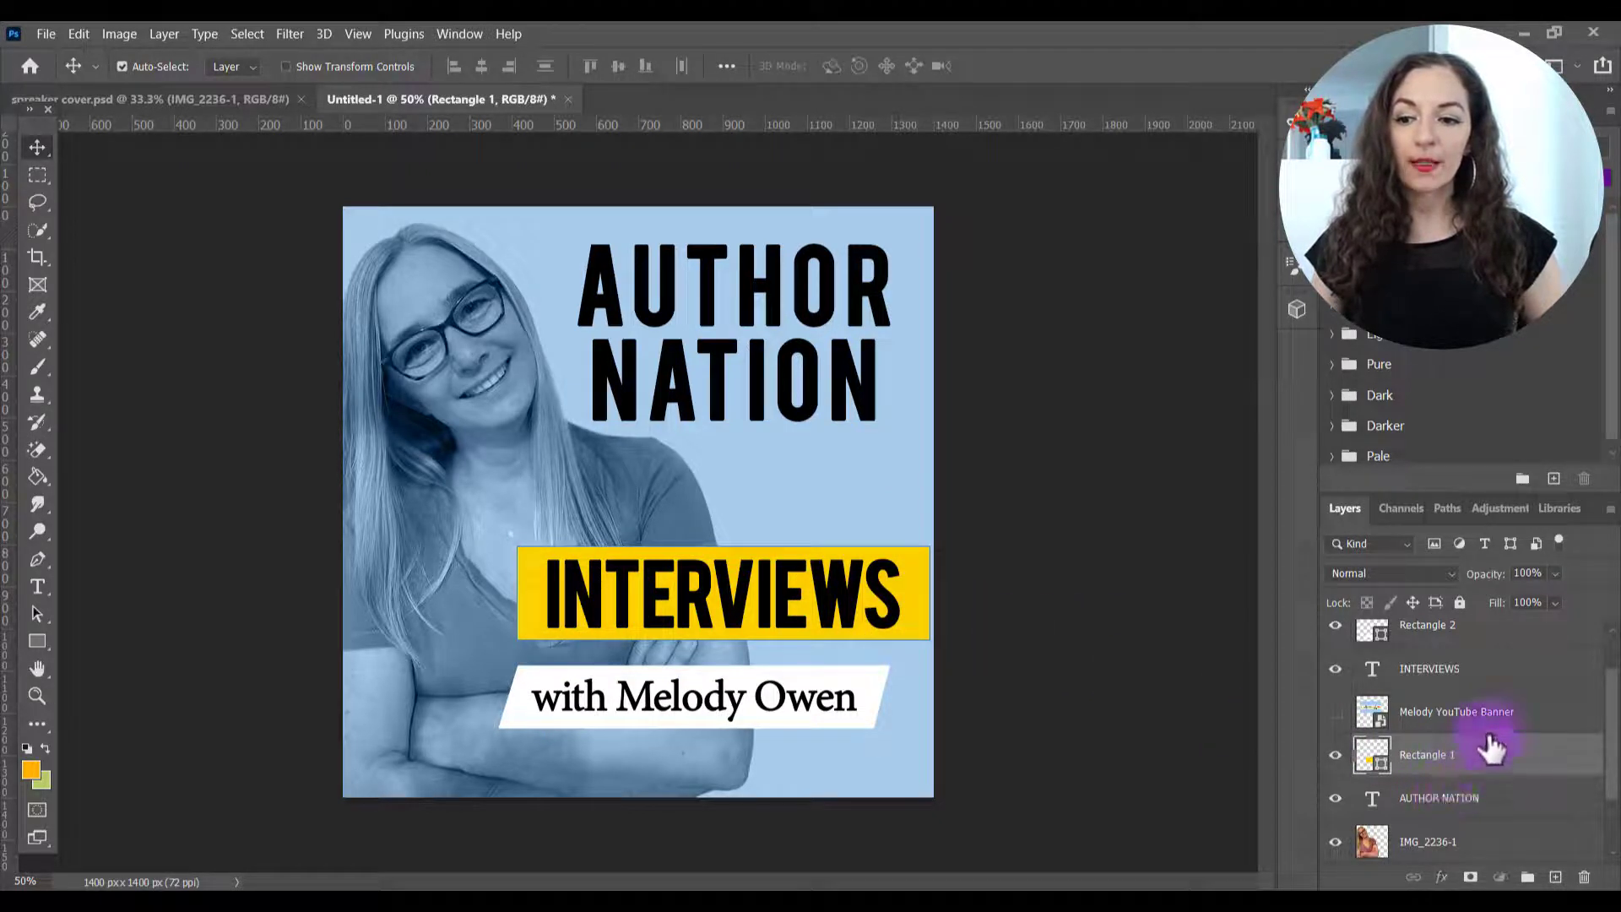
- Move the yellow INTERVIEWS bar and the slanted white bar higher under the title
left_click(1334, 711)
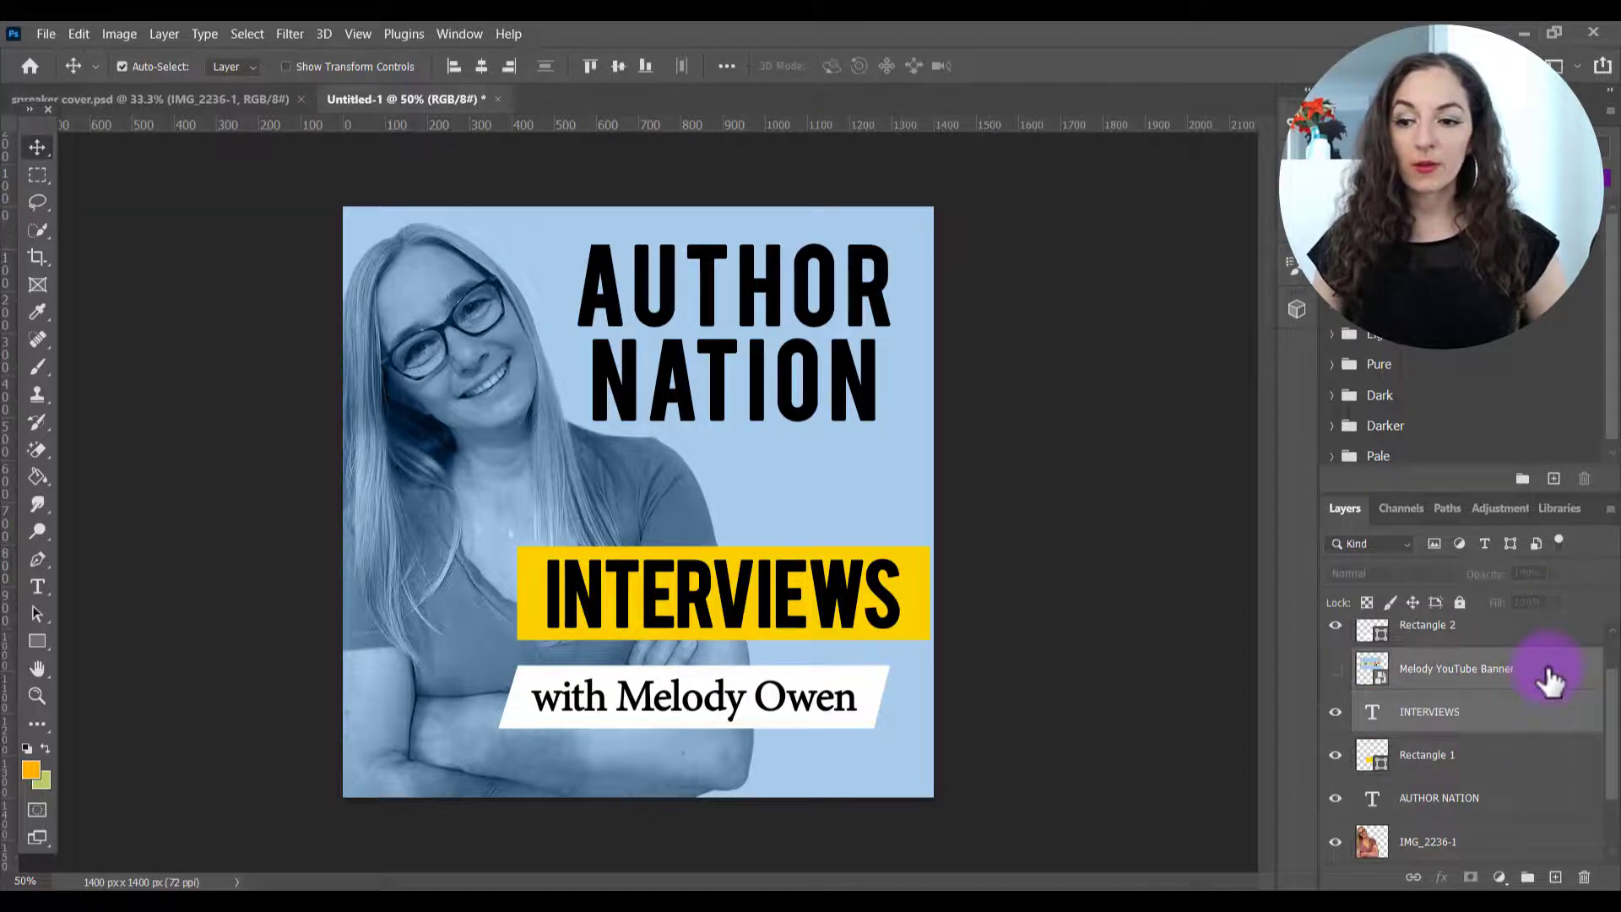
left_click(1428, 711)
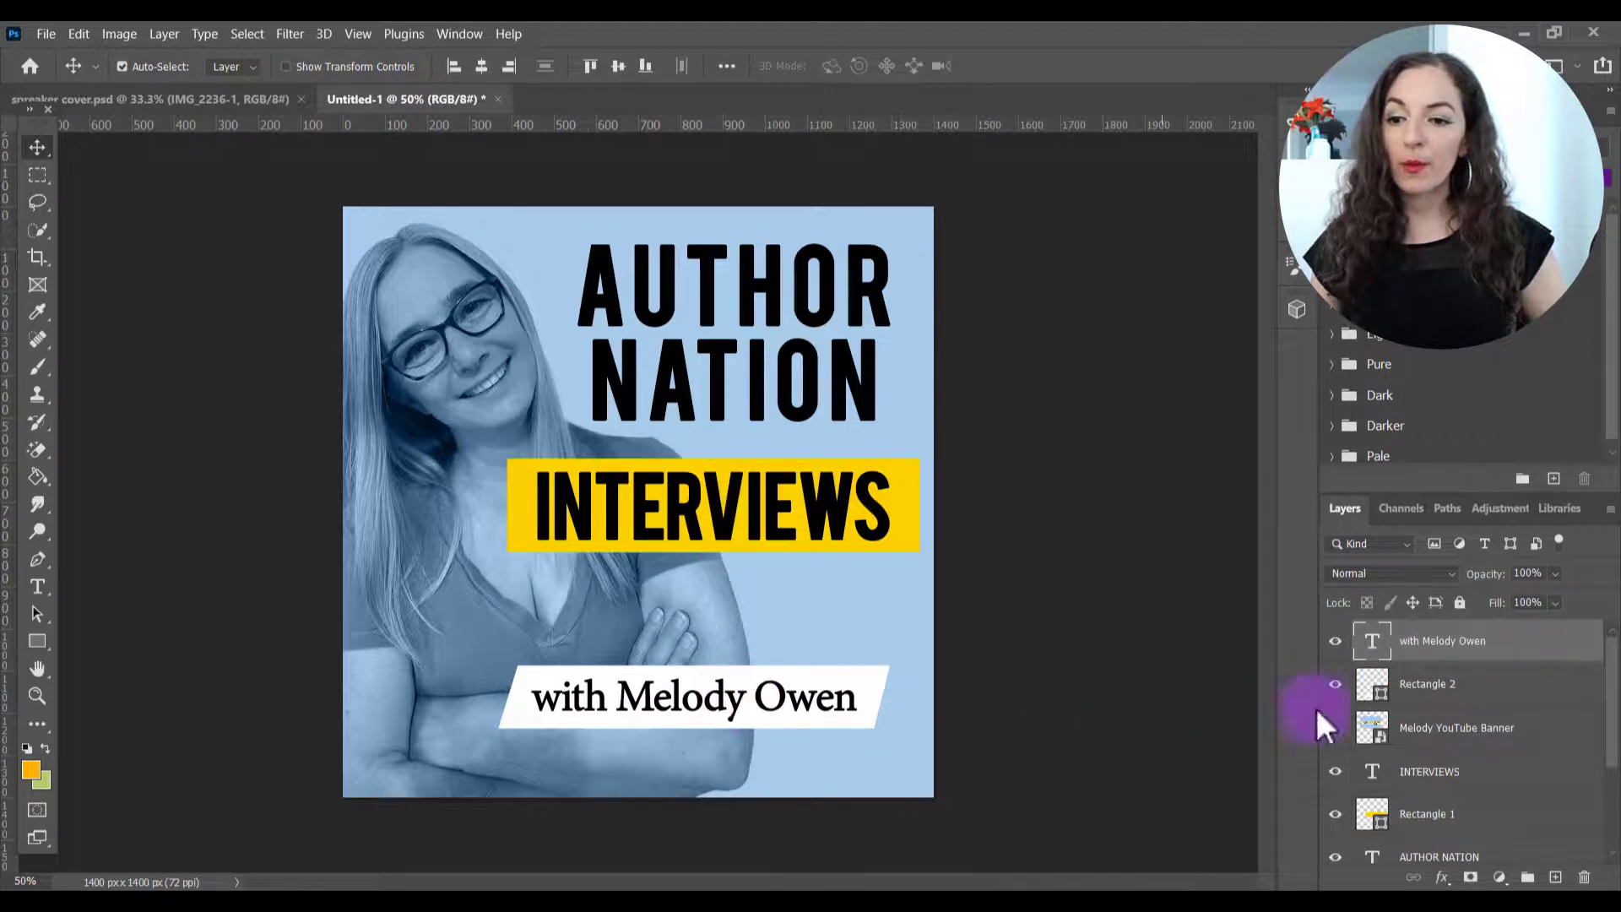
left_click(1459, 684)
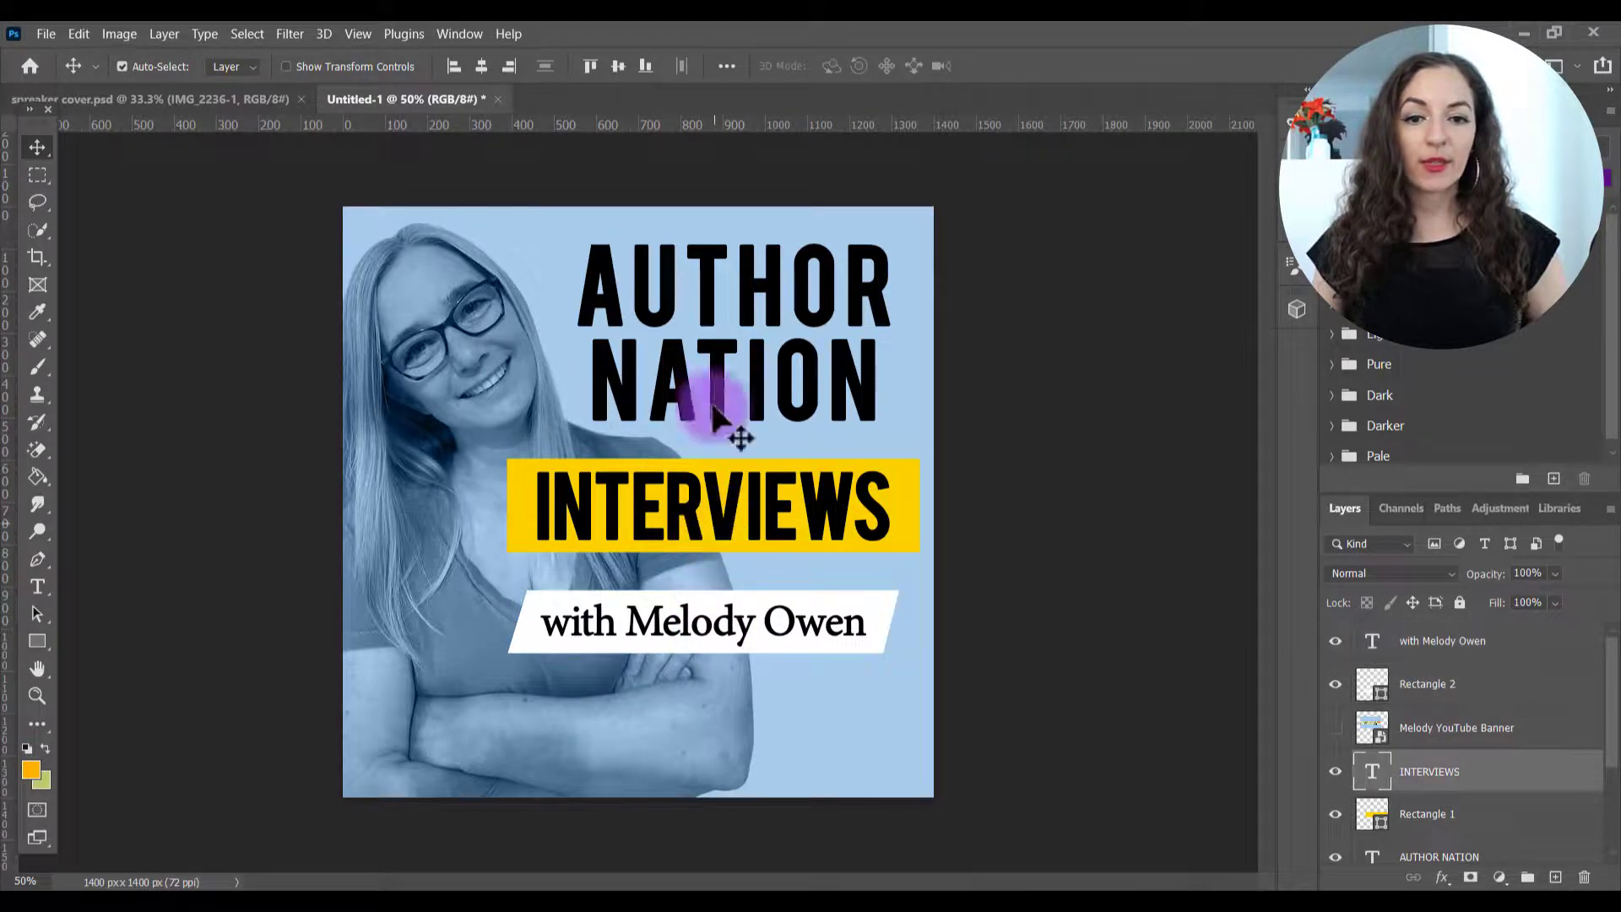
left_click(1463, 770)
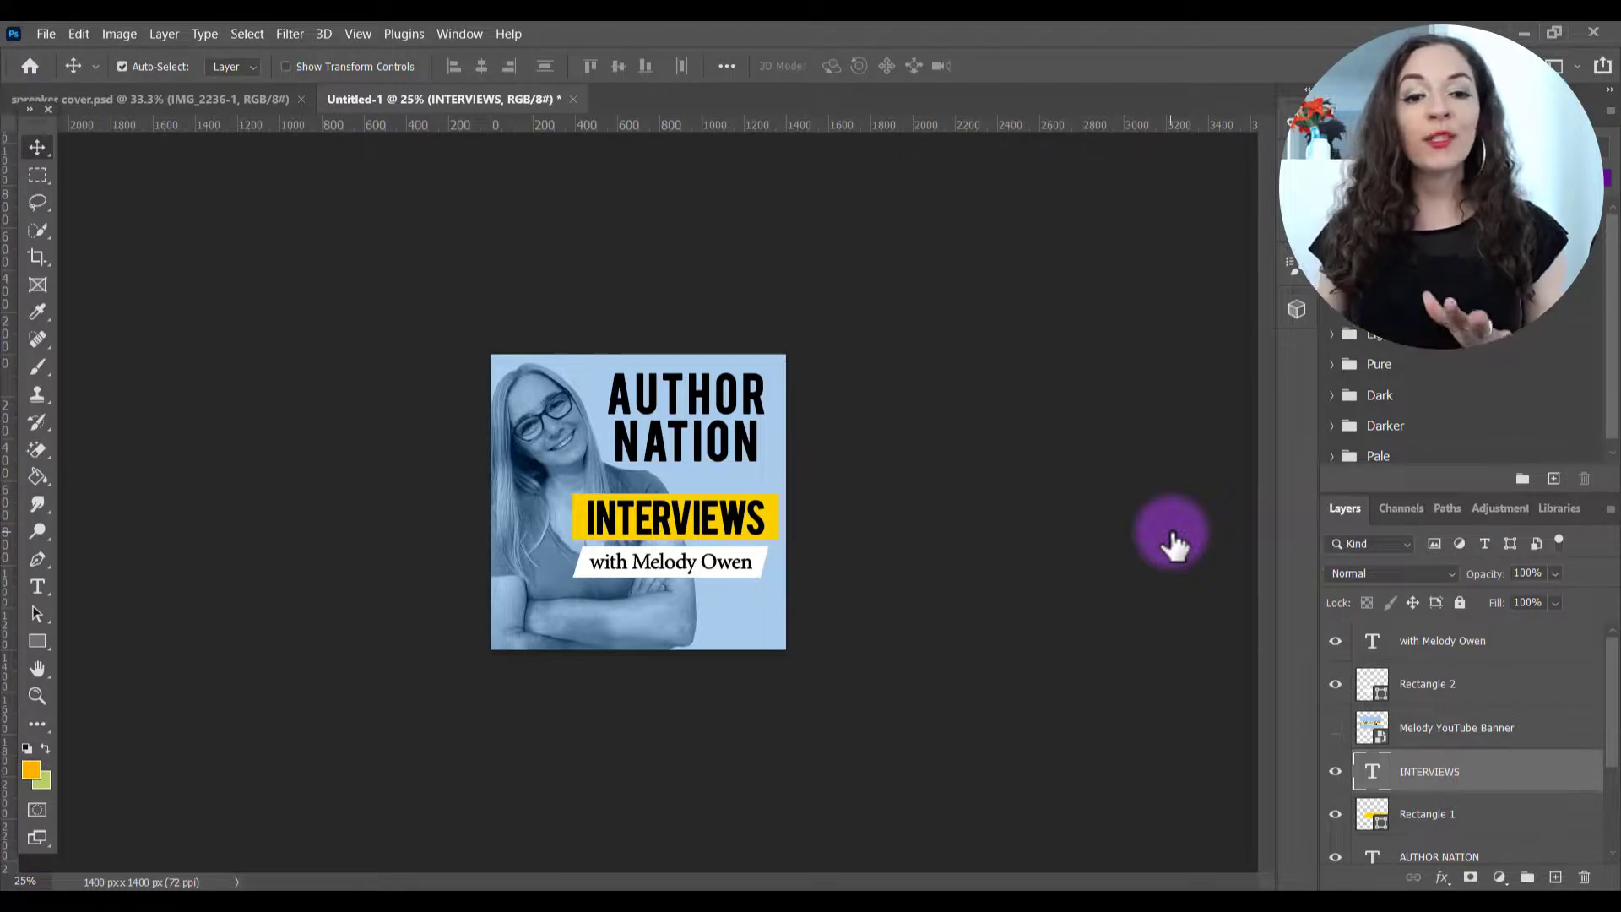
left_click(56, 34)
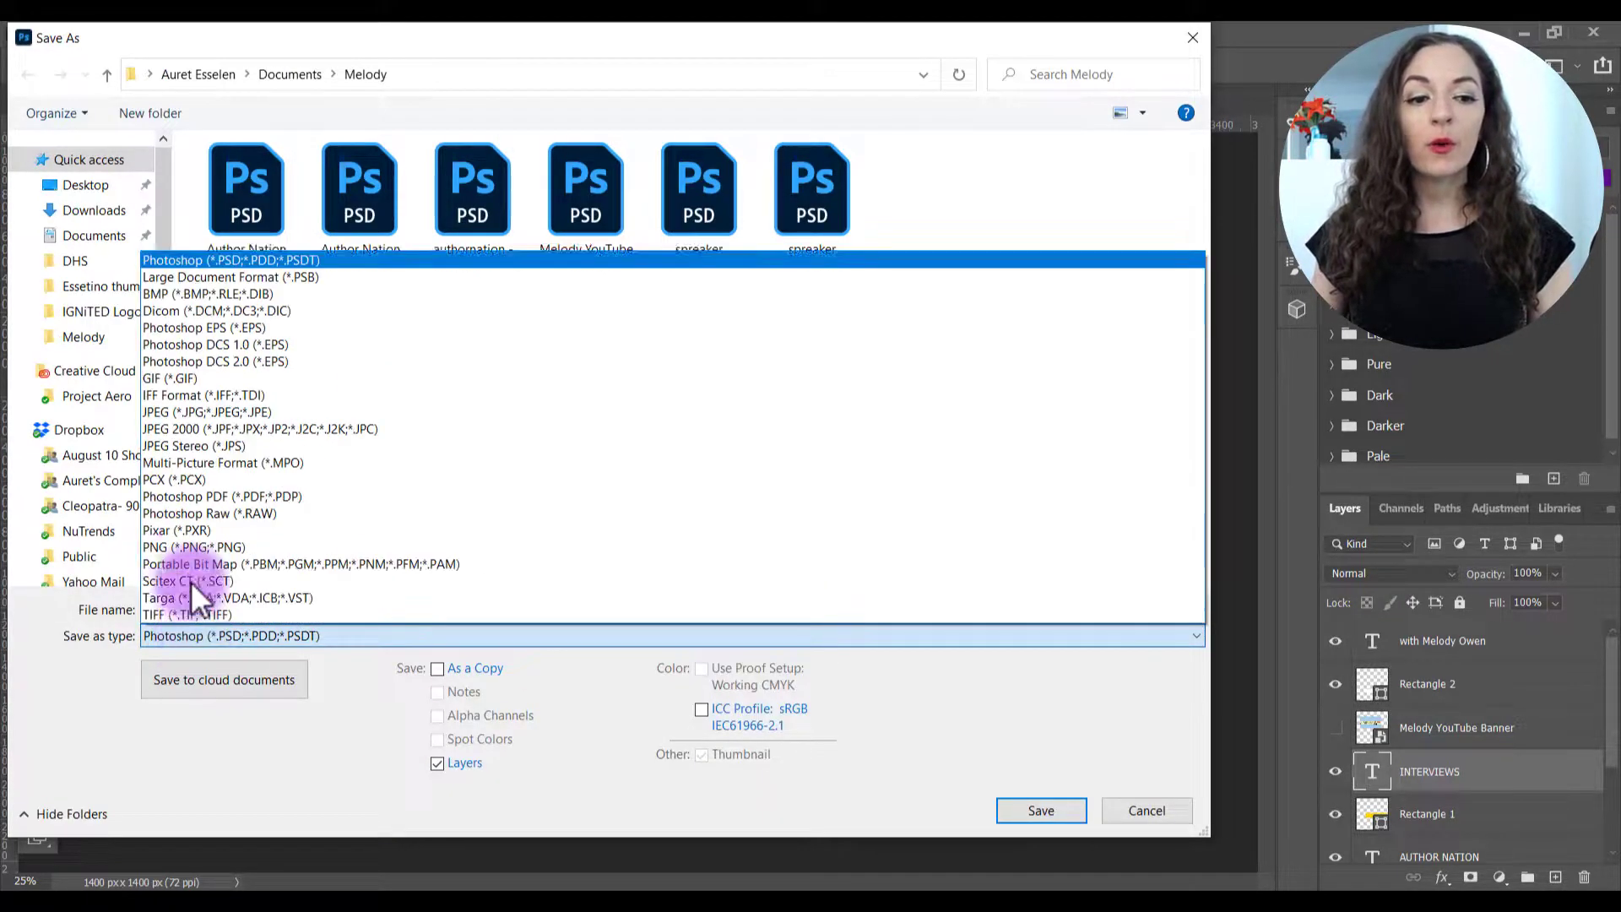
left_click(160, 615)
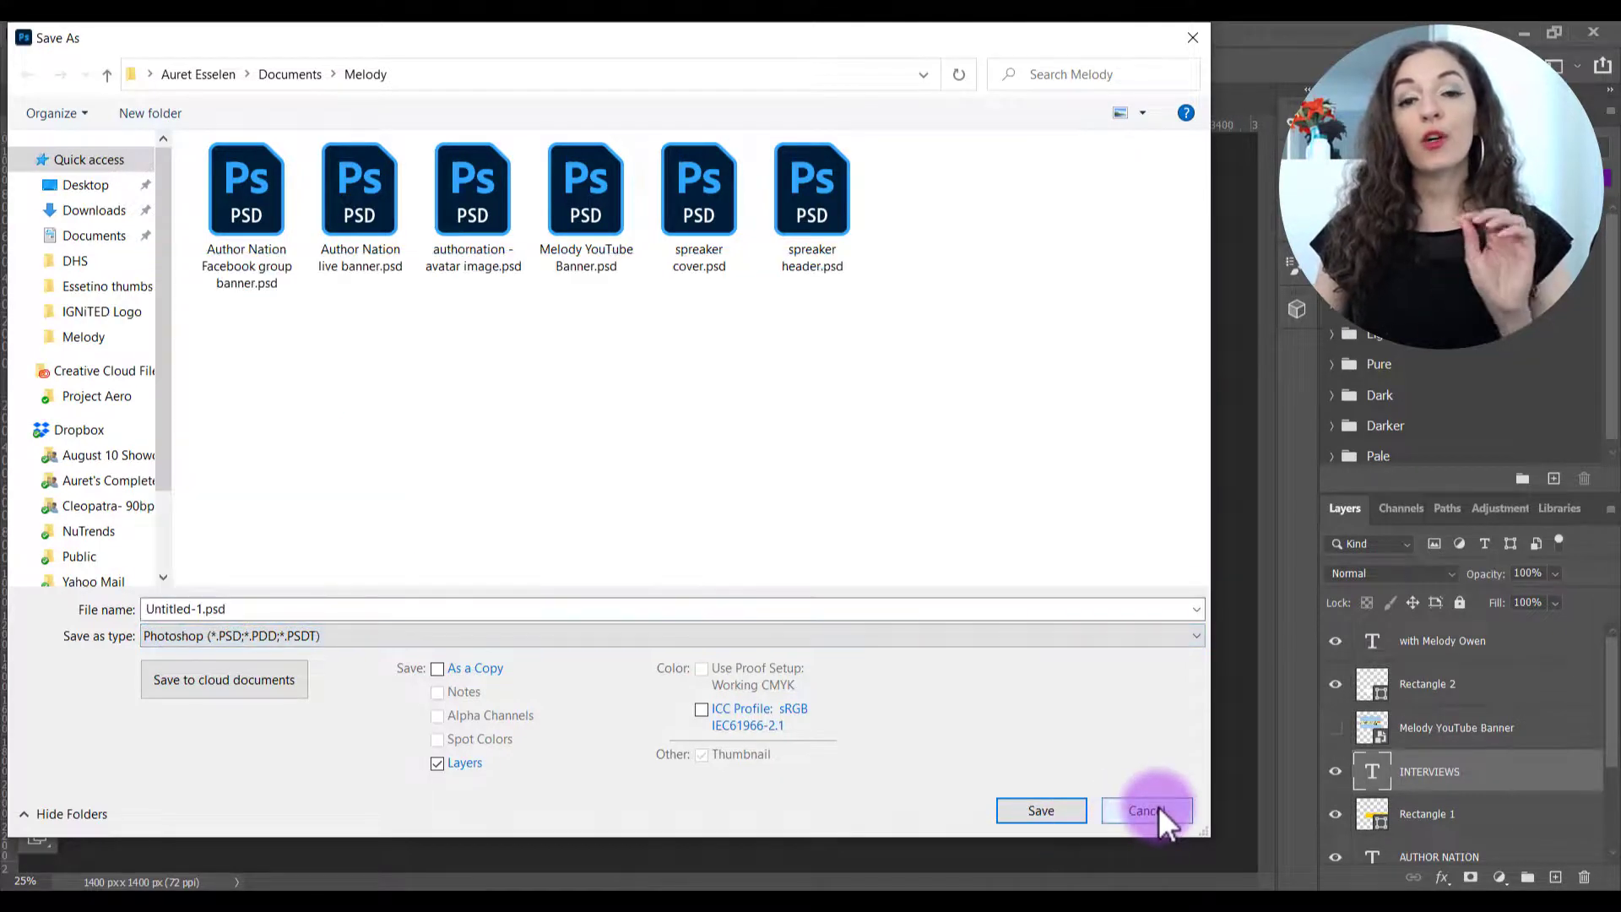
left_click(1147, 811)
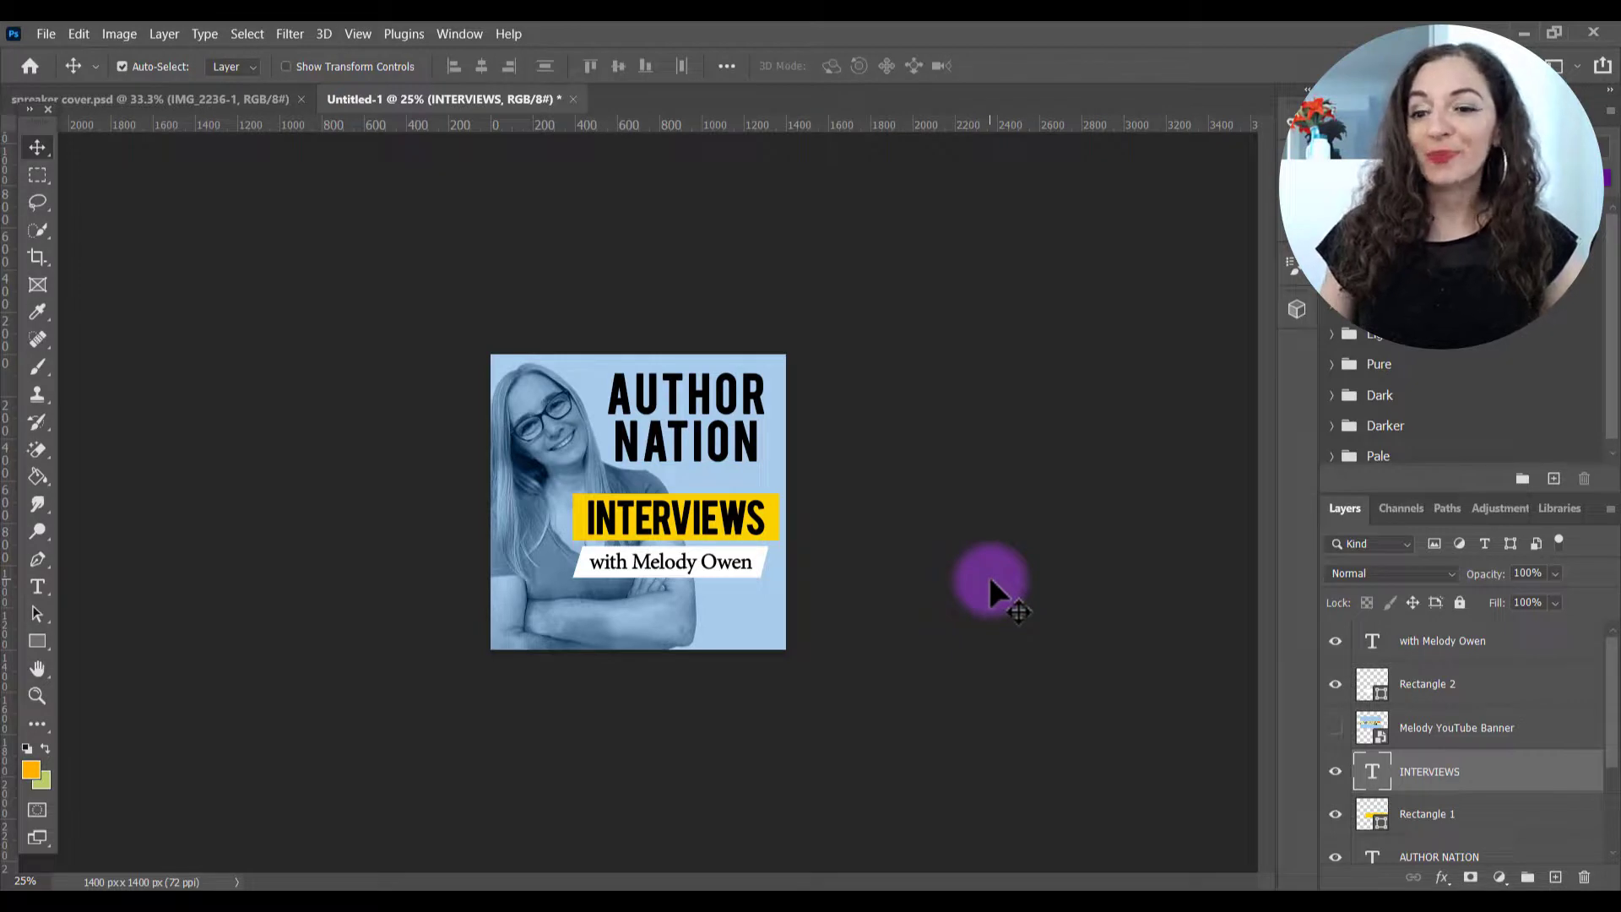
mouse_move(1061, 602)
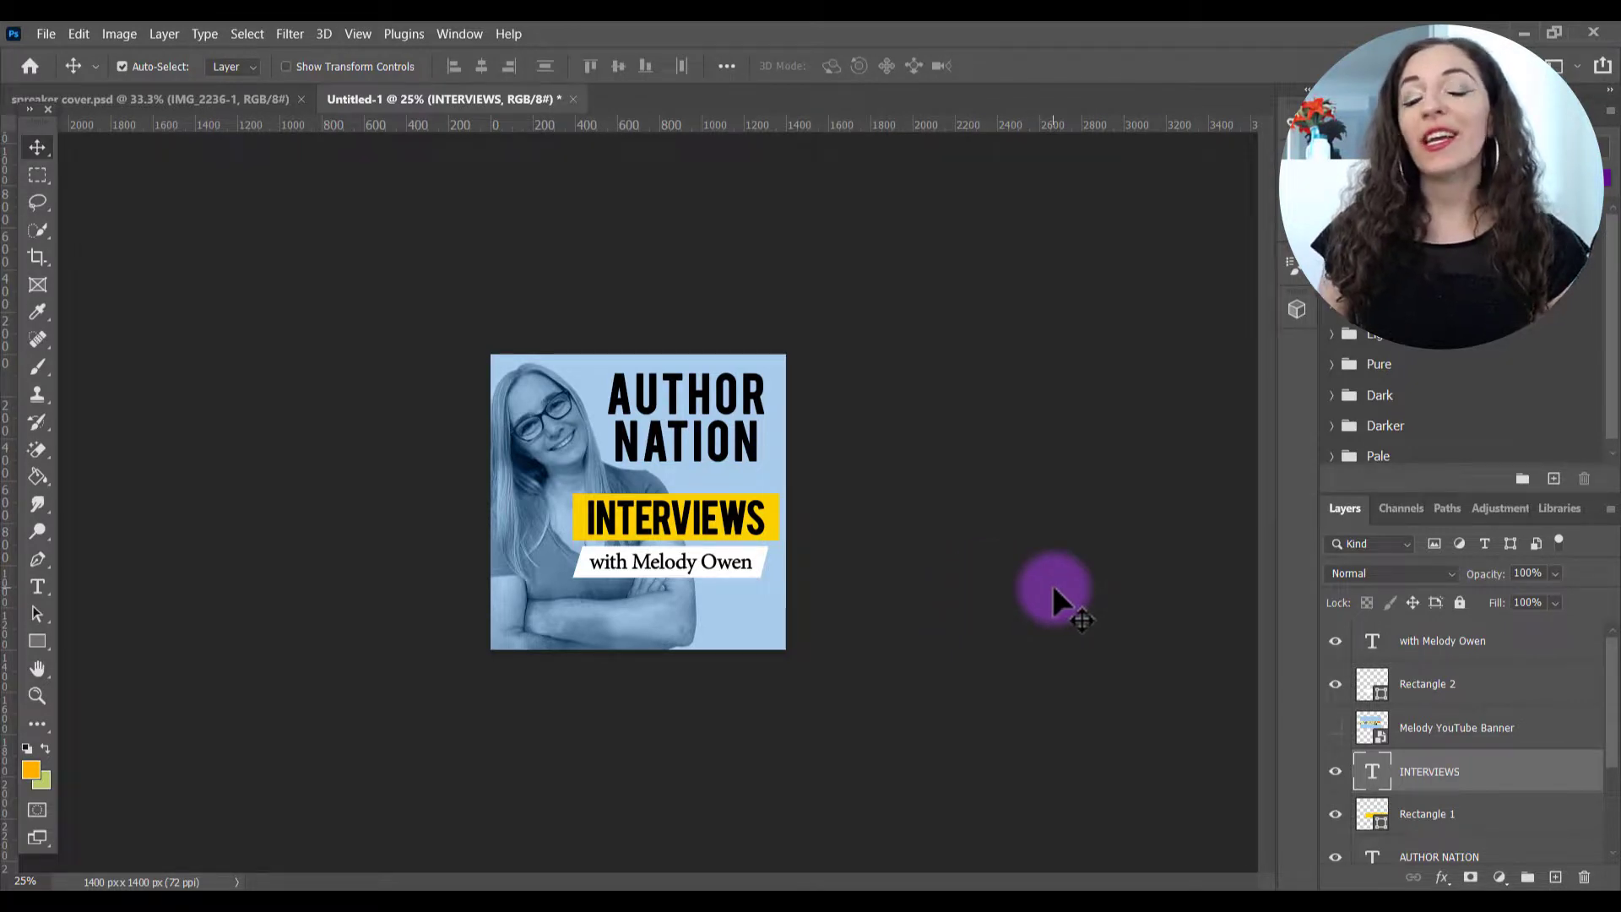